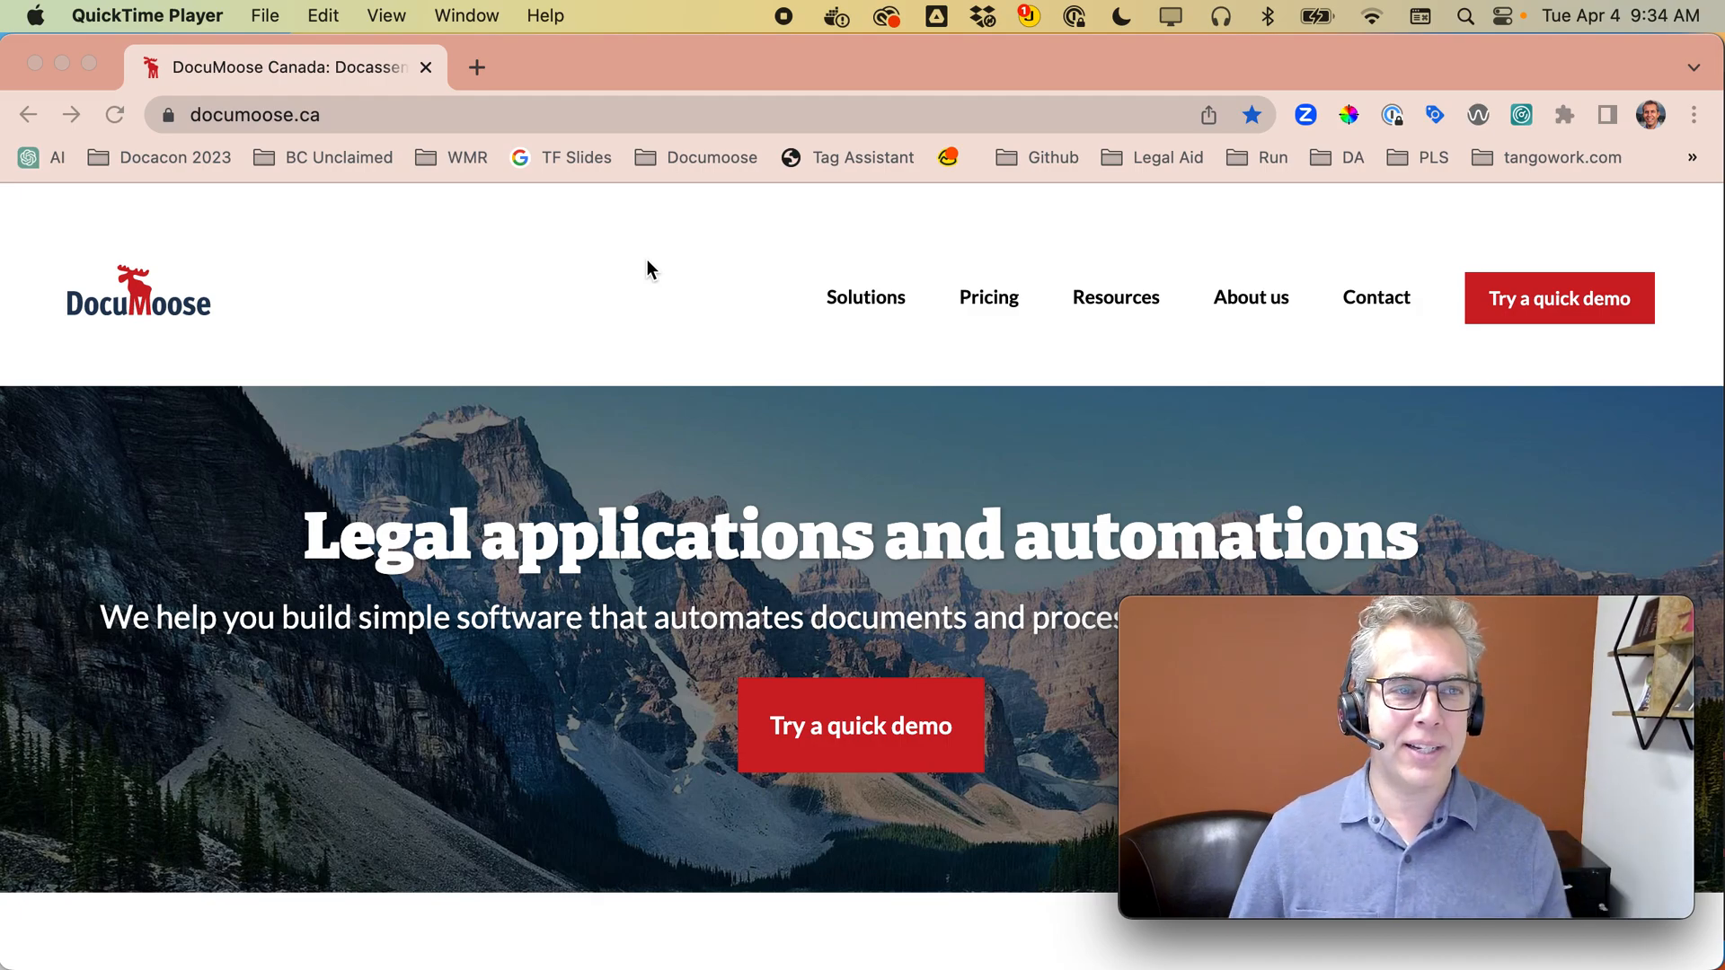
mouse_move(147, 170)
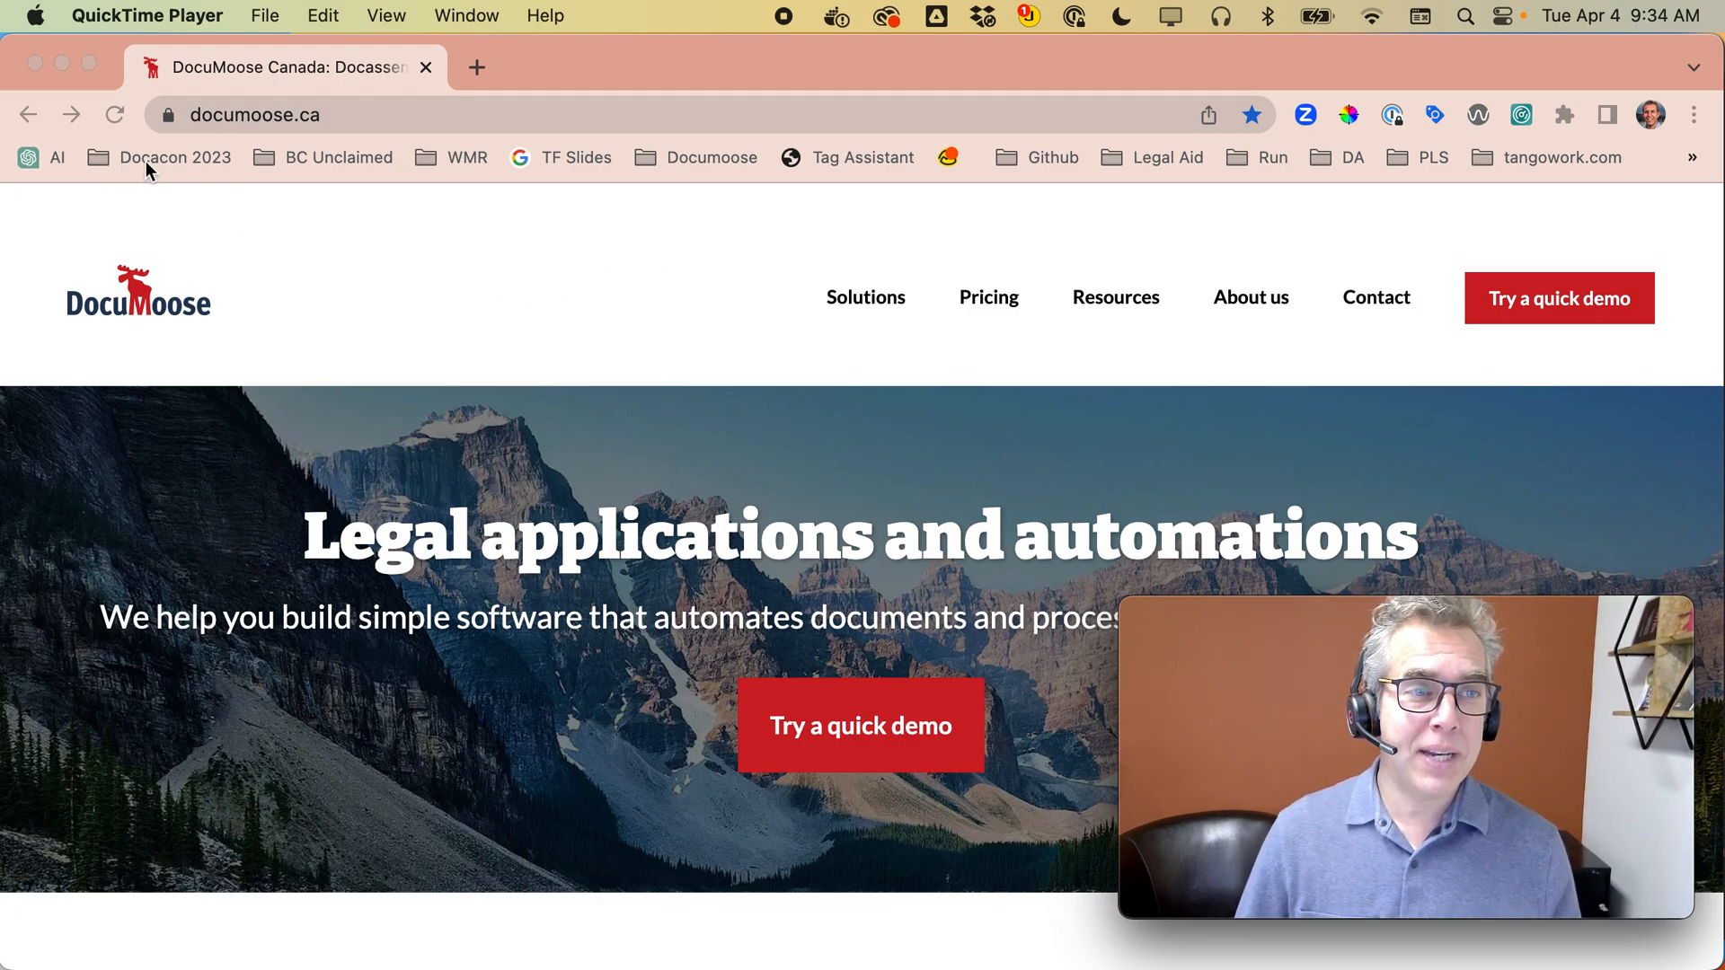
- Launch Write My Rights from the Docacon 2023 bookmarks, agree to the terms and accept the letter date
click(162, 158)
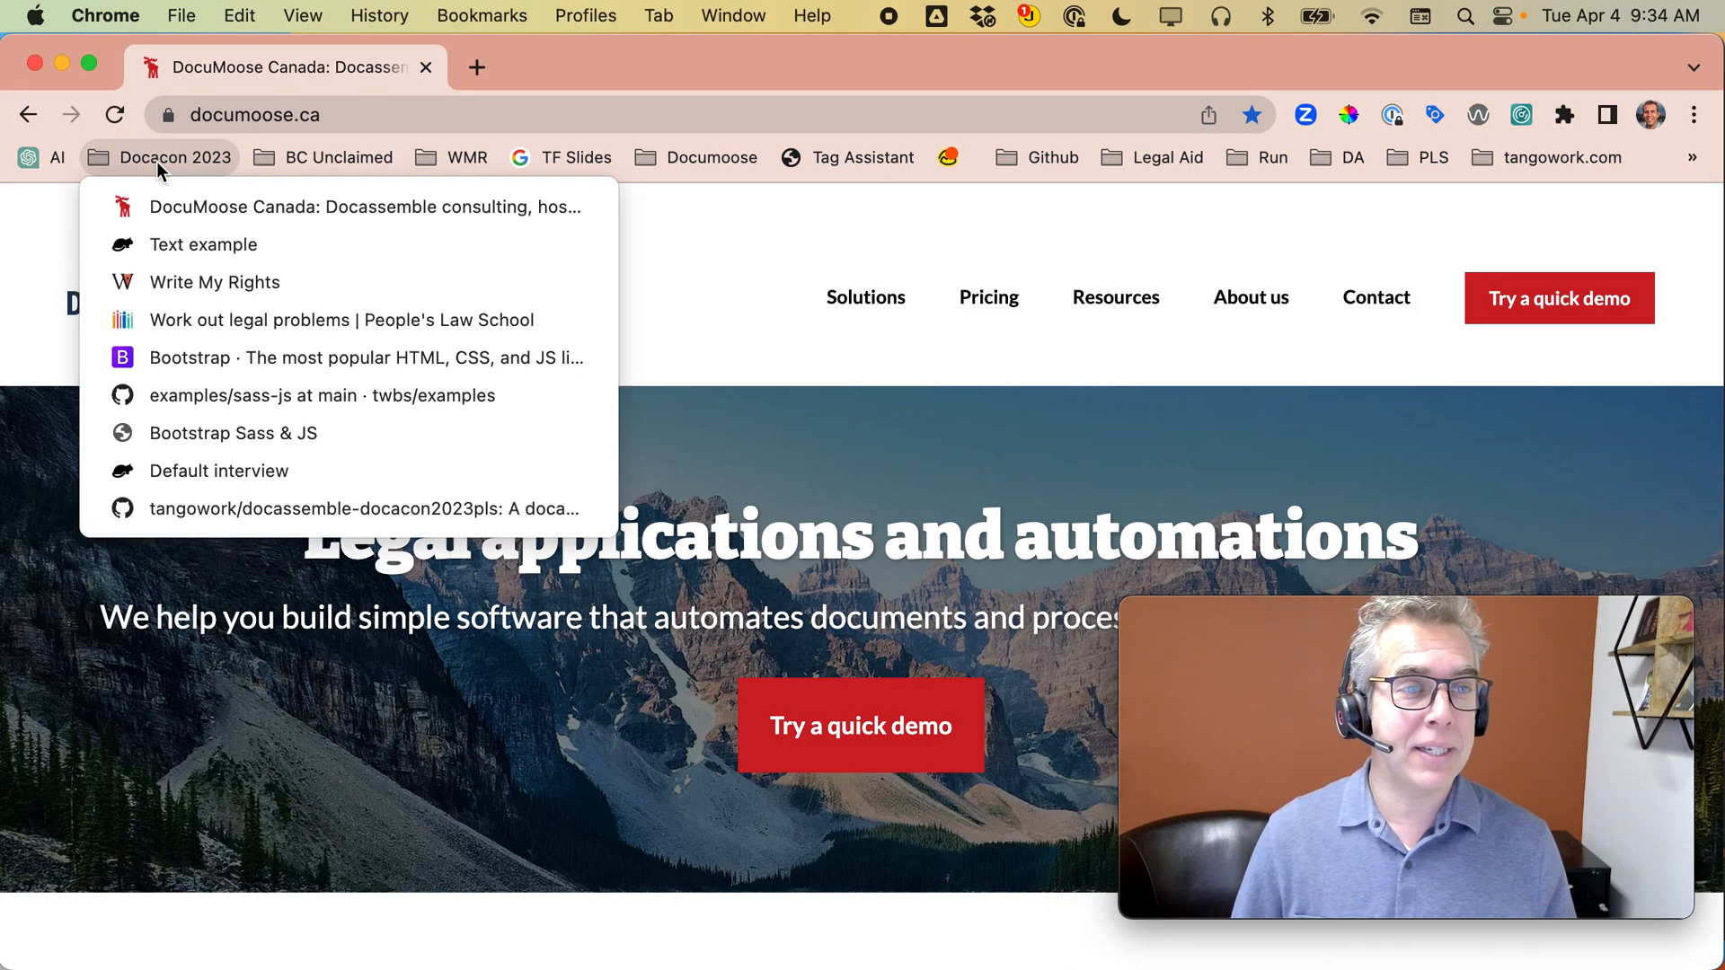
click(338, 158)
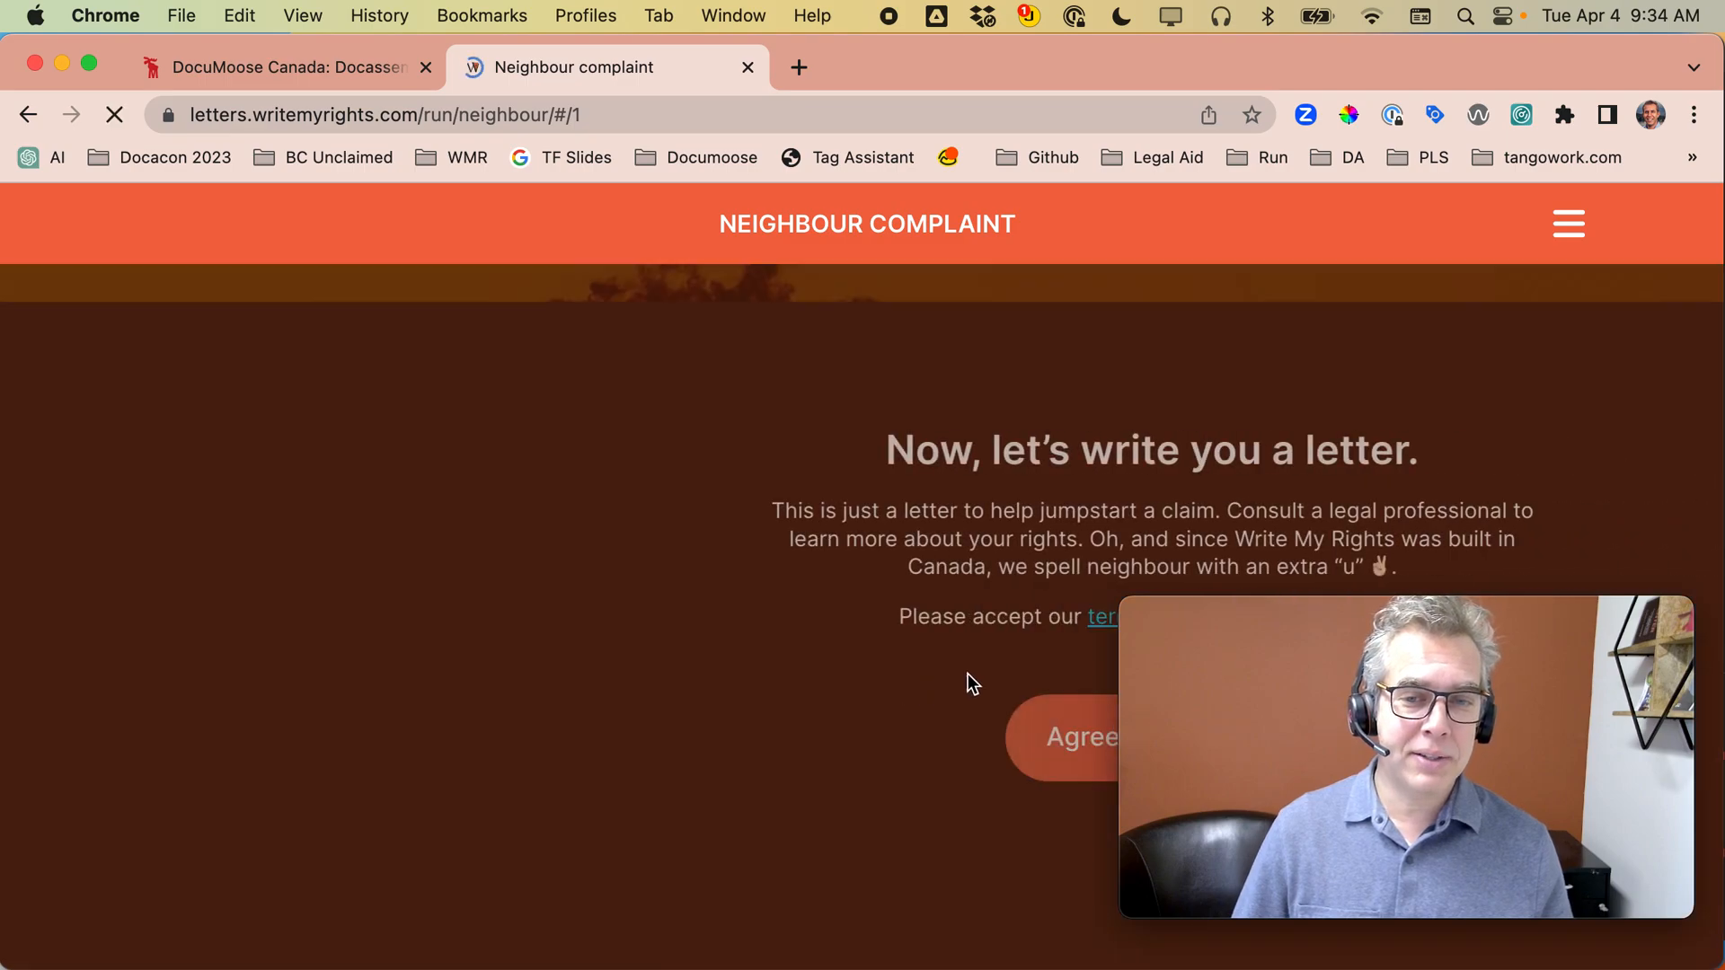
click(1083, 737)
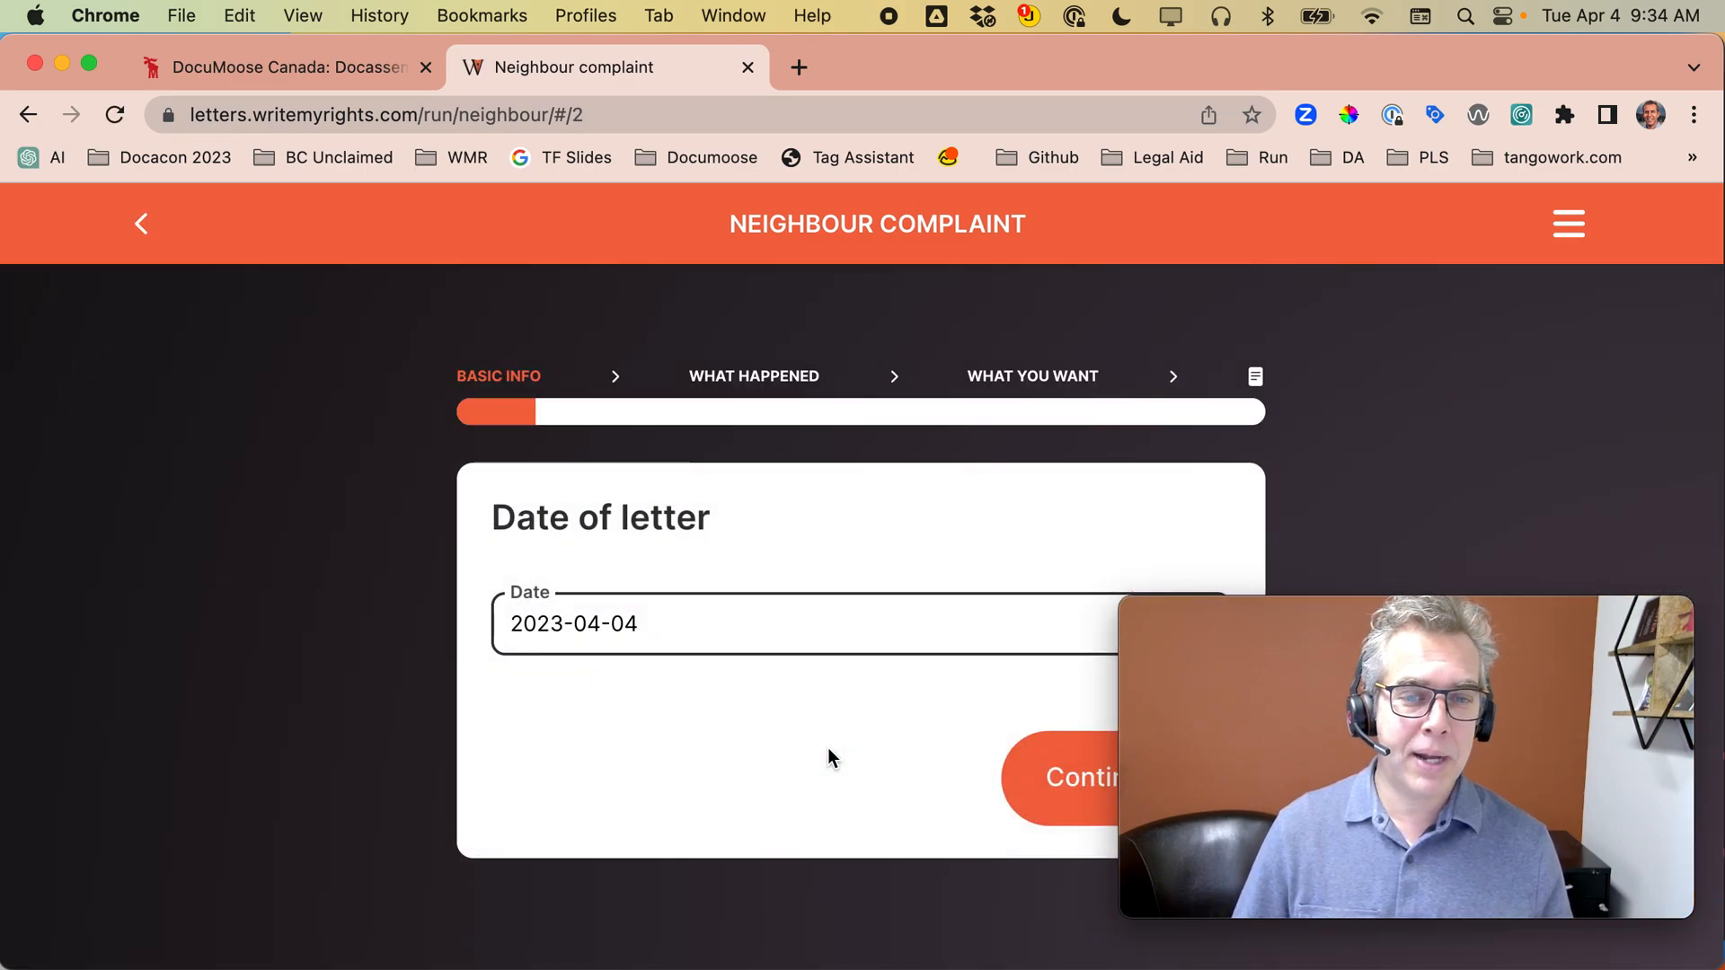
click(1080, 778)
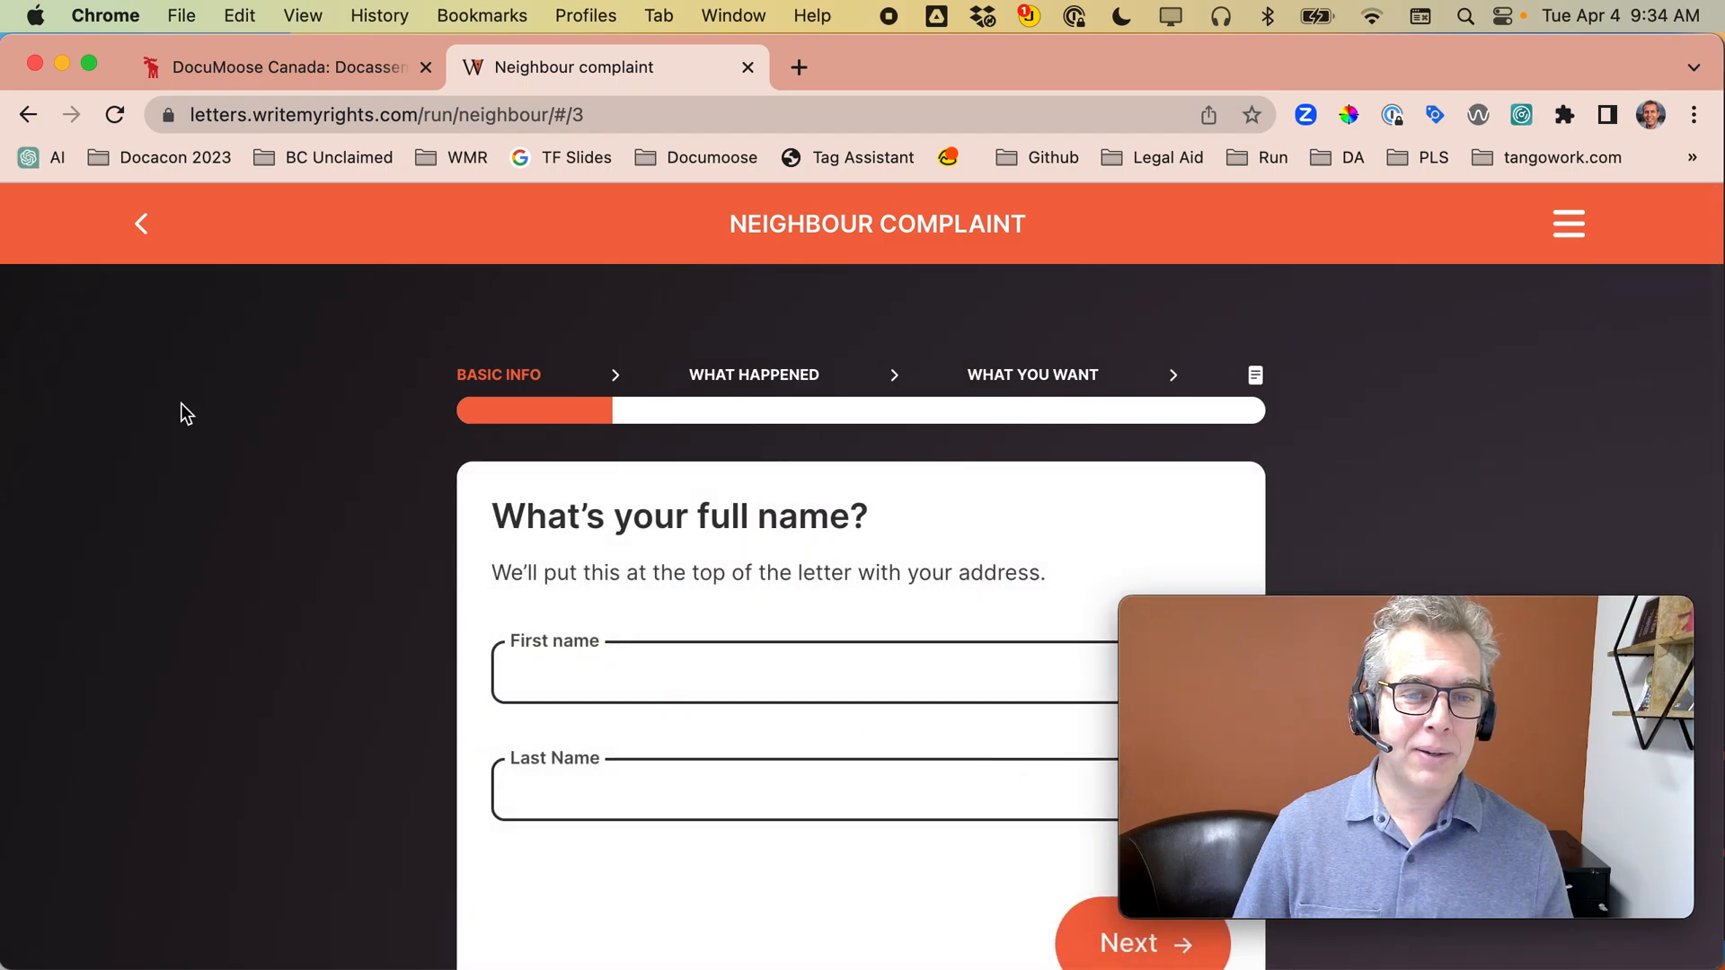
mouse_move(248, 420)
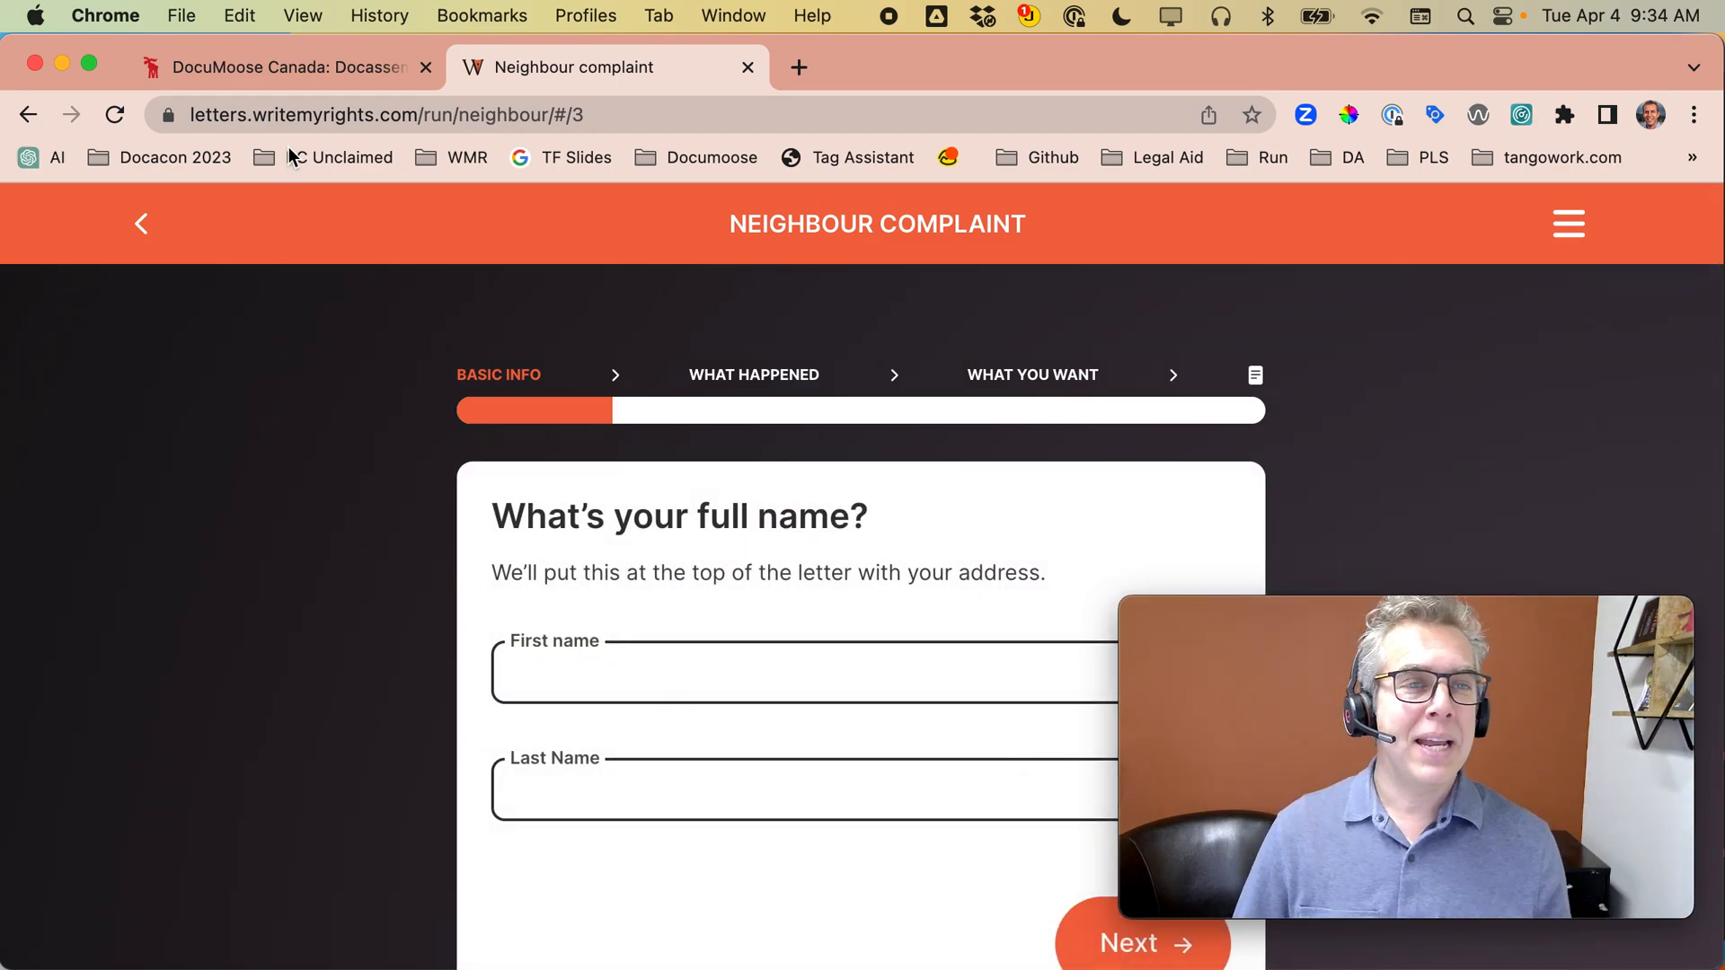
click(160, 158)
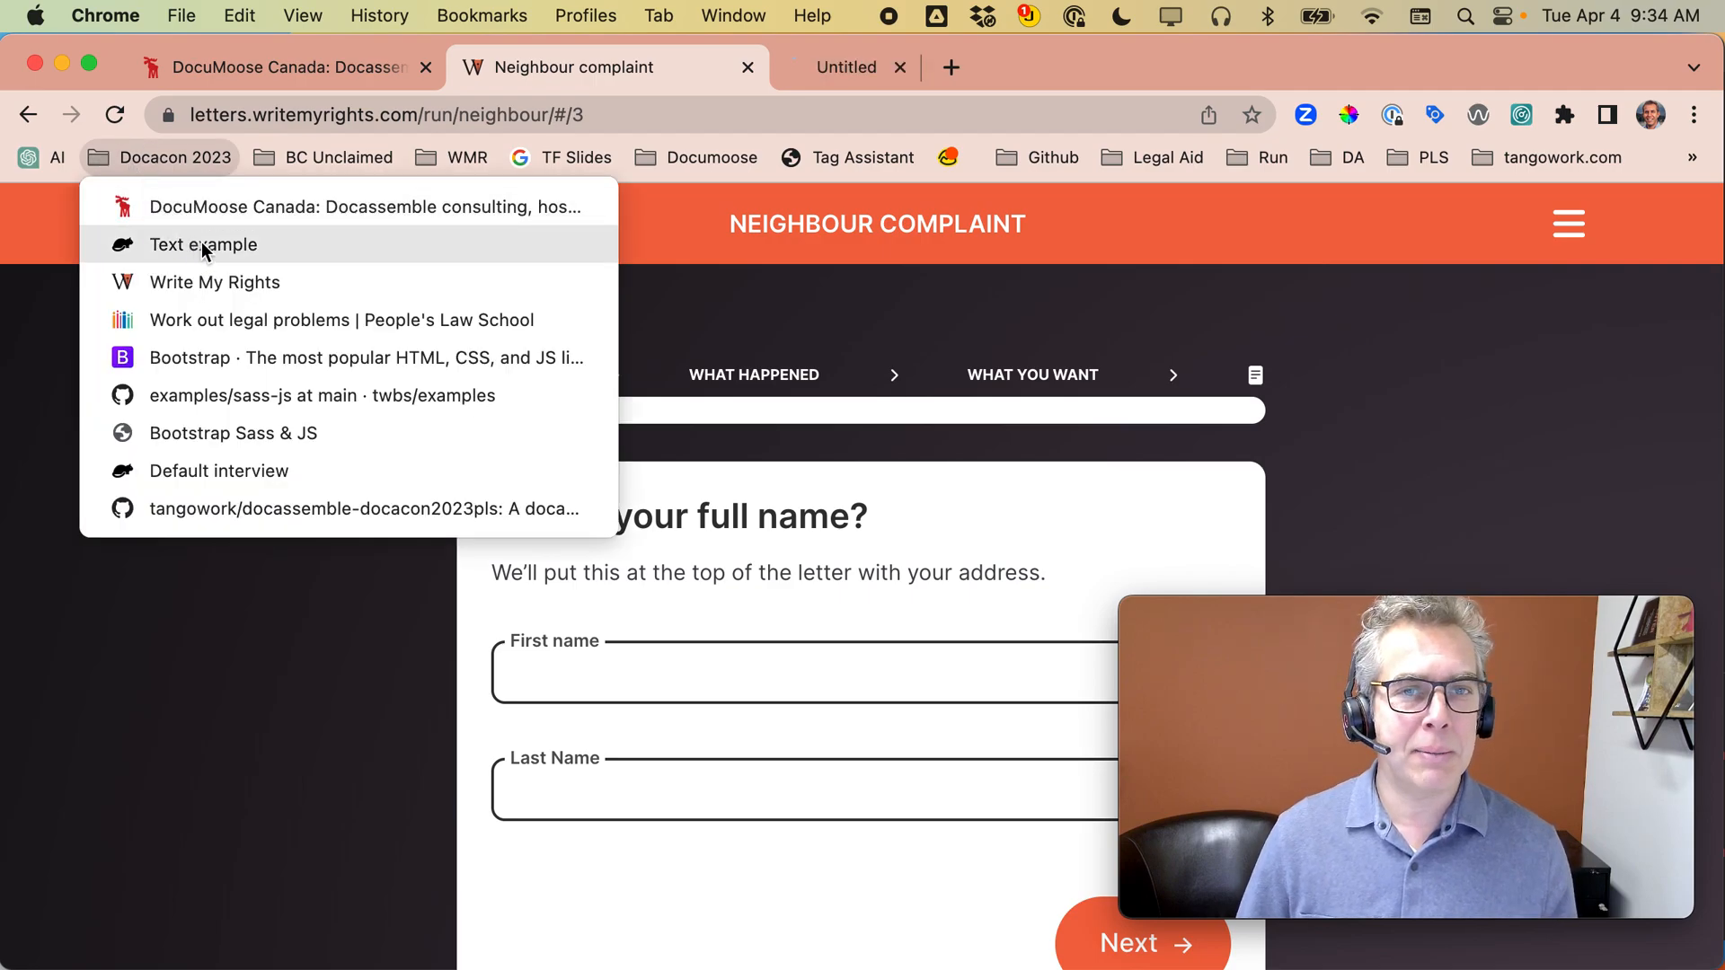
- Load the Docassemble Text example interview asking favourite colour and ideal vacation
click(204, 244)
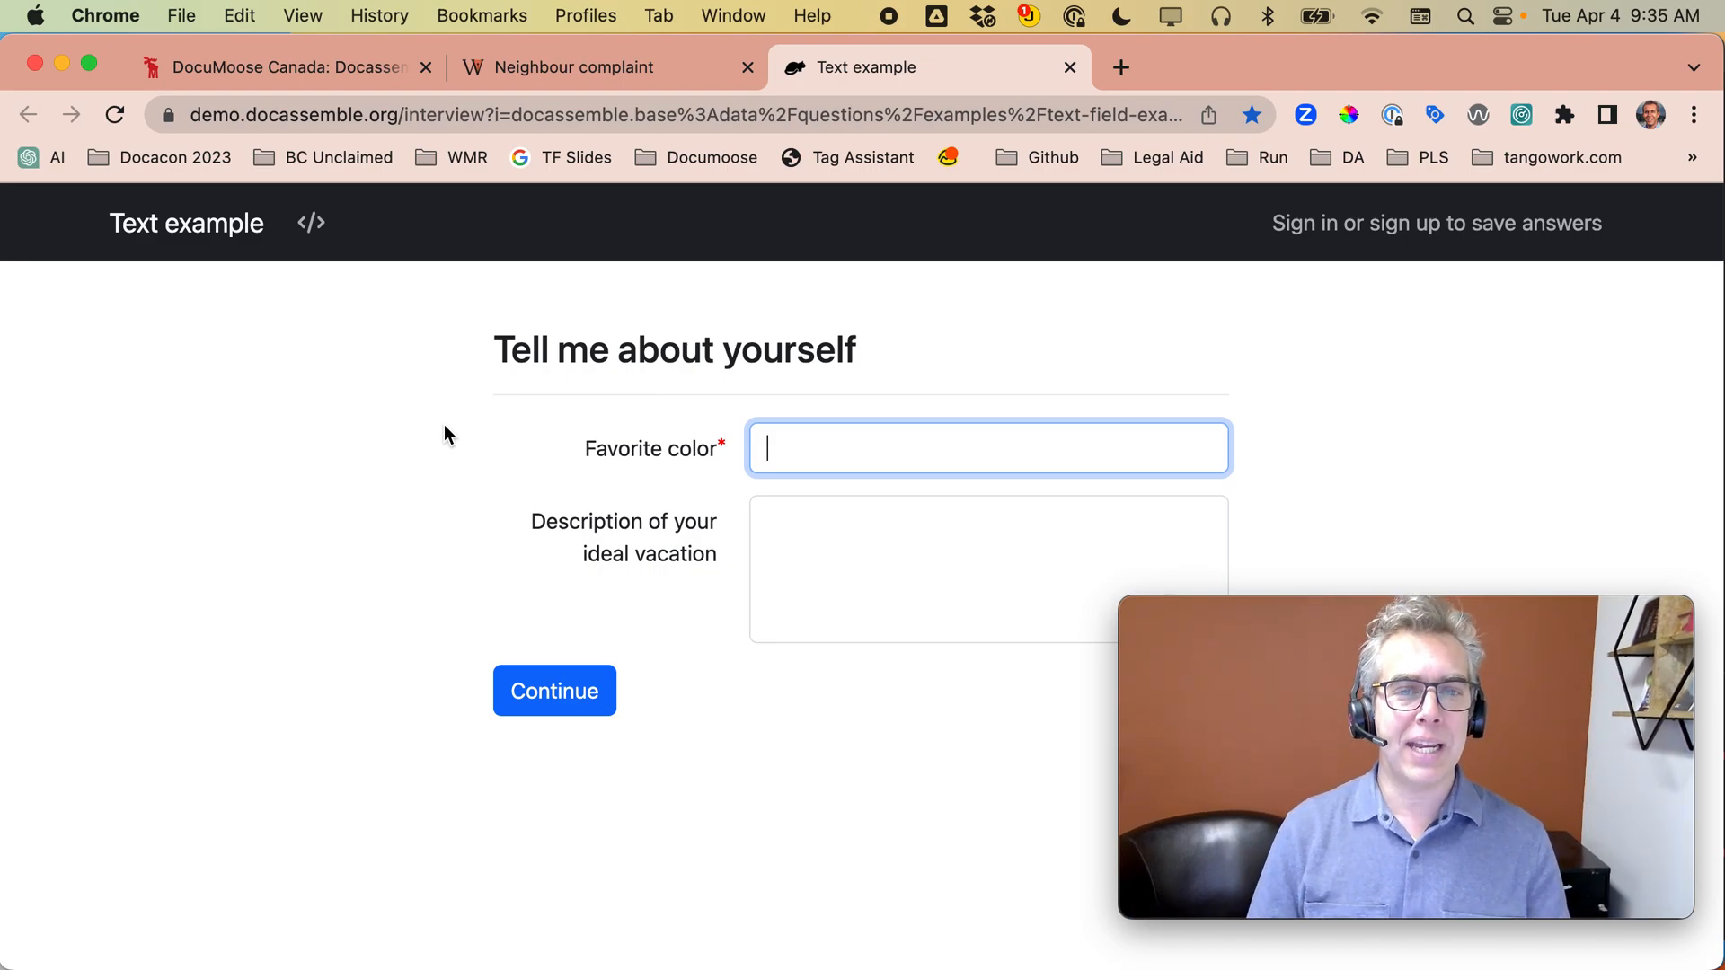
mouse_move(190, 179)
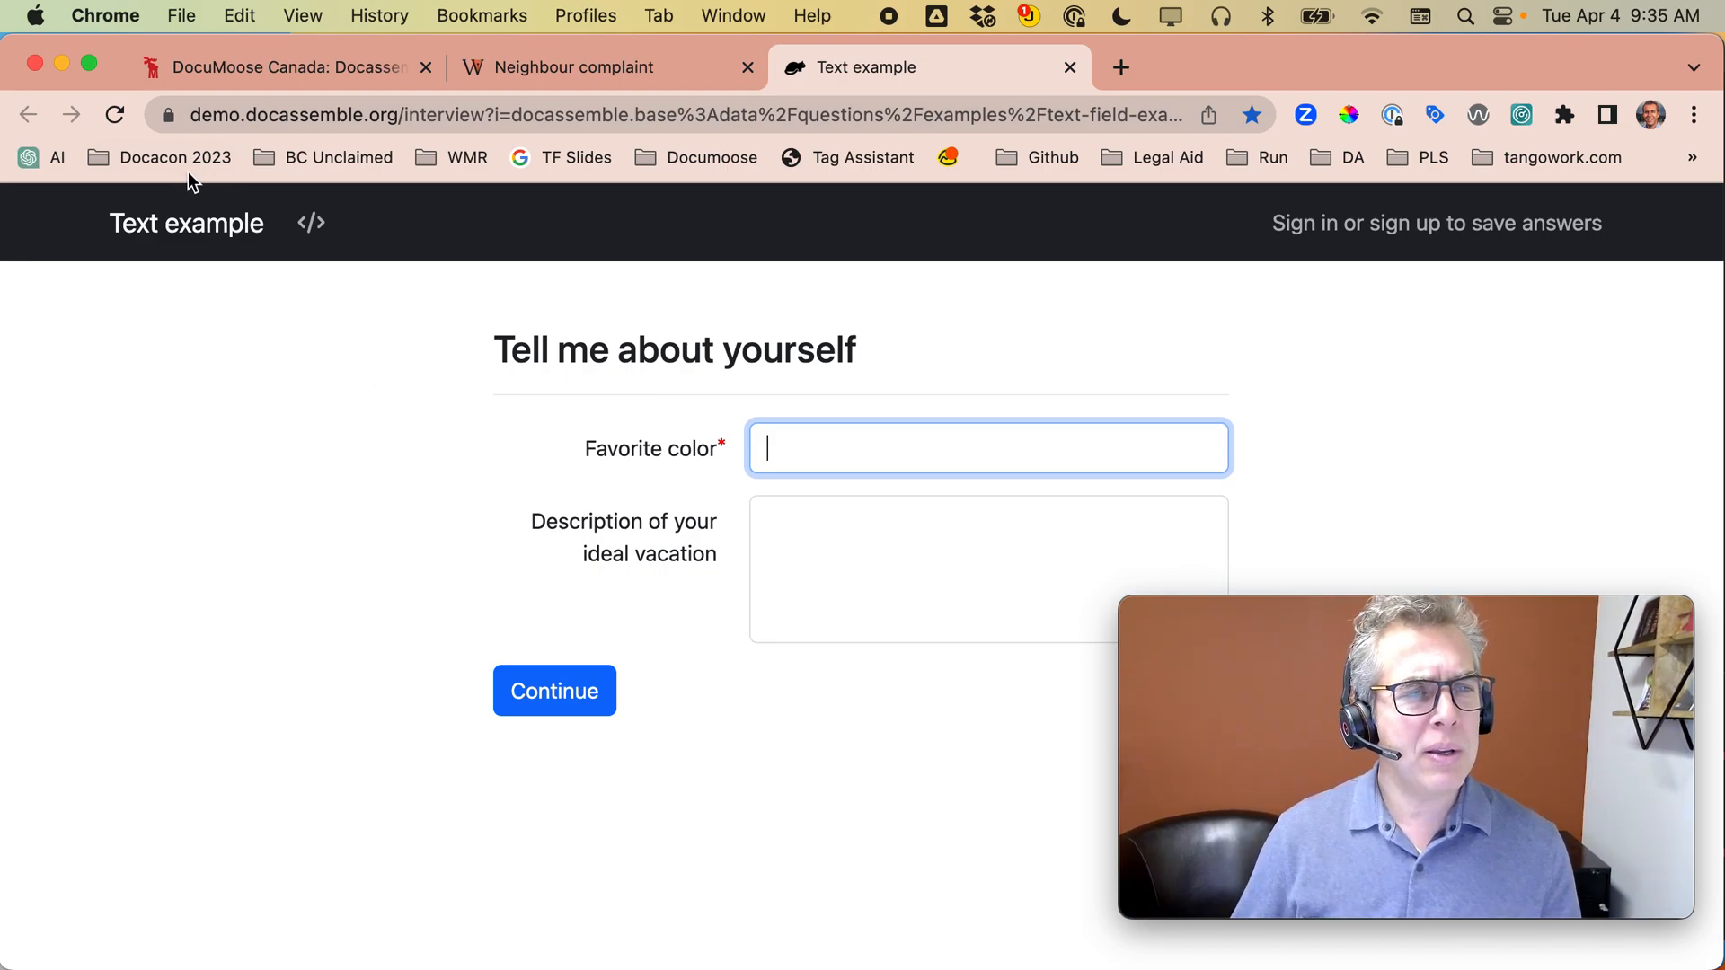
click(176, 159)
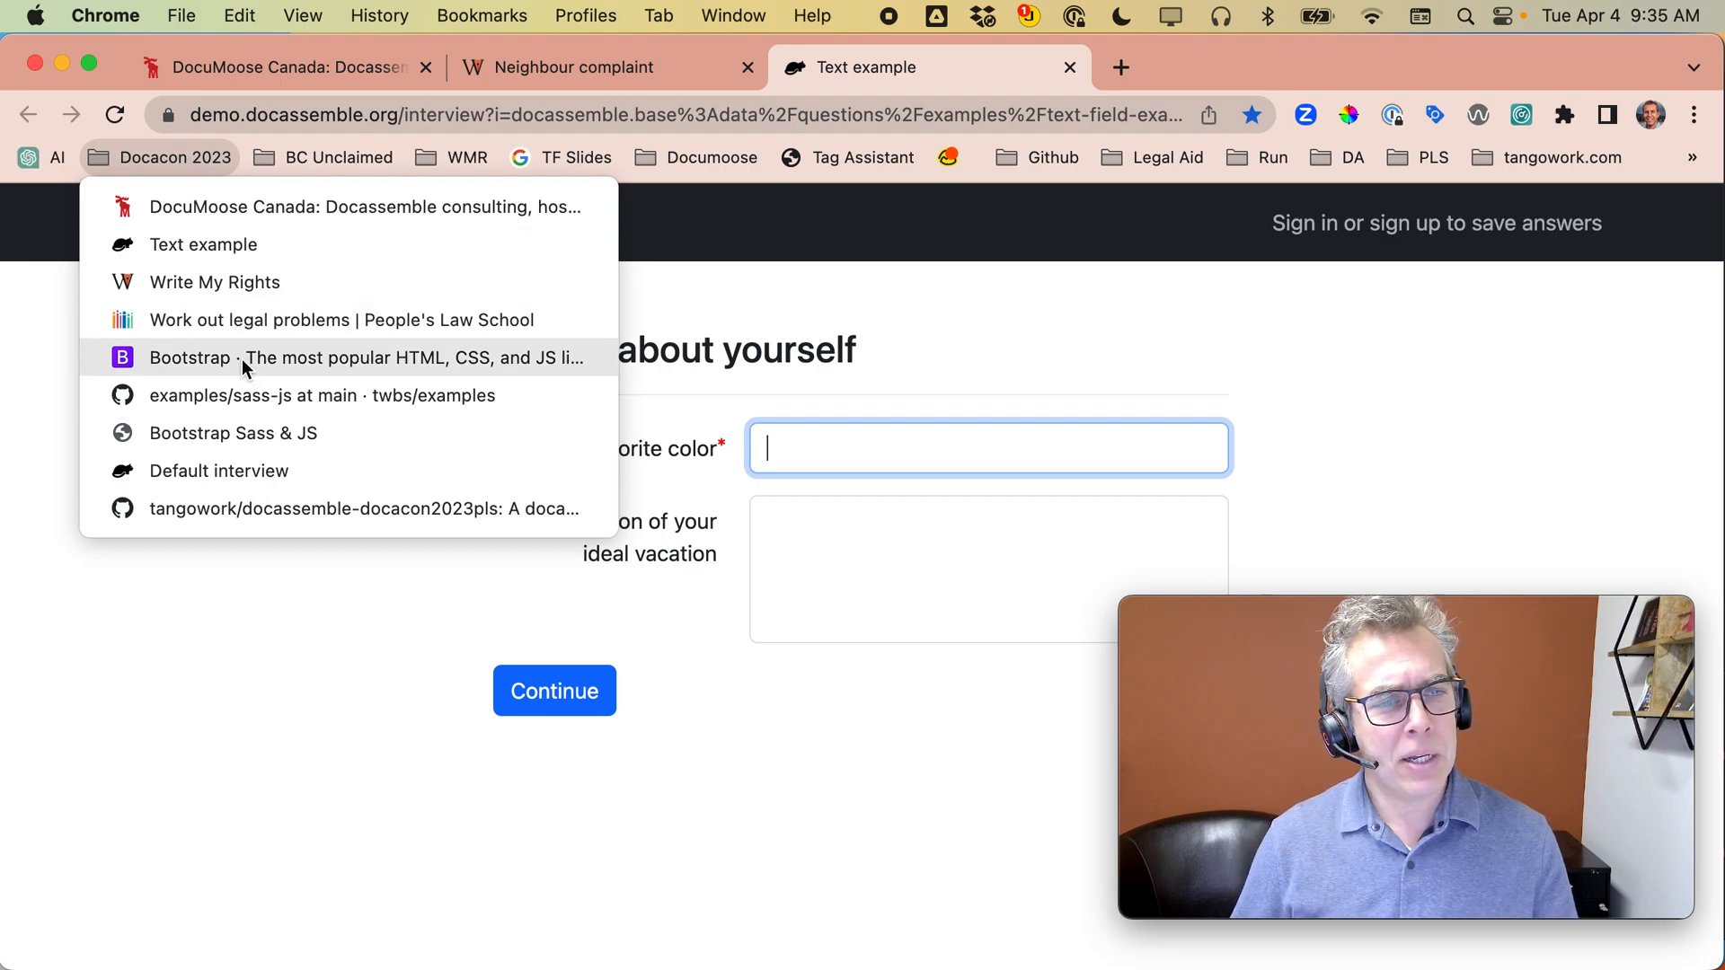
- Go from the Bootstrap home page to its GitHub organization and the examples repository
click(190, 357)
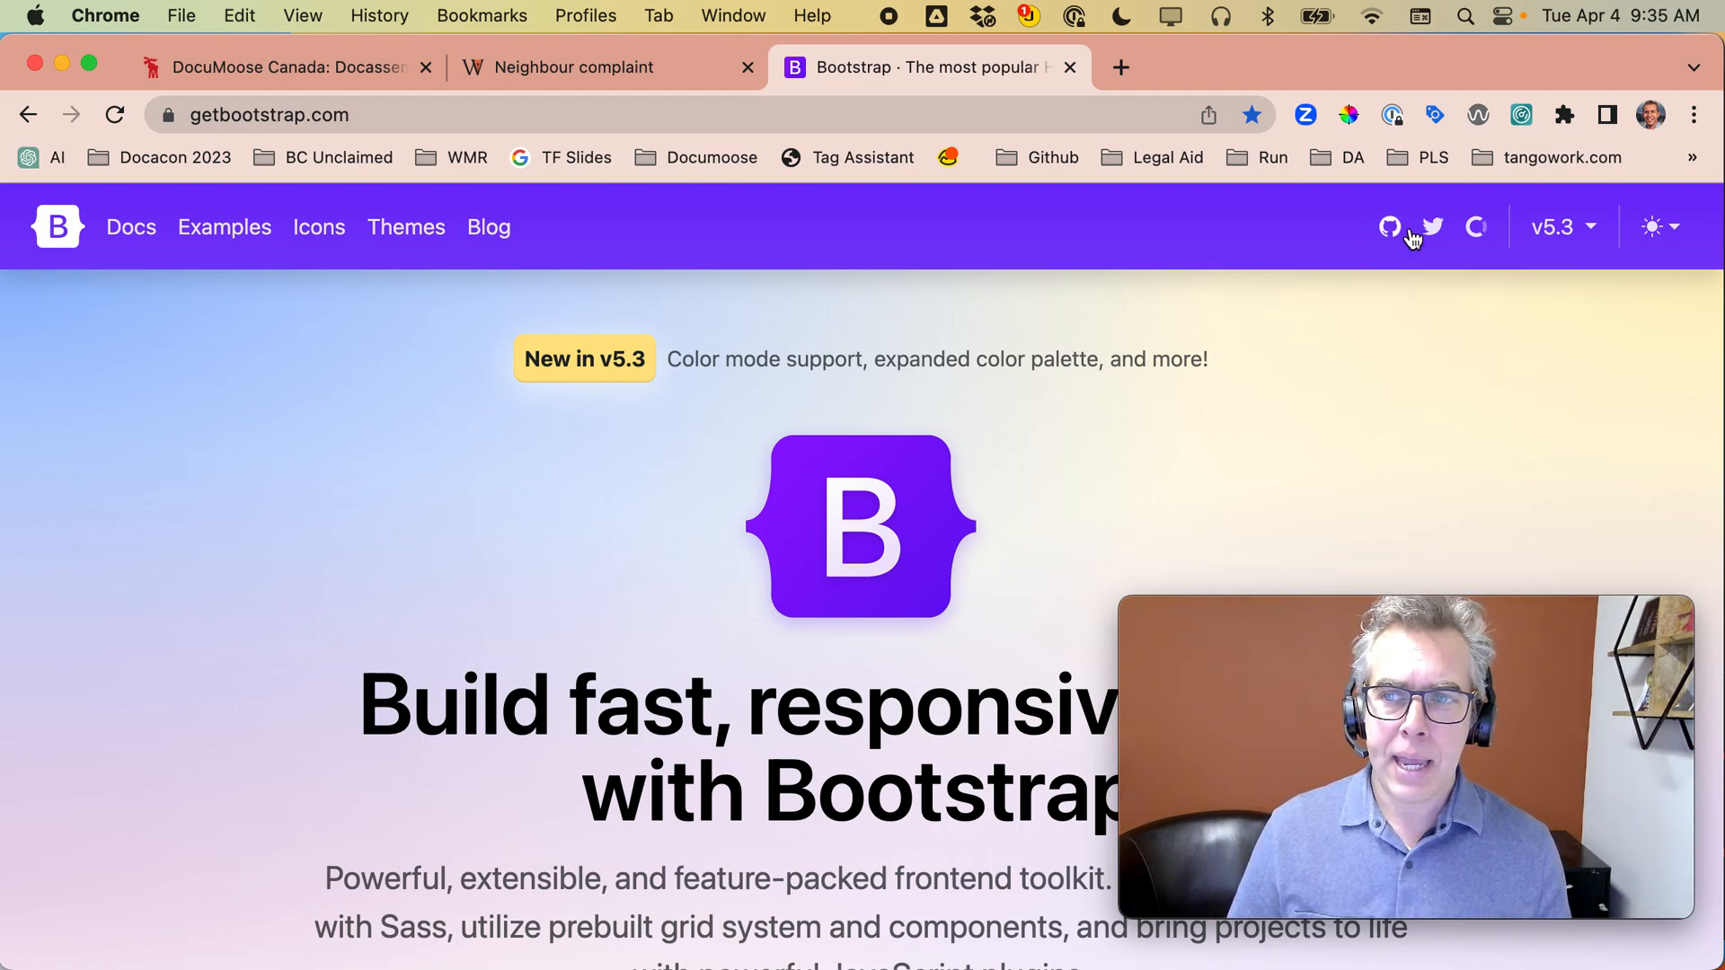
mouse_move(1389, 230)
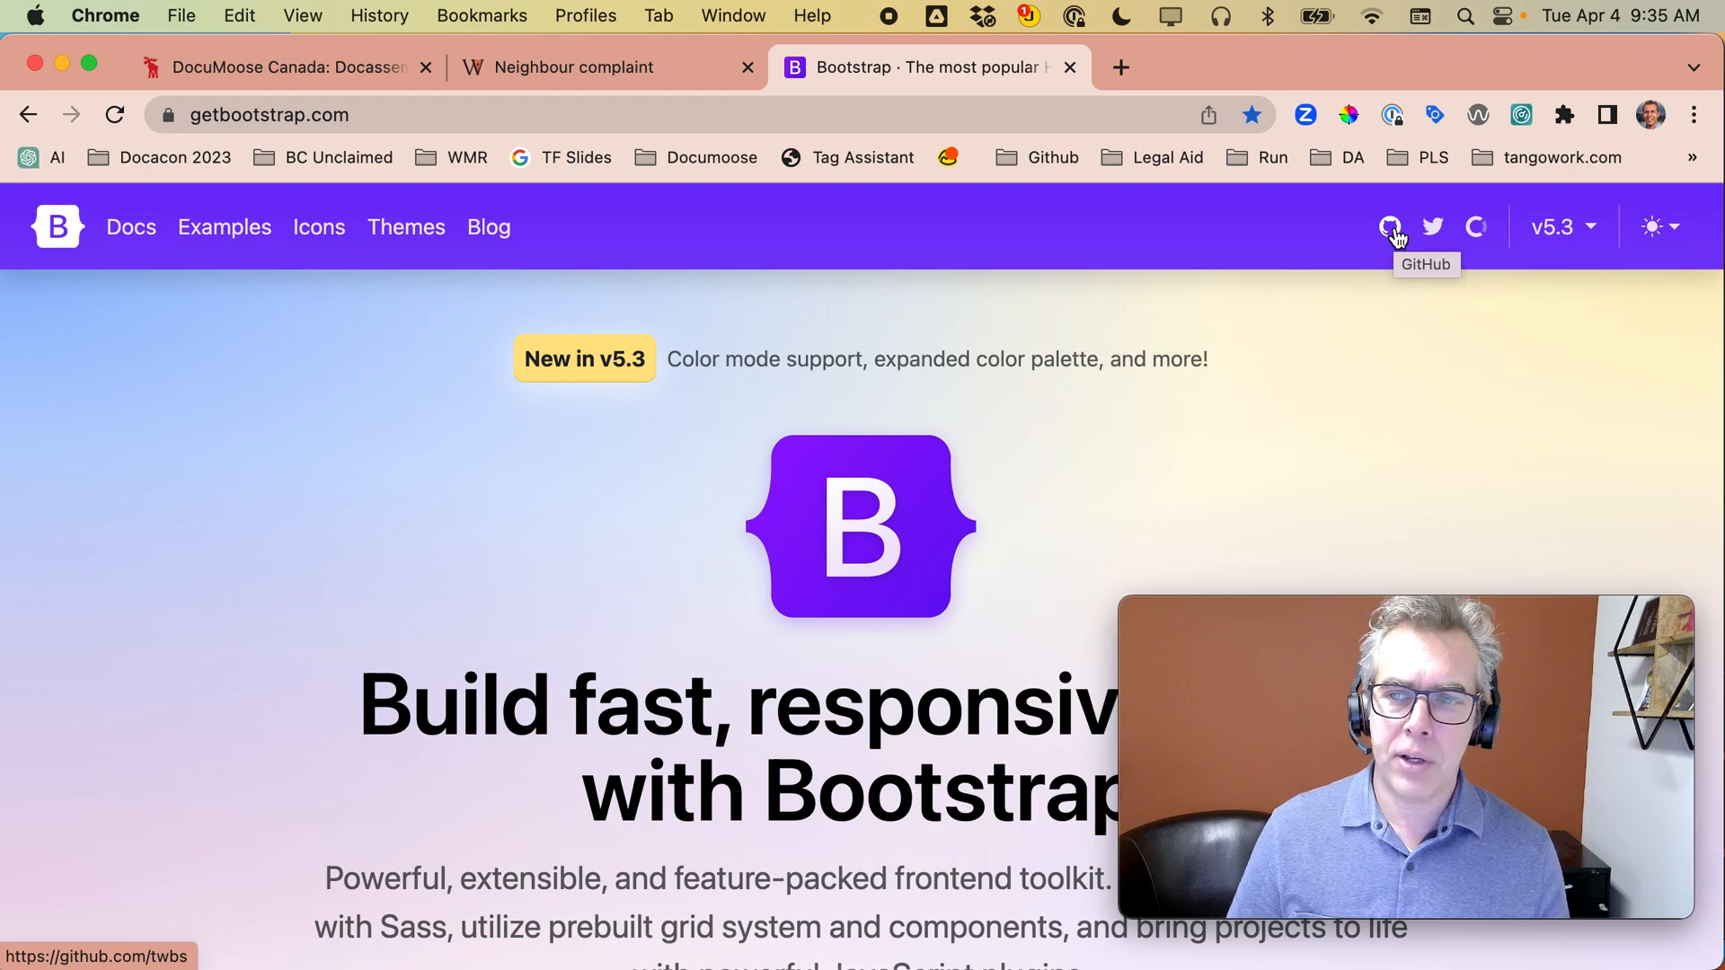
click(1390, 227)
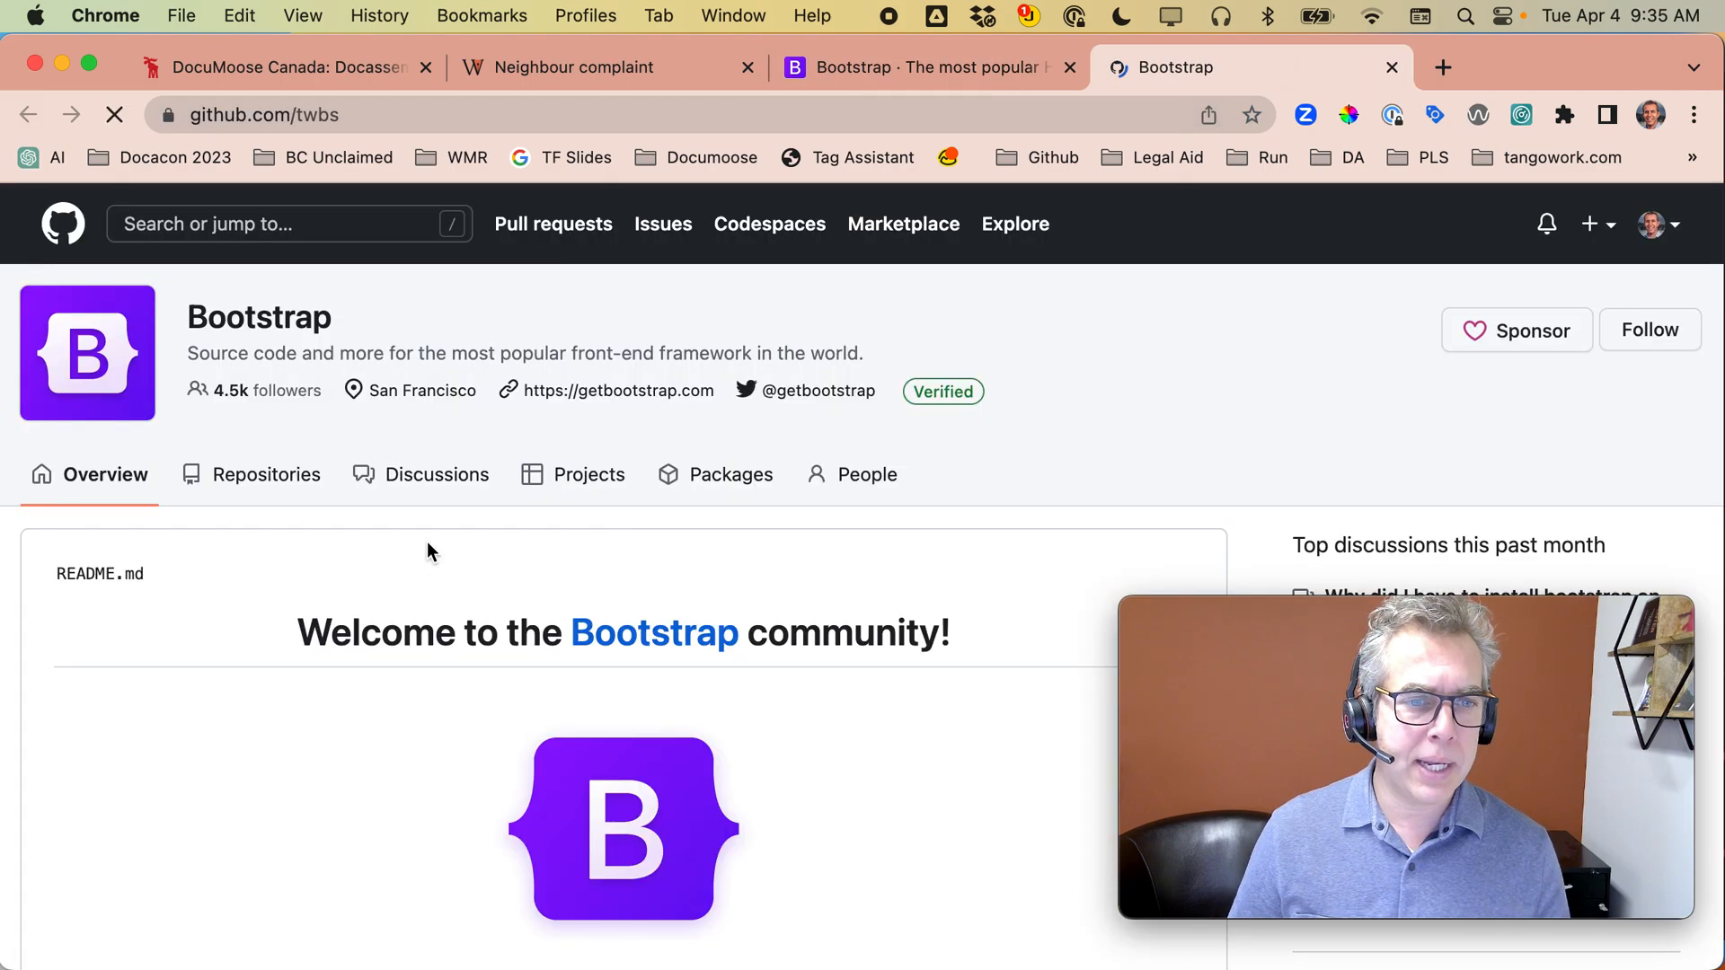
scroll(down, 3)
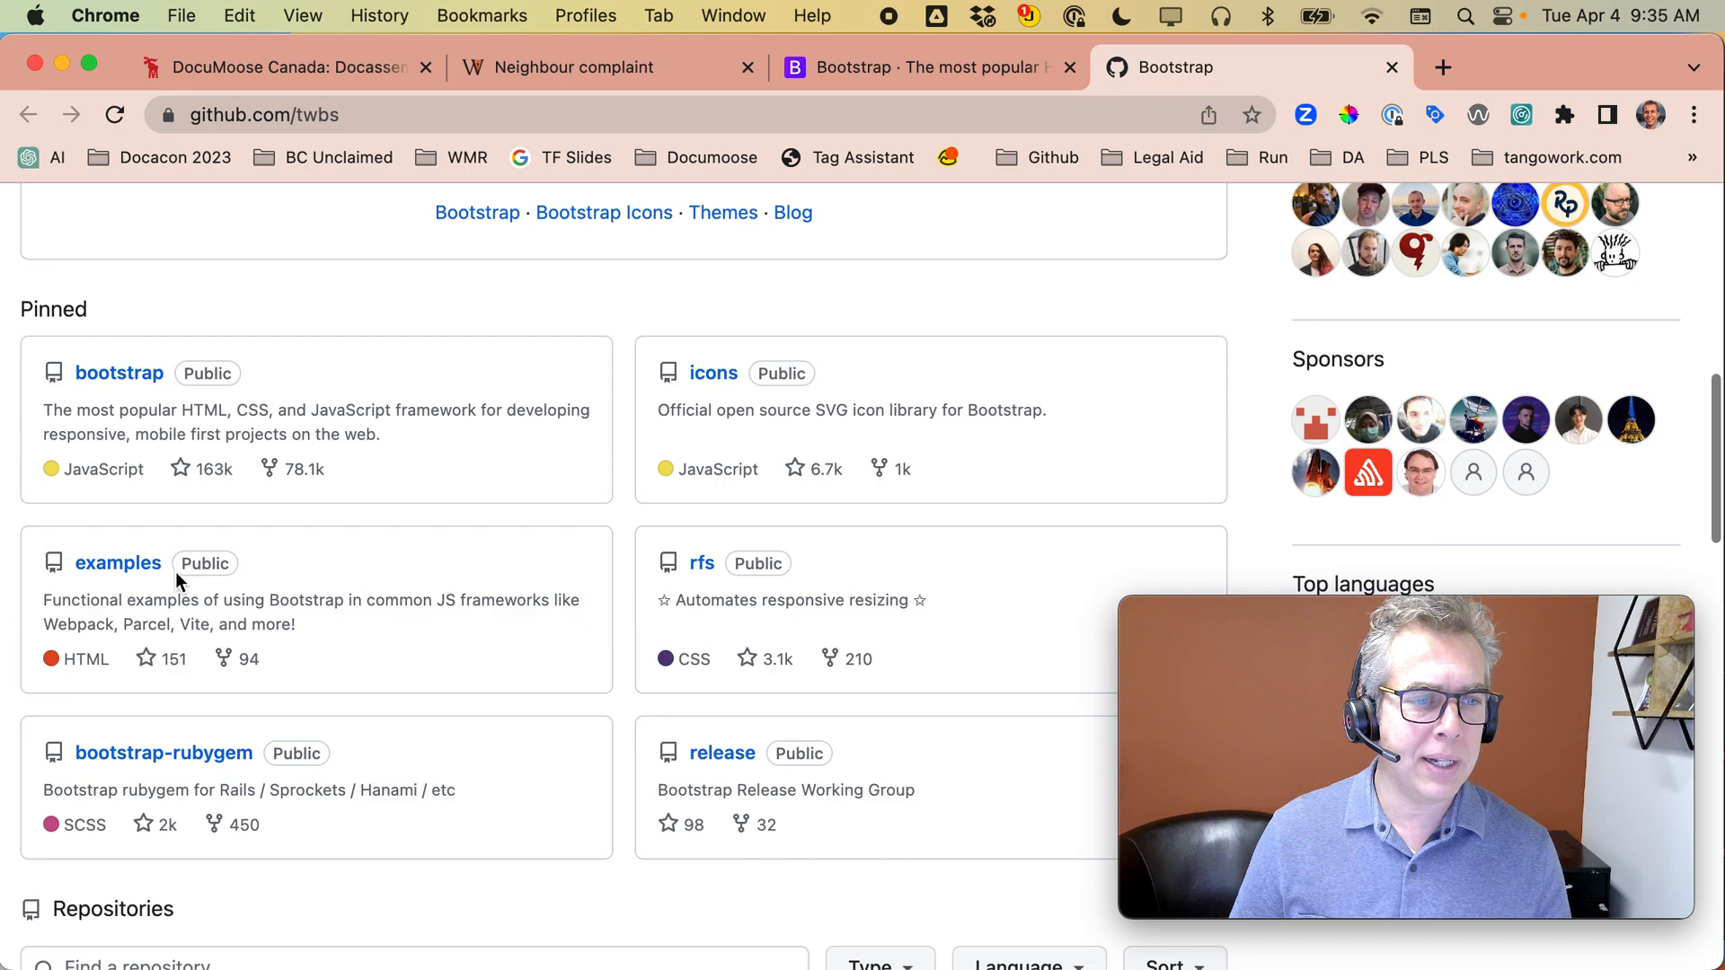
click(118, 563)
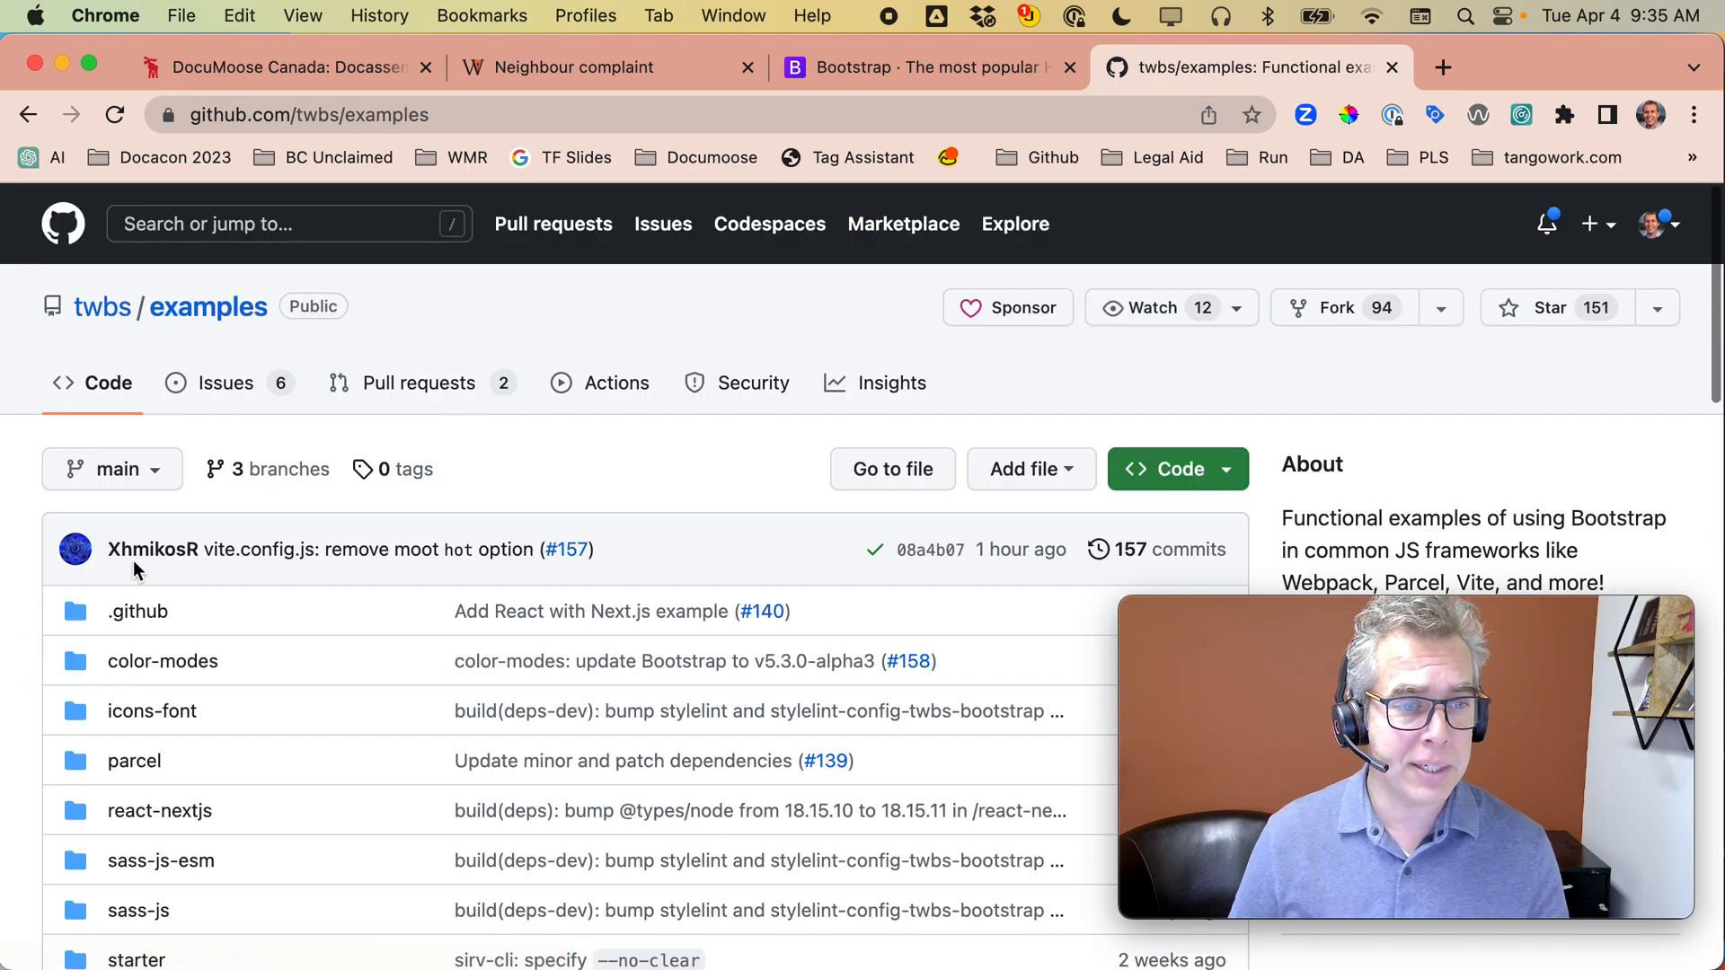
- Enter the Sass & JS example folder and scroll to its How to use setup commands
scroll(down, 3)
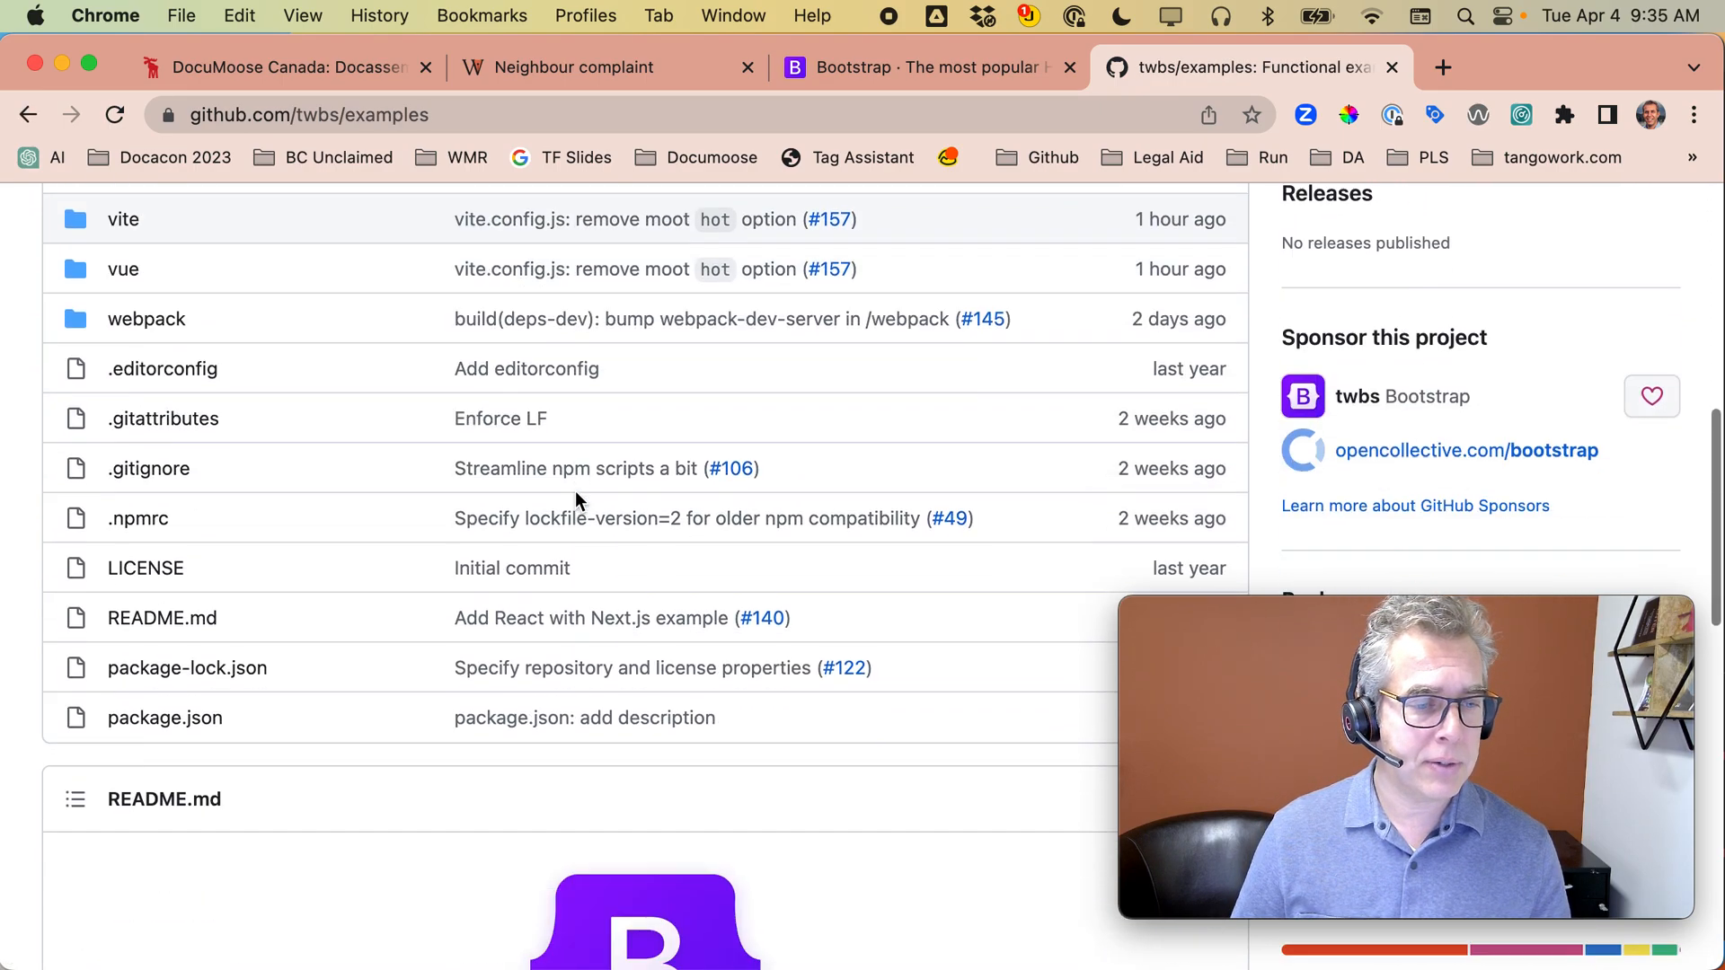
scroll(down, 3)
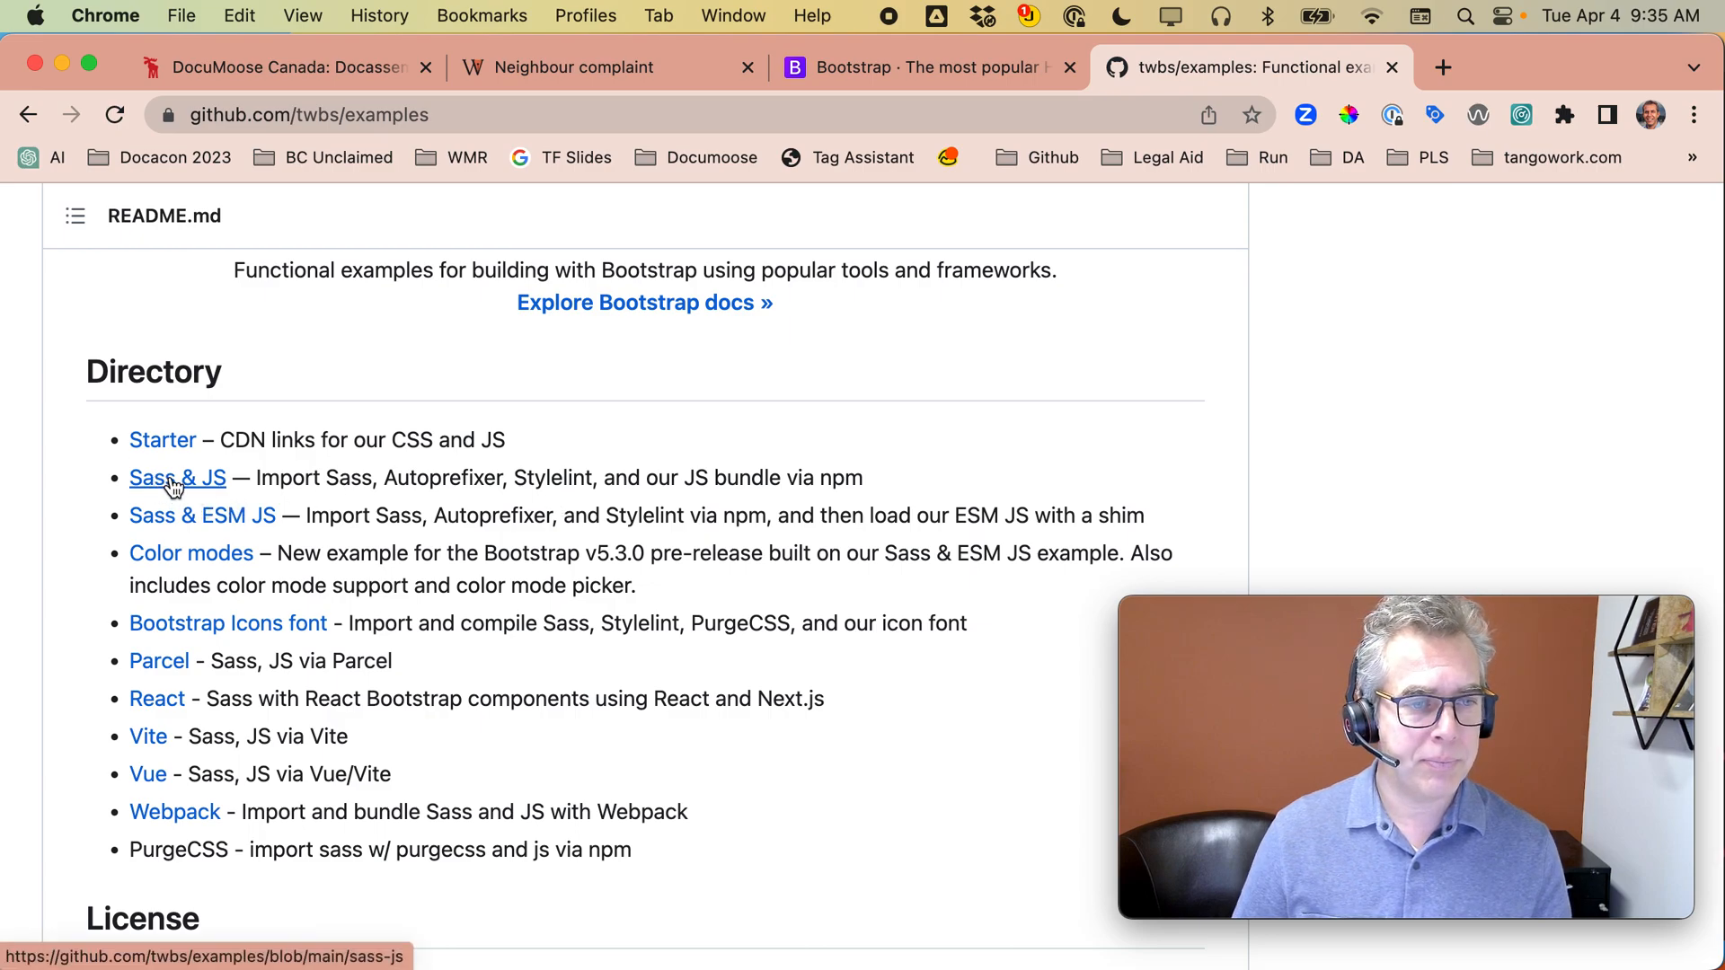
click(176, 478)
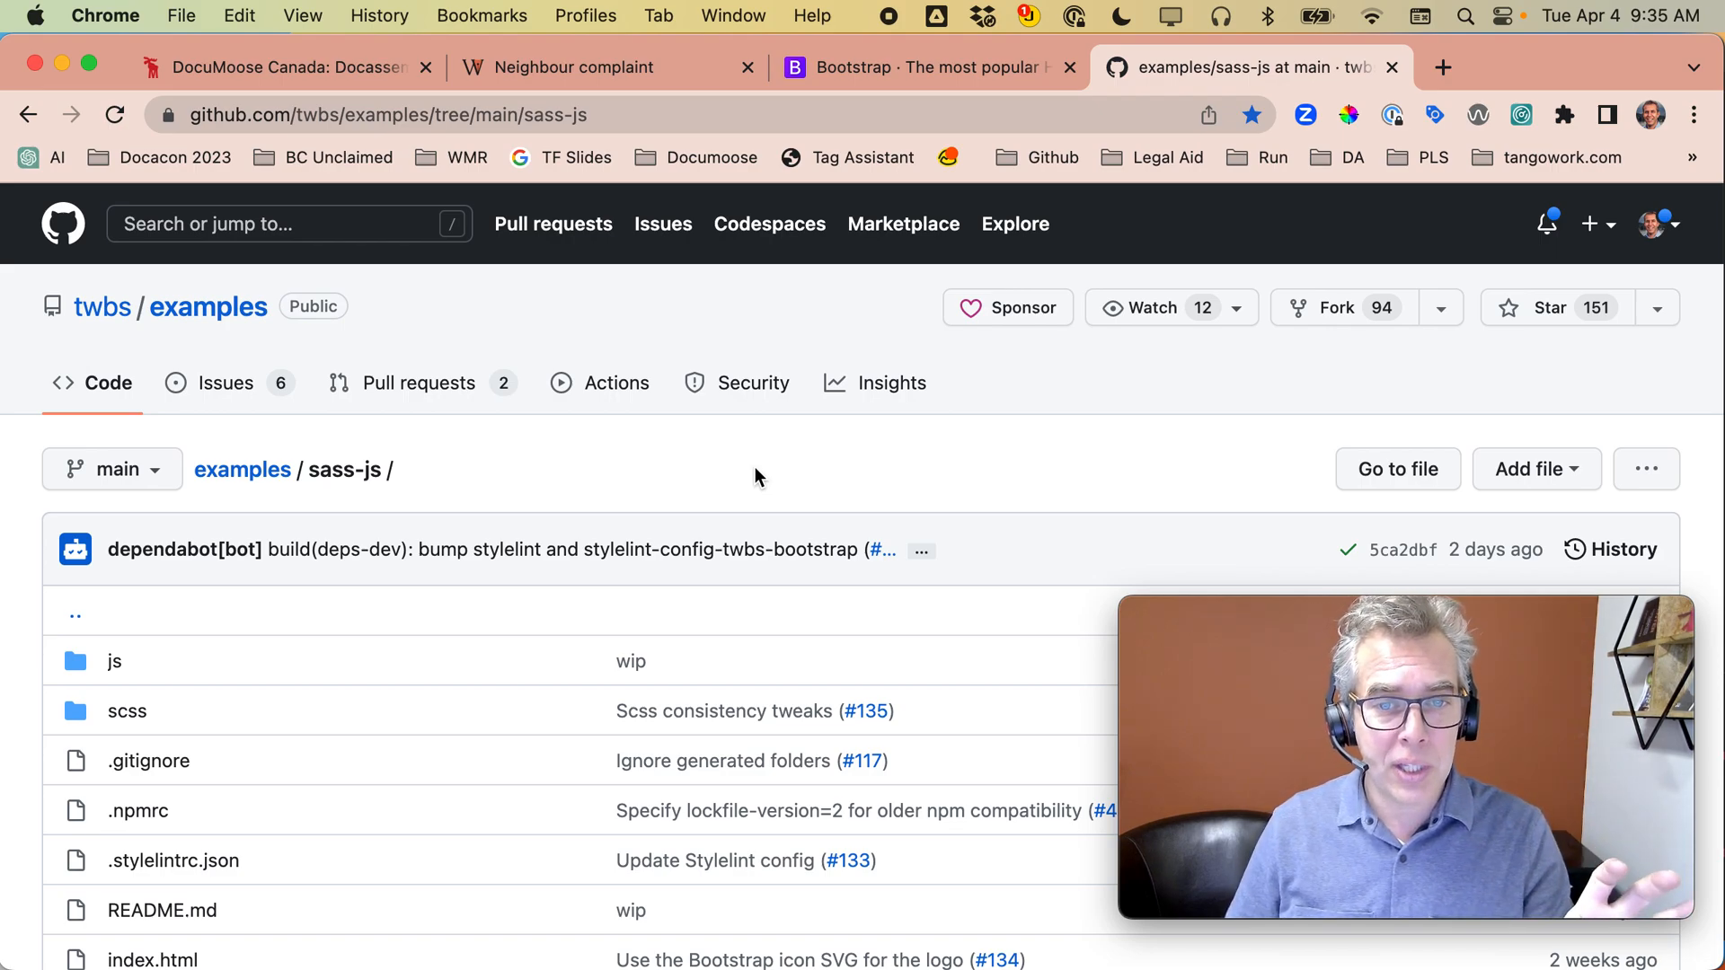
scroll(down, 3)
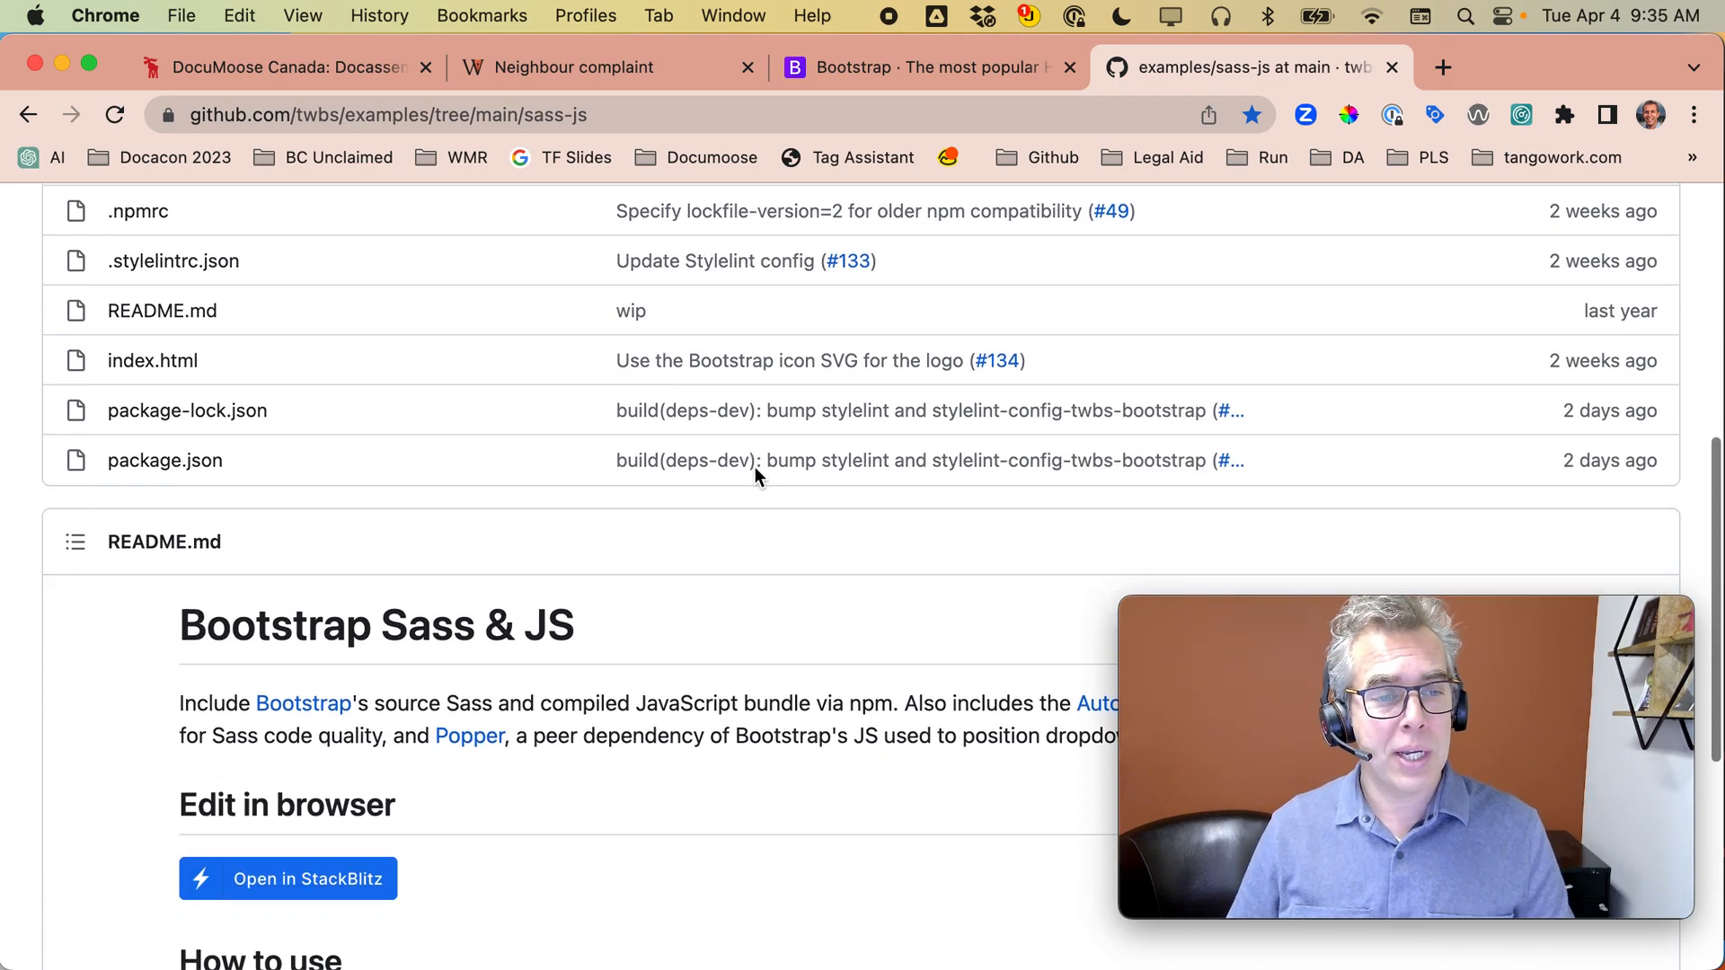
scroll(down, 3)
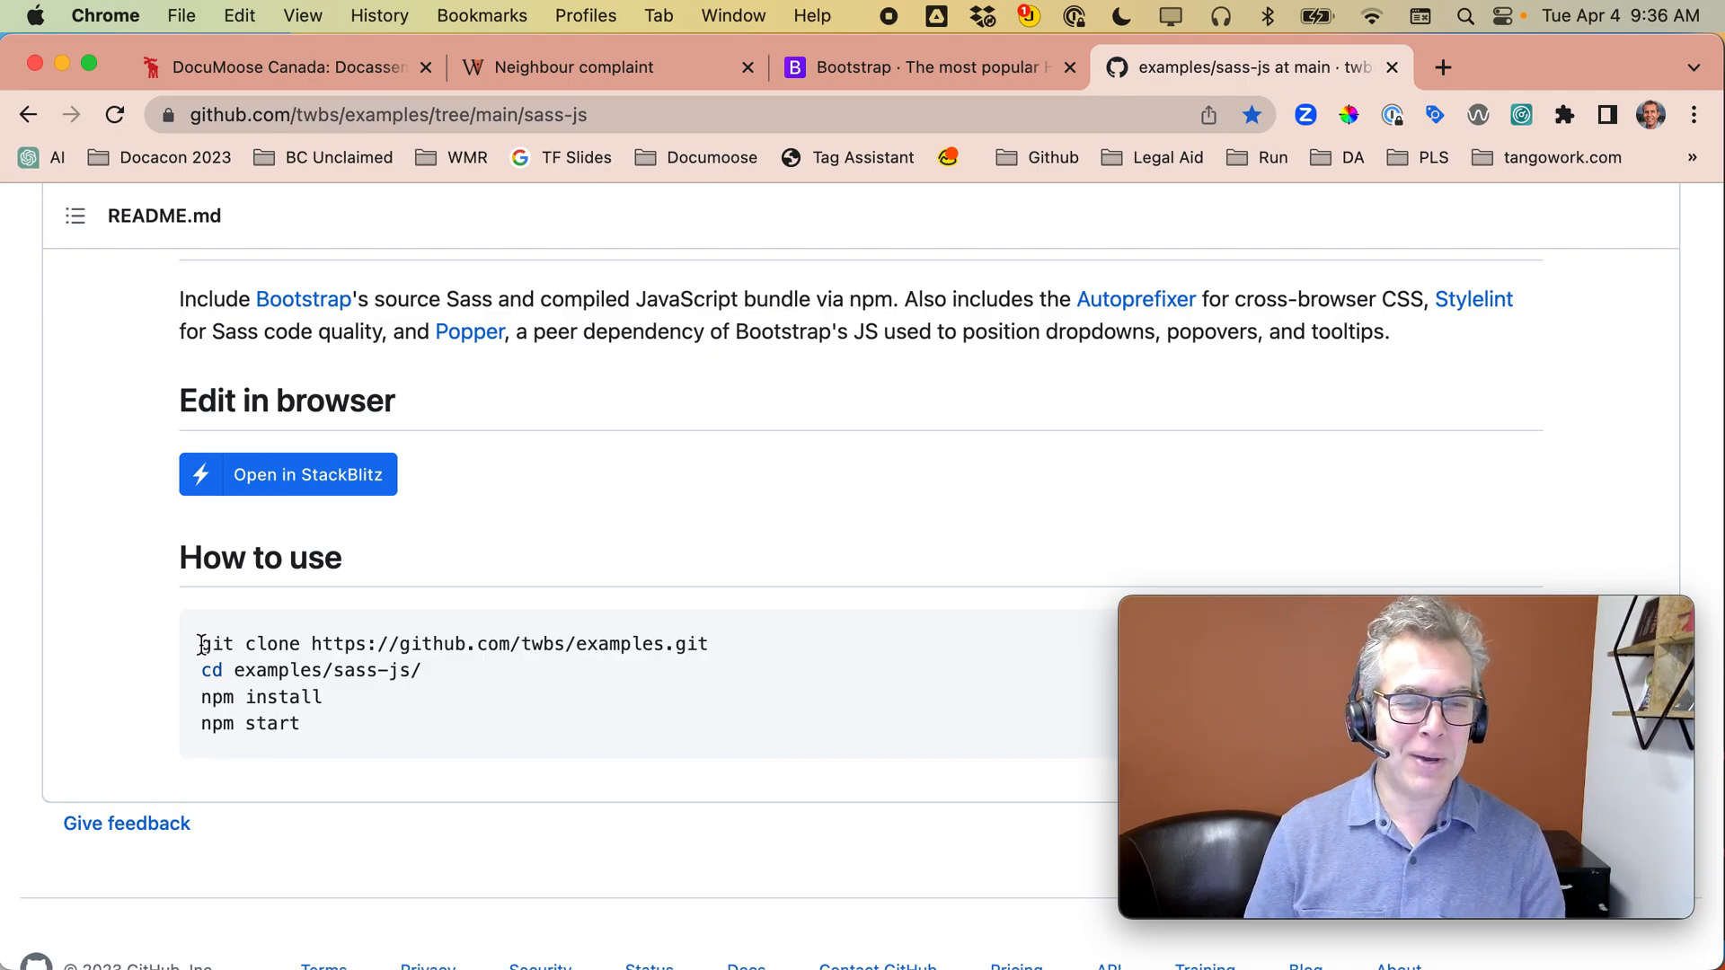
mouse_move(481, 712)
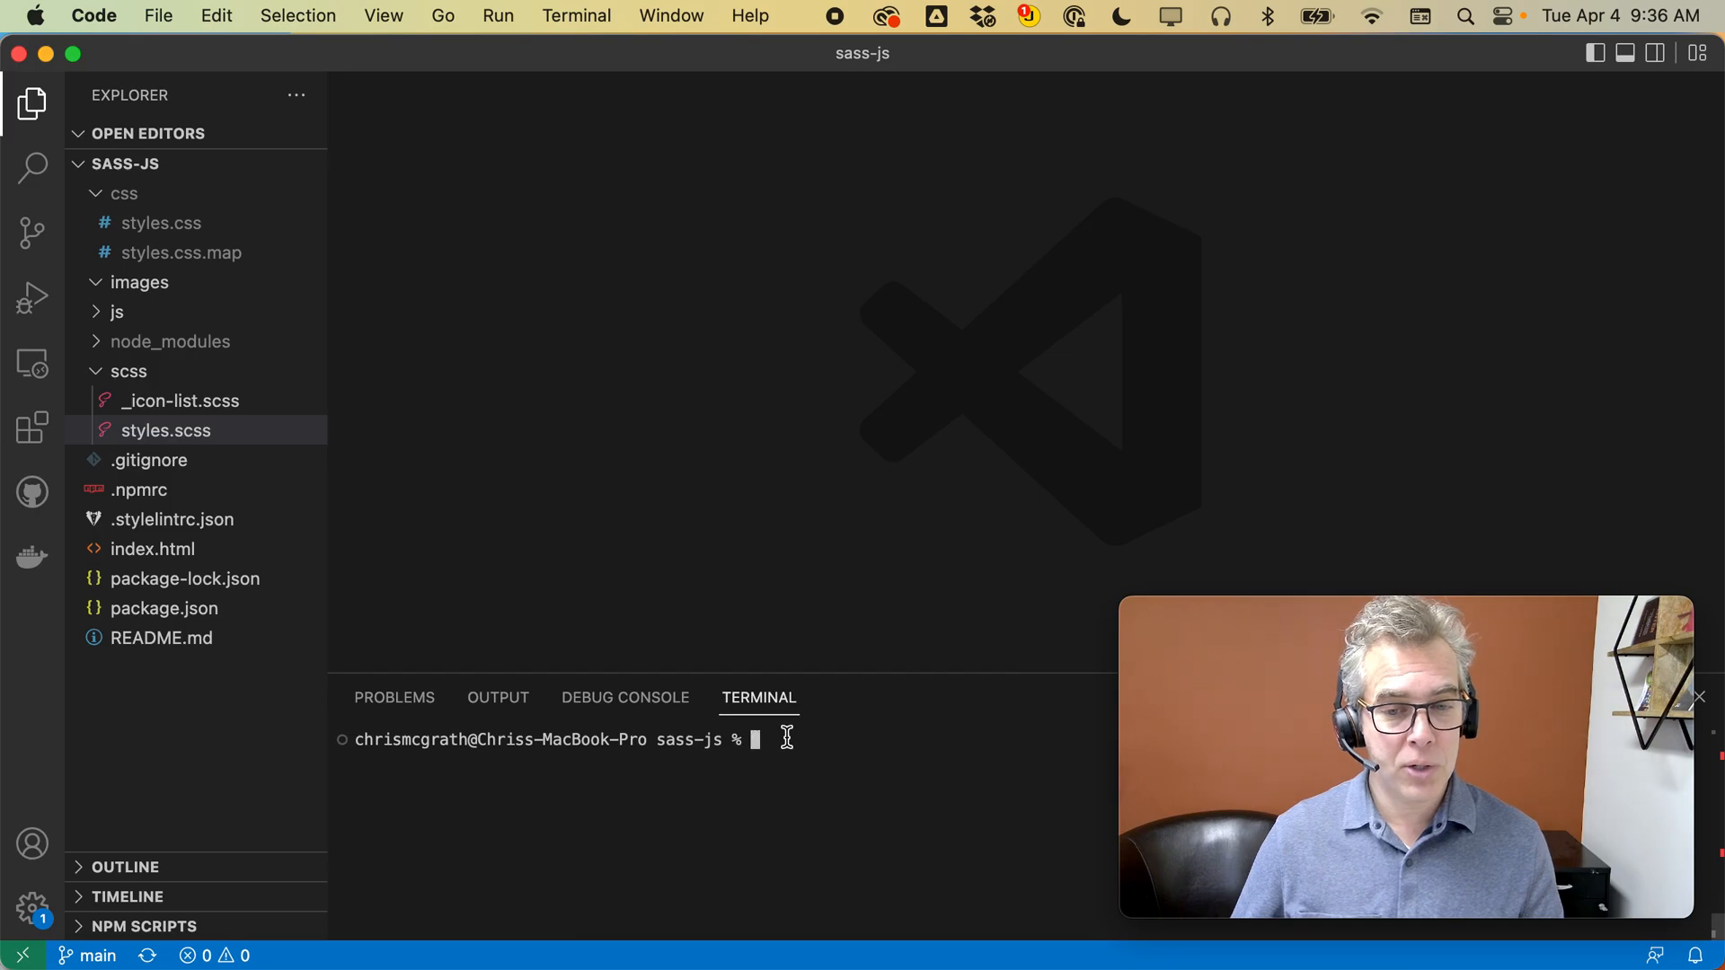
- Run npm start in the sass-js project and review the Bootstrap overrides in scss/styles.scss
text(npm start)
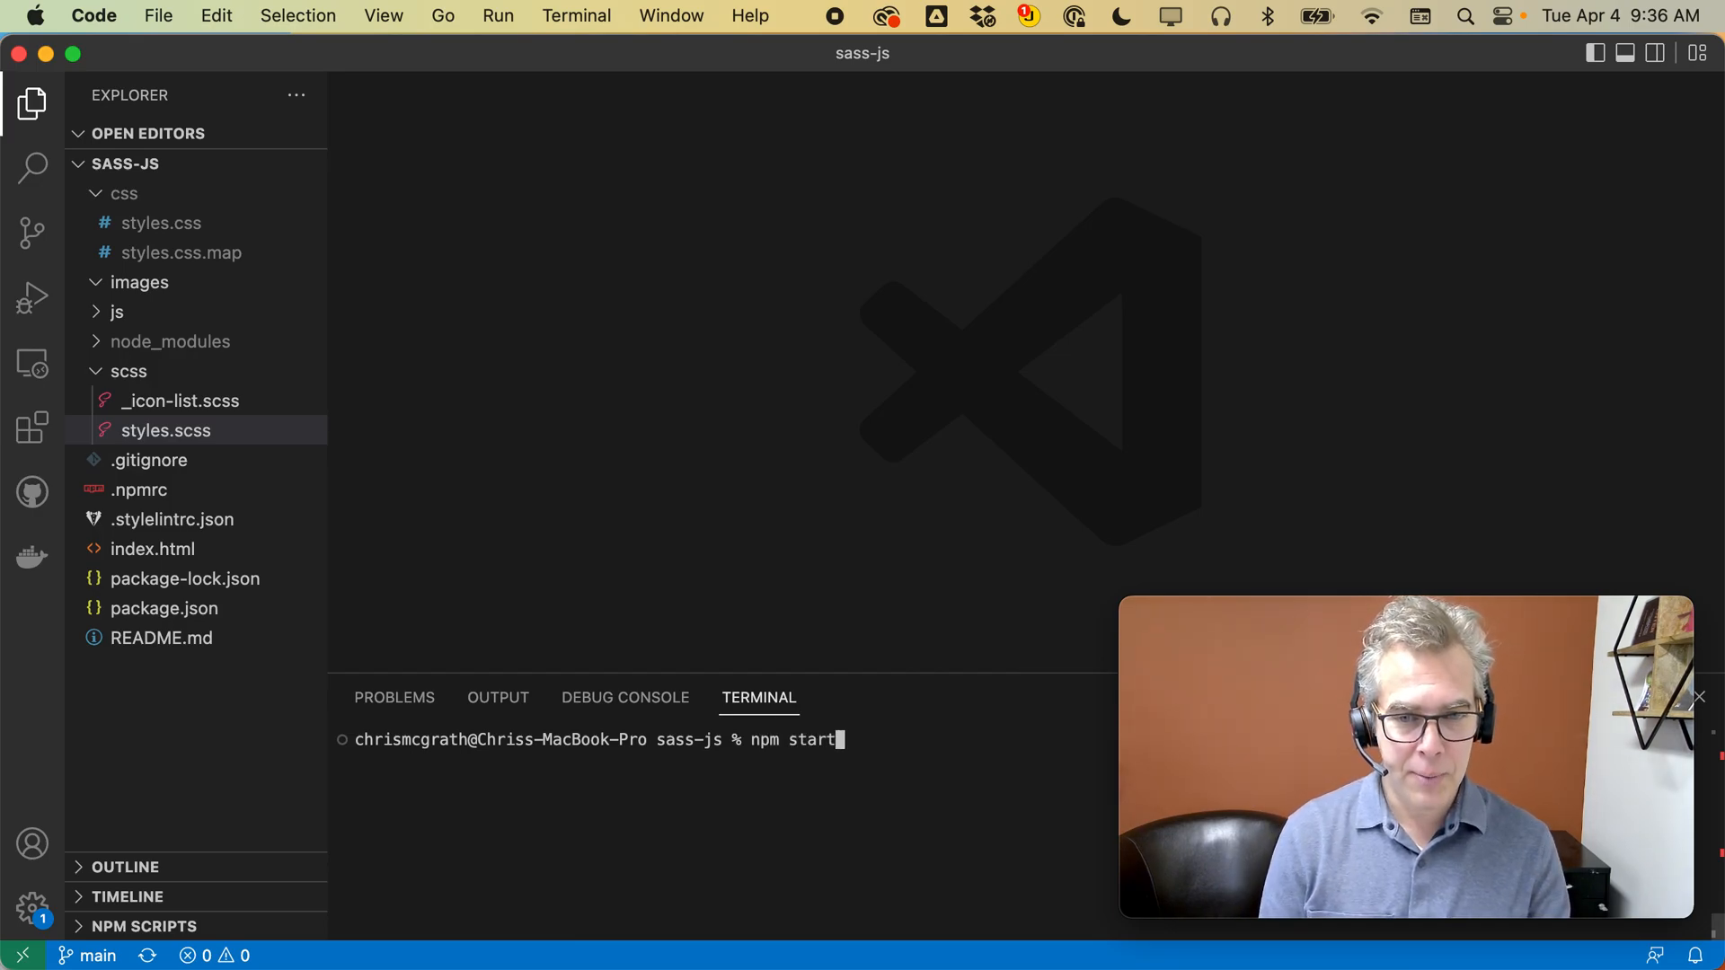
key(Return)
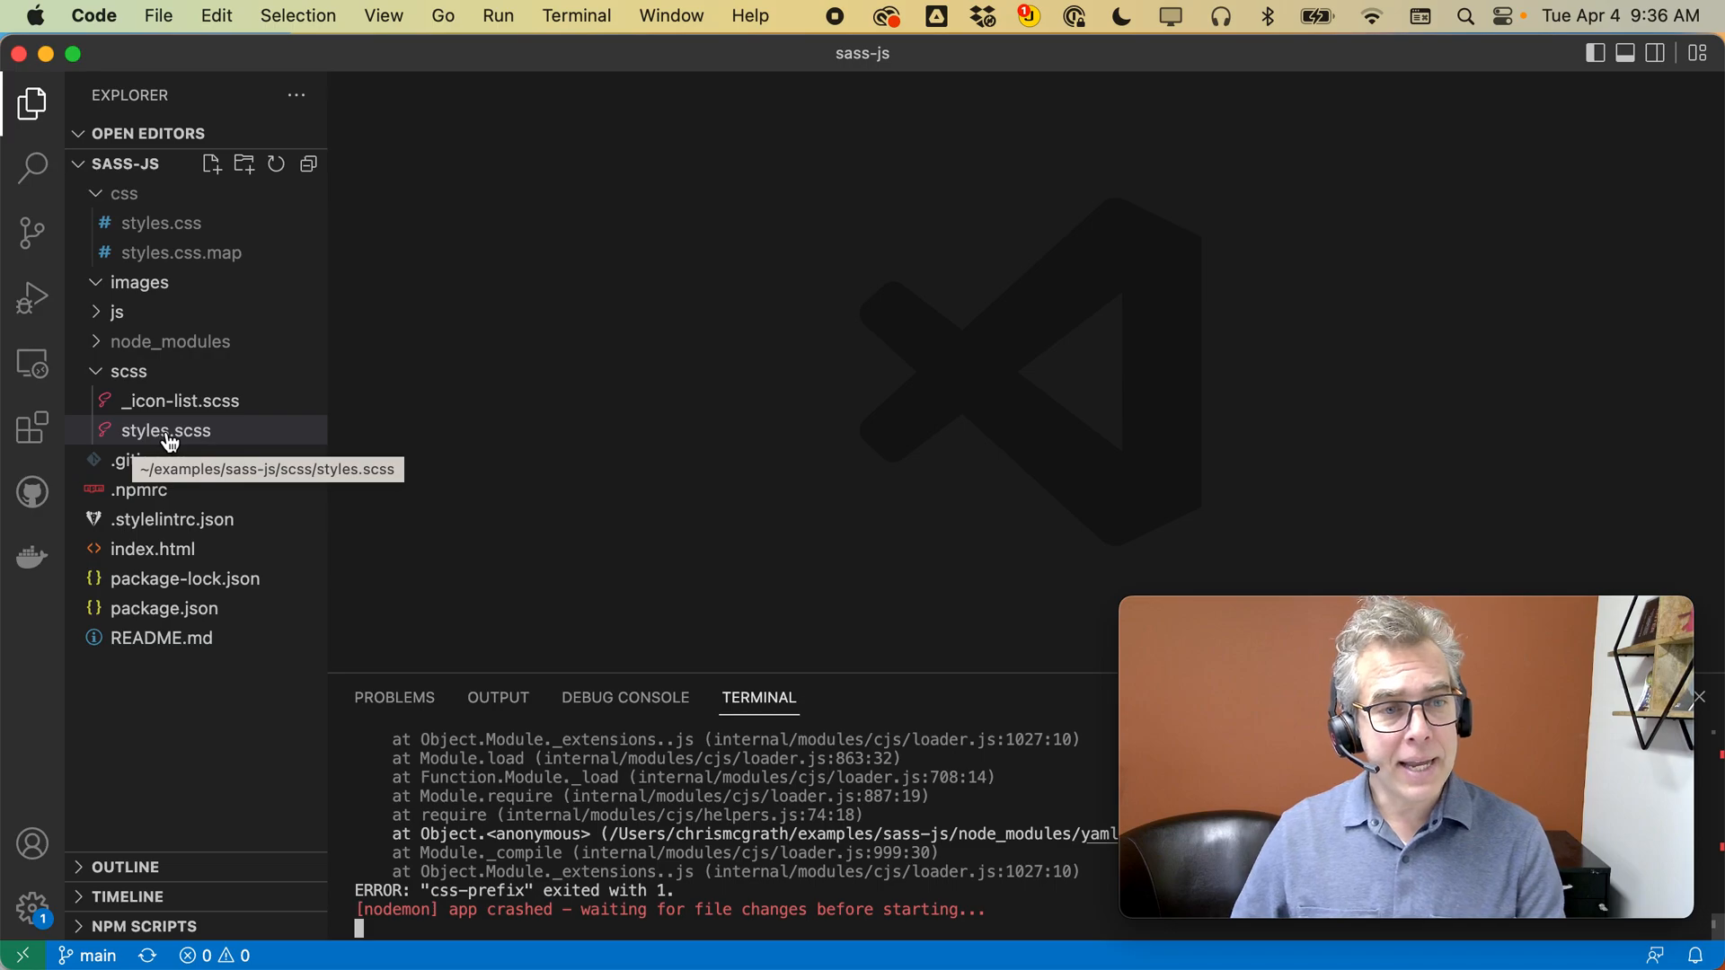
click(166, 432)
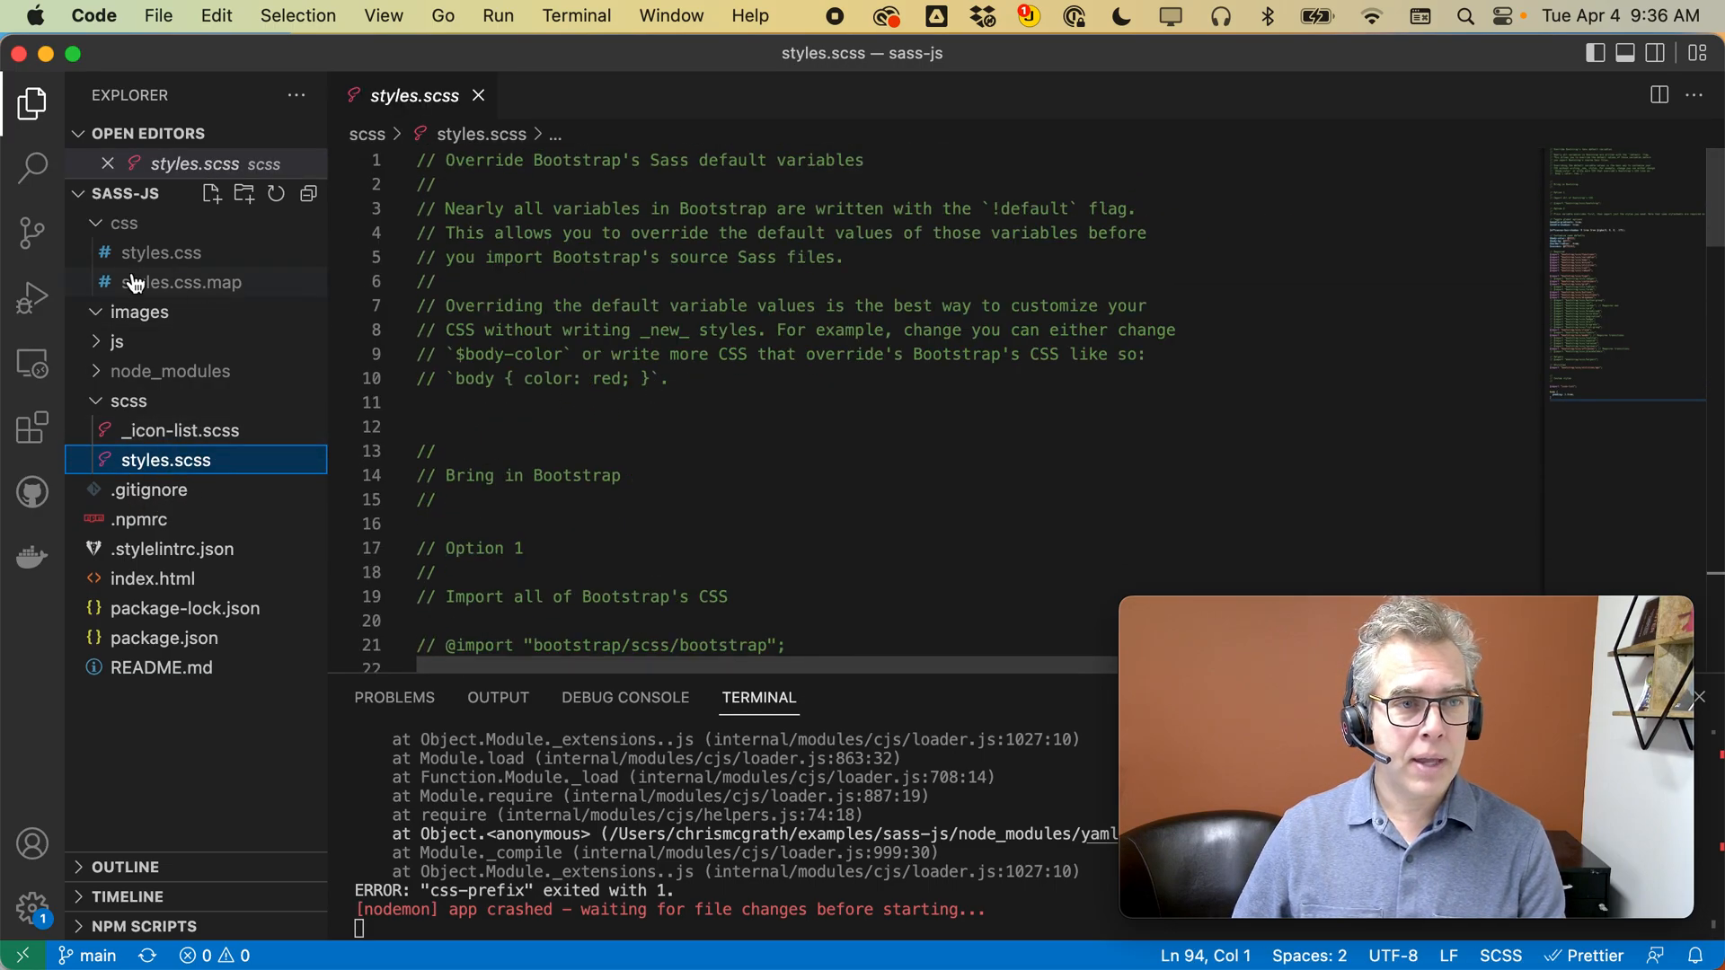
scroll(down, 3)
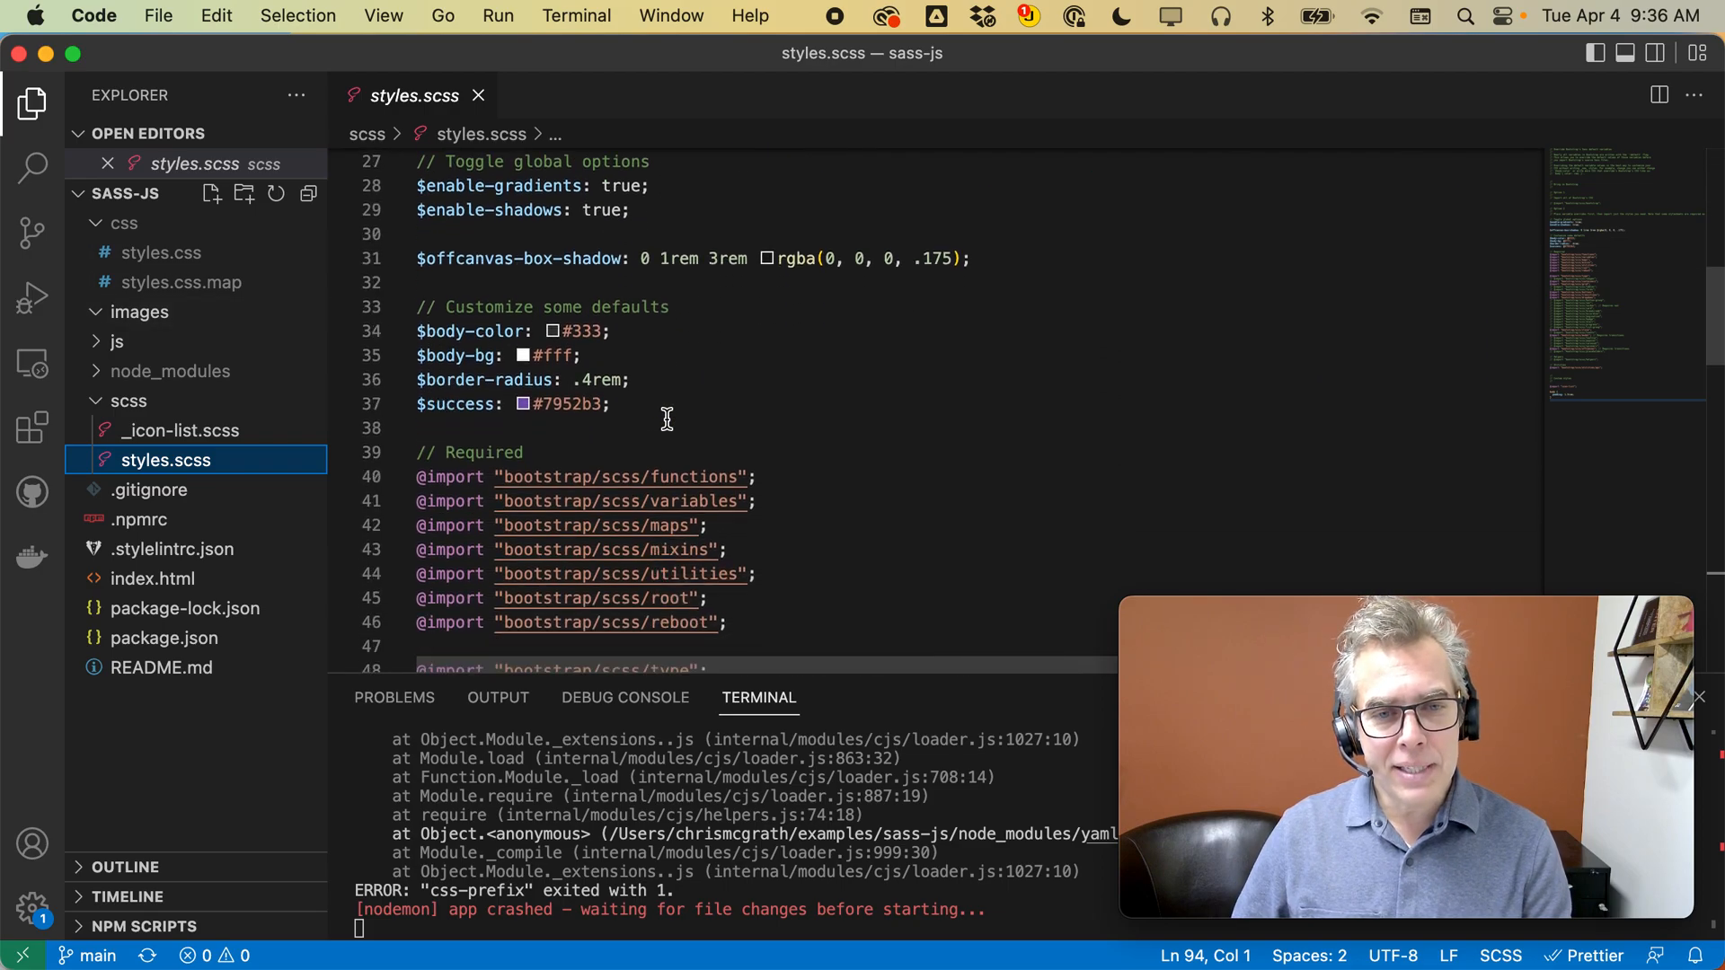
mouse_move(143, 262)
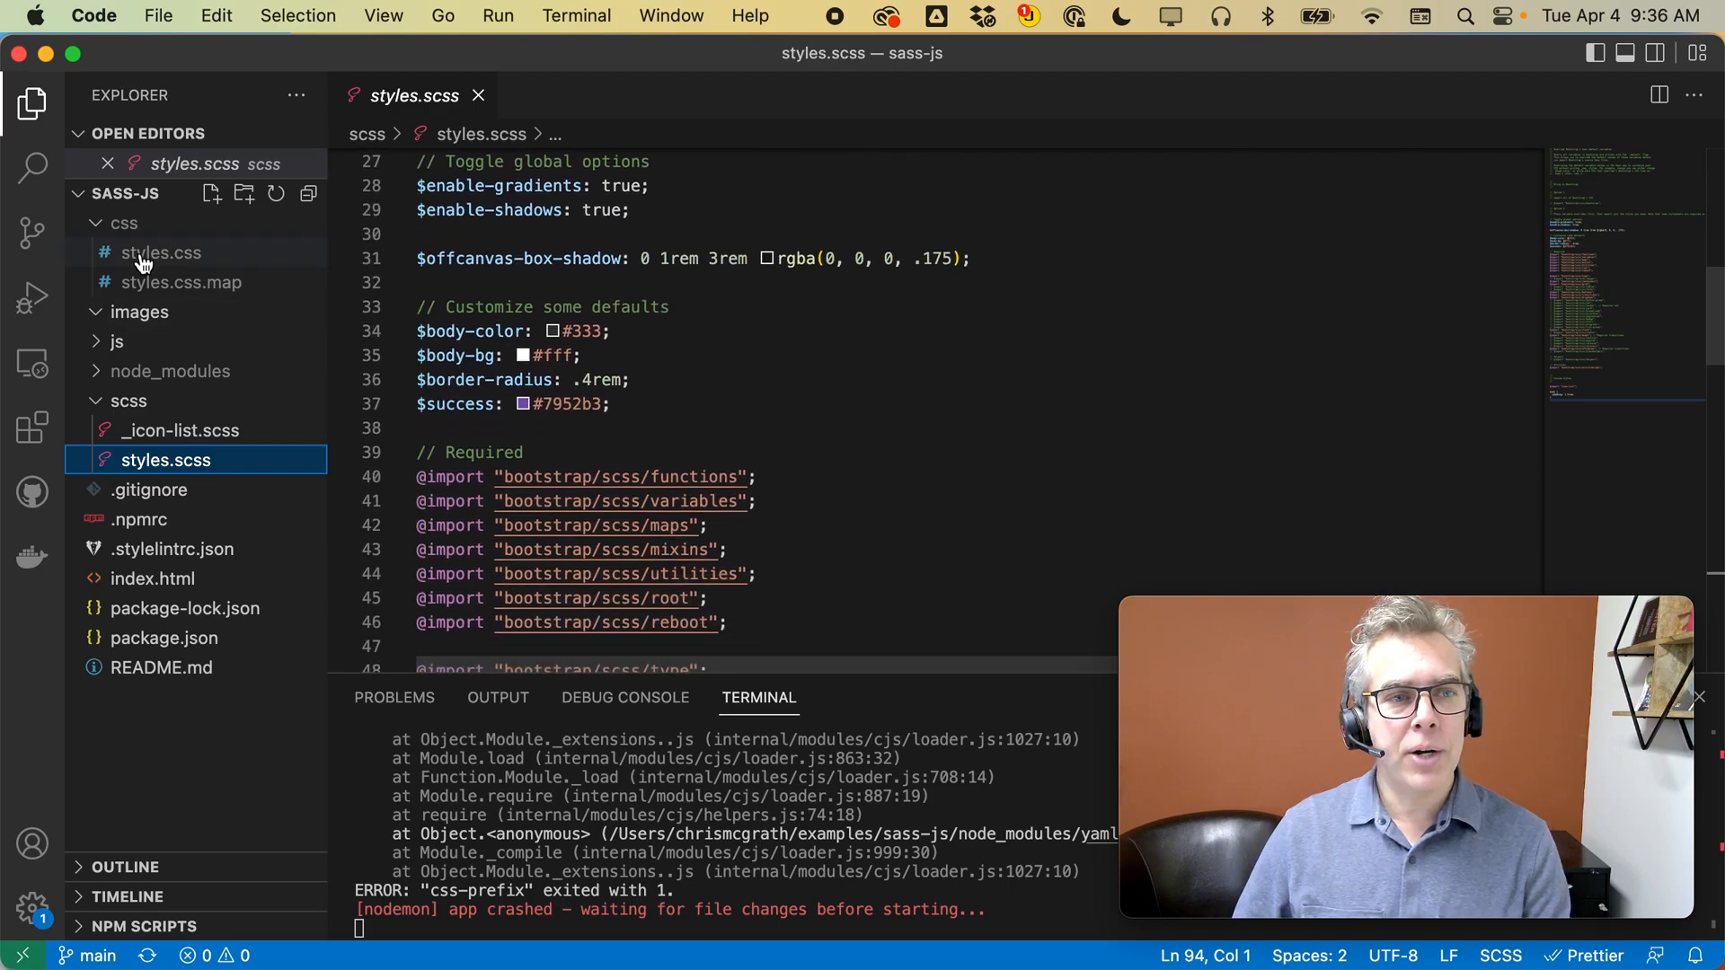
- Review the compiled css/styles.css output and switch over to Chrome
click(162, 252)
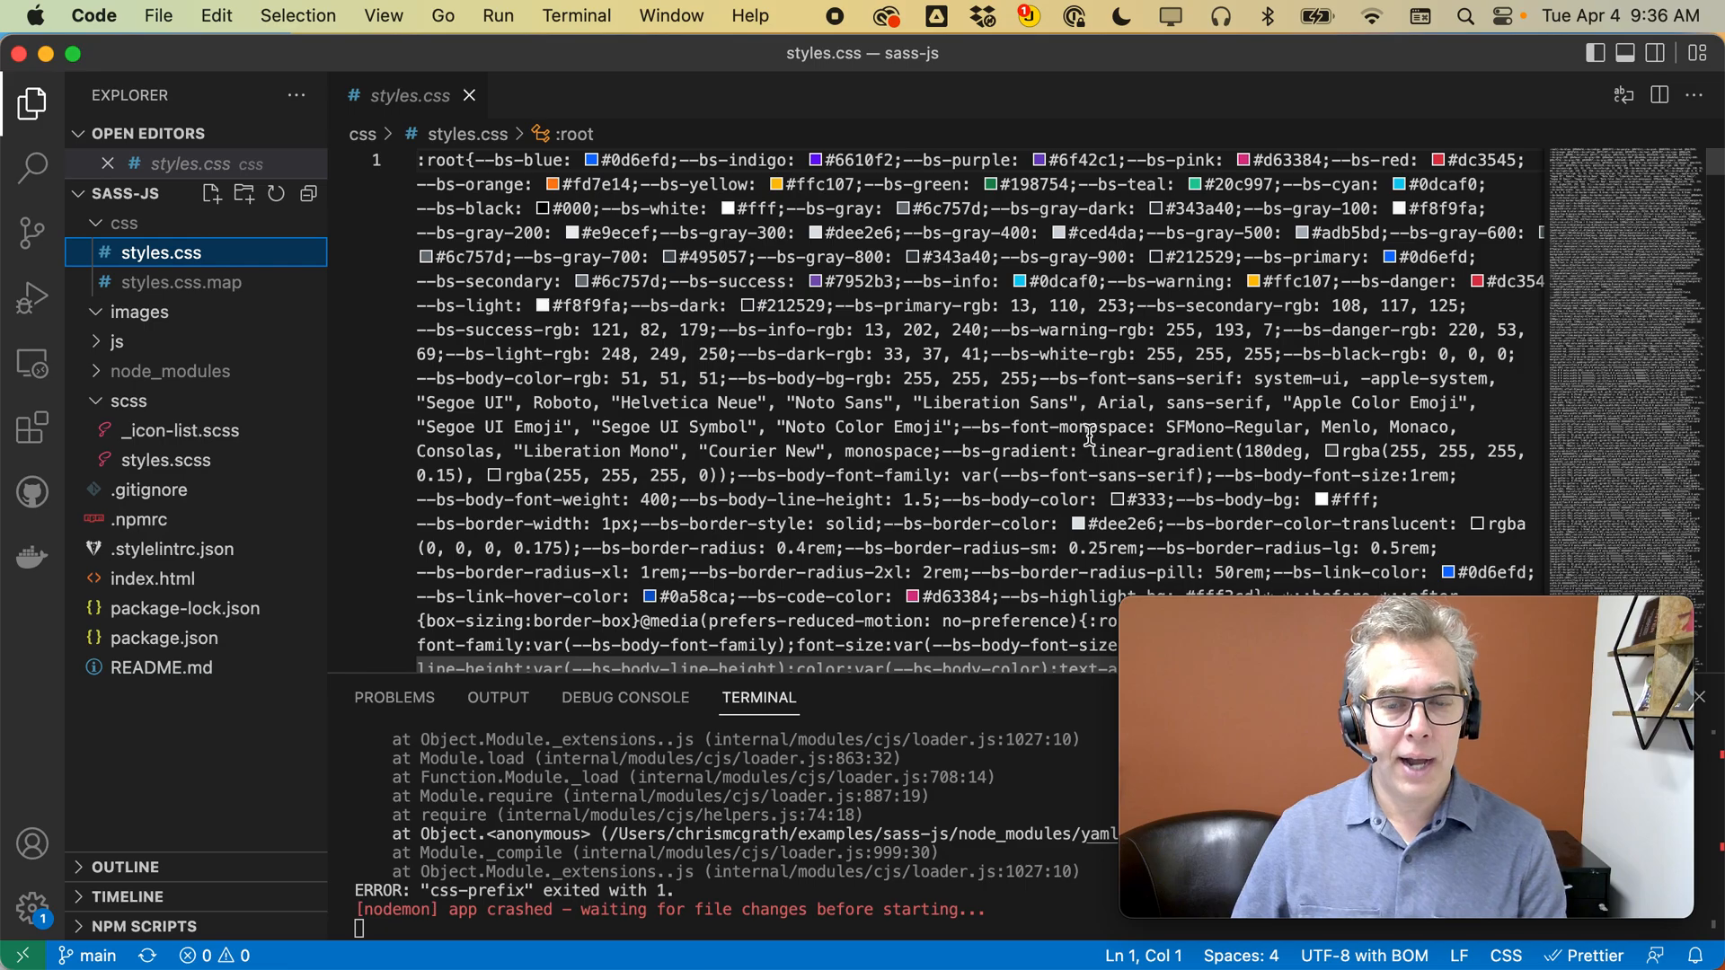
scroll(down, 3)
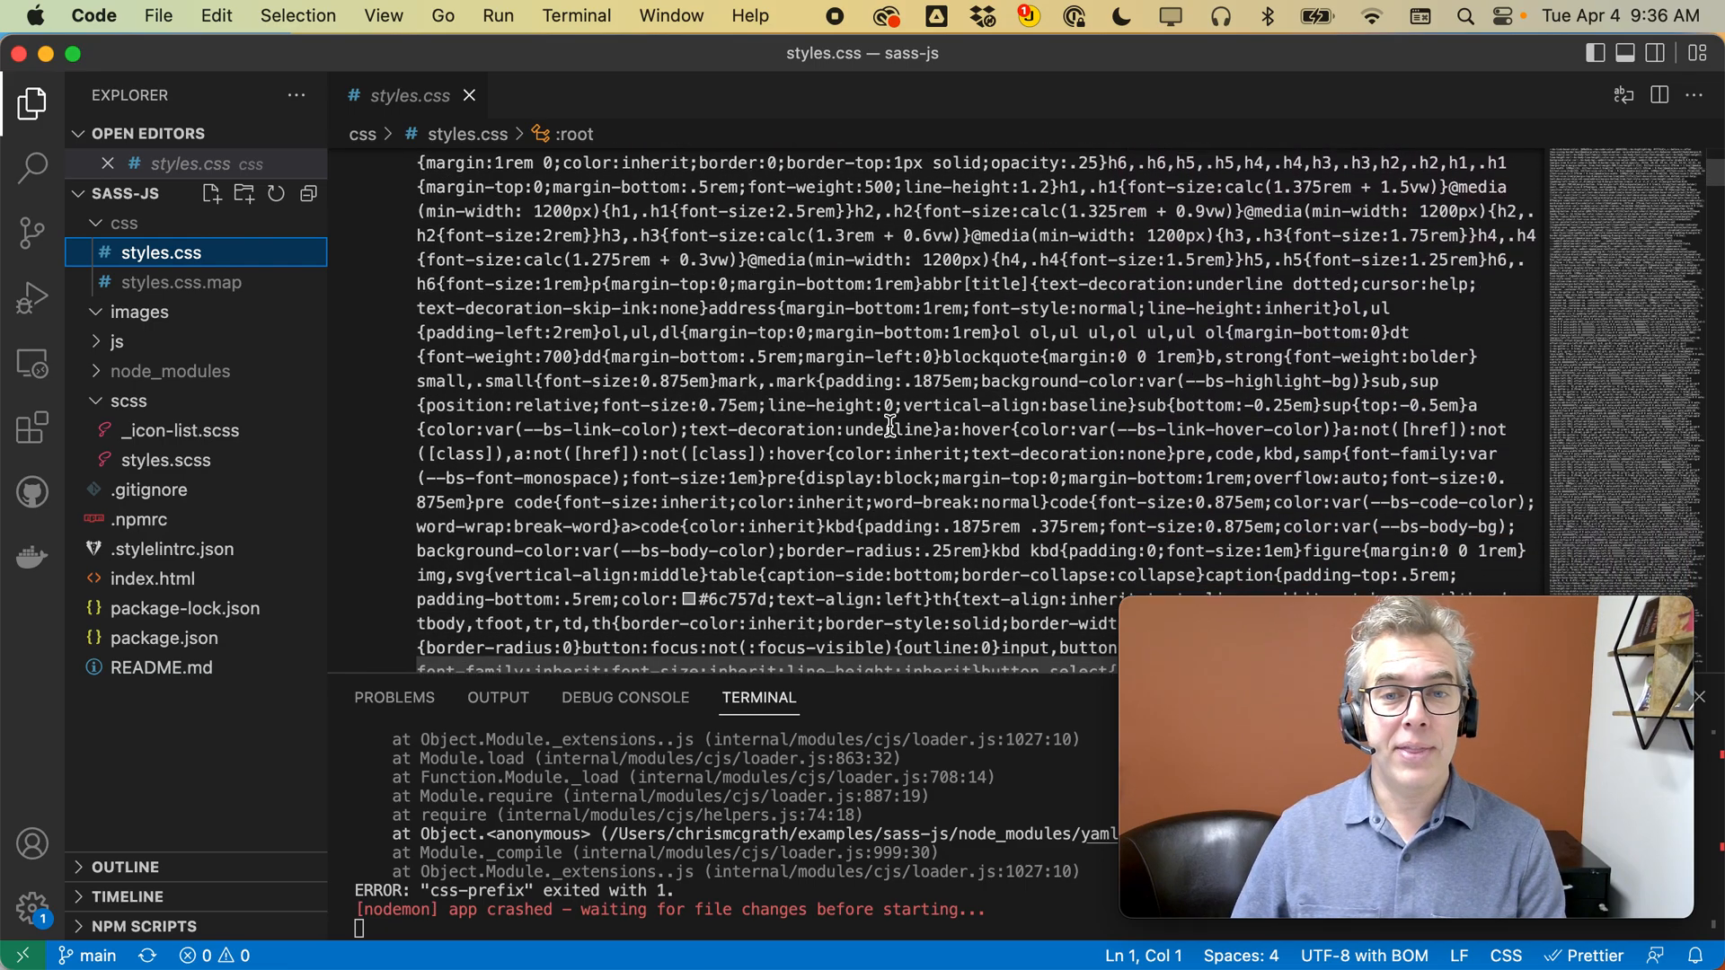
scroll(down, 3)
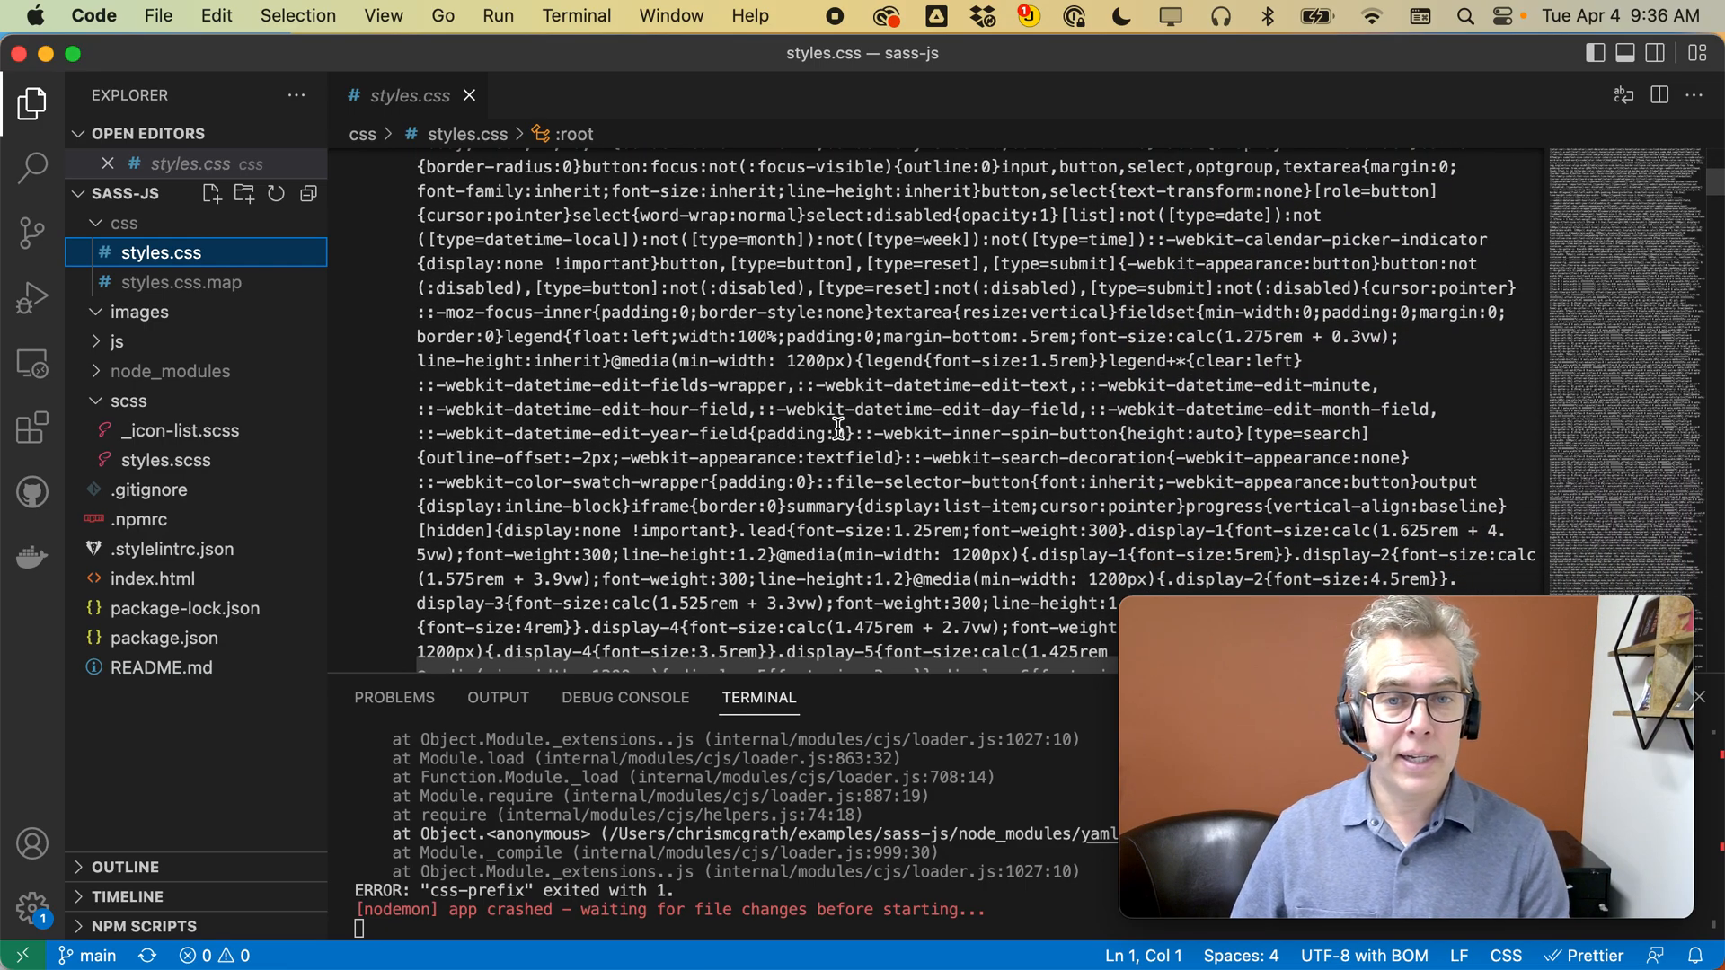
scroll(down, 3)
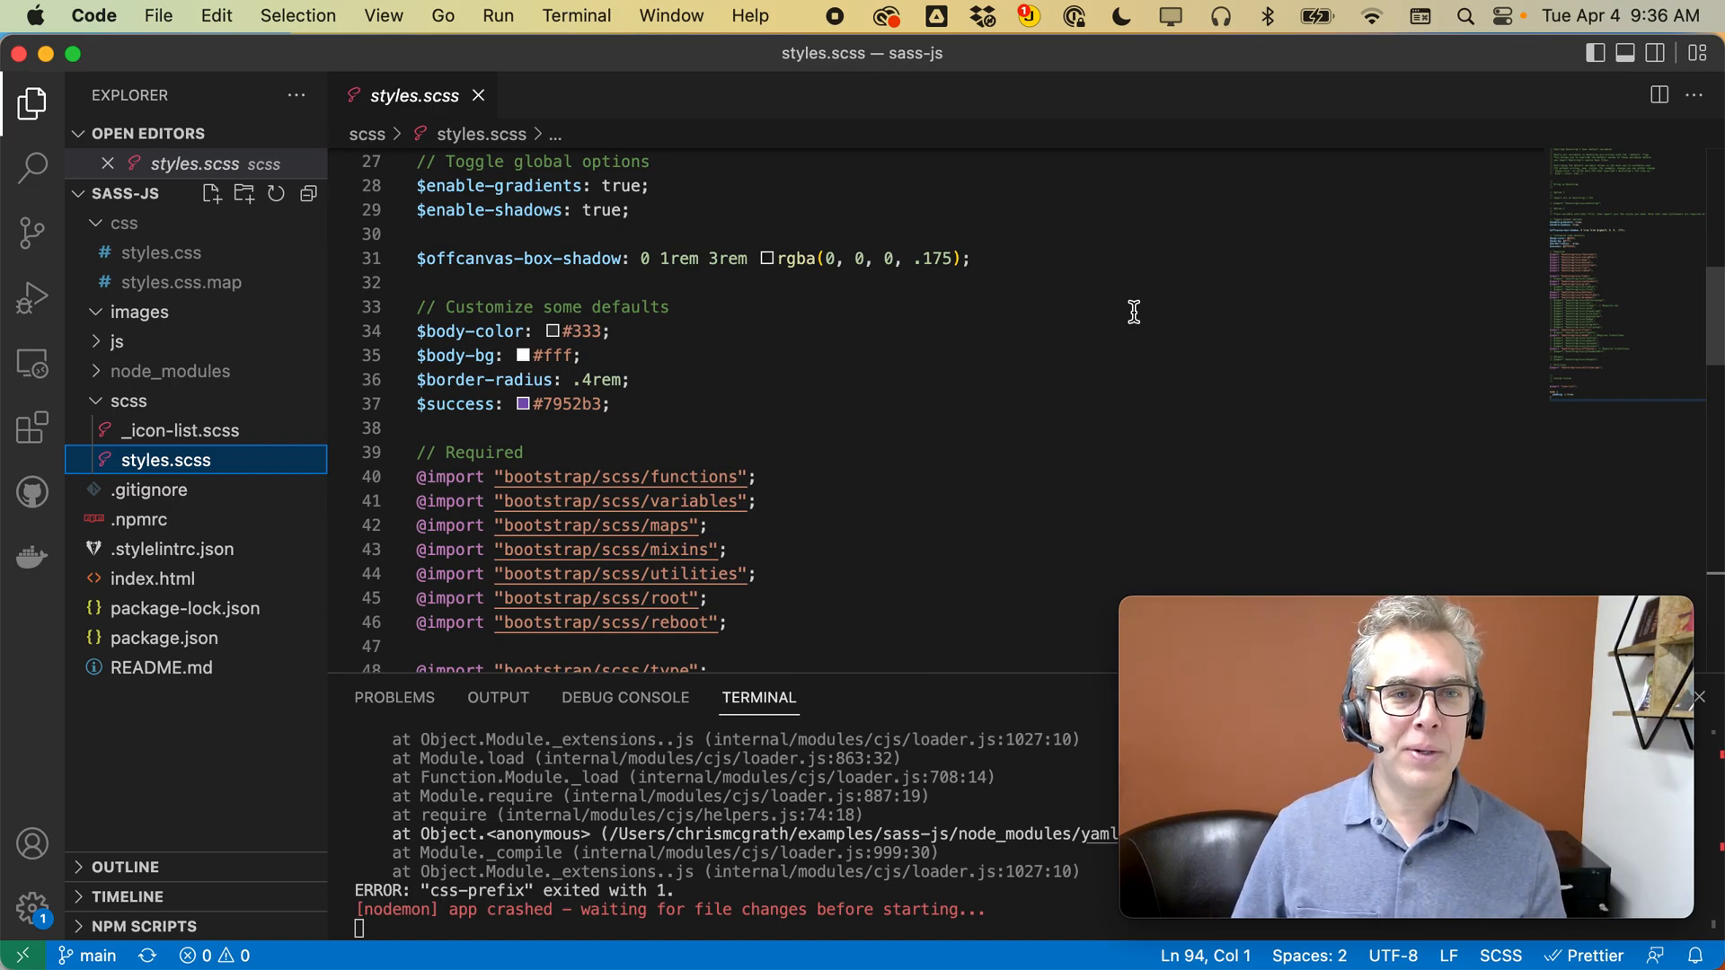
key(Cmd+Tab)
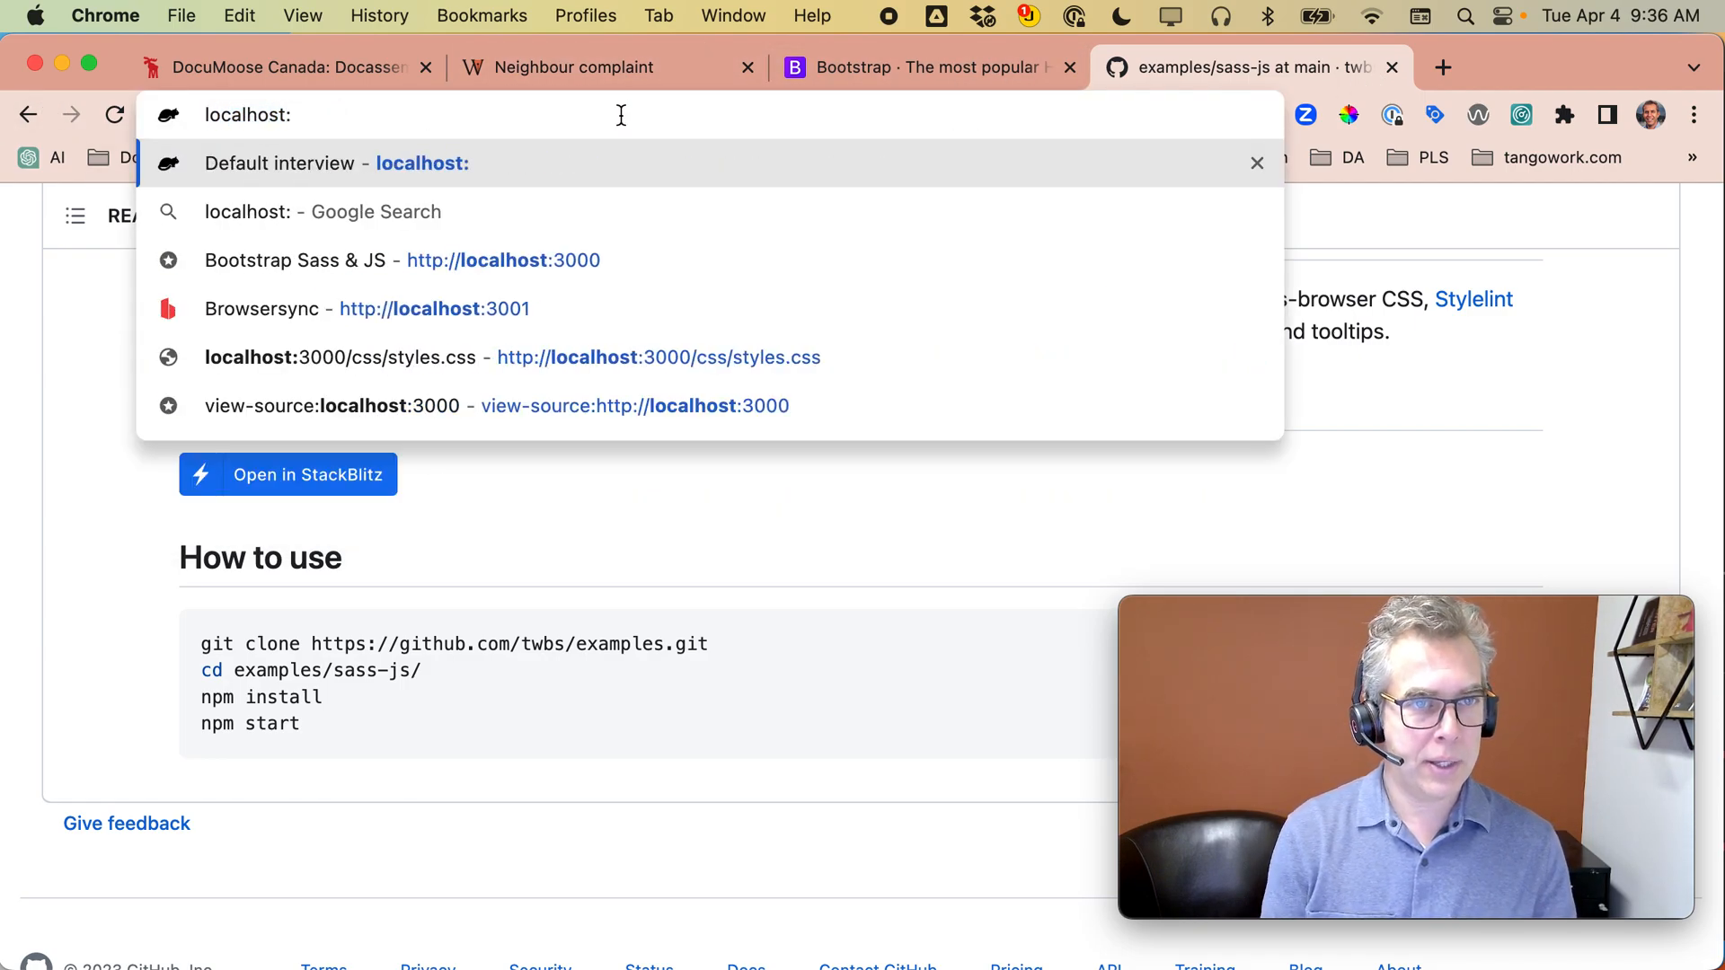
- Load localhost:3000, set $body-bg to red (#ff0000) in styles.scss and reload to see the red page
click(403, 261)
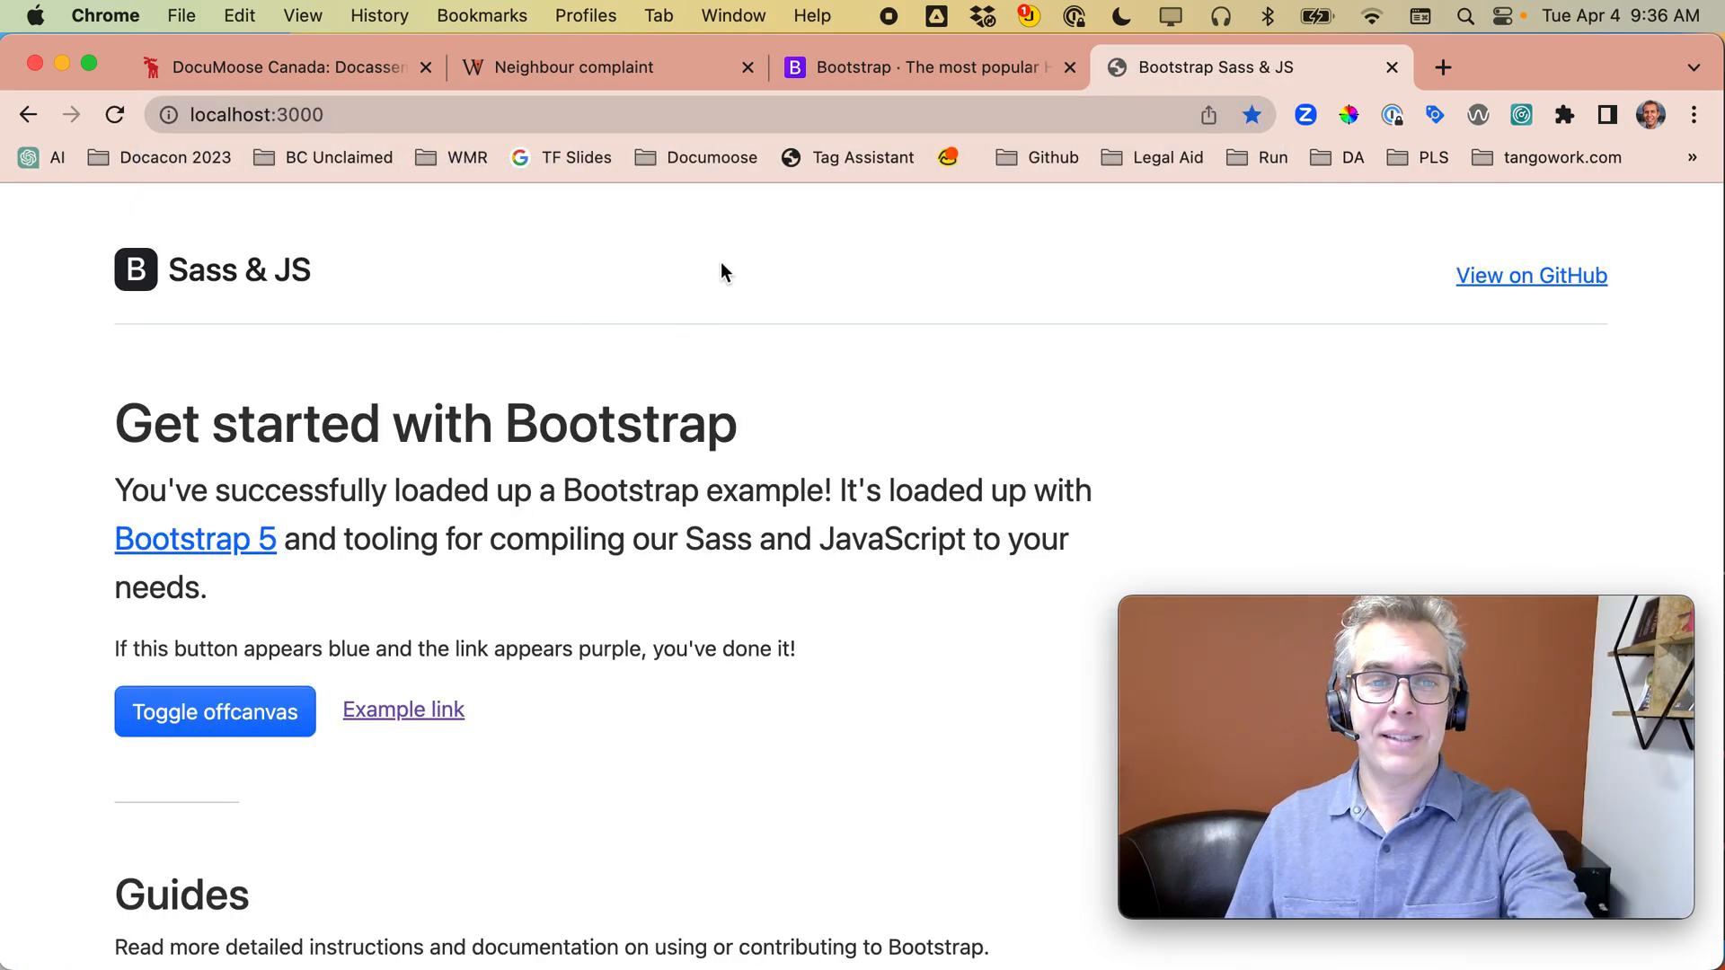
mouse_move(740, 268)
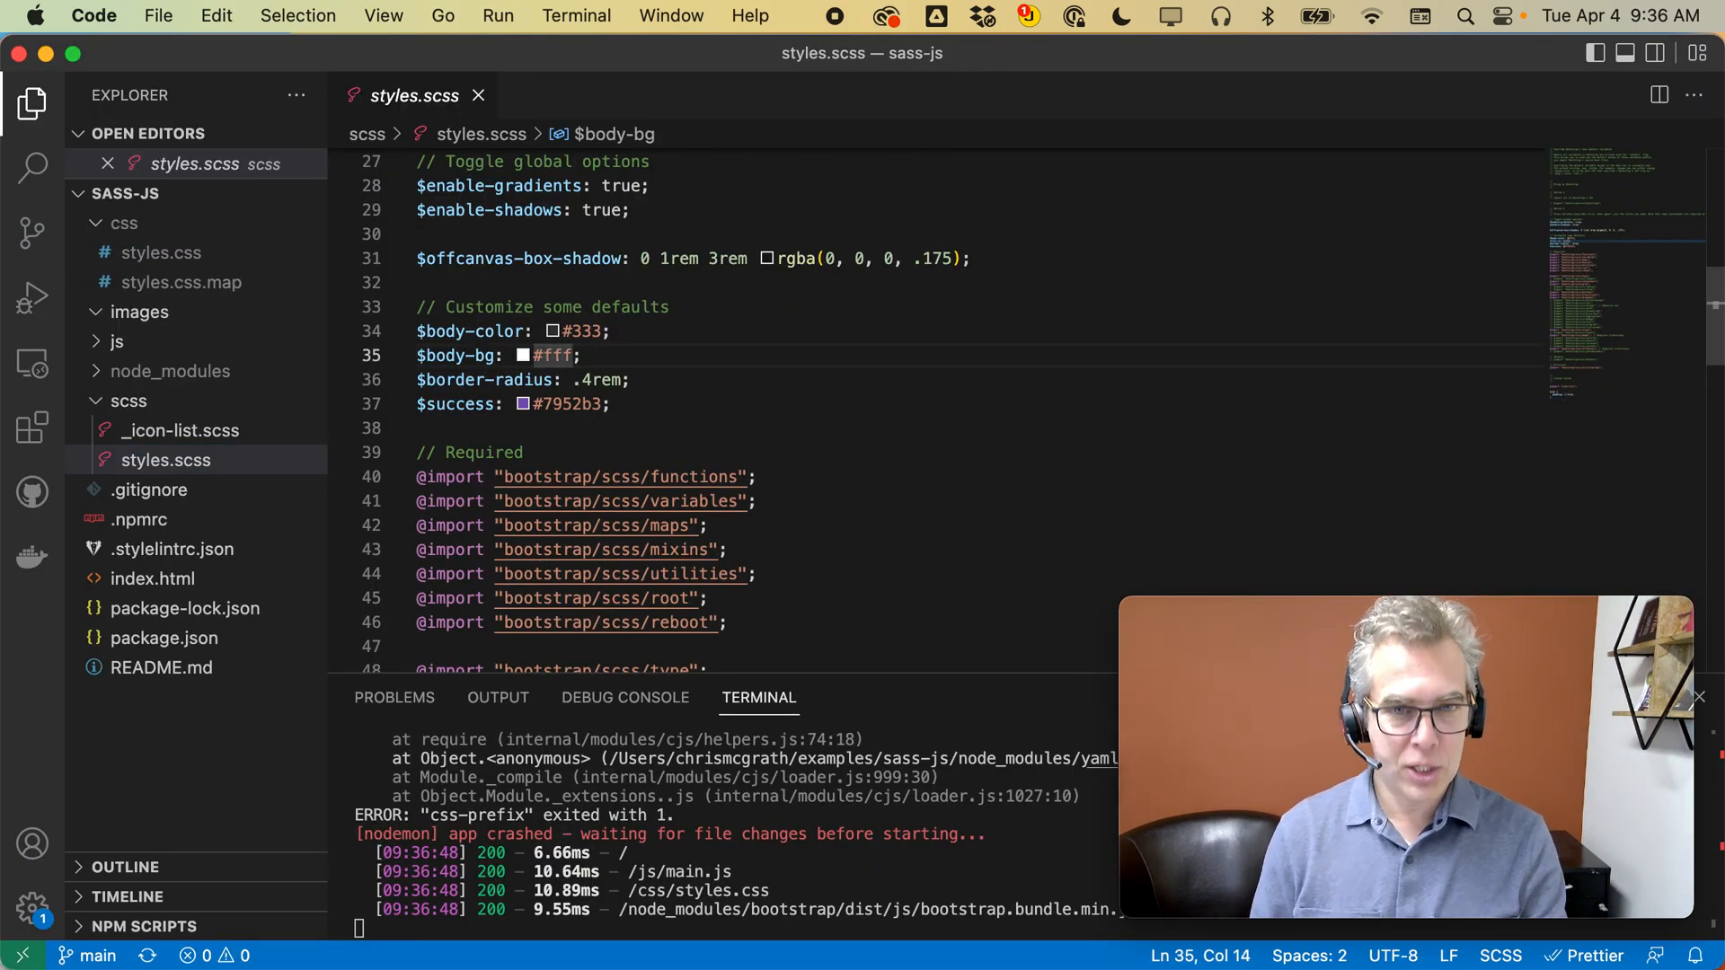
text(#ff00000)
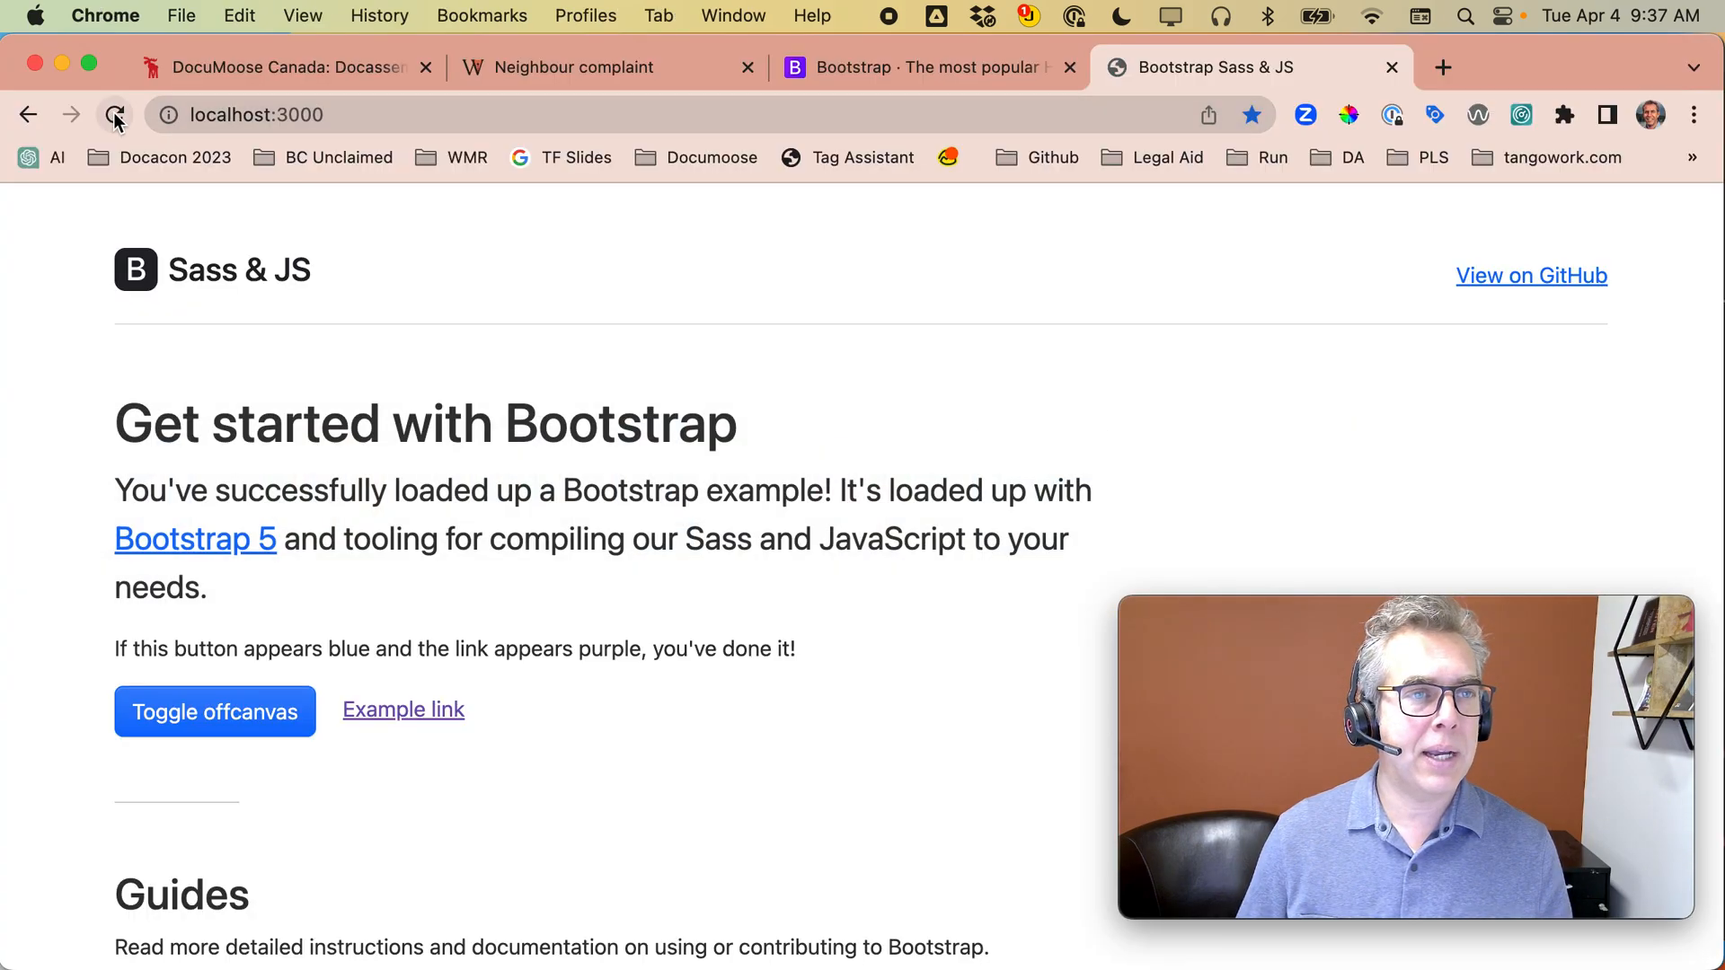
click(115, 115)
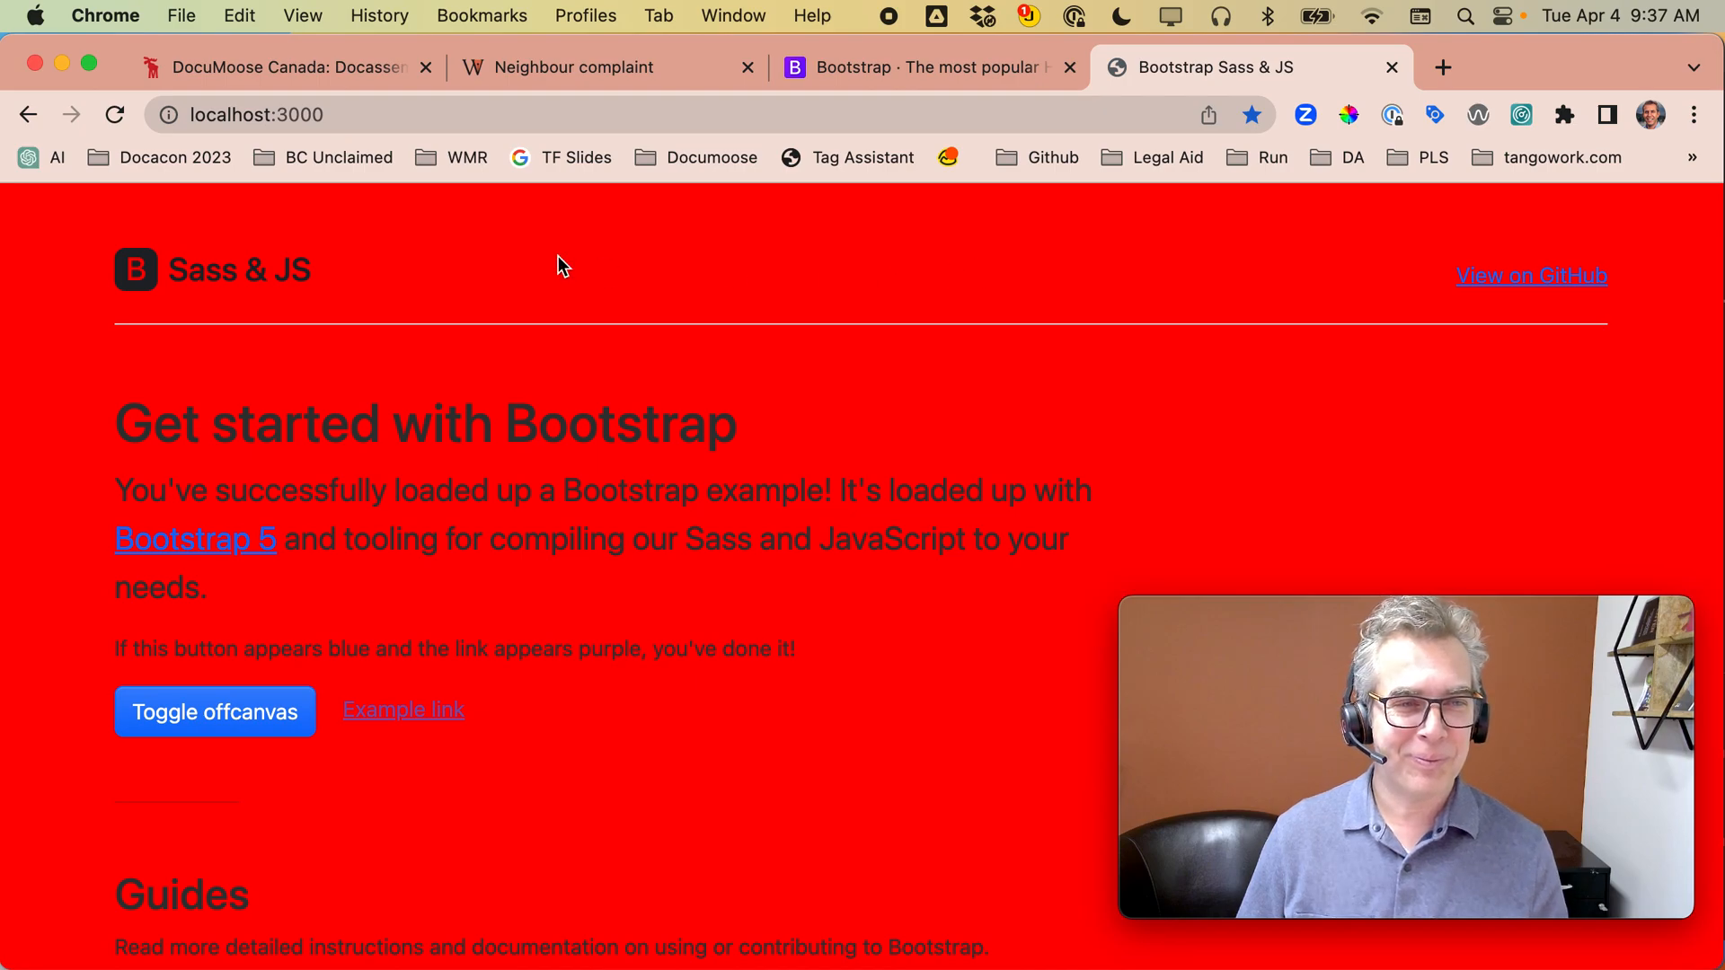
click(255, 115)
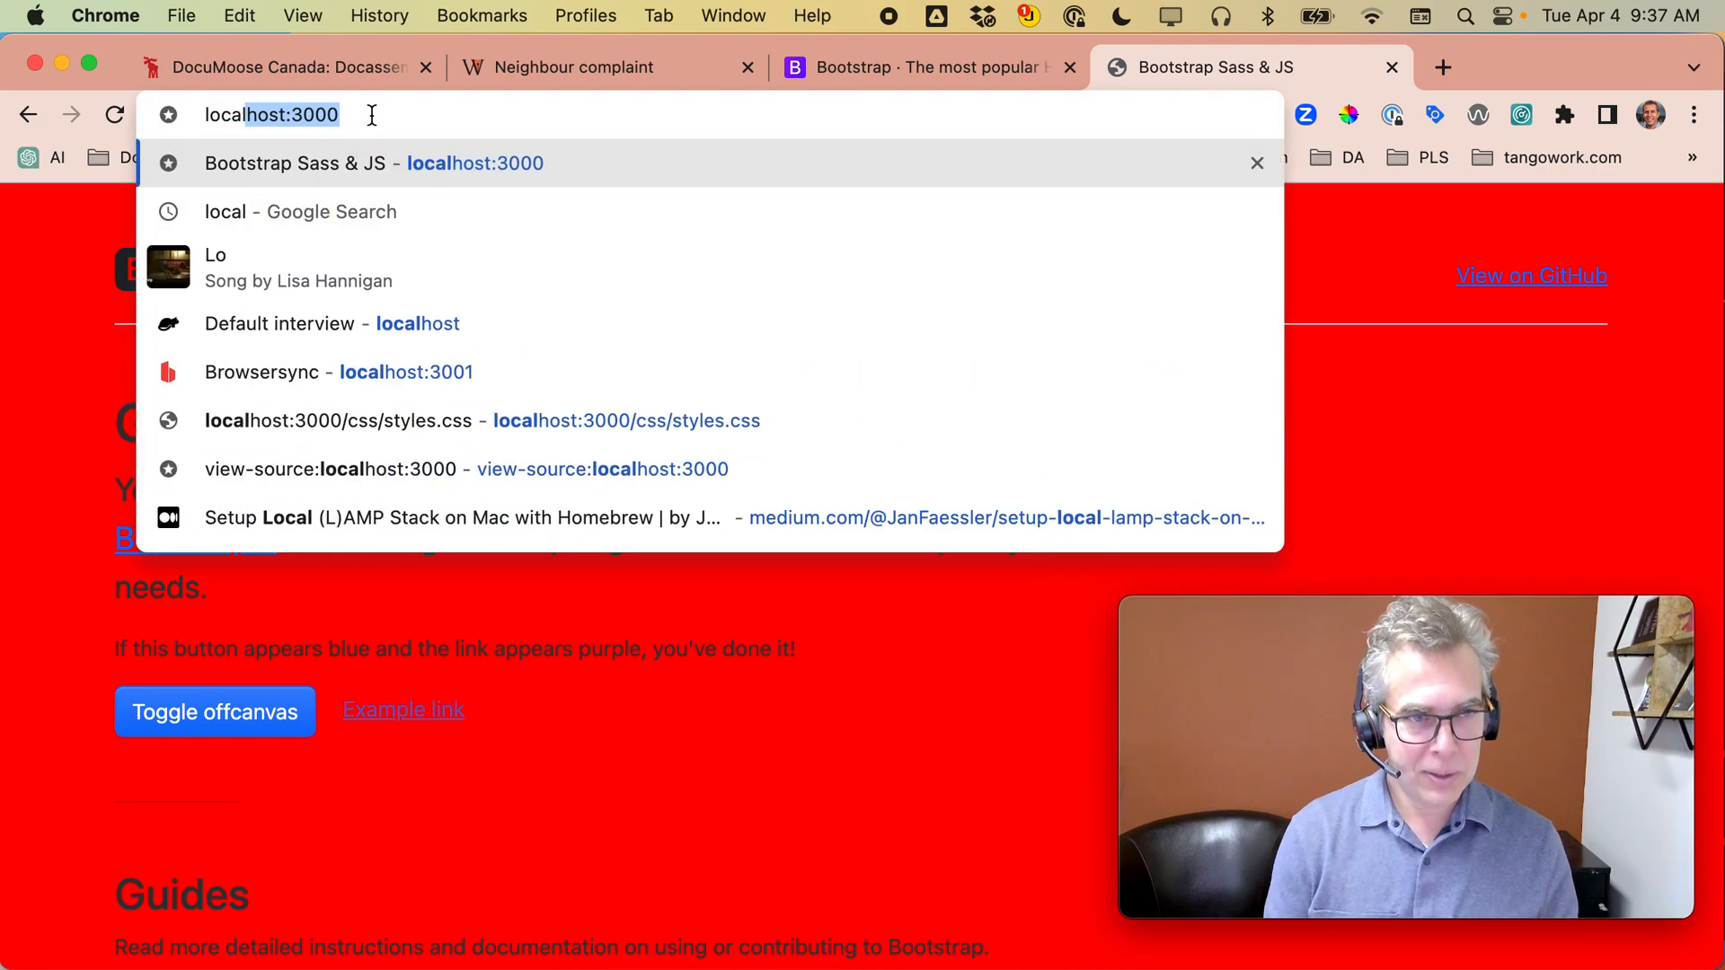
- Load the Playground with plsCarUsedAgreement.yml, then switch to the People's Law School article tab
key(Escape)
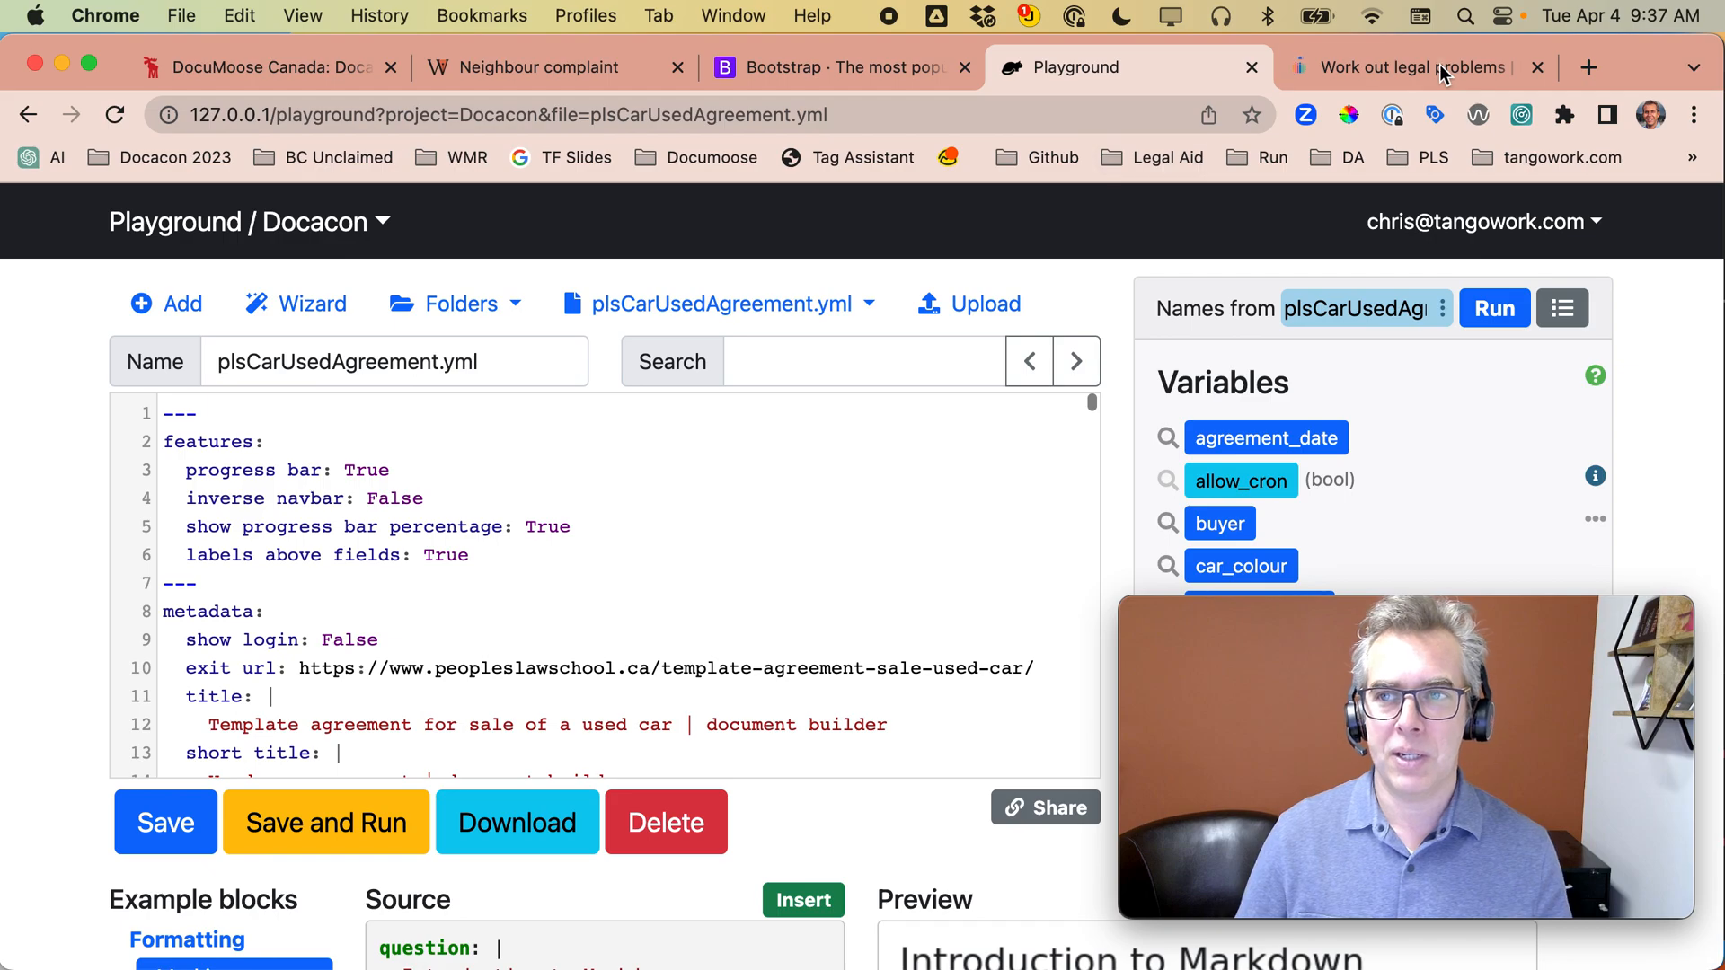
click(1413, 69)
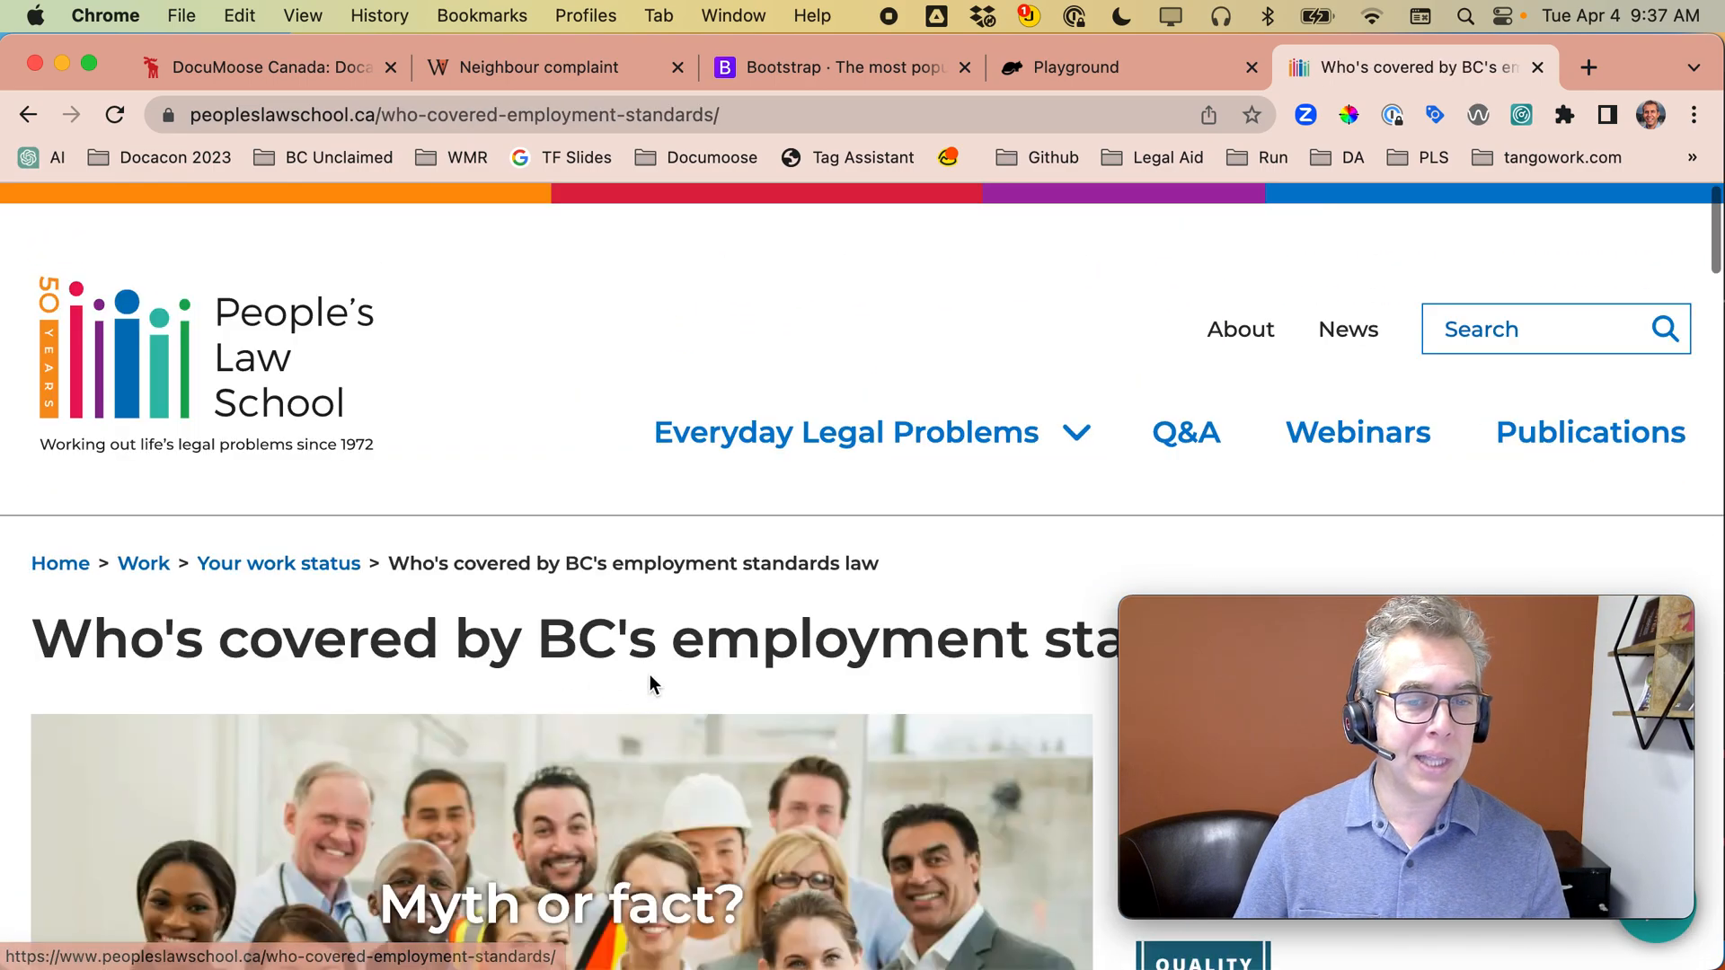
- Scroll through the employment standards article's design and return to the Playground tab
scroll(down, 3)
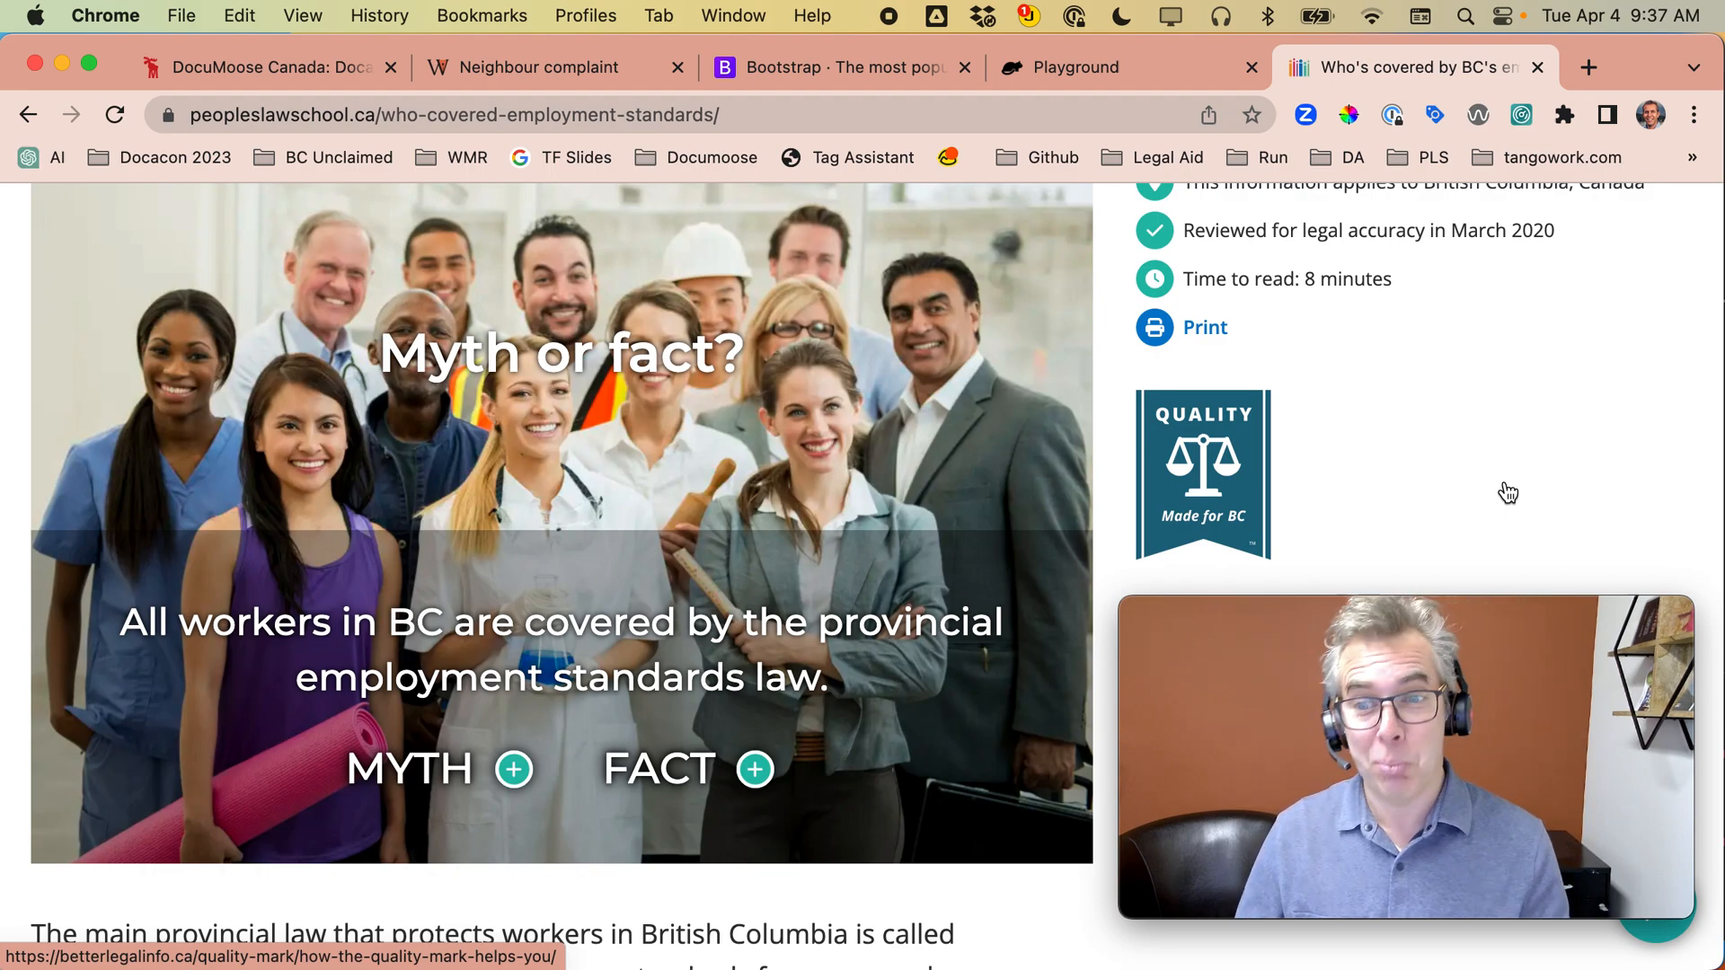
mouse_move(1344, 397)
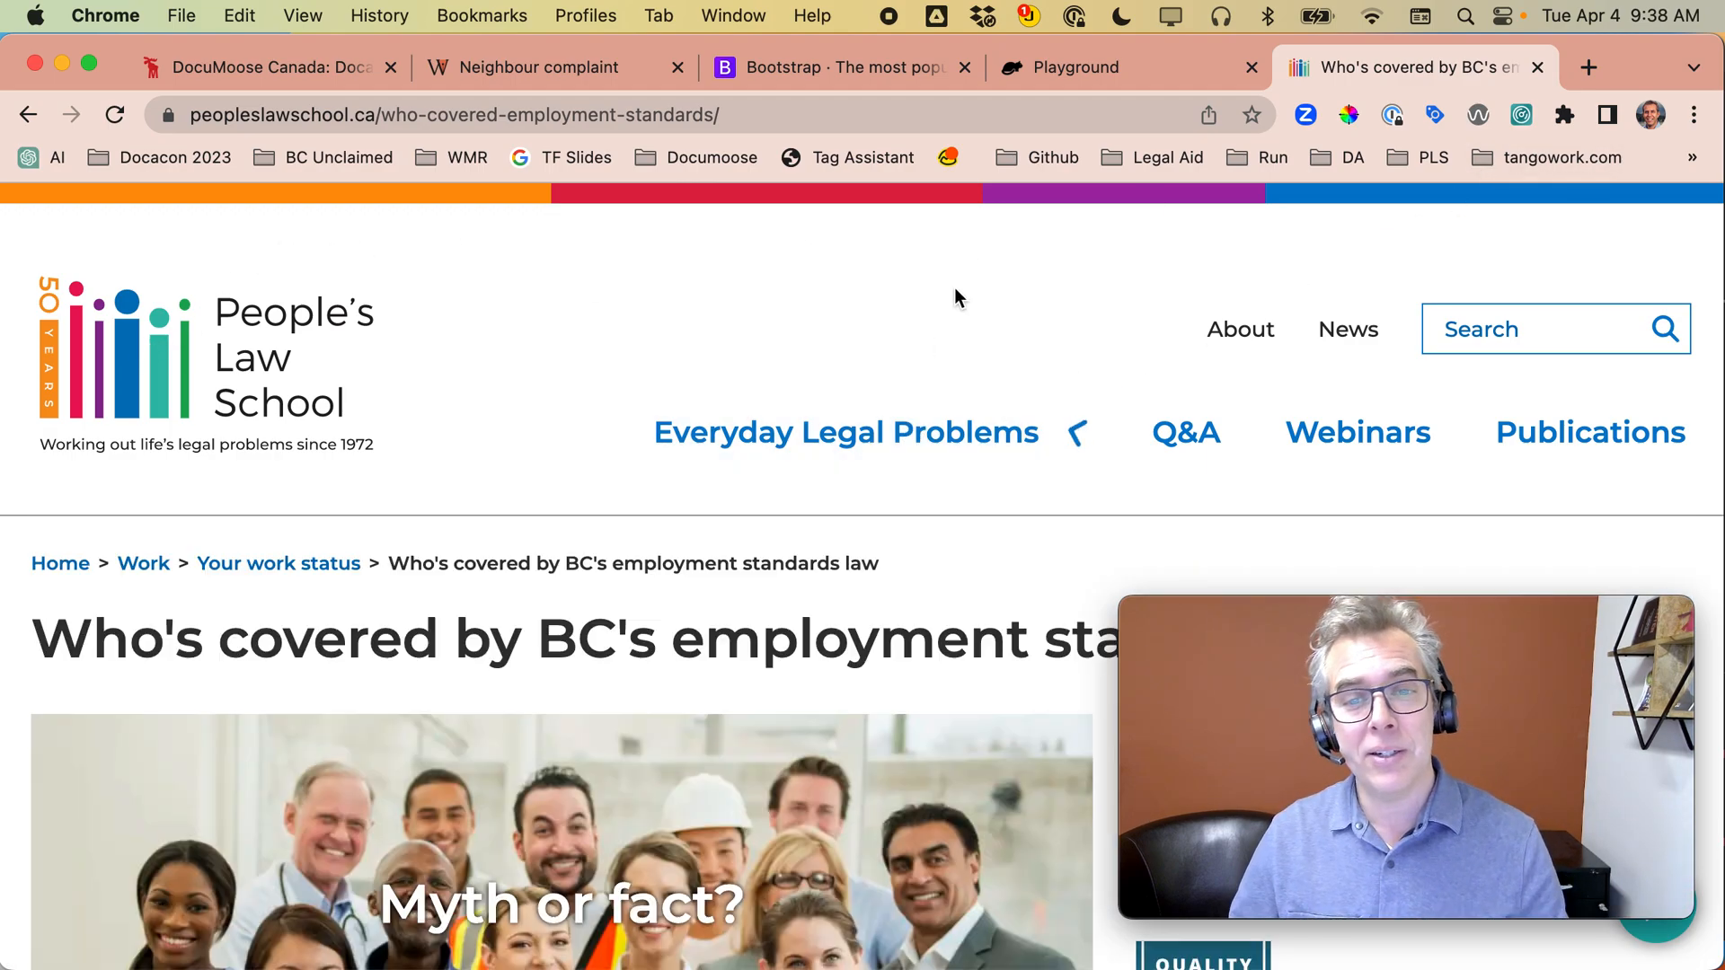
mouse_move(1064, 76)
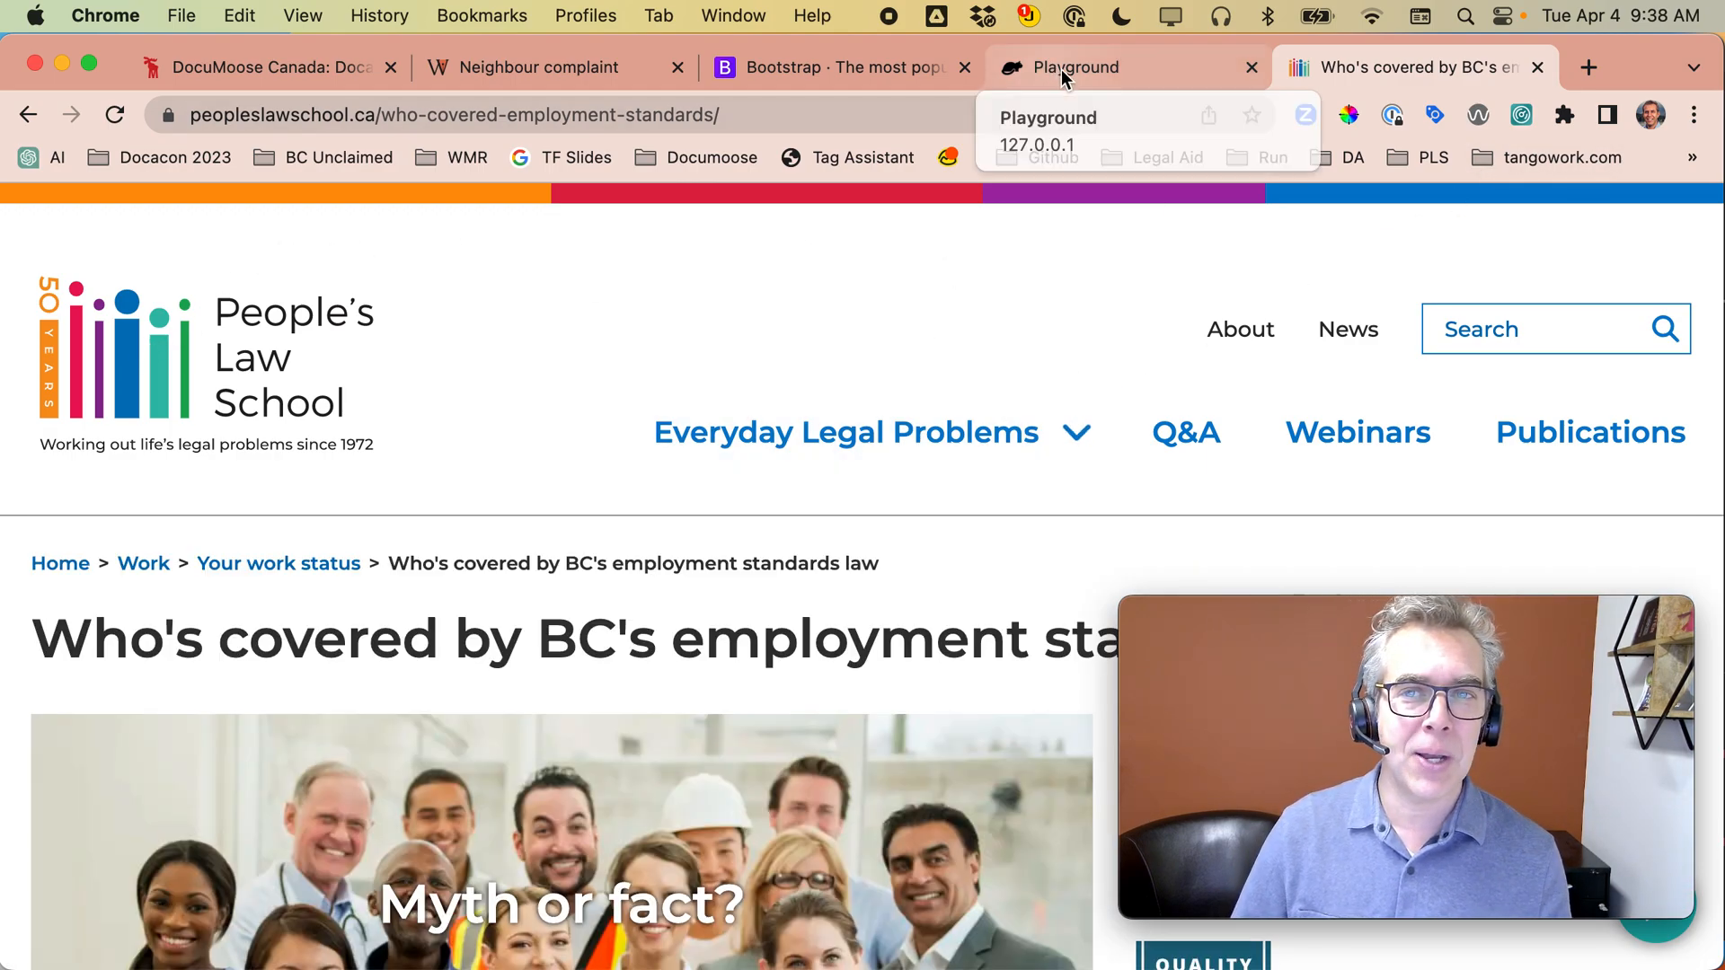
click(1080, 68)
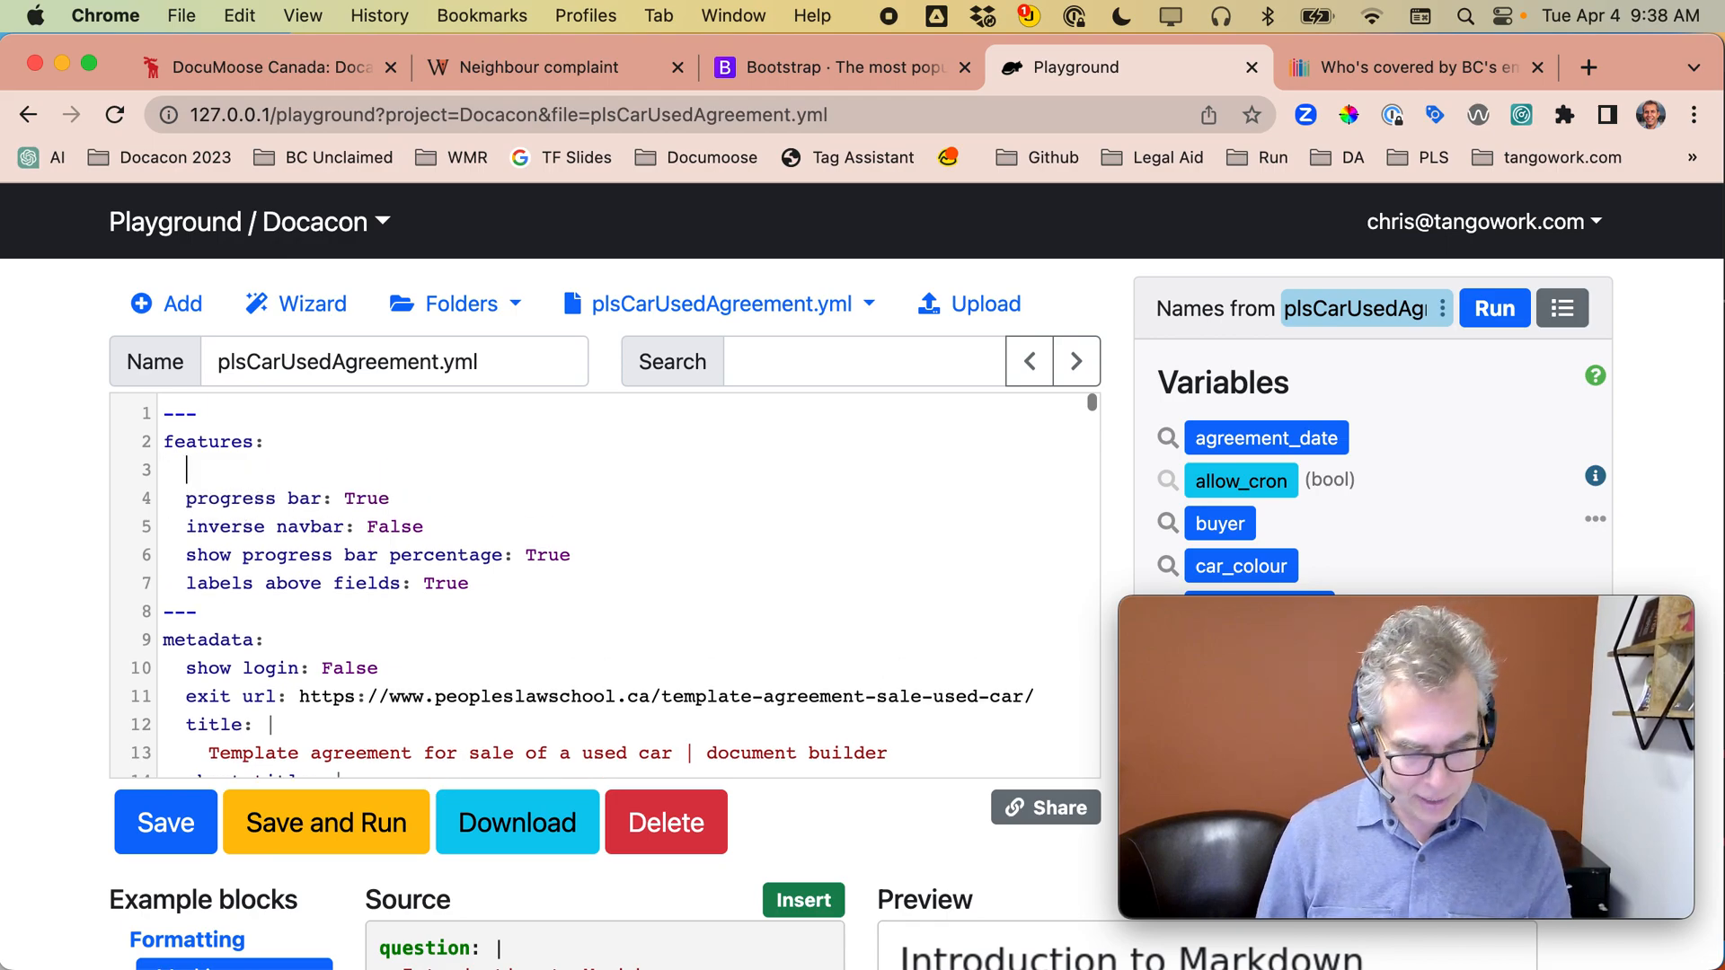
- Add 'css: styles.css' under features in the used-car YAML and go to Static Files
text(css:)
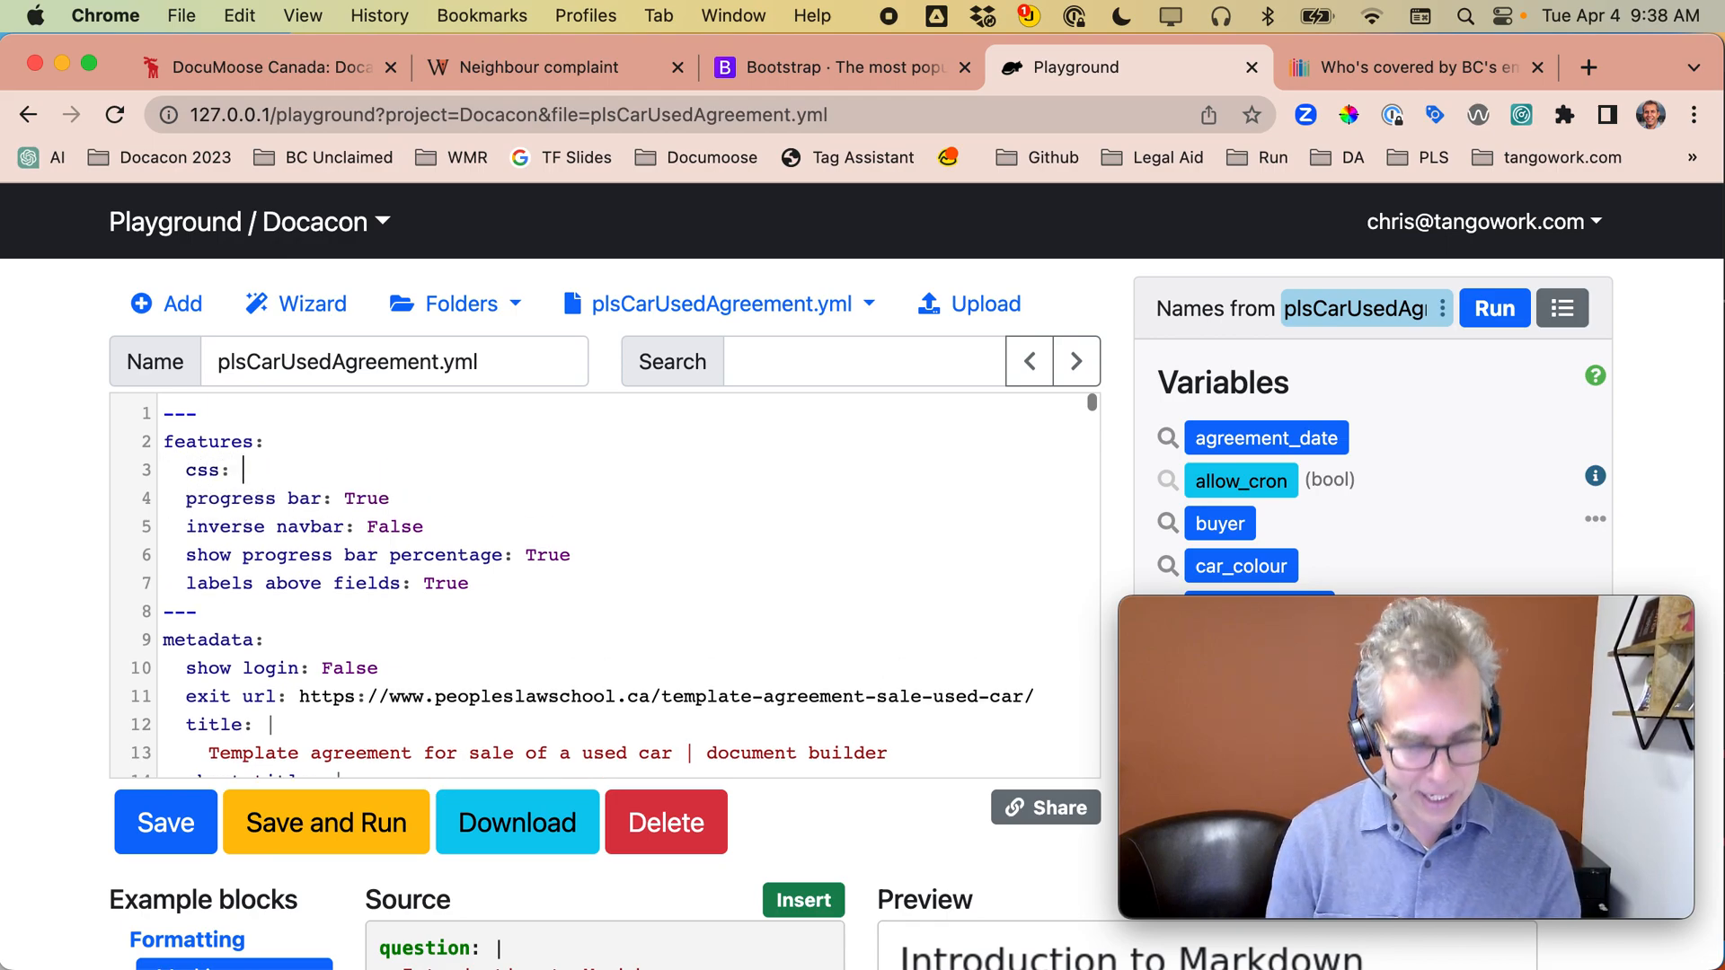
text(styles.css)
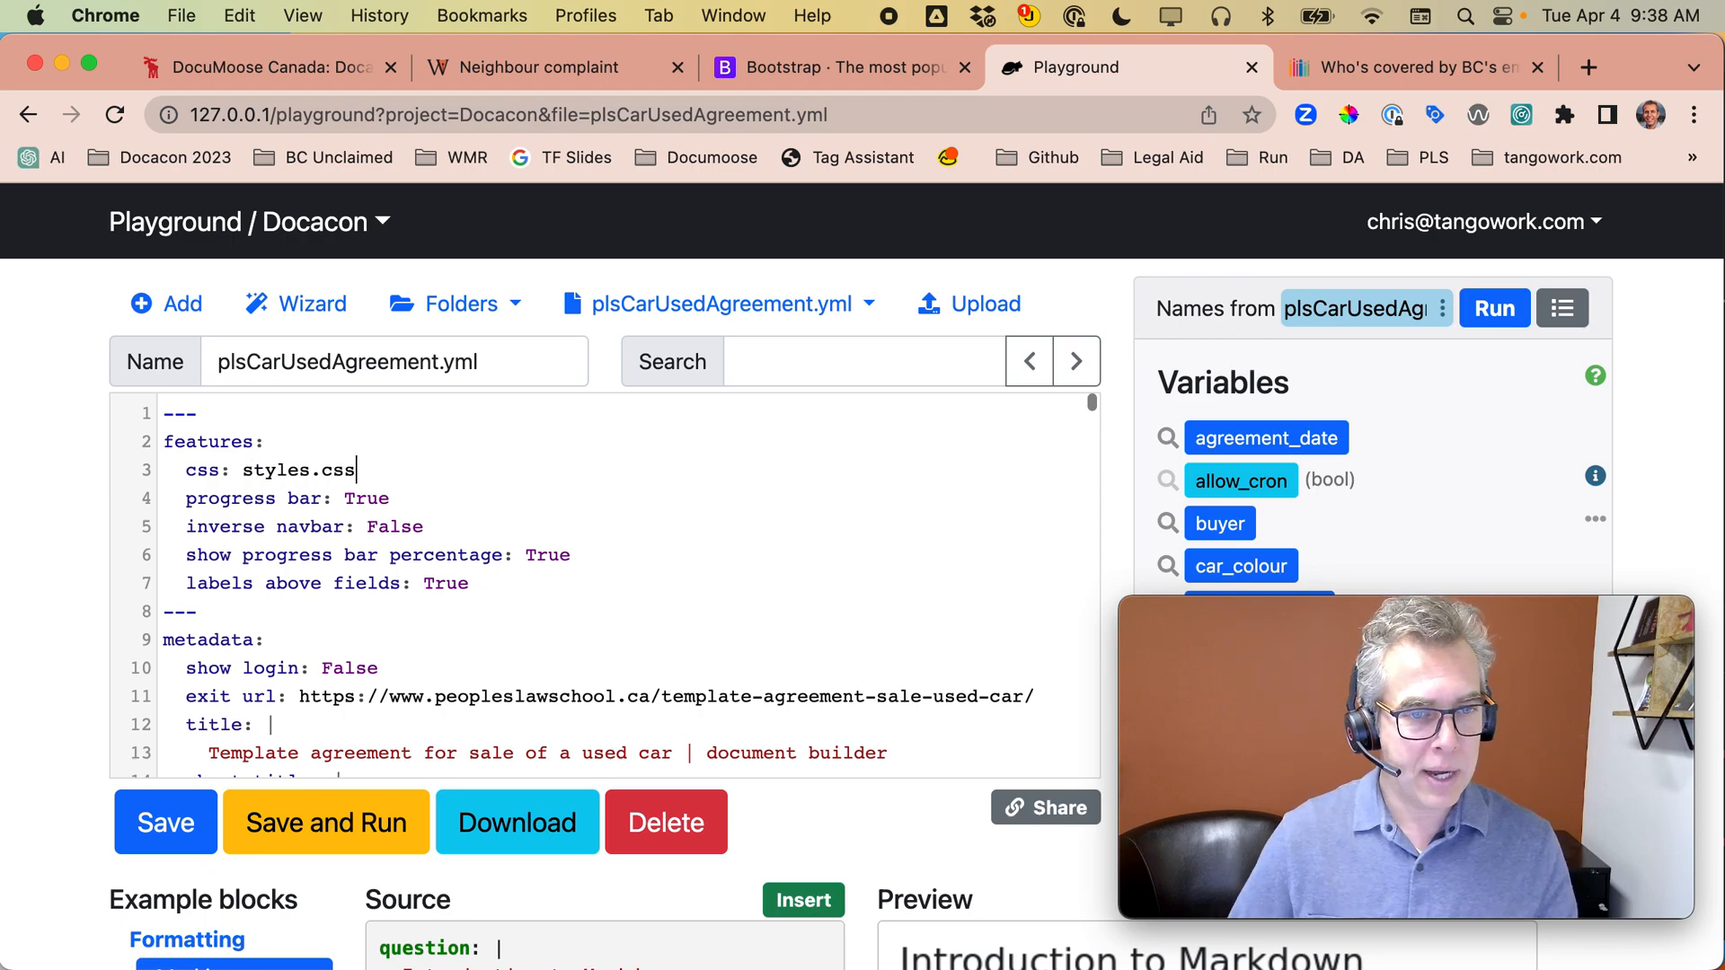
click(165, 823)
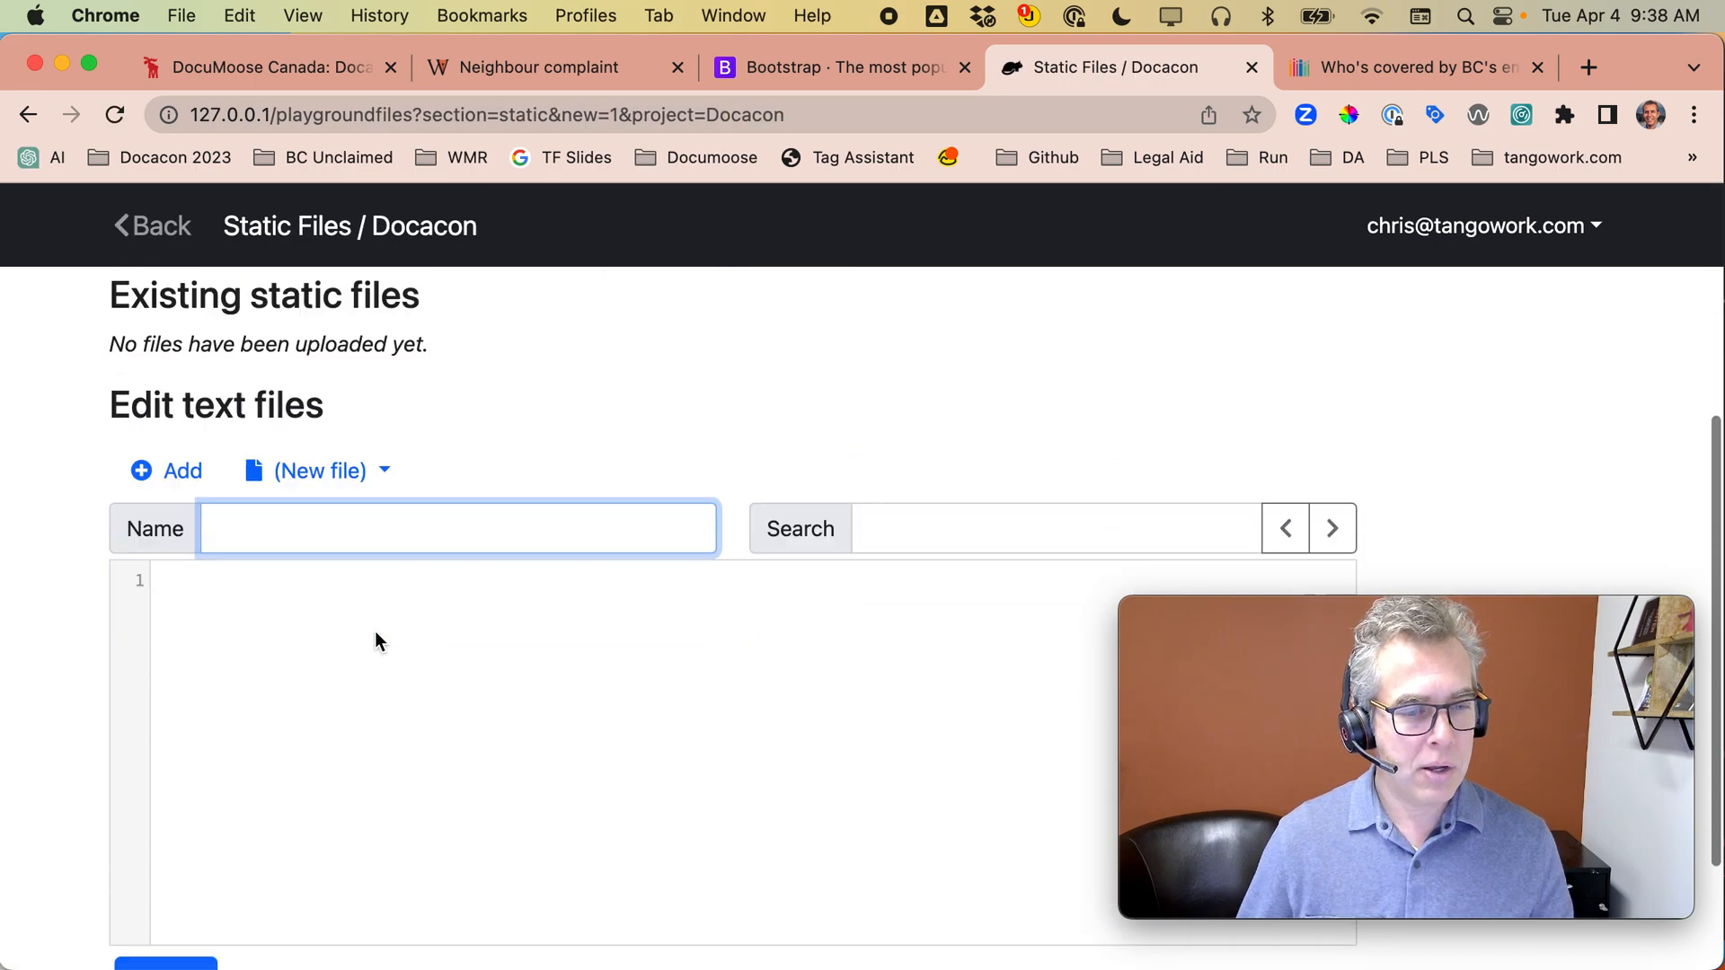
text(styles.css)
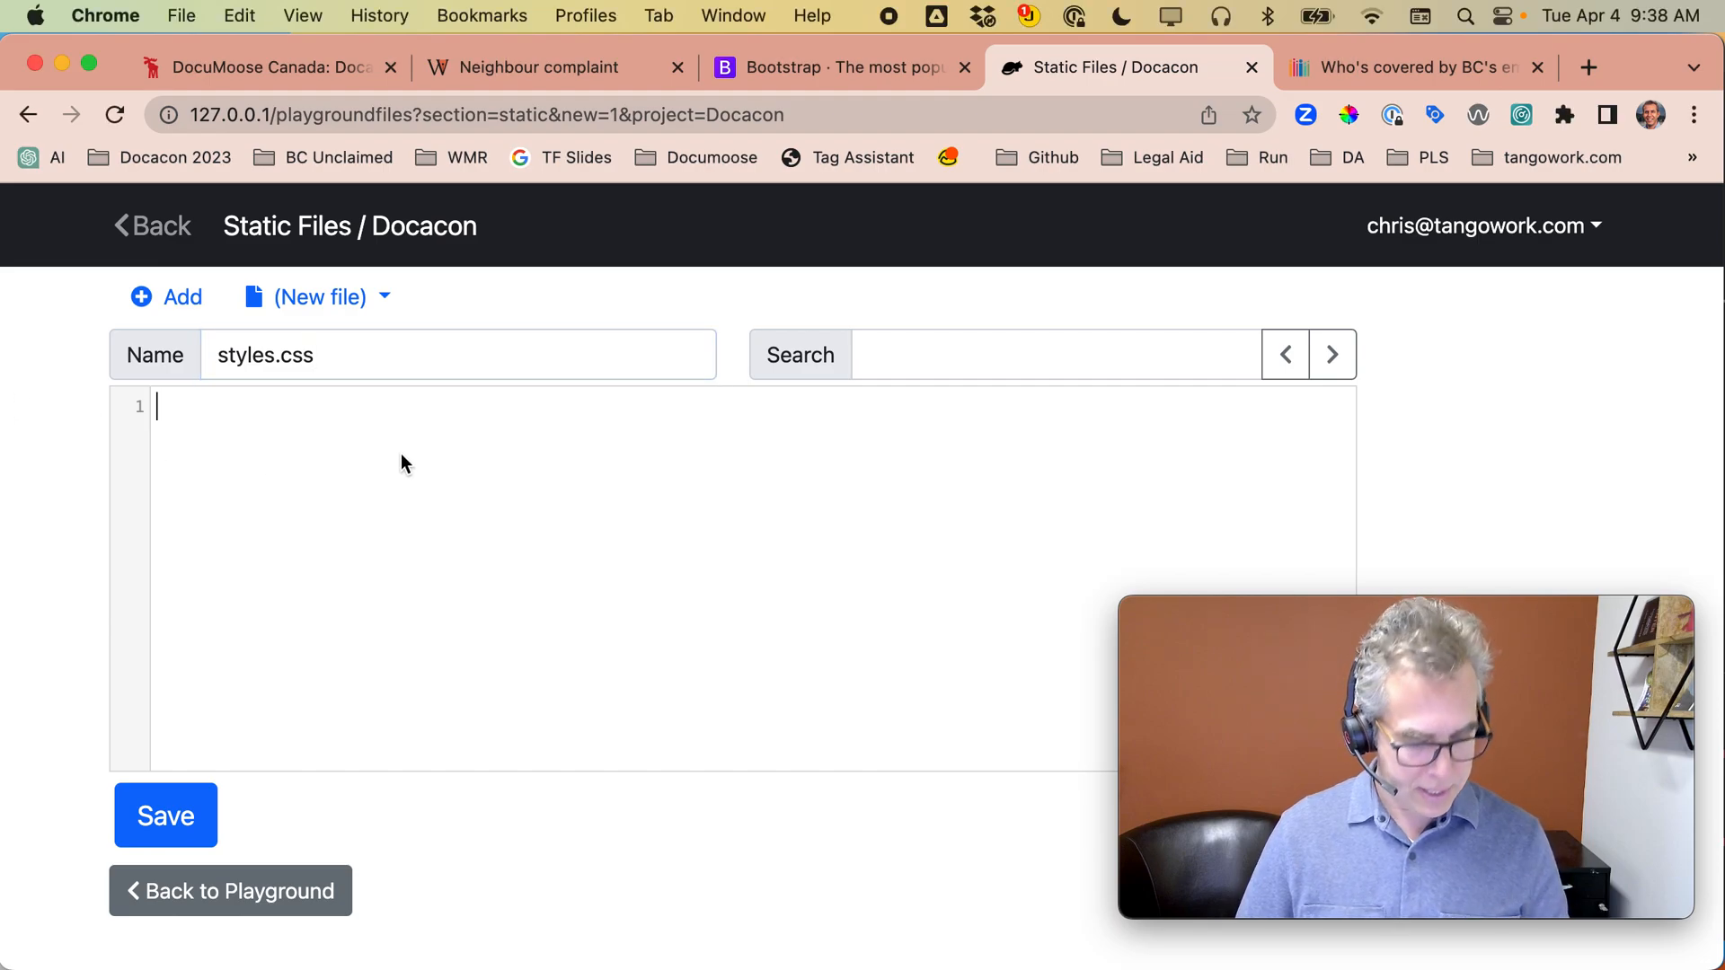
text(/* @import url('./build.css'); */)
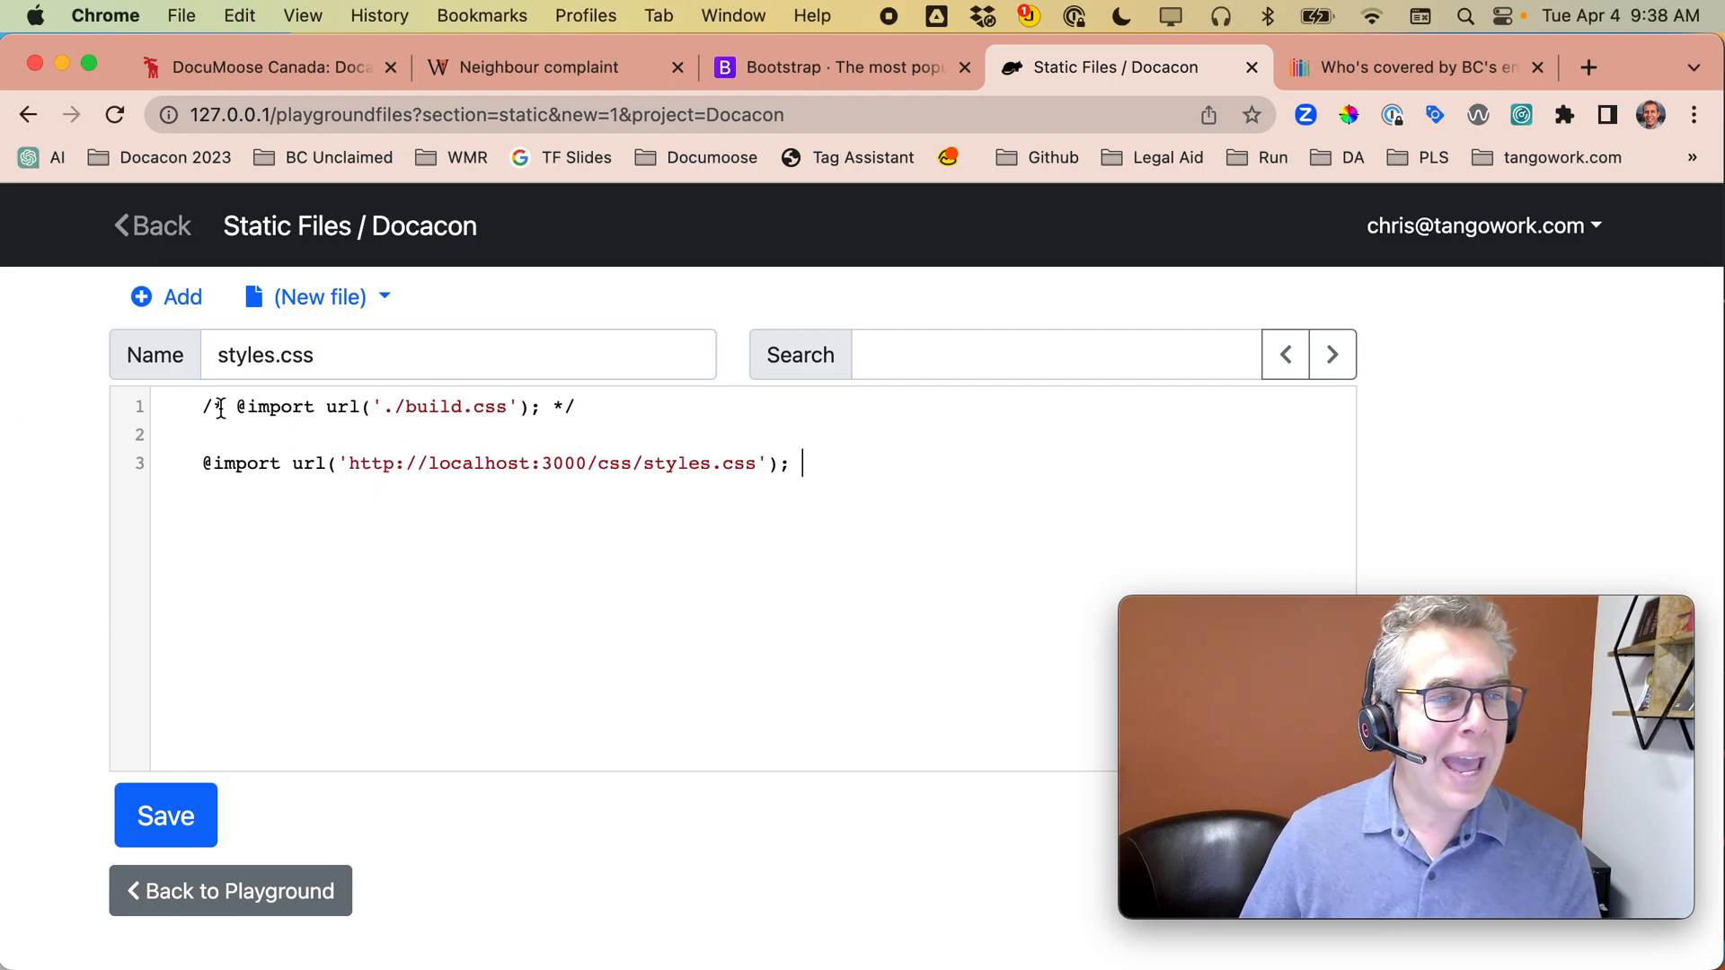
triple_click(376, 406)
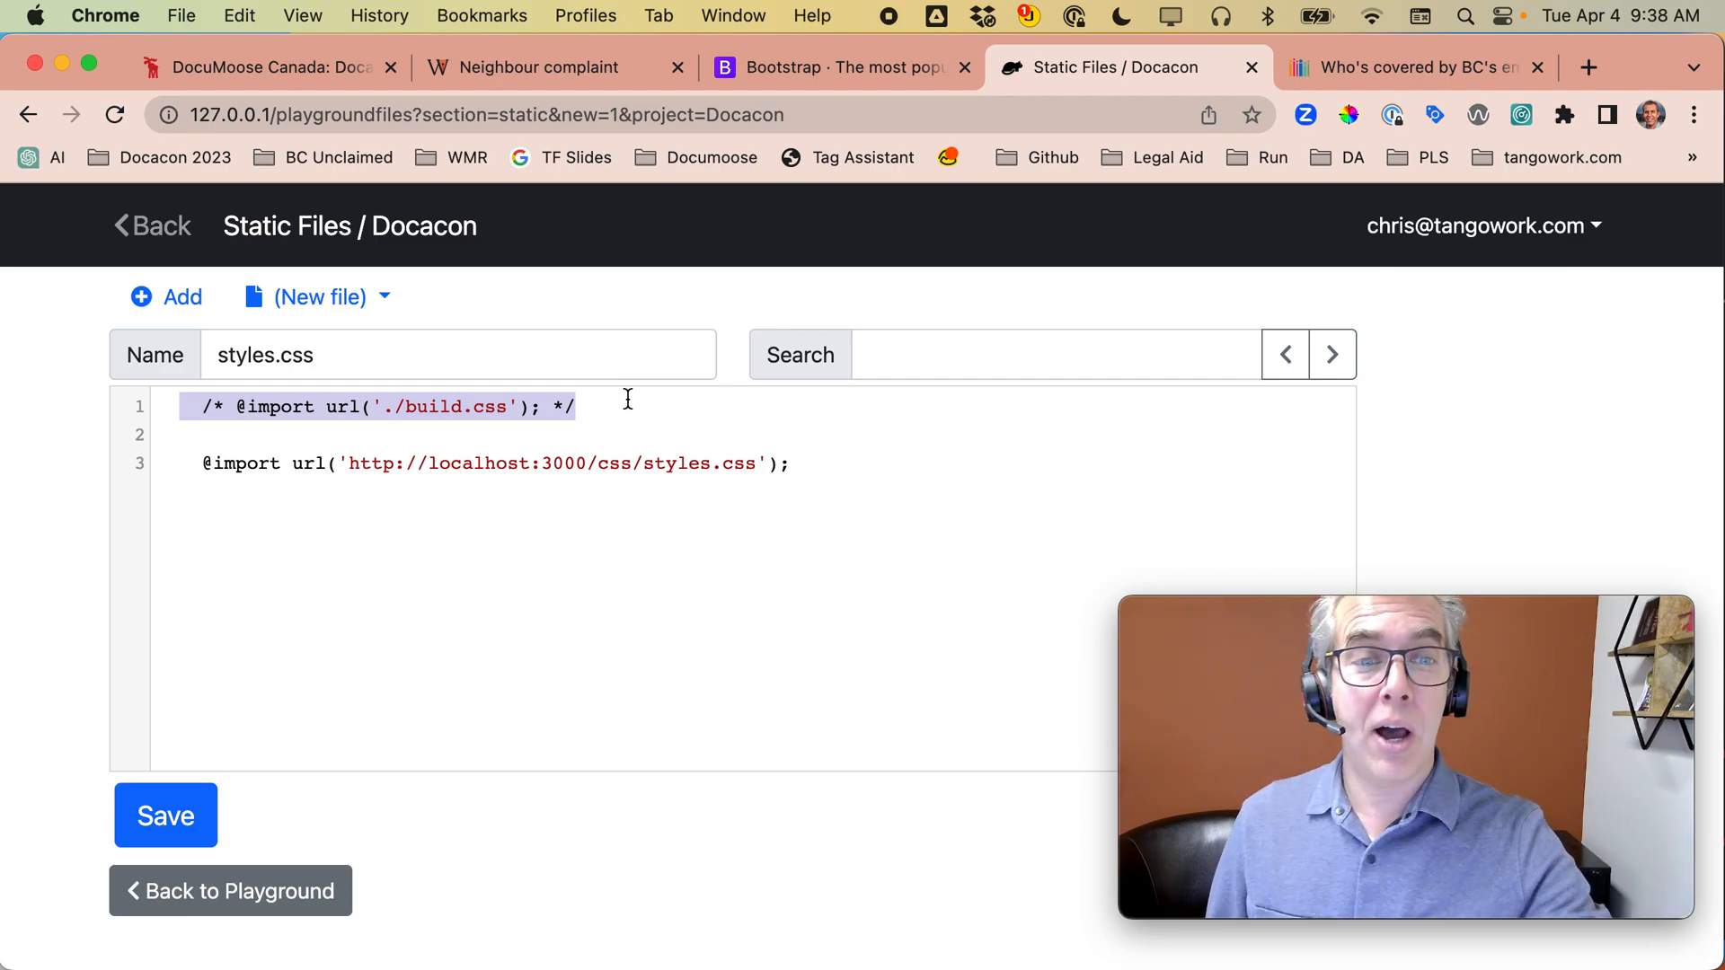
click(250, 464)
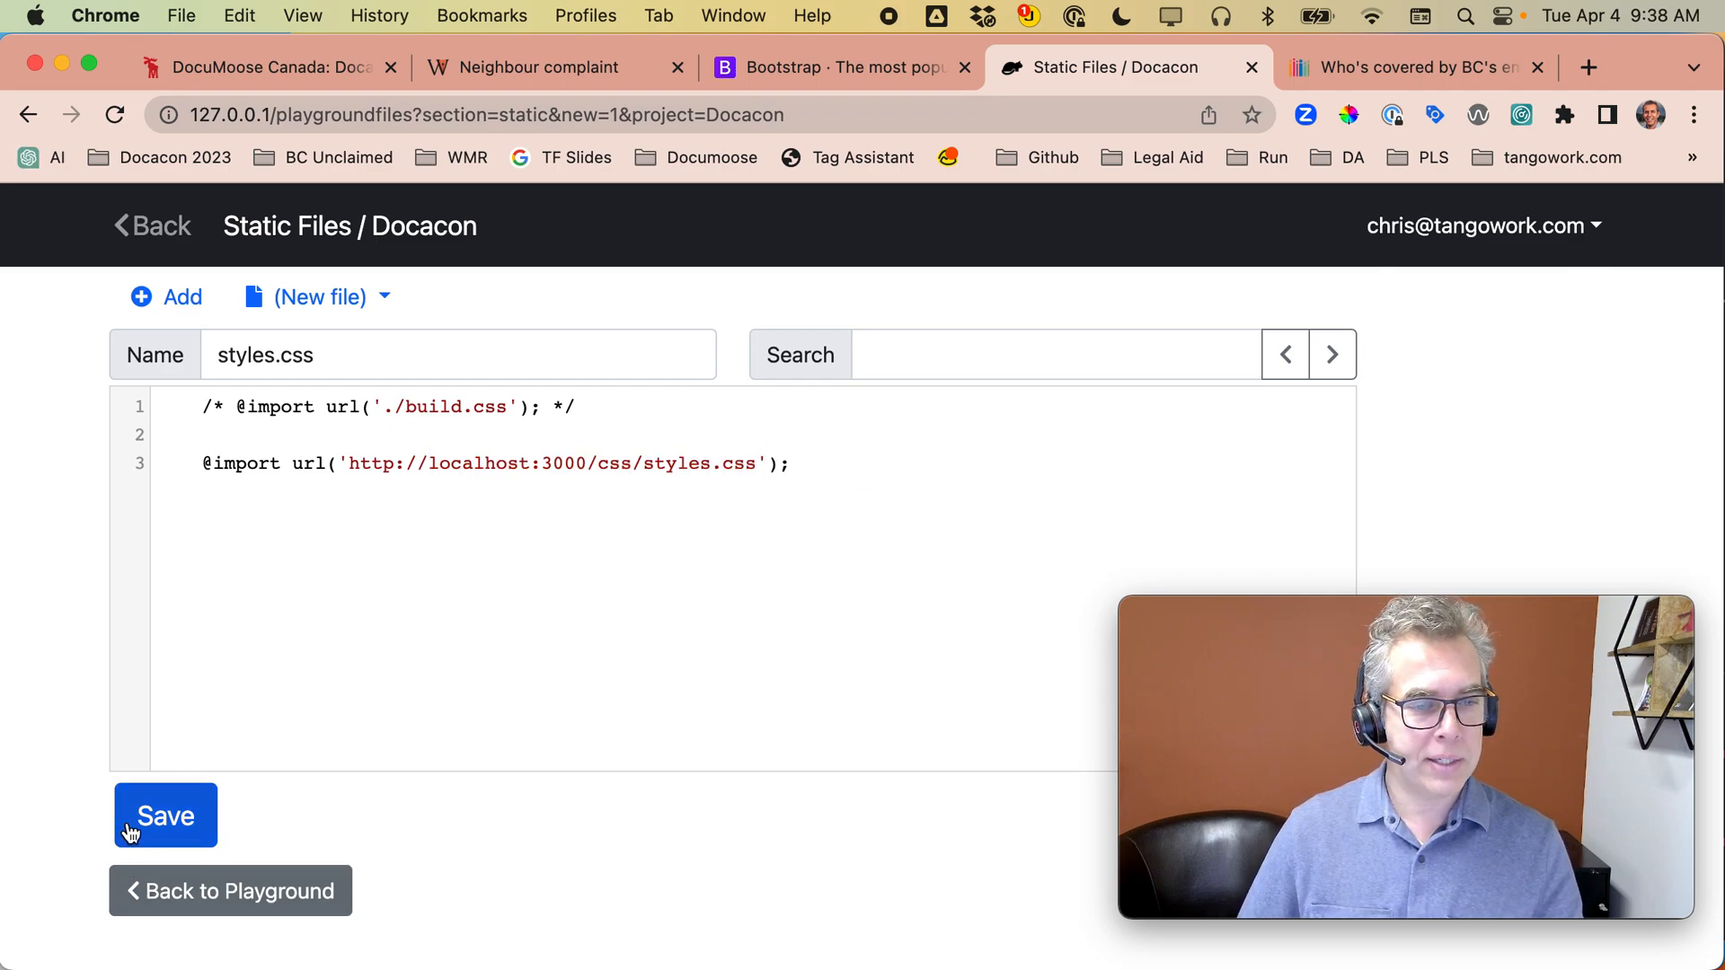
click(165, 816)
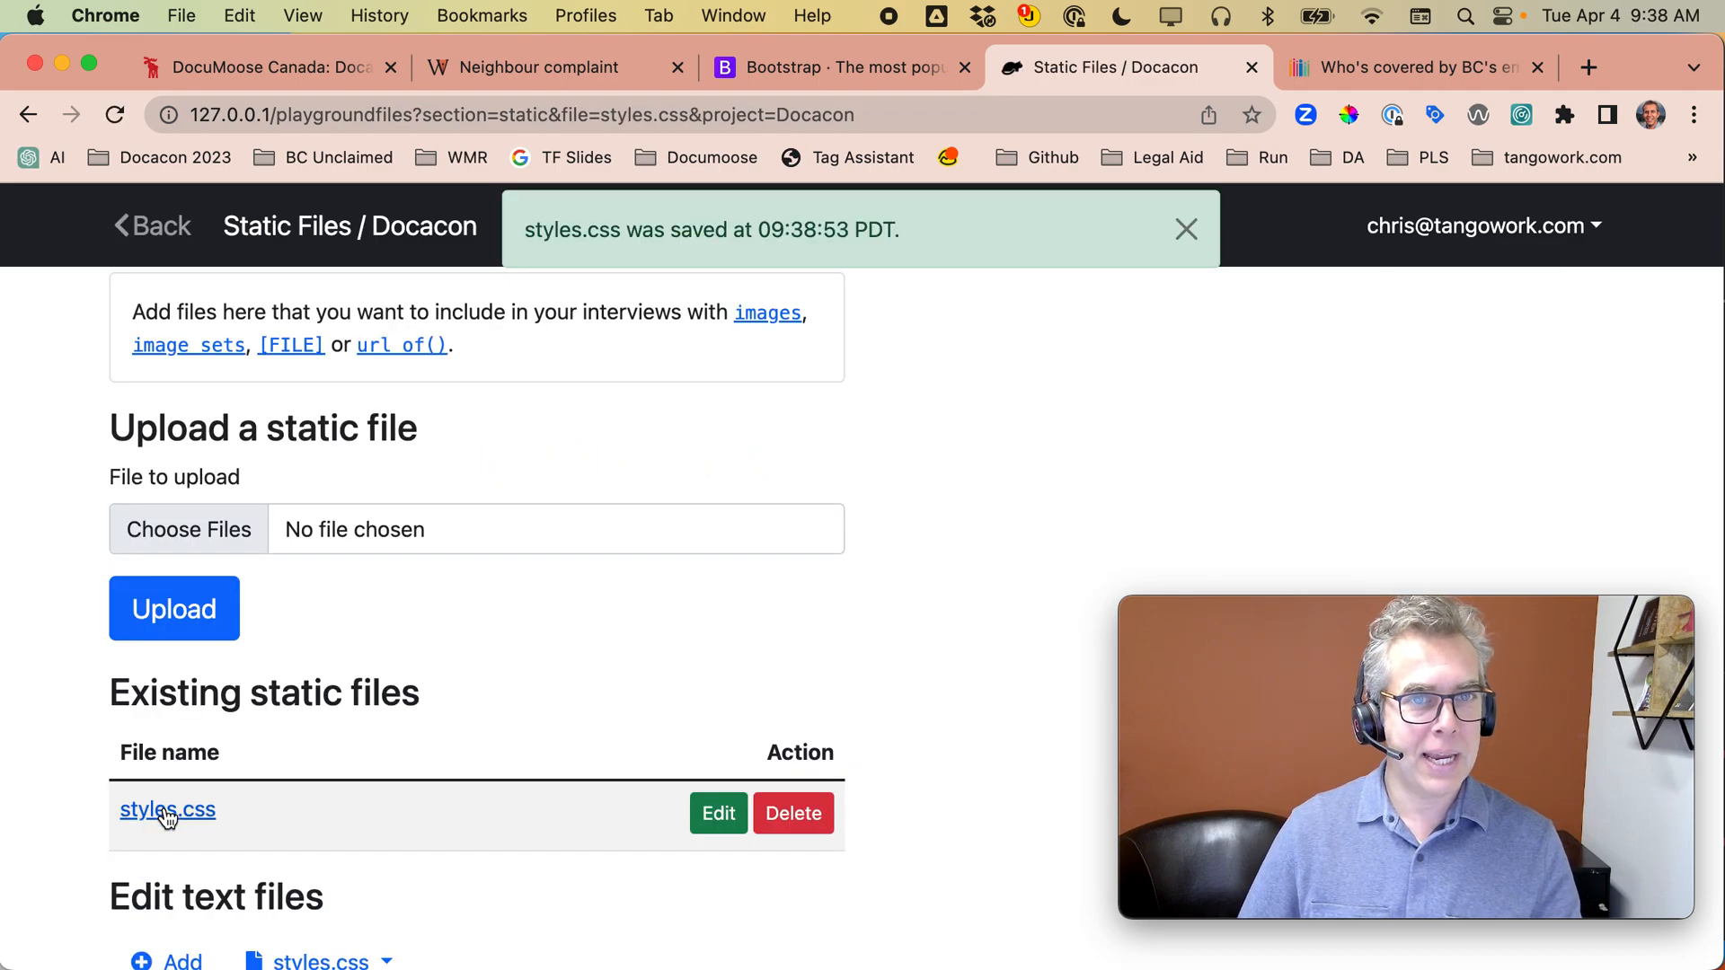
- View the saved styles.css, restore $body-bg to #fff in styles.scss and check the browser
click(166, 811)
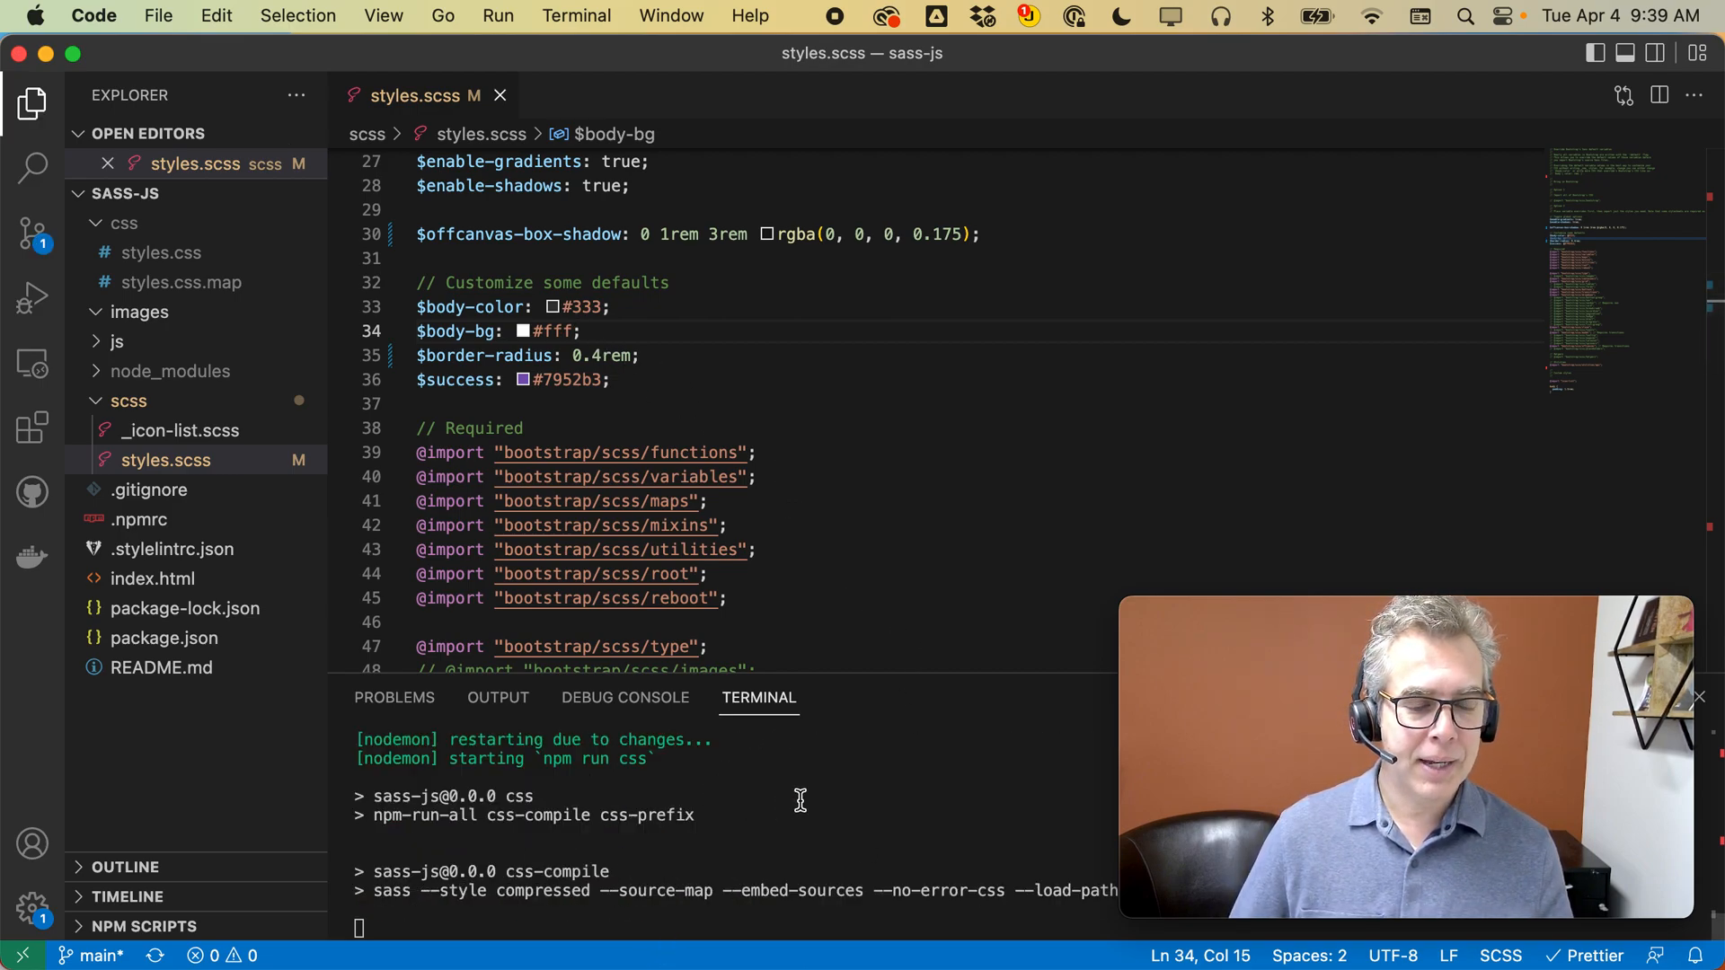
key(Cmd+Tab)
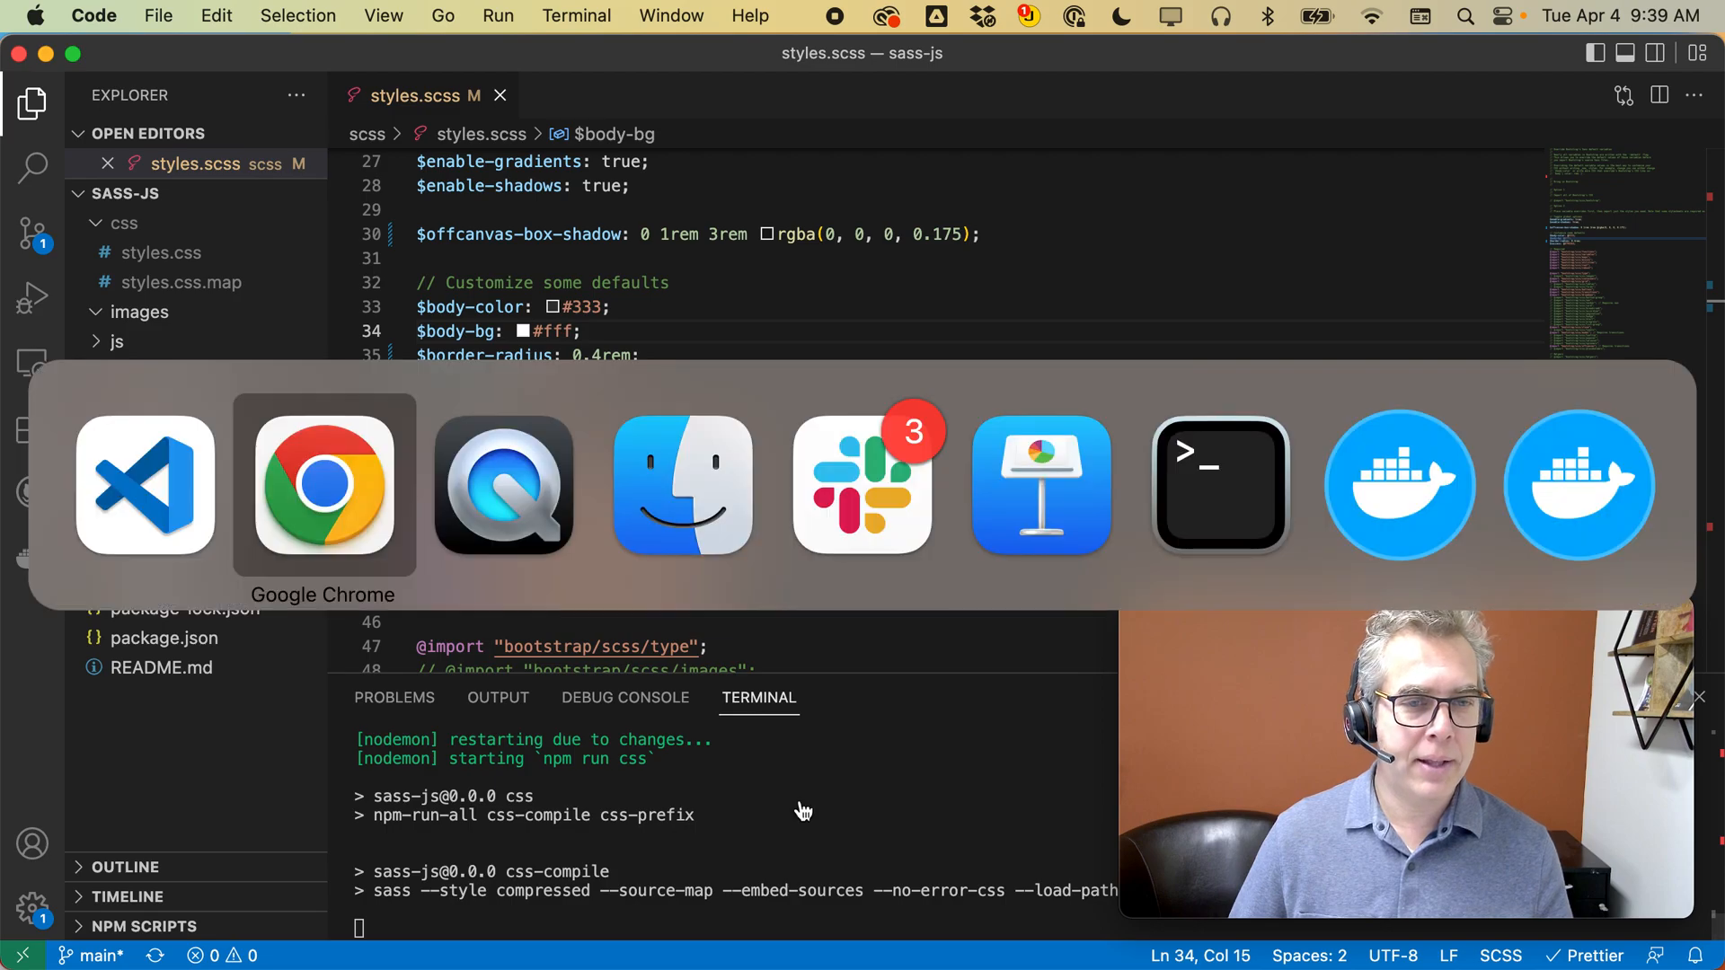
click(323, 486)
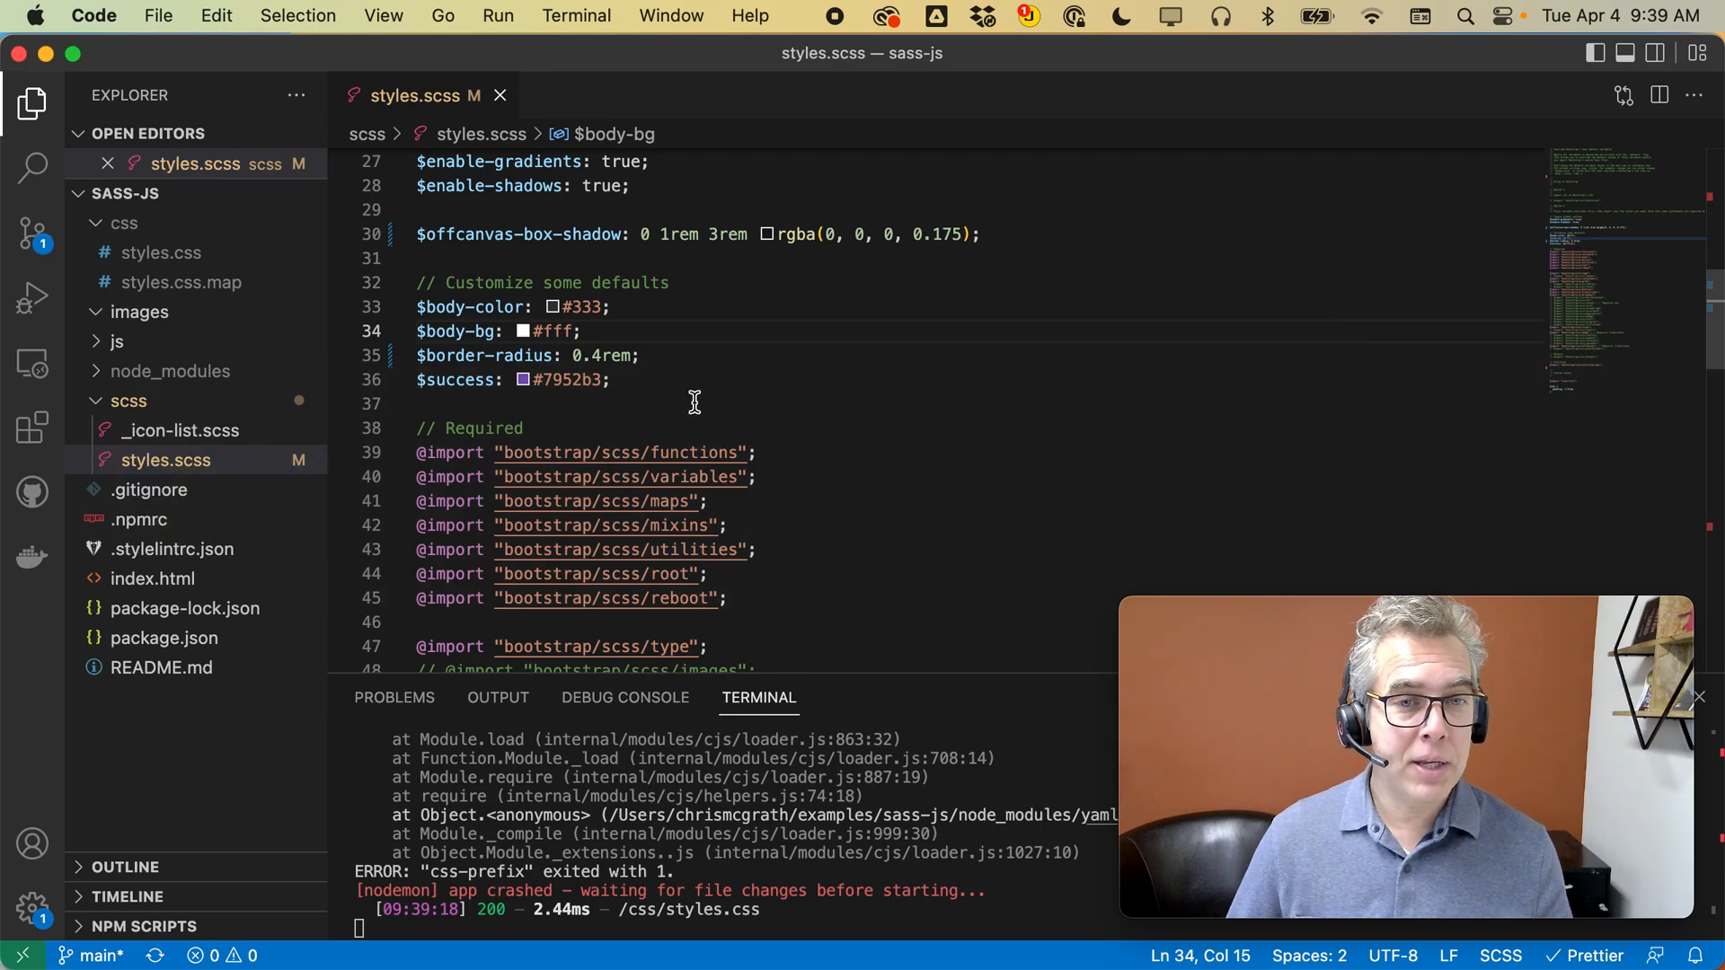
mouse_move(715, 395)
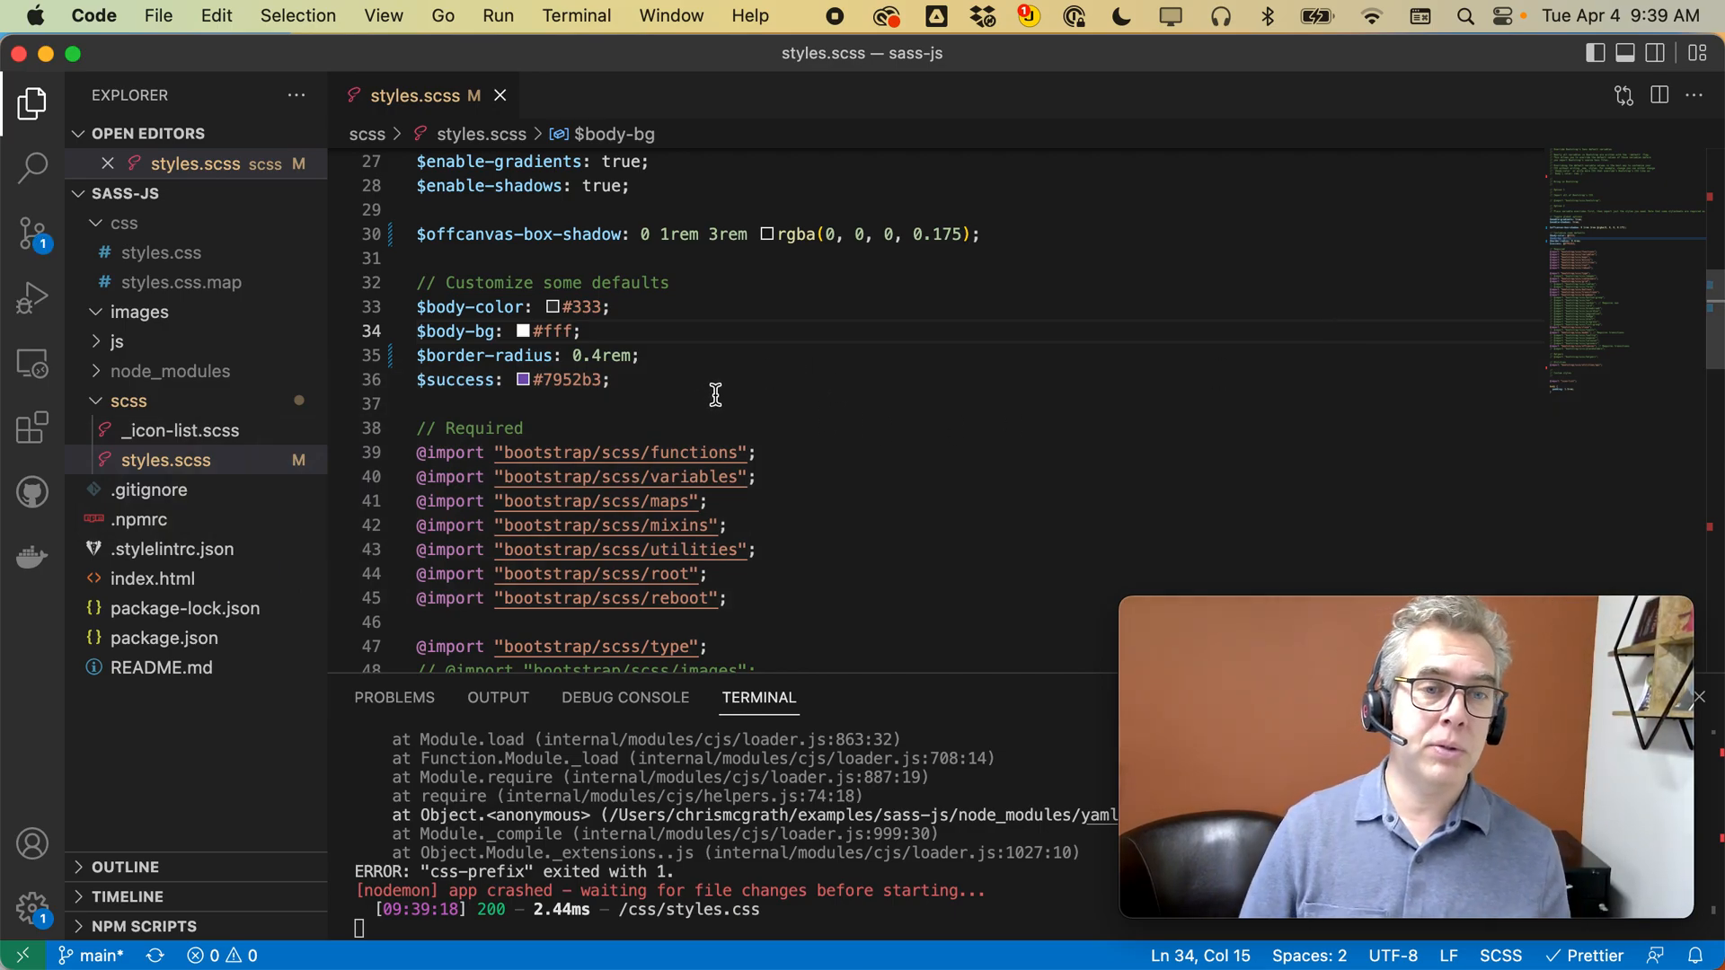
scroll(down, 3)
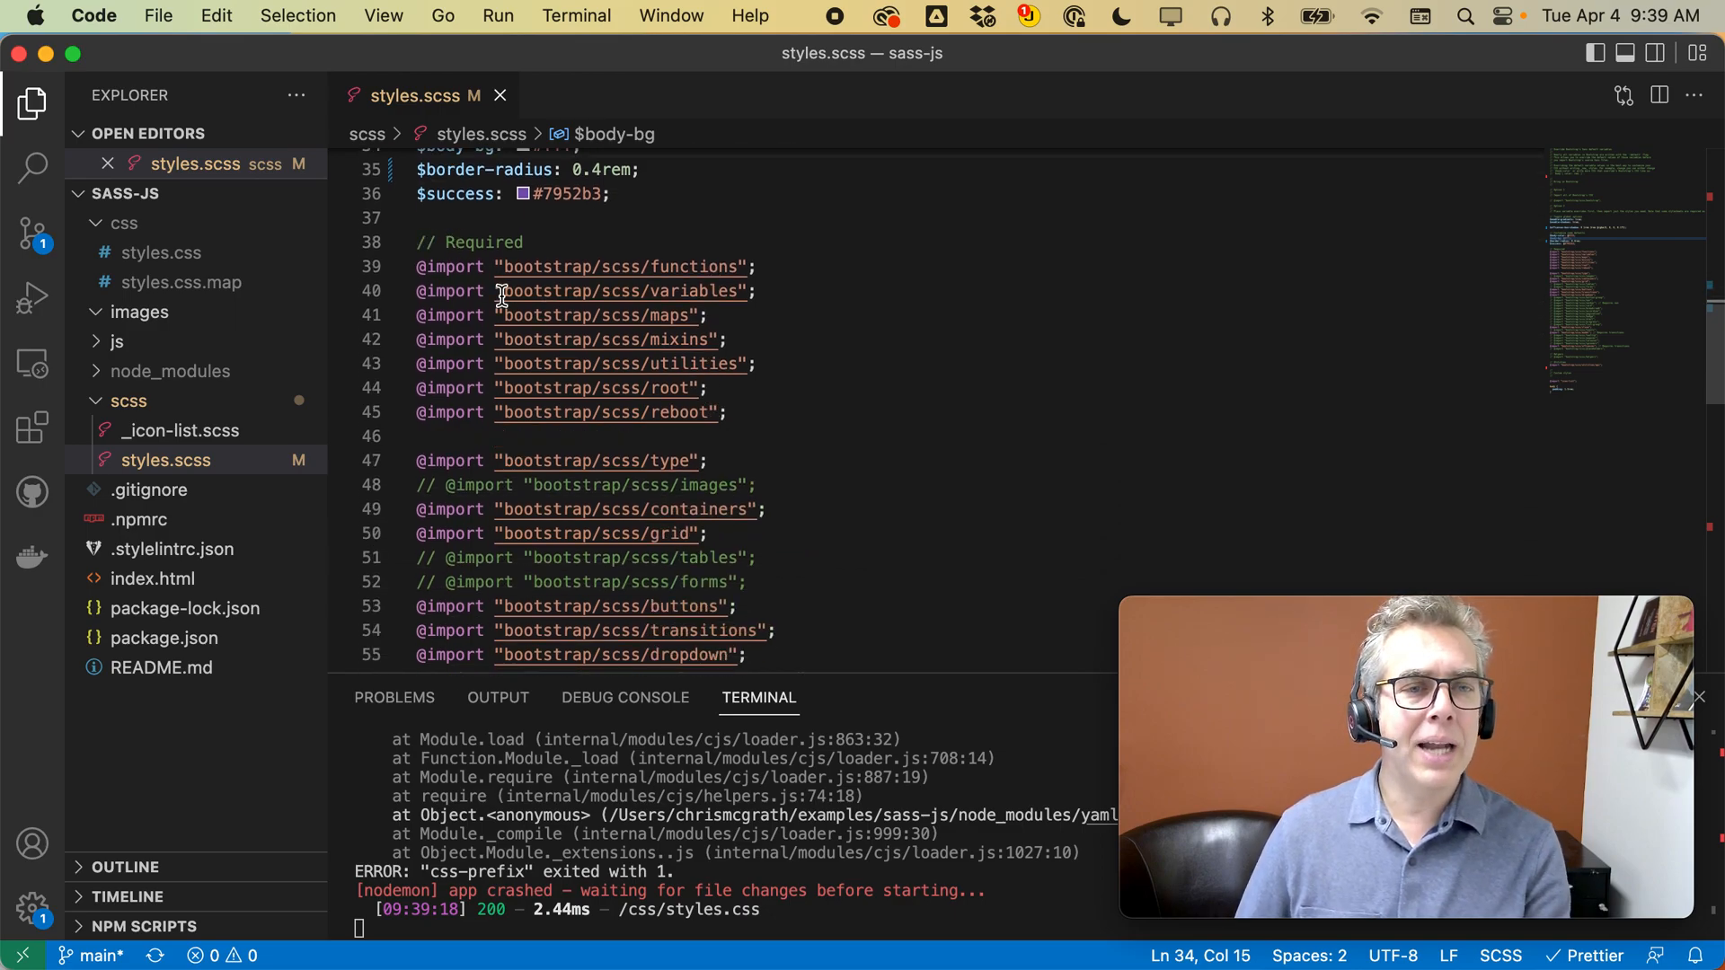
scroll(down, 3)
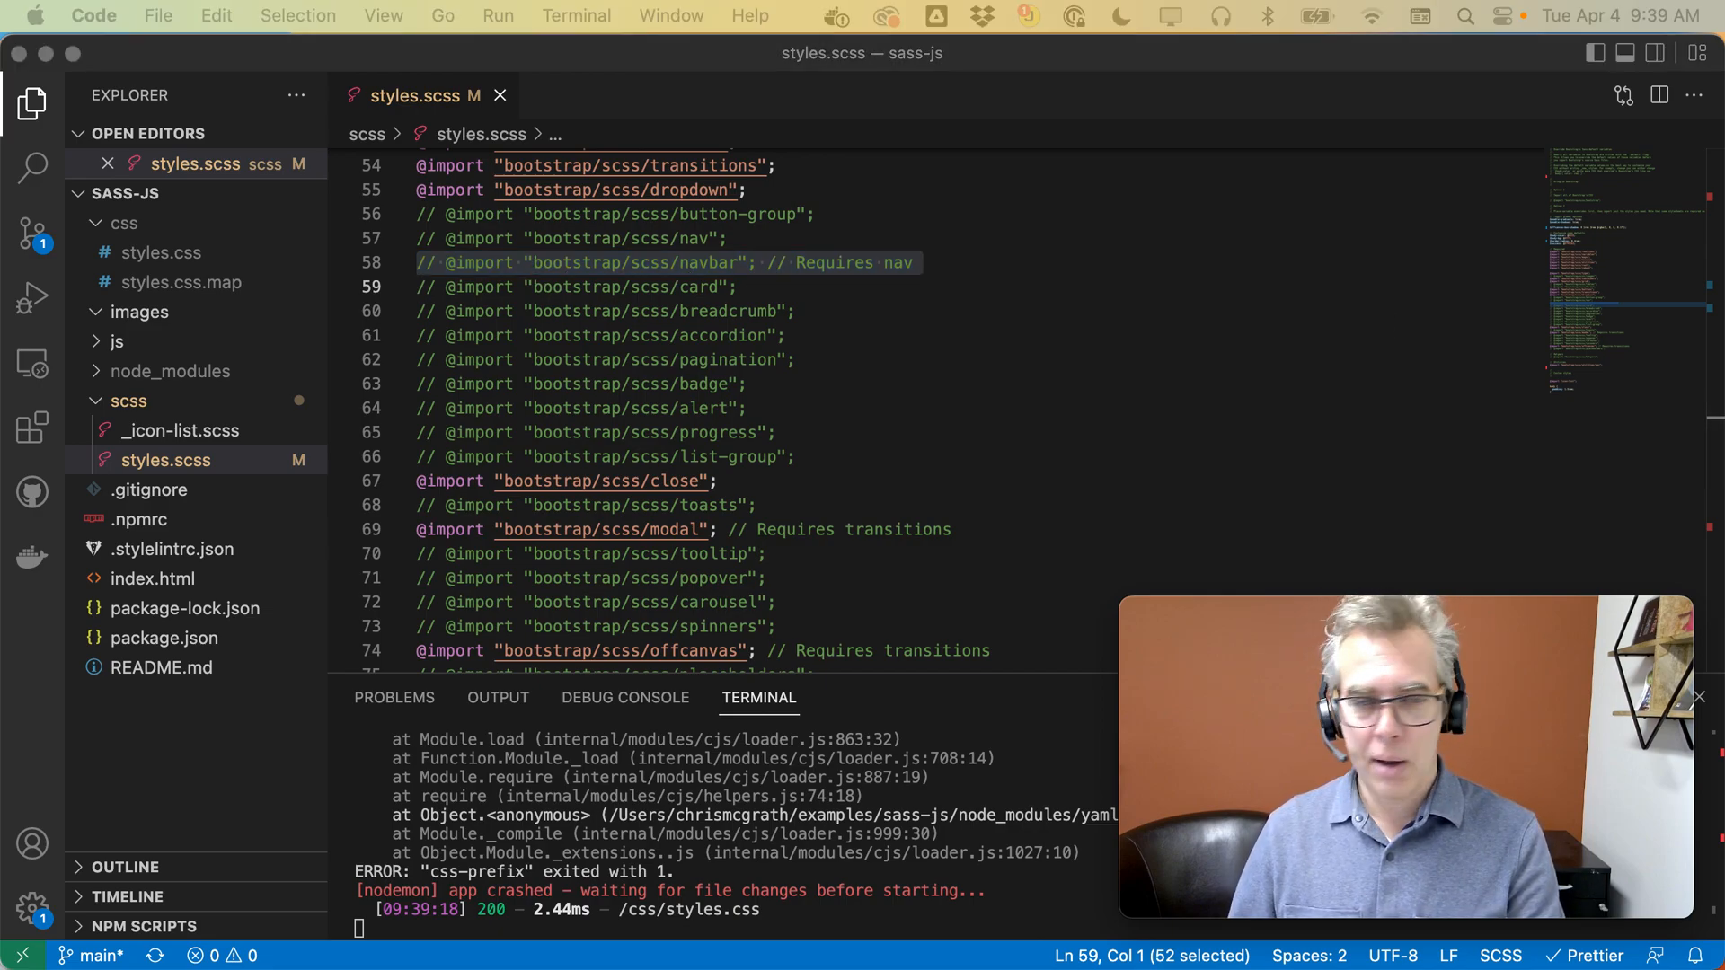
scroll(up, 3)
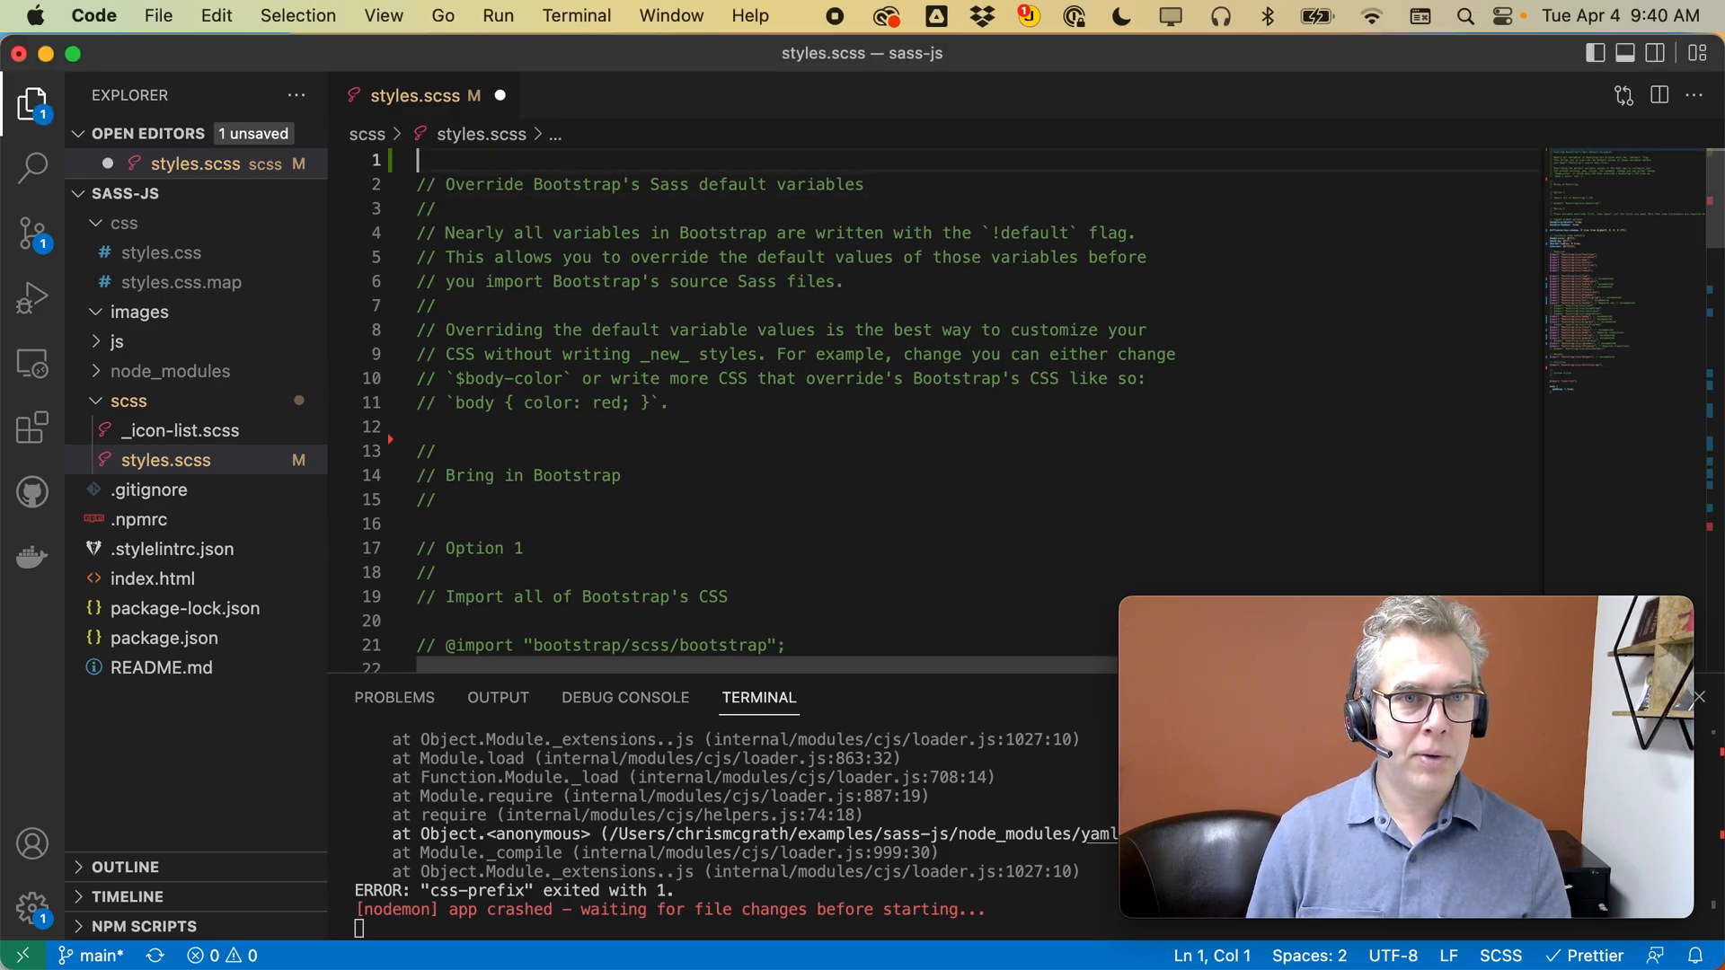
text(@import url('https://fonts.googleapis.com/css2?family=Montserrat:wght@600&family=Open+Sans:wght@400;700&display=swap)
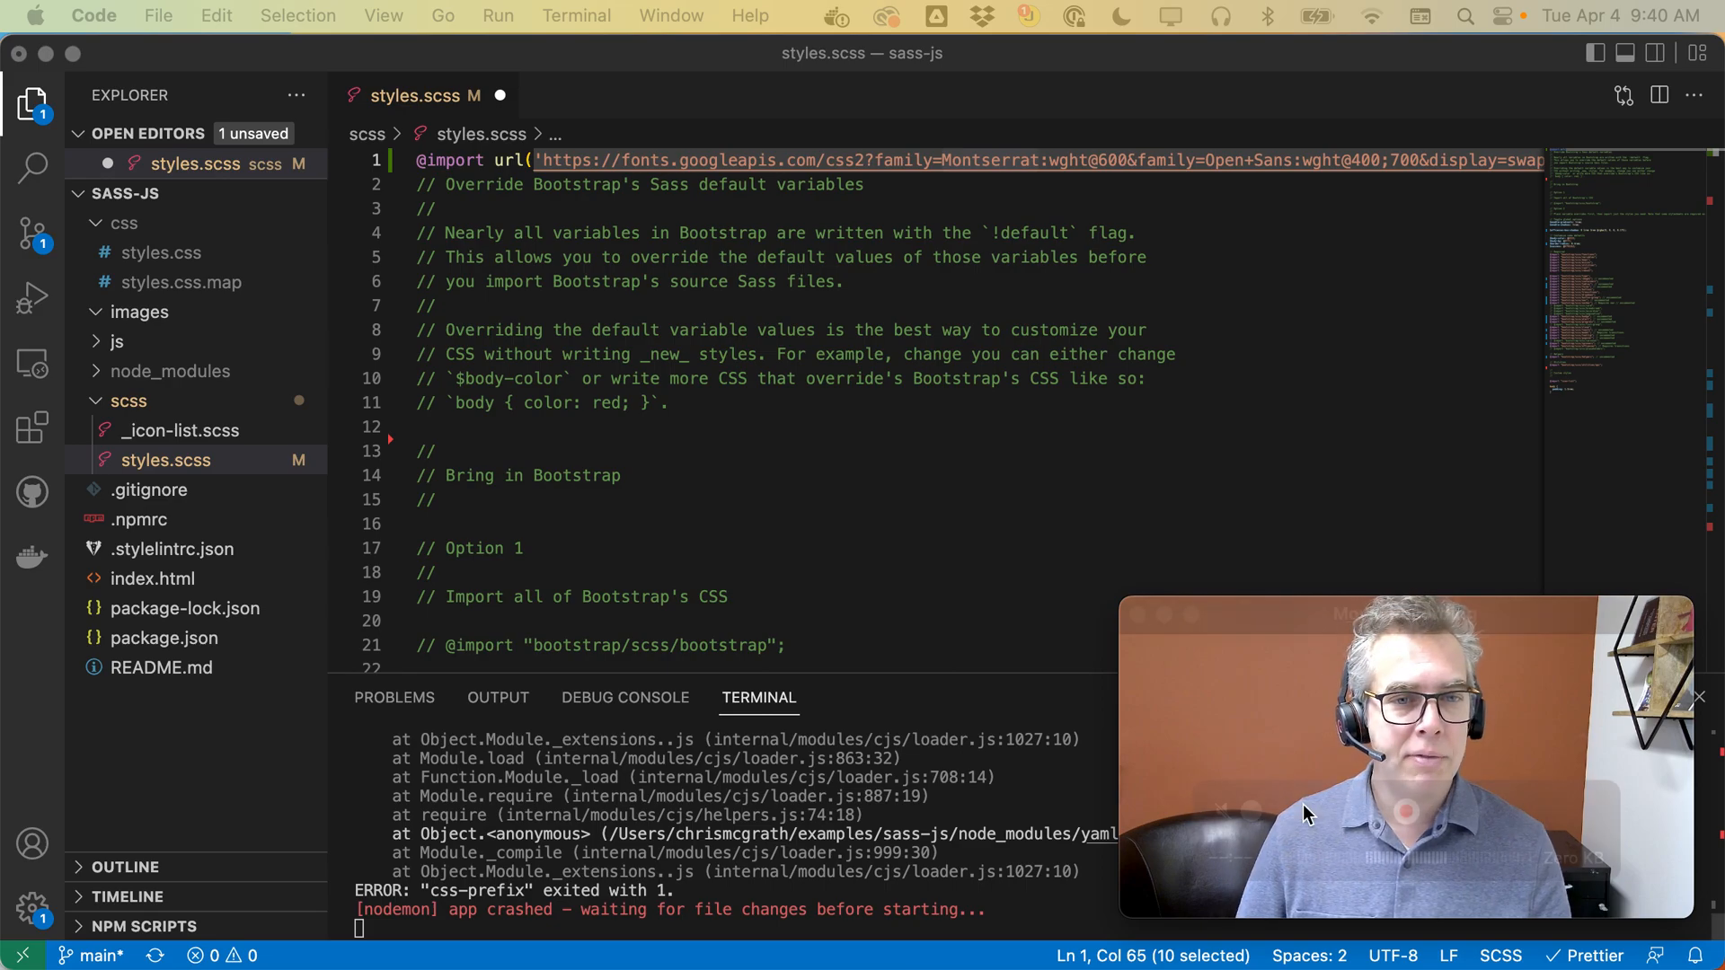
scroll(down, 3)
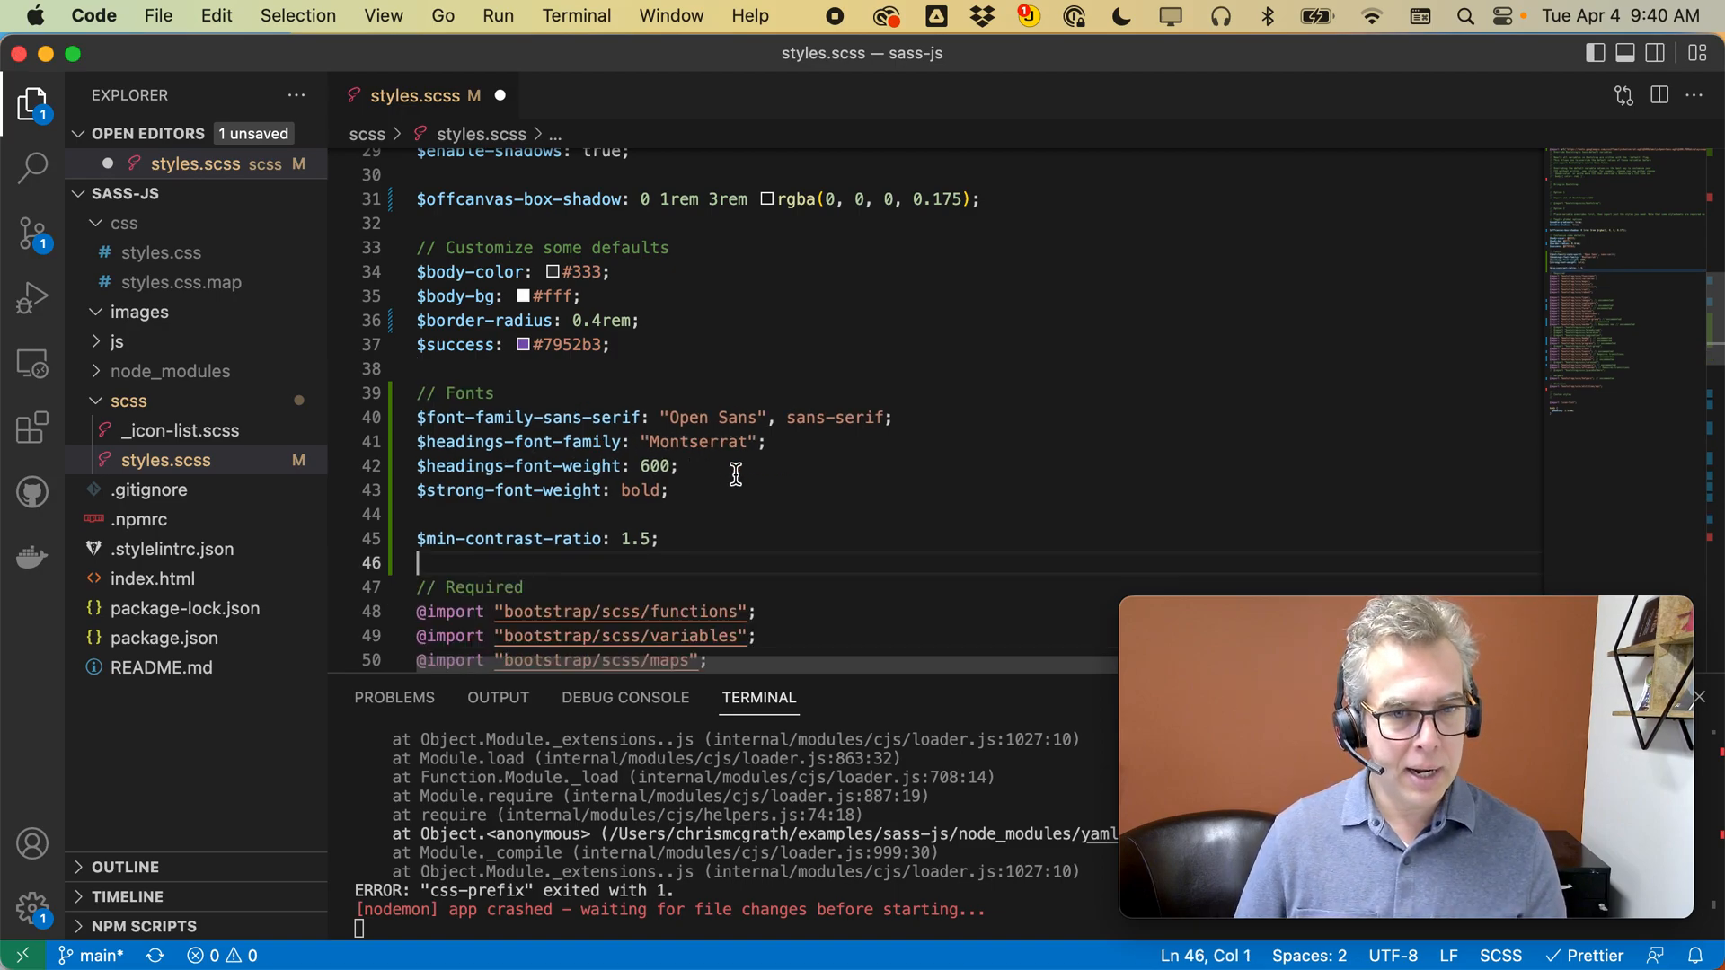
key(Cmd+S)
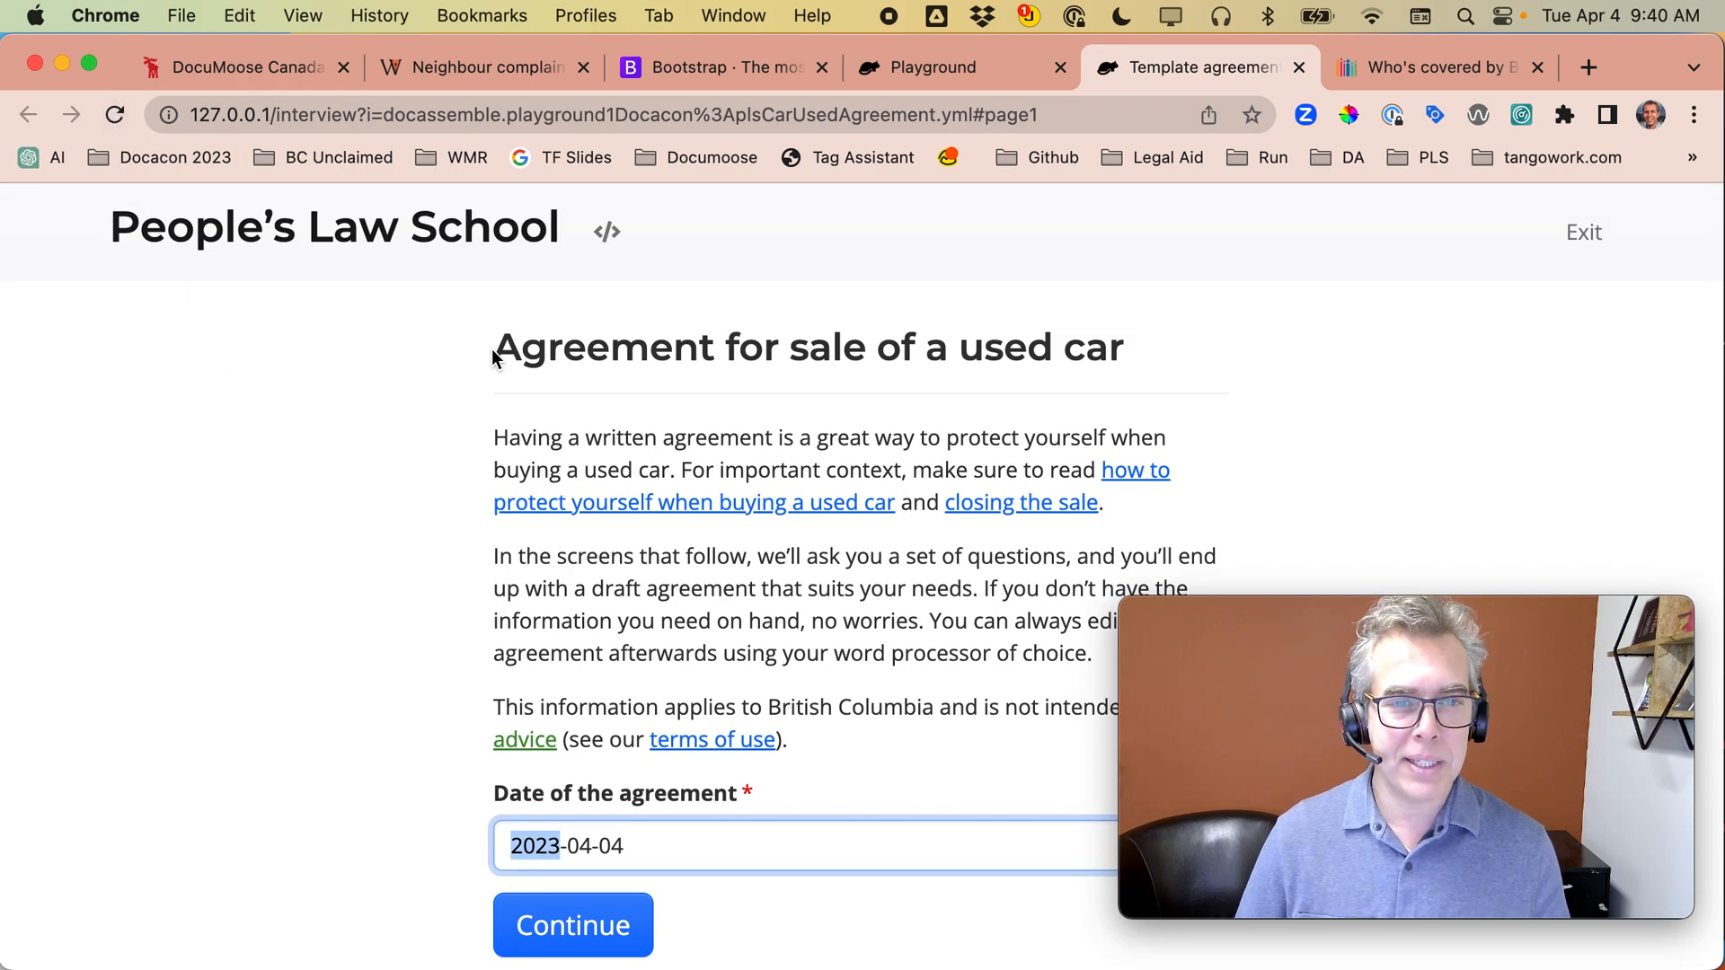
drag(683, 437, 940, 436)
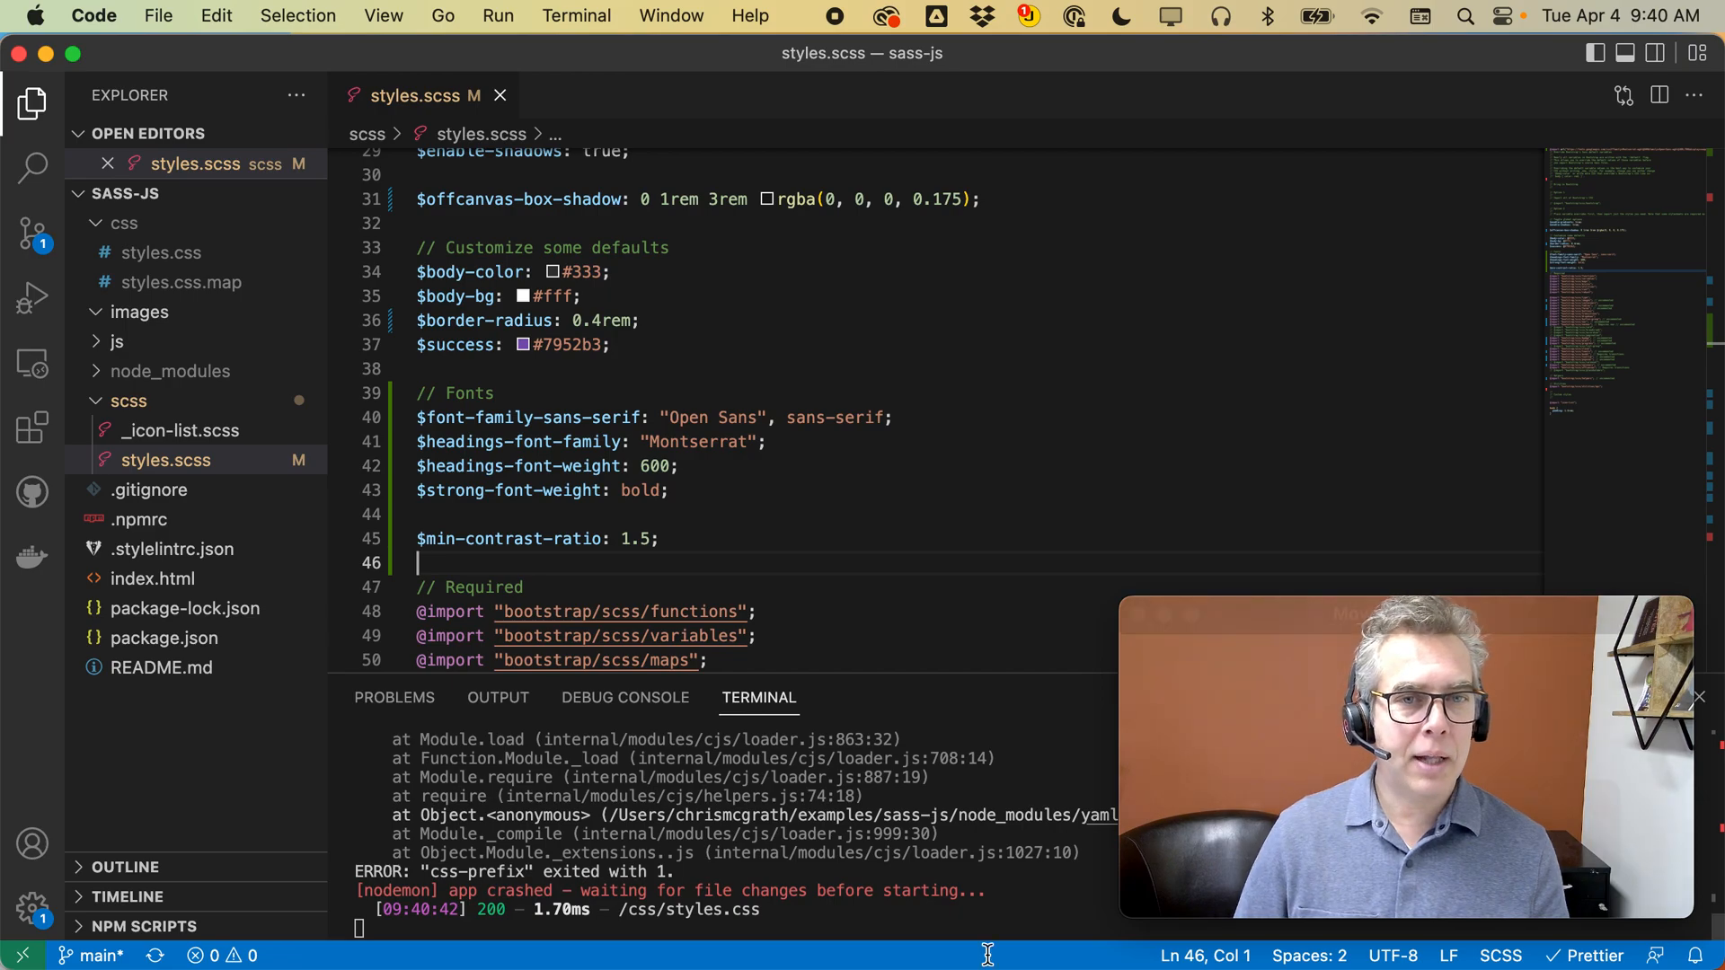
- Review pls-logo.svg and the #logo rule in styles.scss that swaps the heading text for the logo image
click(485, 368)
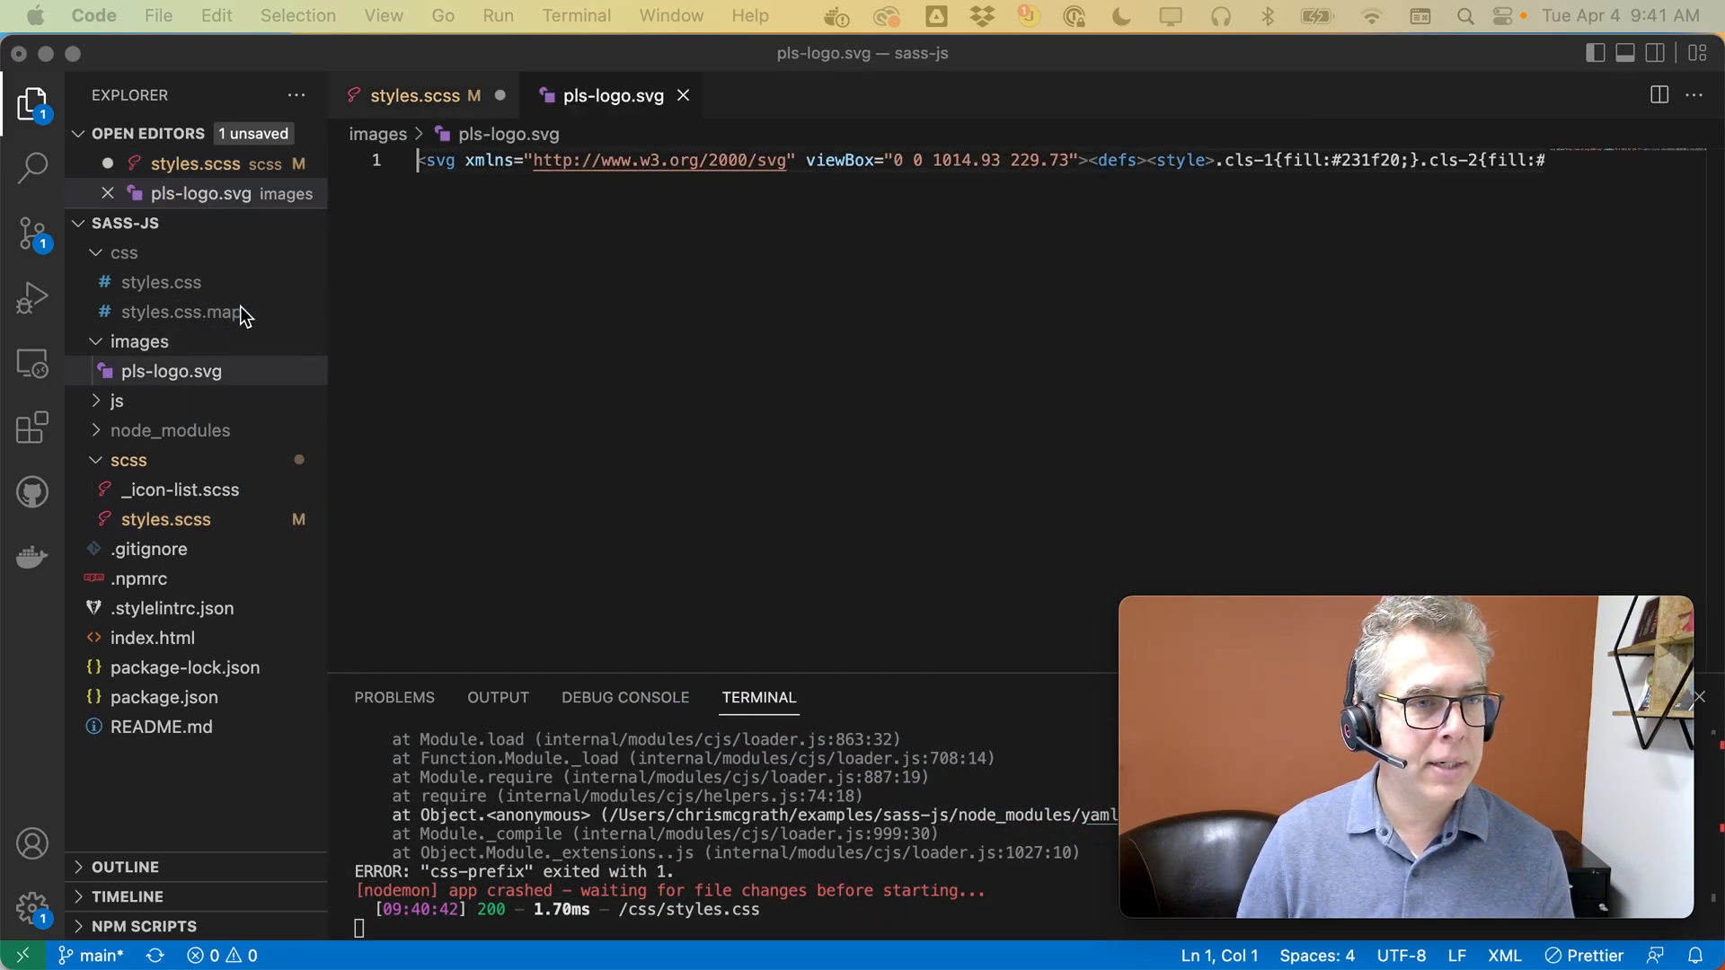
click(411, 95)
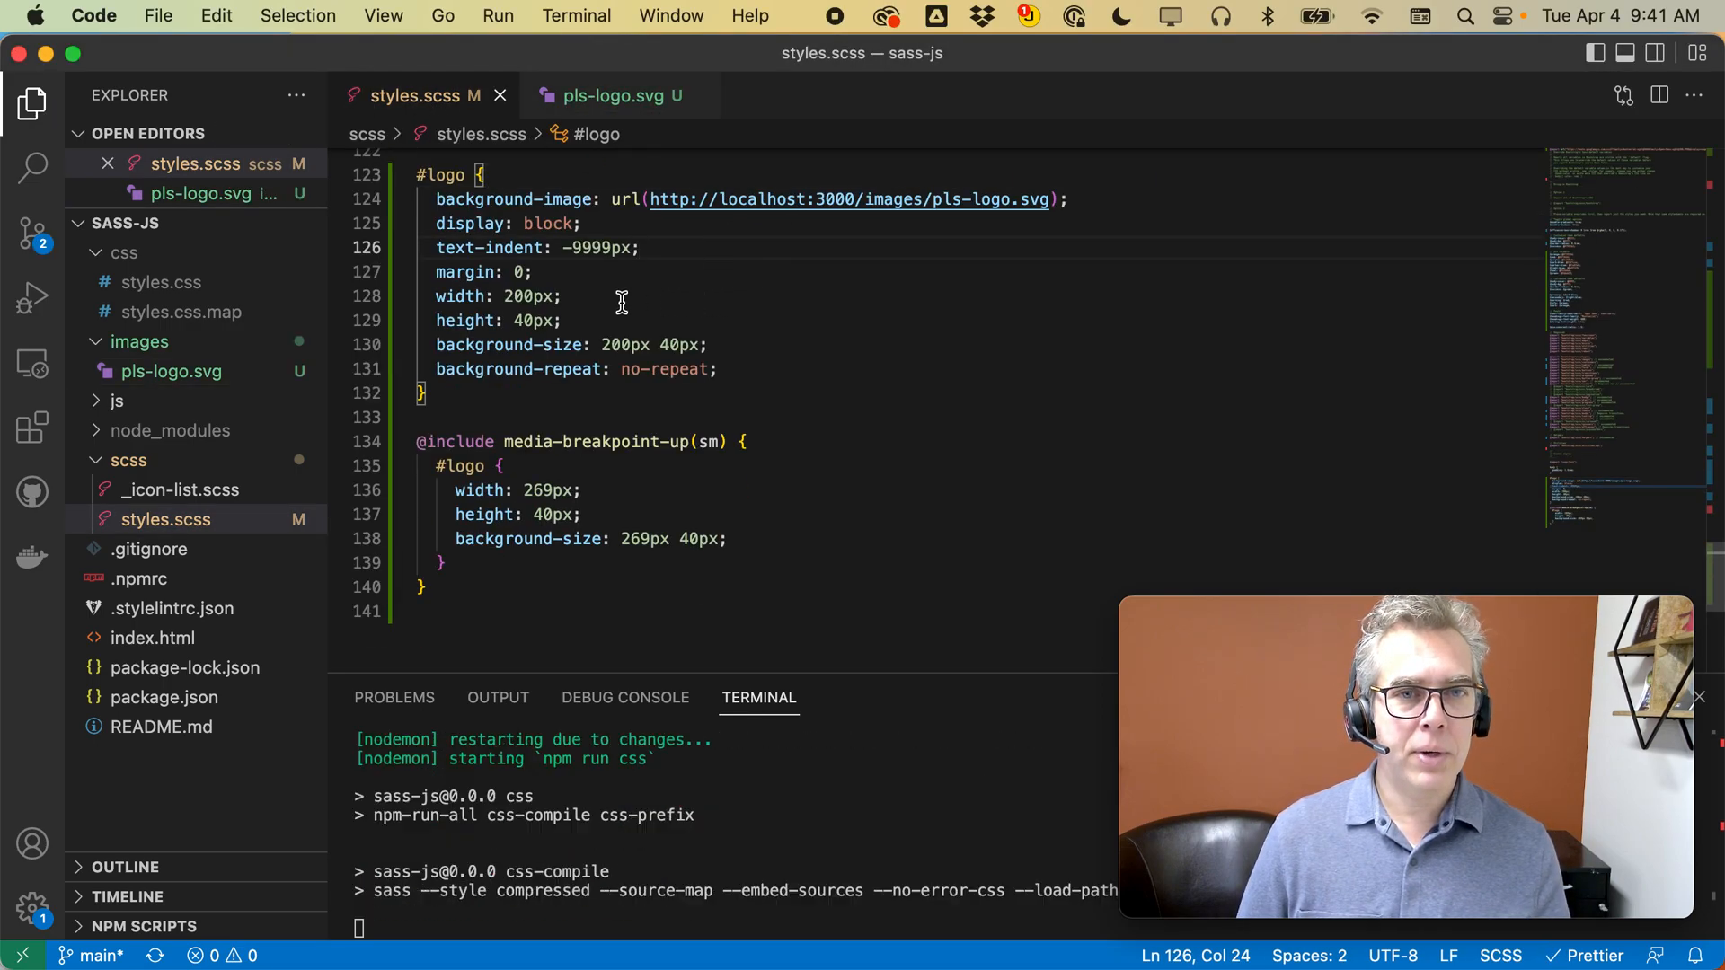
mouse_move(436, 174)
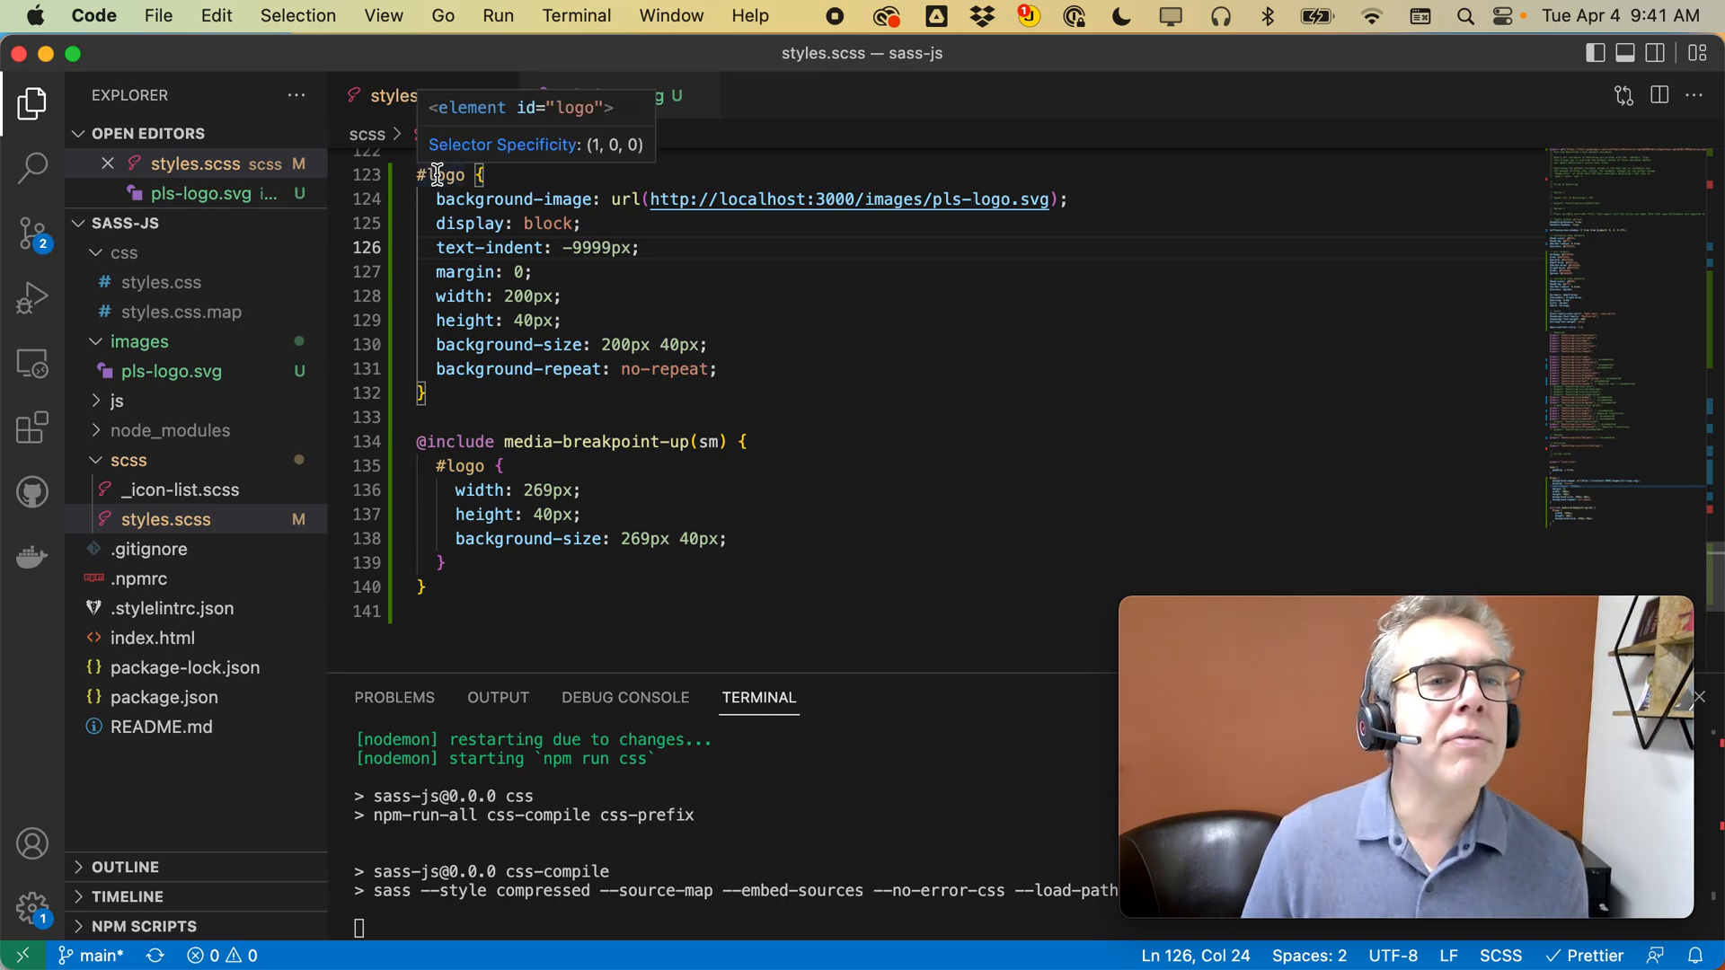
key(cmd+tab)
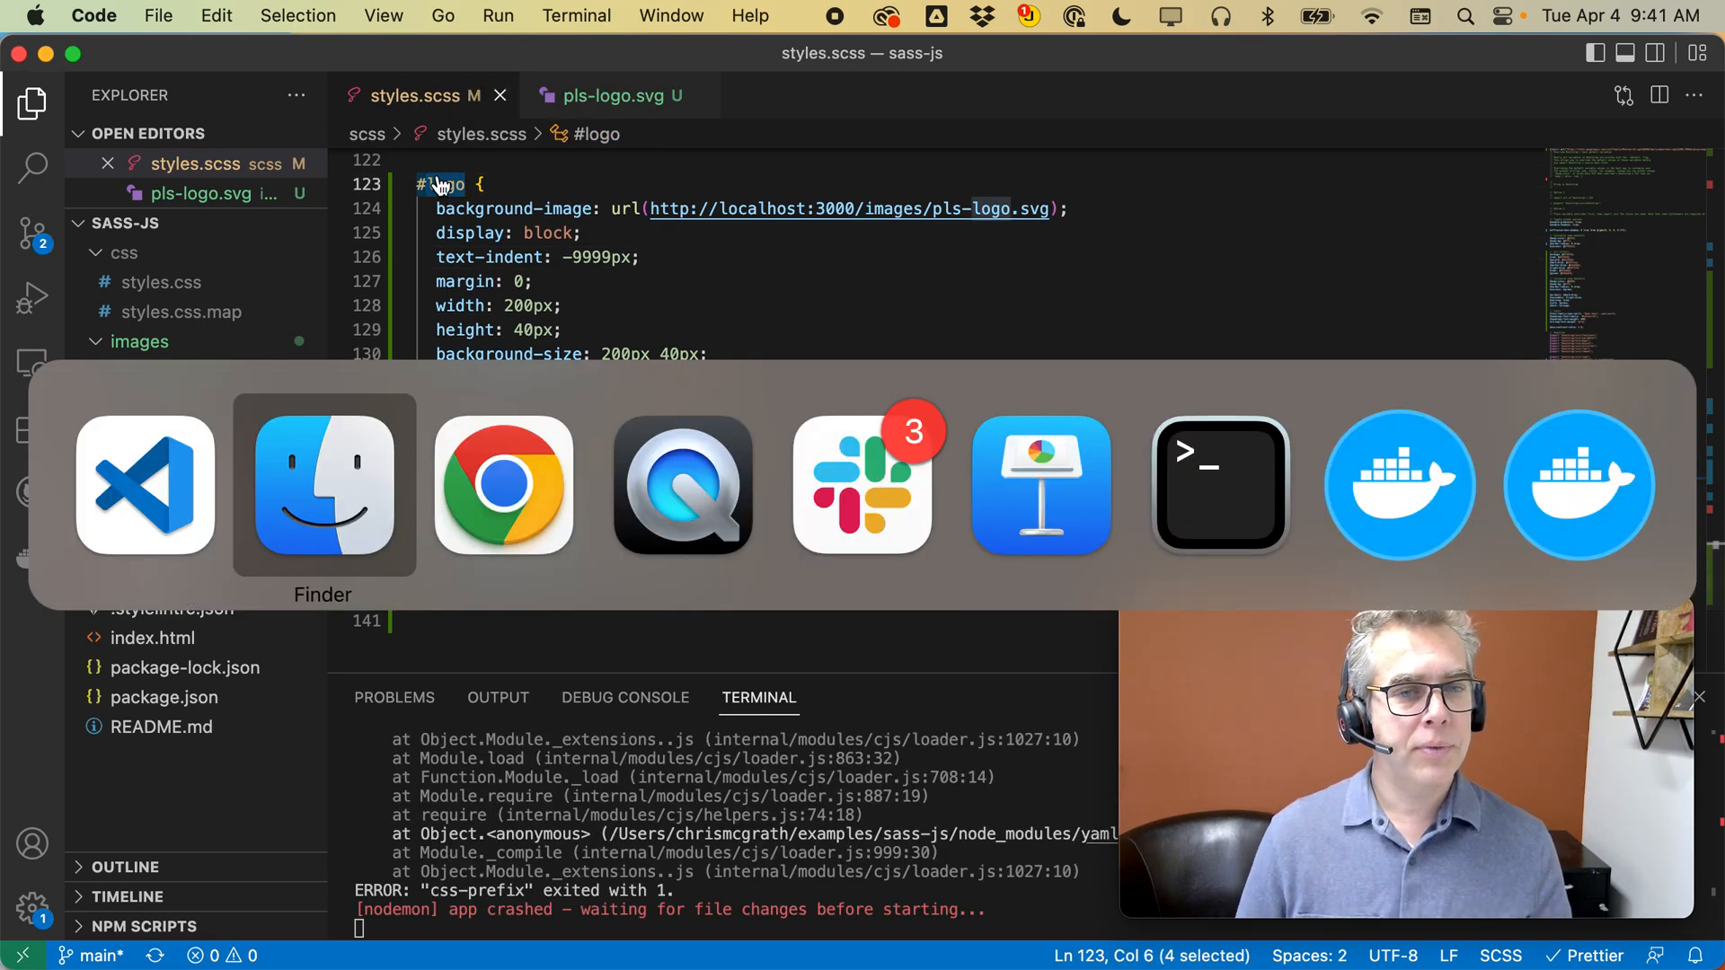
- Add id="logo" to the h2 and h4 logo headings in the interview YAML, save, and view the running interview
click(504, 483)
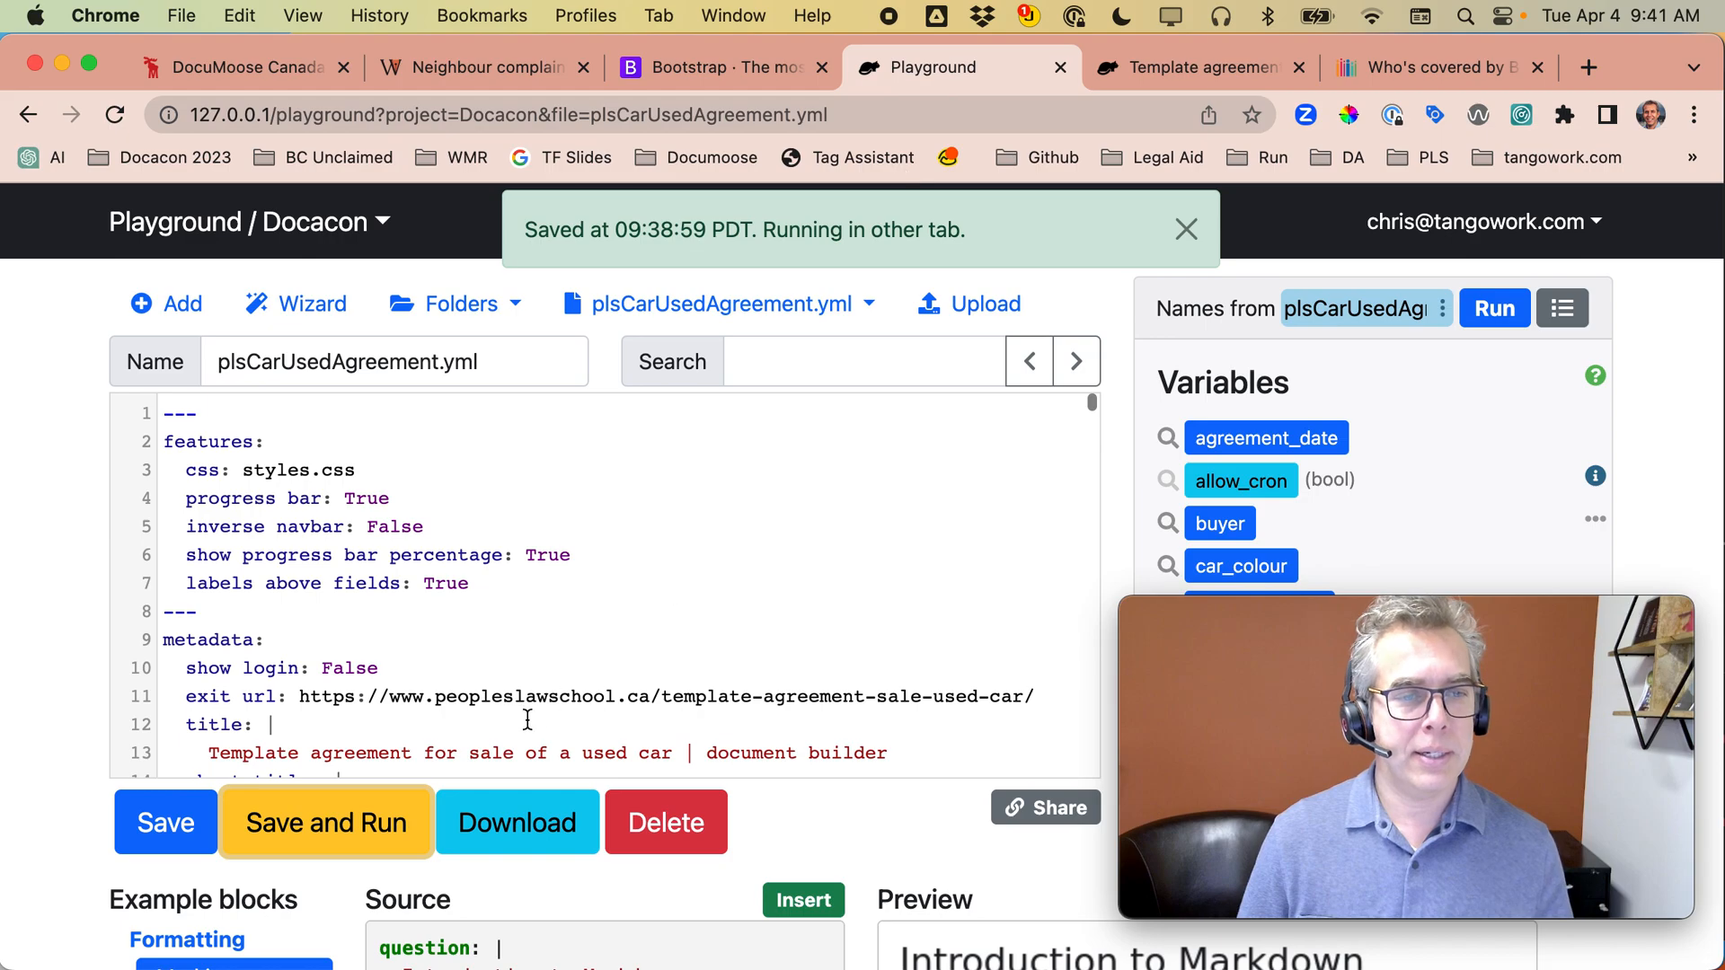
scroll(down, 3)
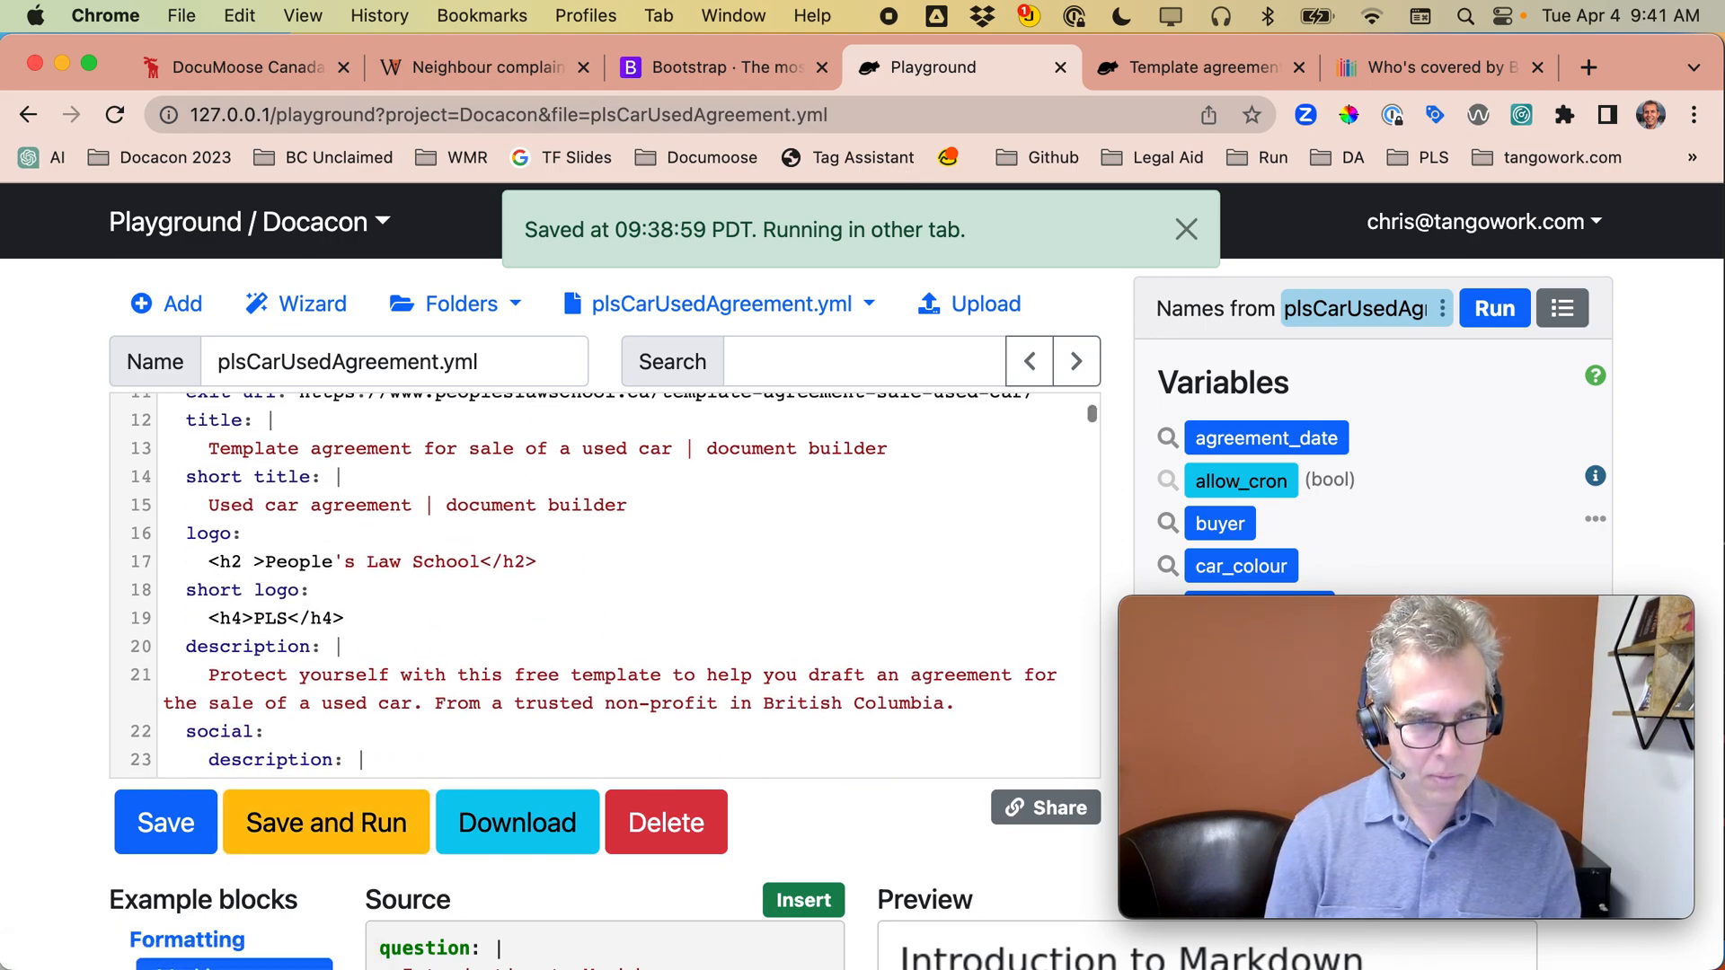
text(id="")
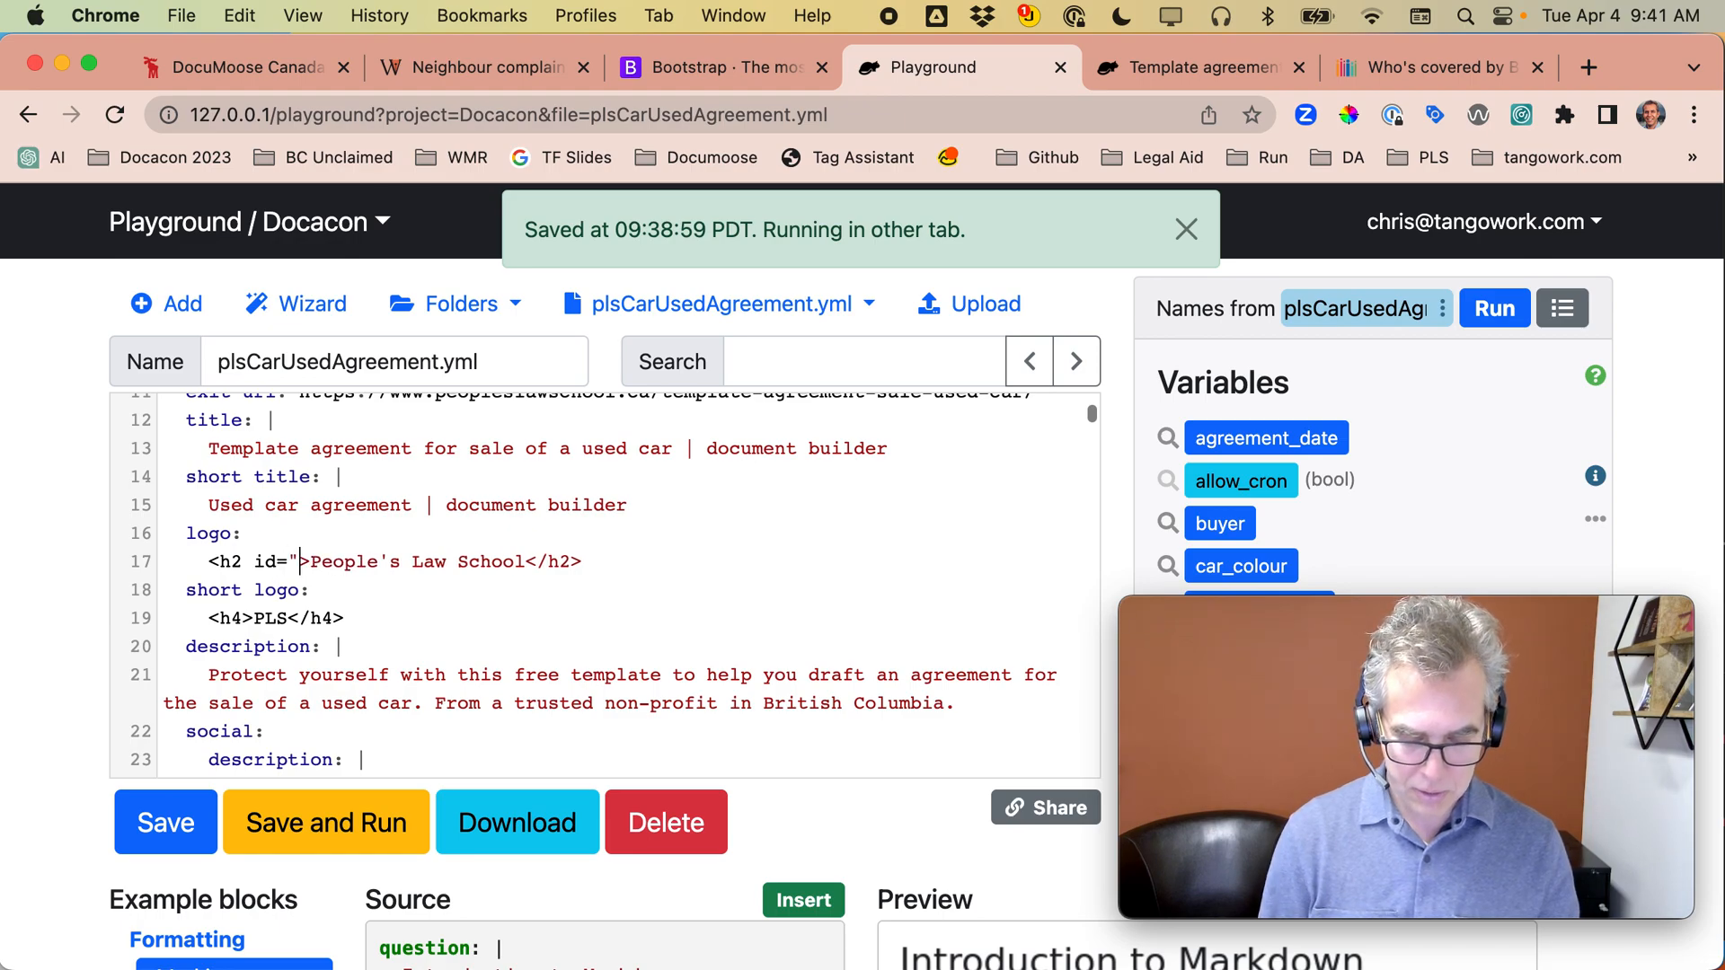
text(logo)
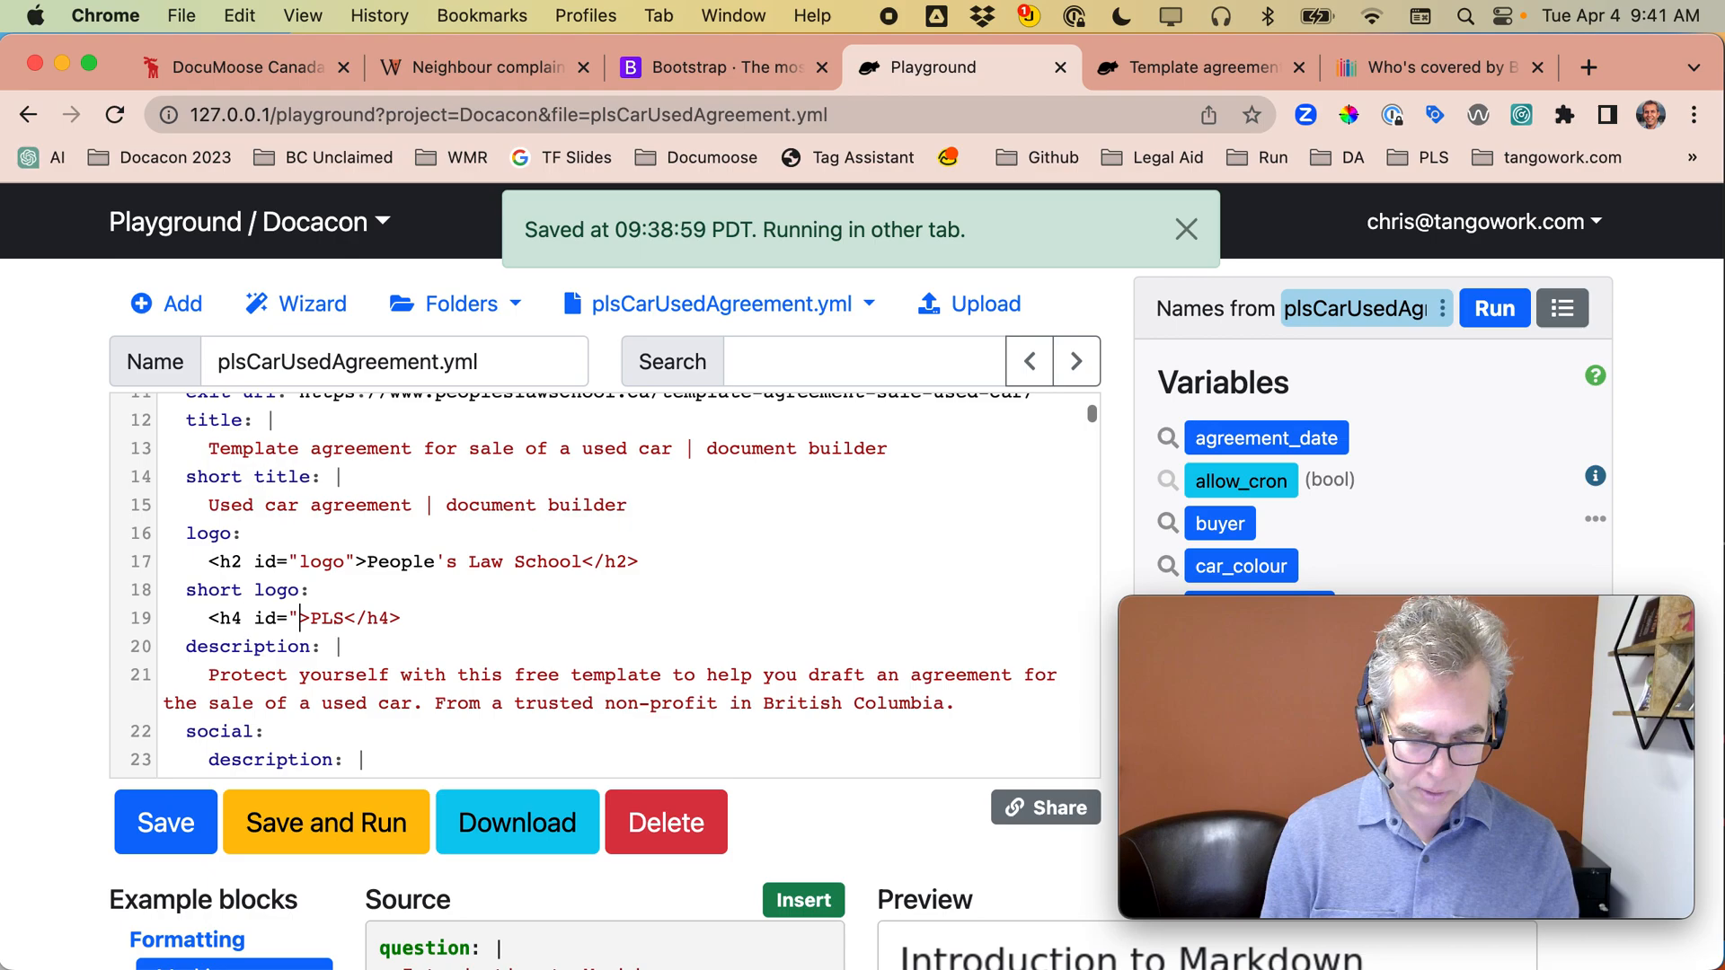
text(logo)
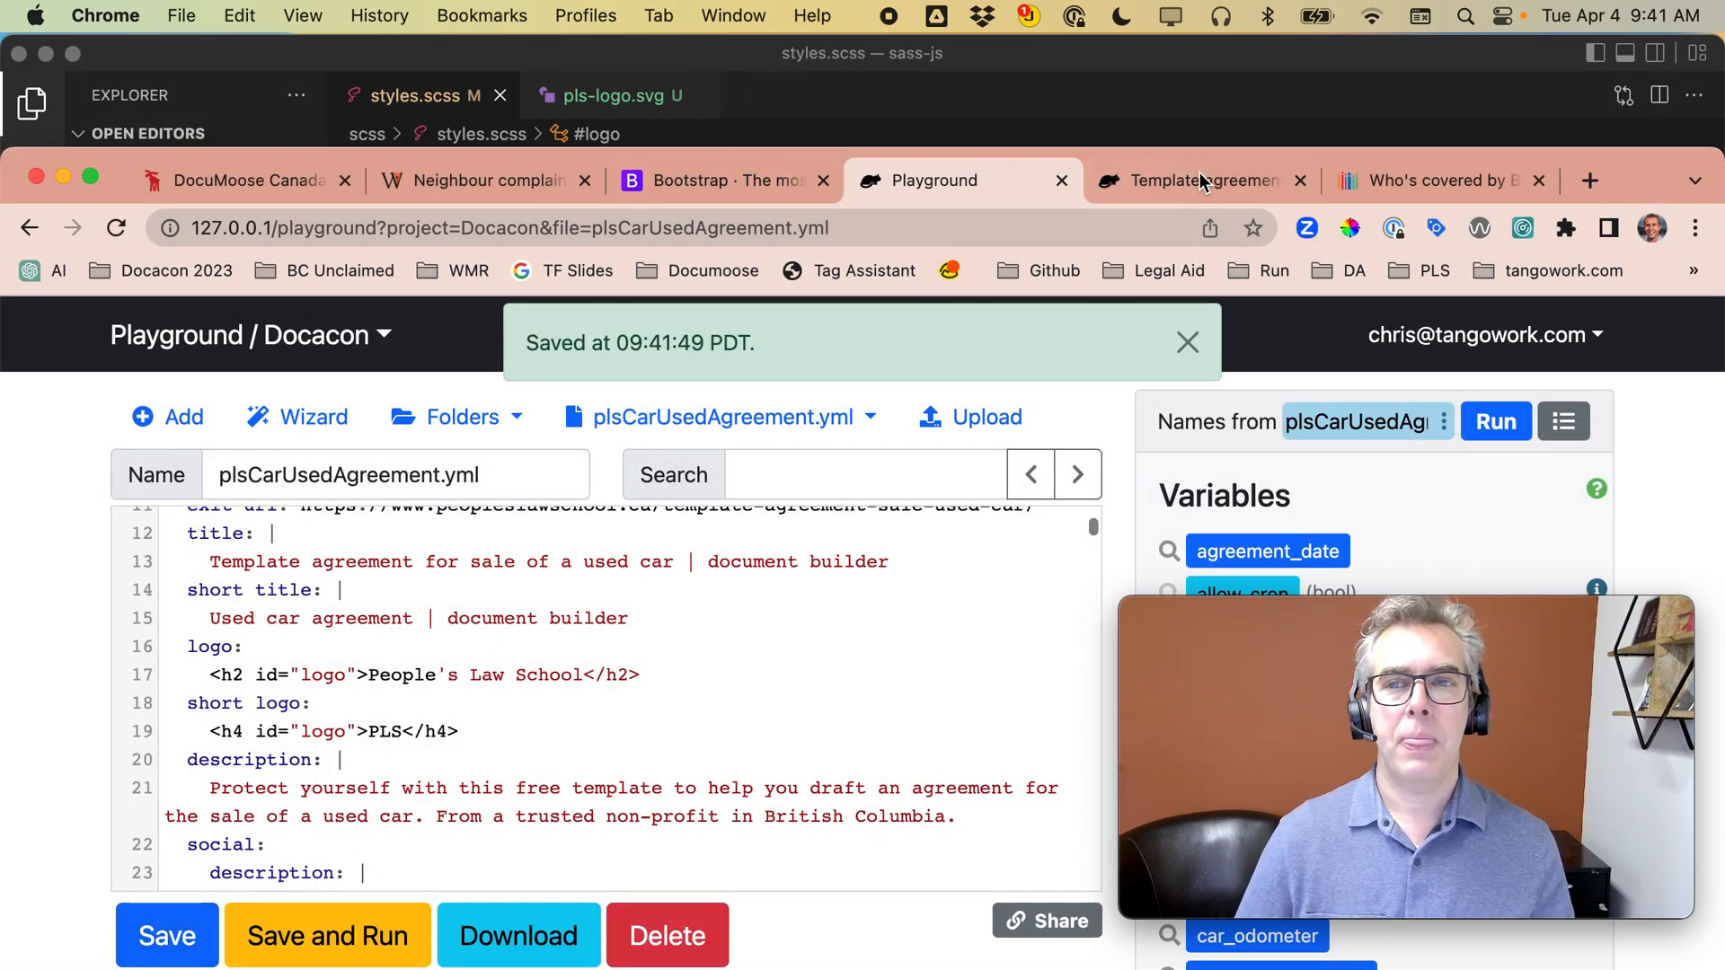
click(1198, 180)
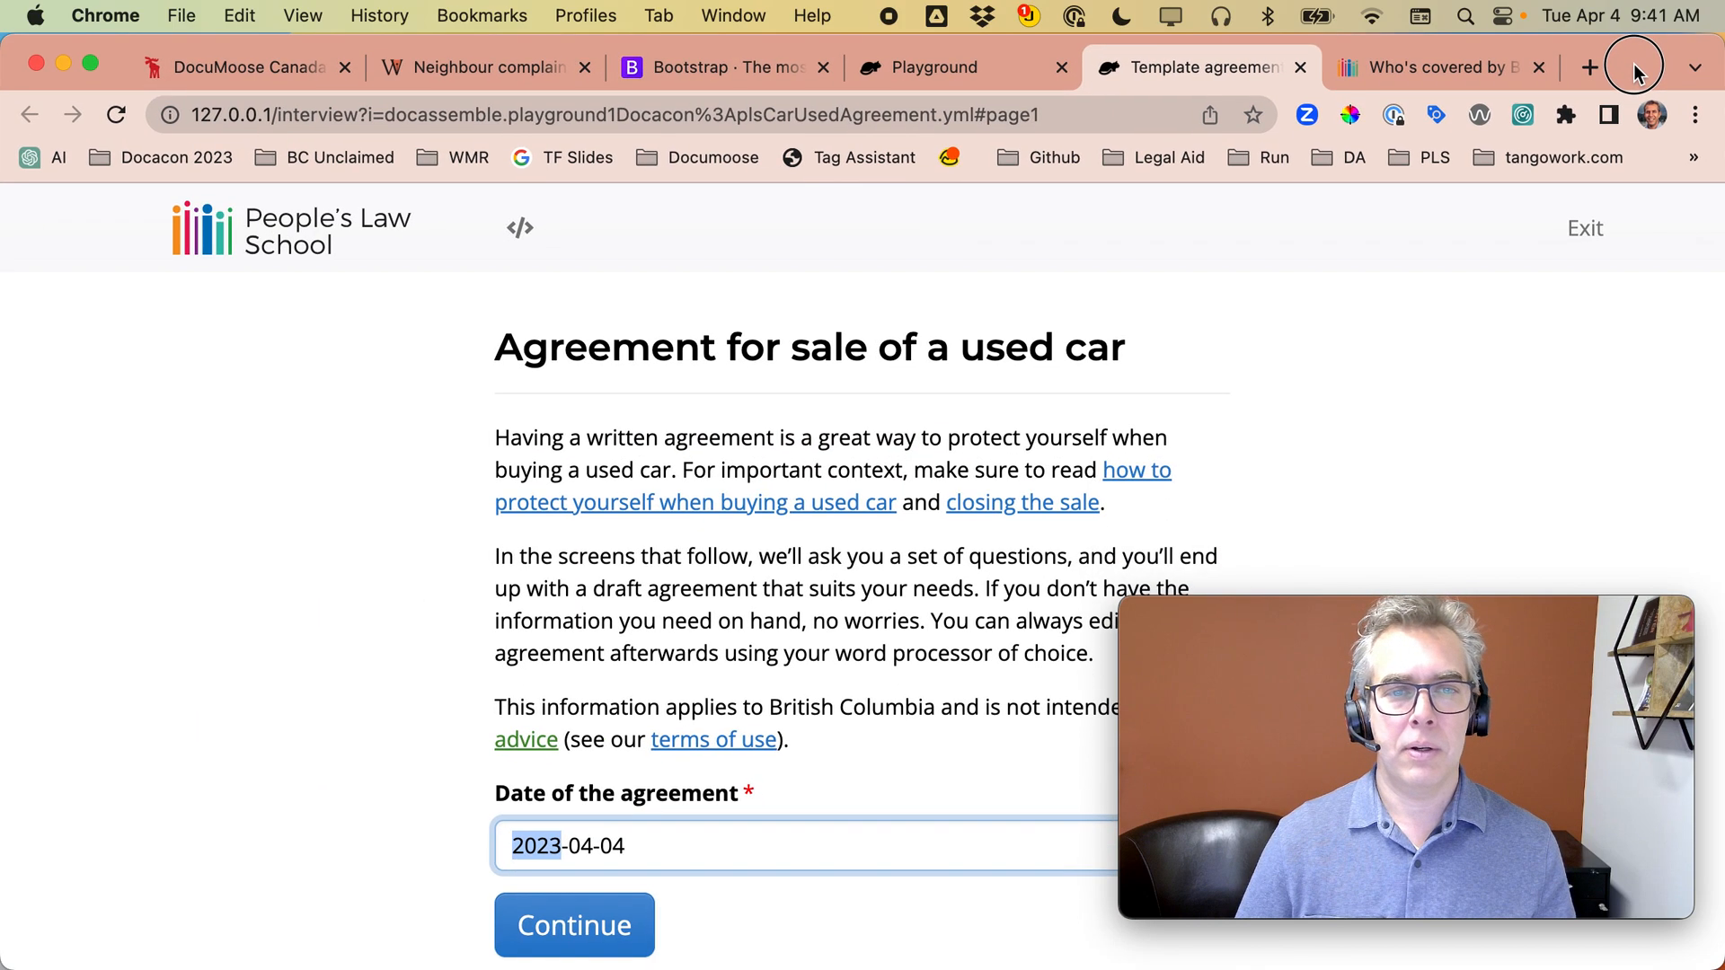
- Scroll styles.scss to the navbar rule giving #dabody .navbar.bg-light a $light-blue background
scroll(down, 3)
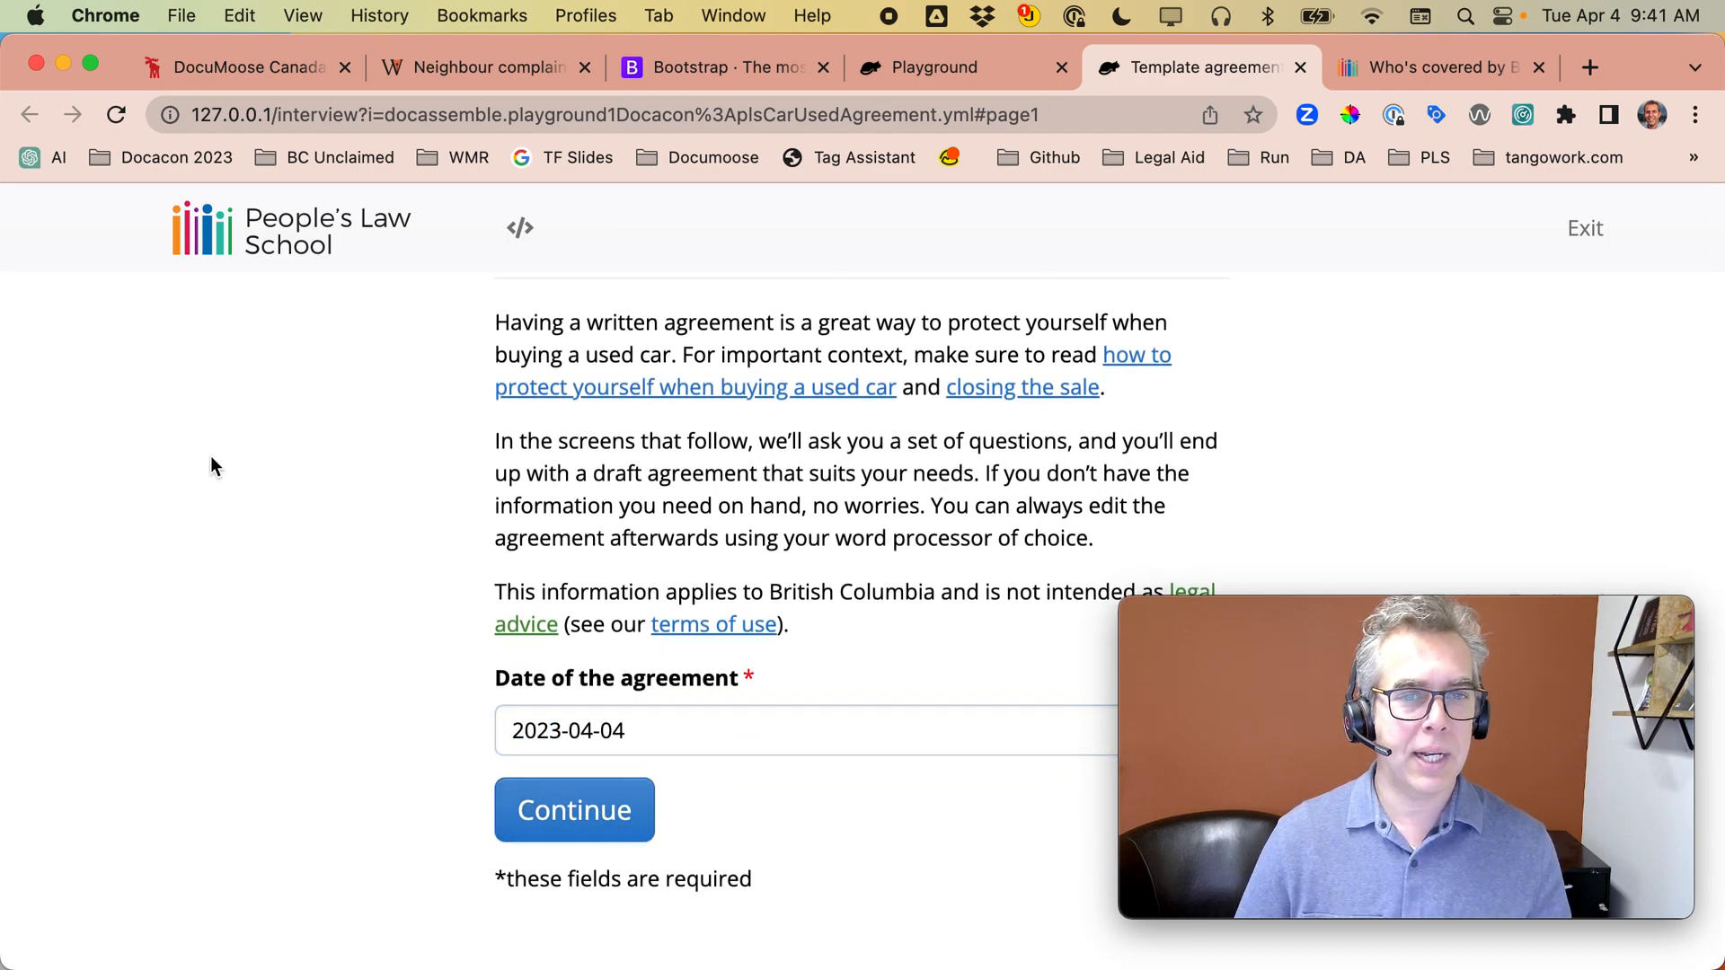
mouse_move(1425, 232)
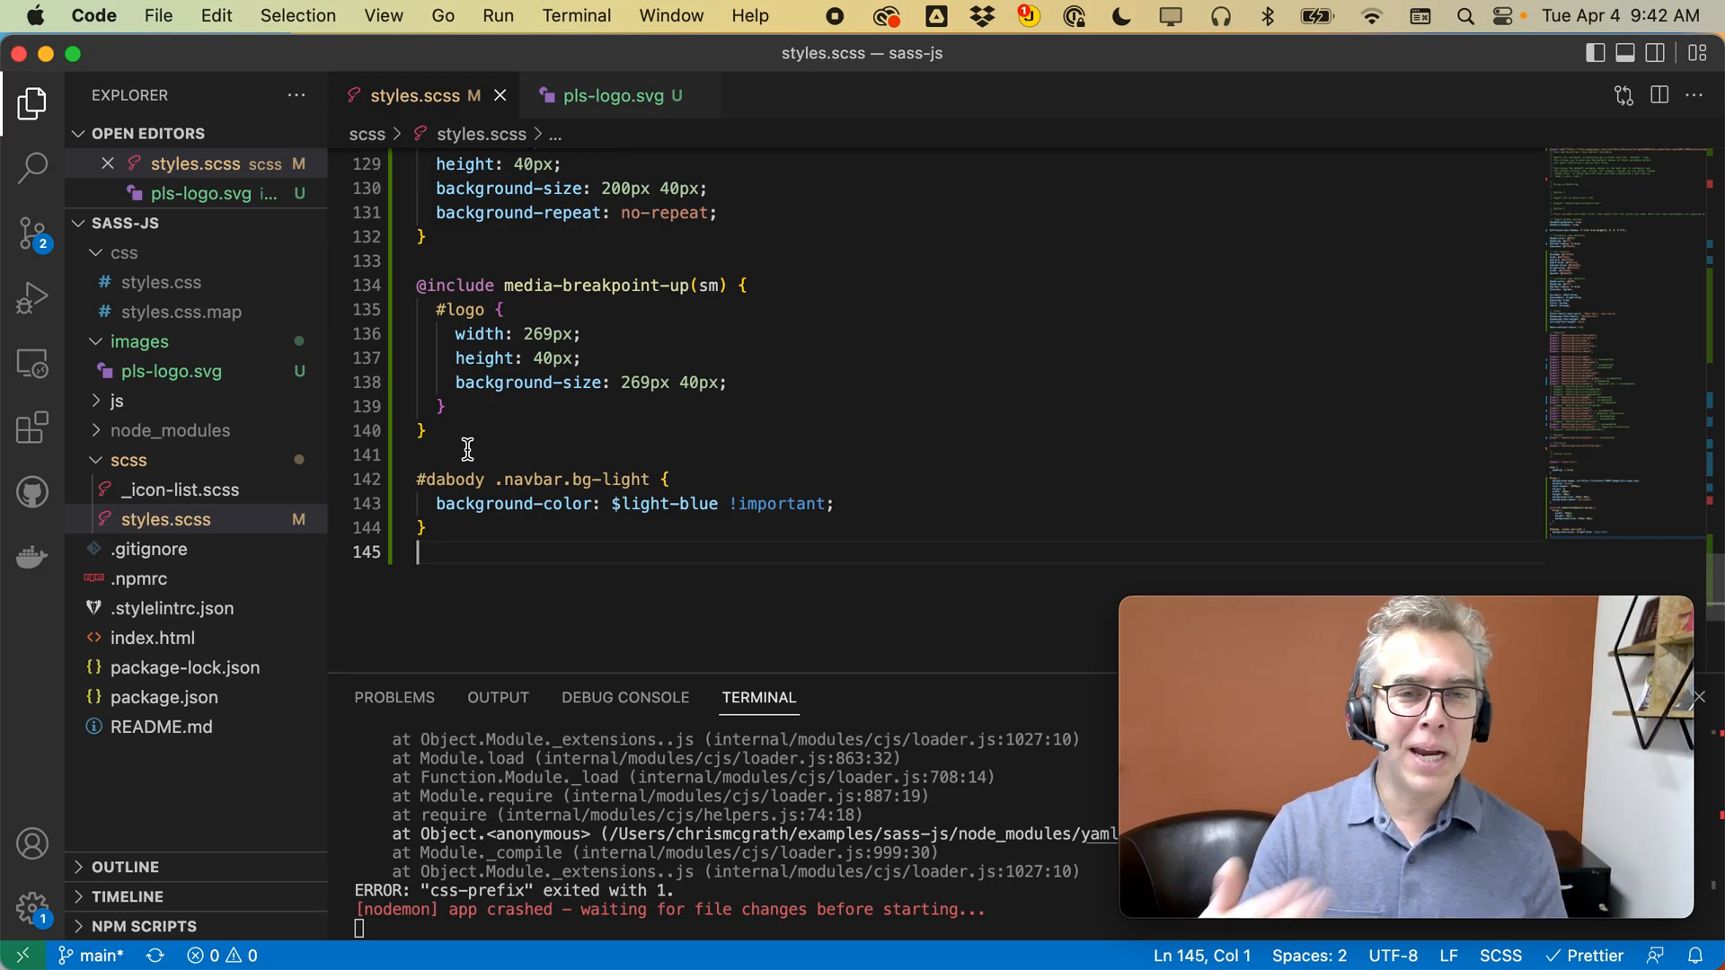
mouse_move(496, 463)
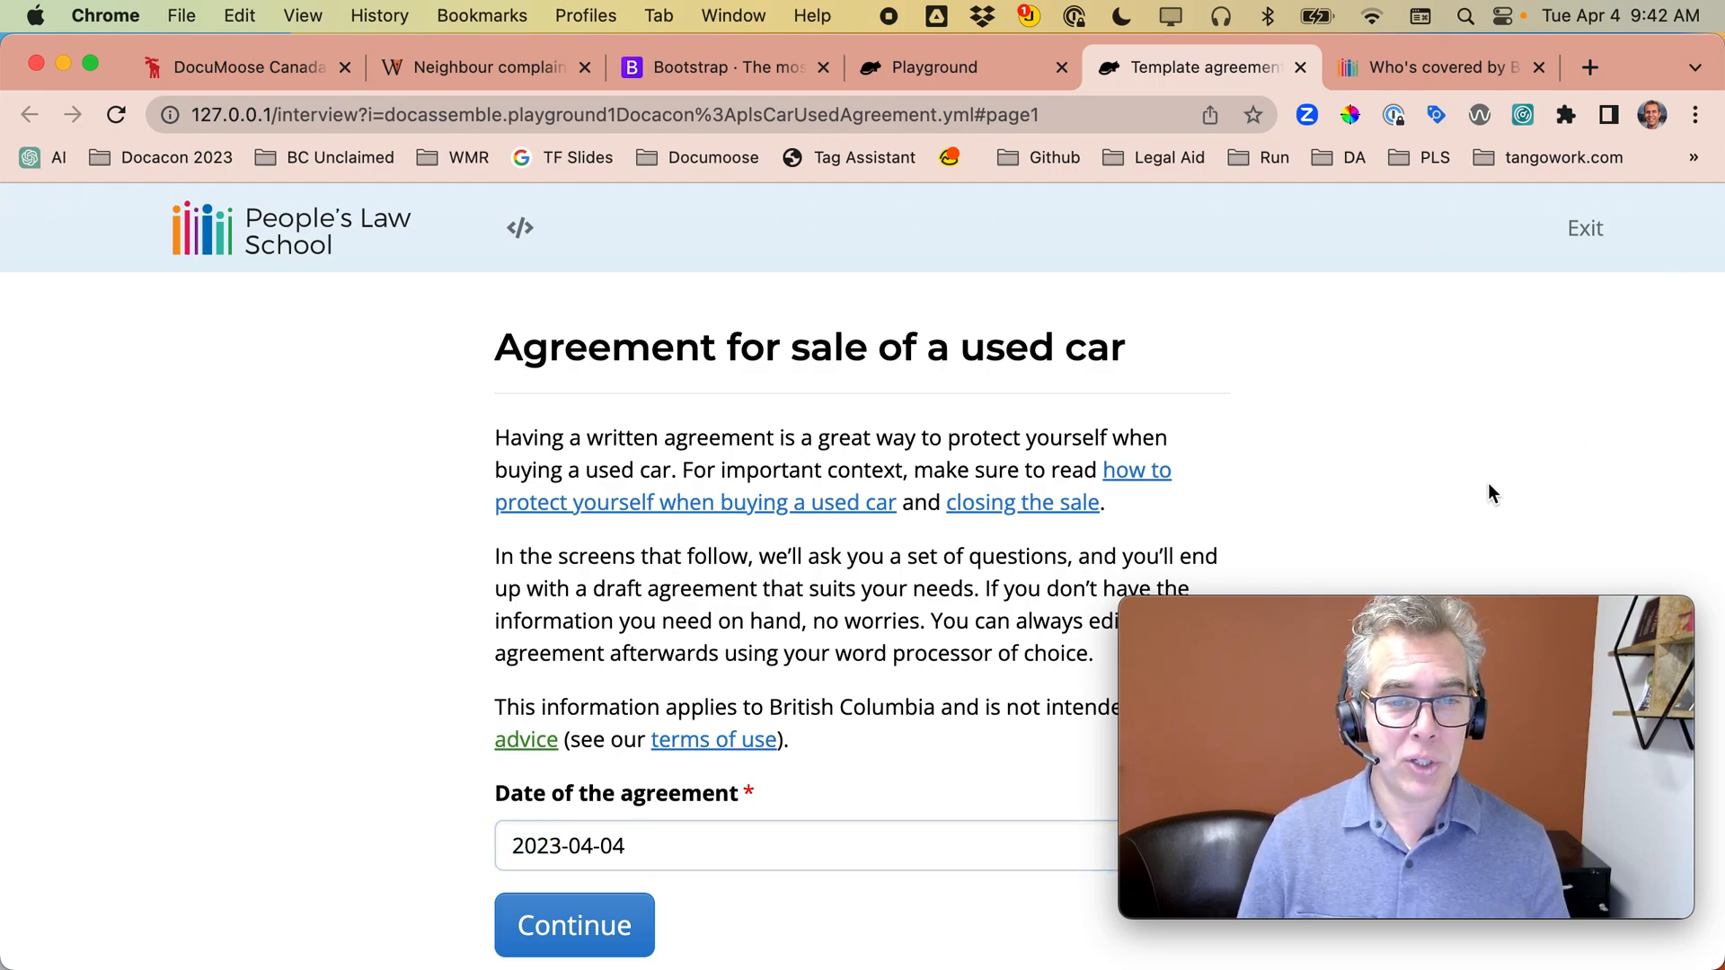
- From the People's Law School site, launch the live used-car agreement builder and move past its introduction
click(1437, 69)
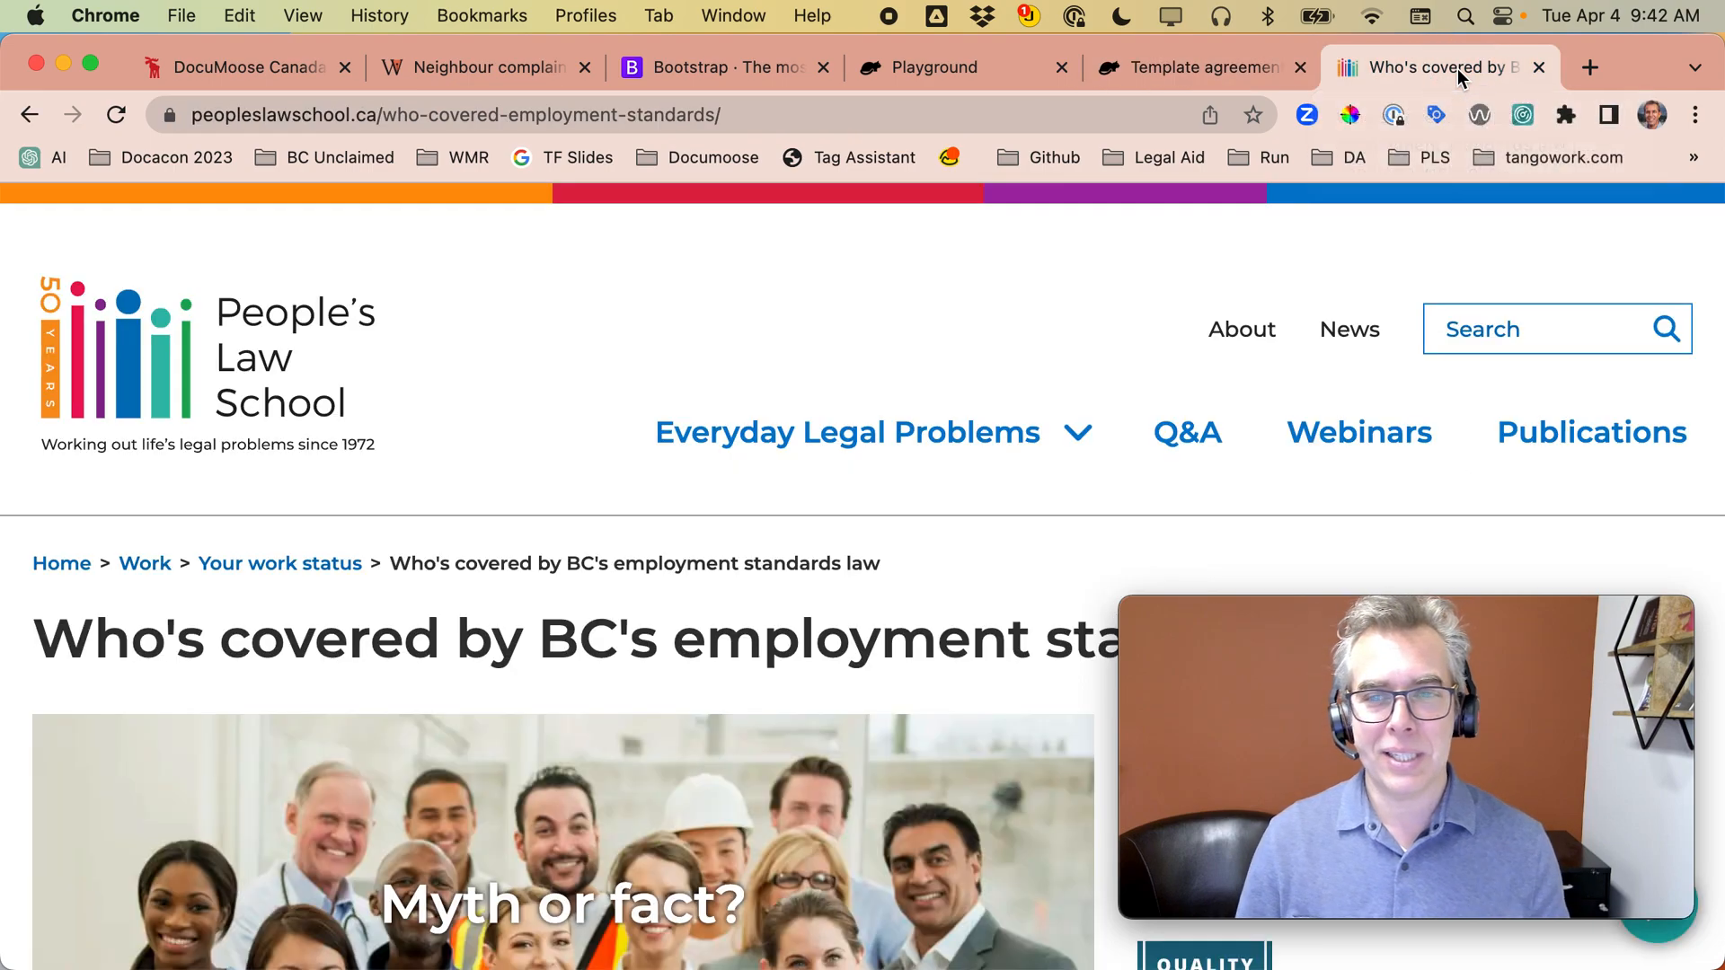
click(848, 431)
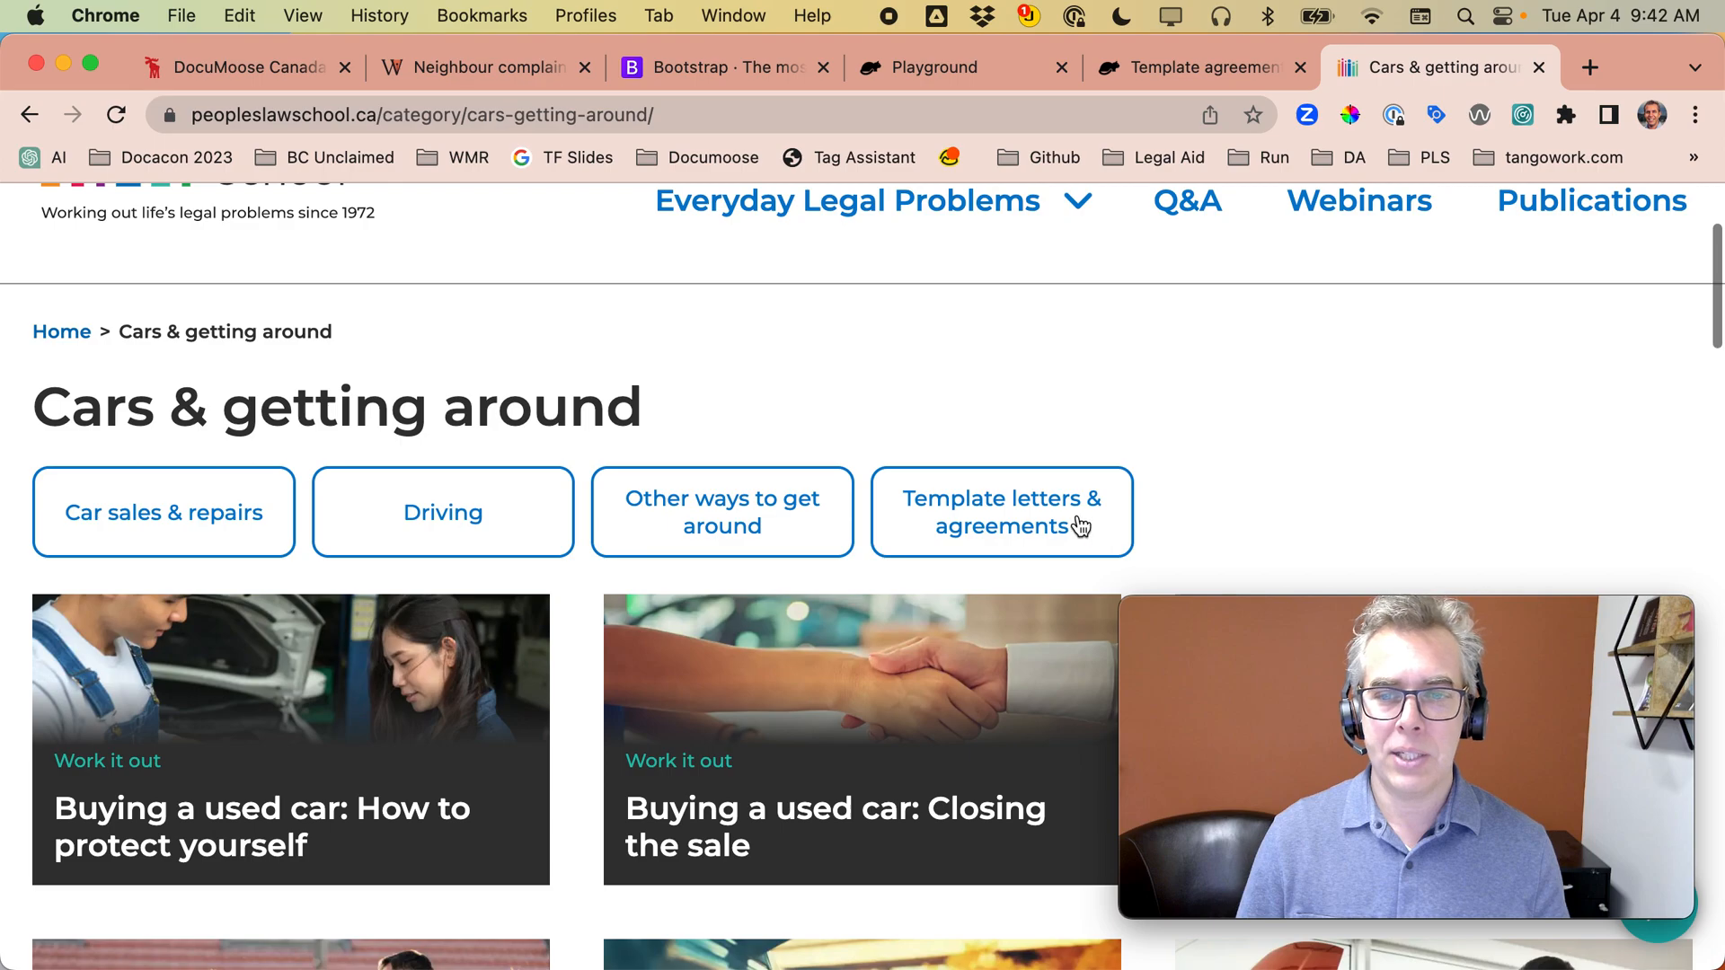
click(1003, 510)
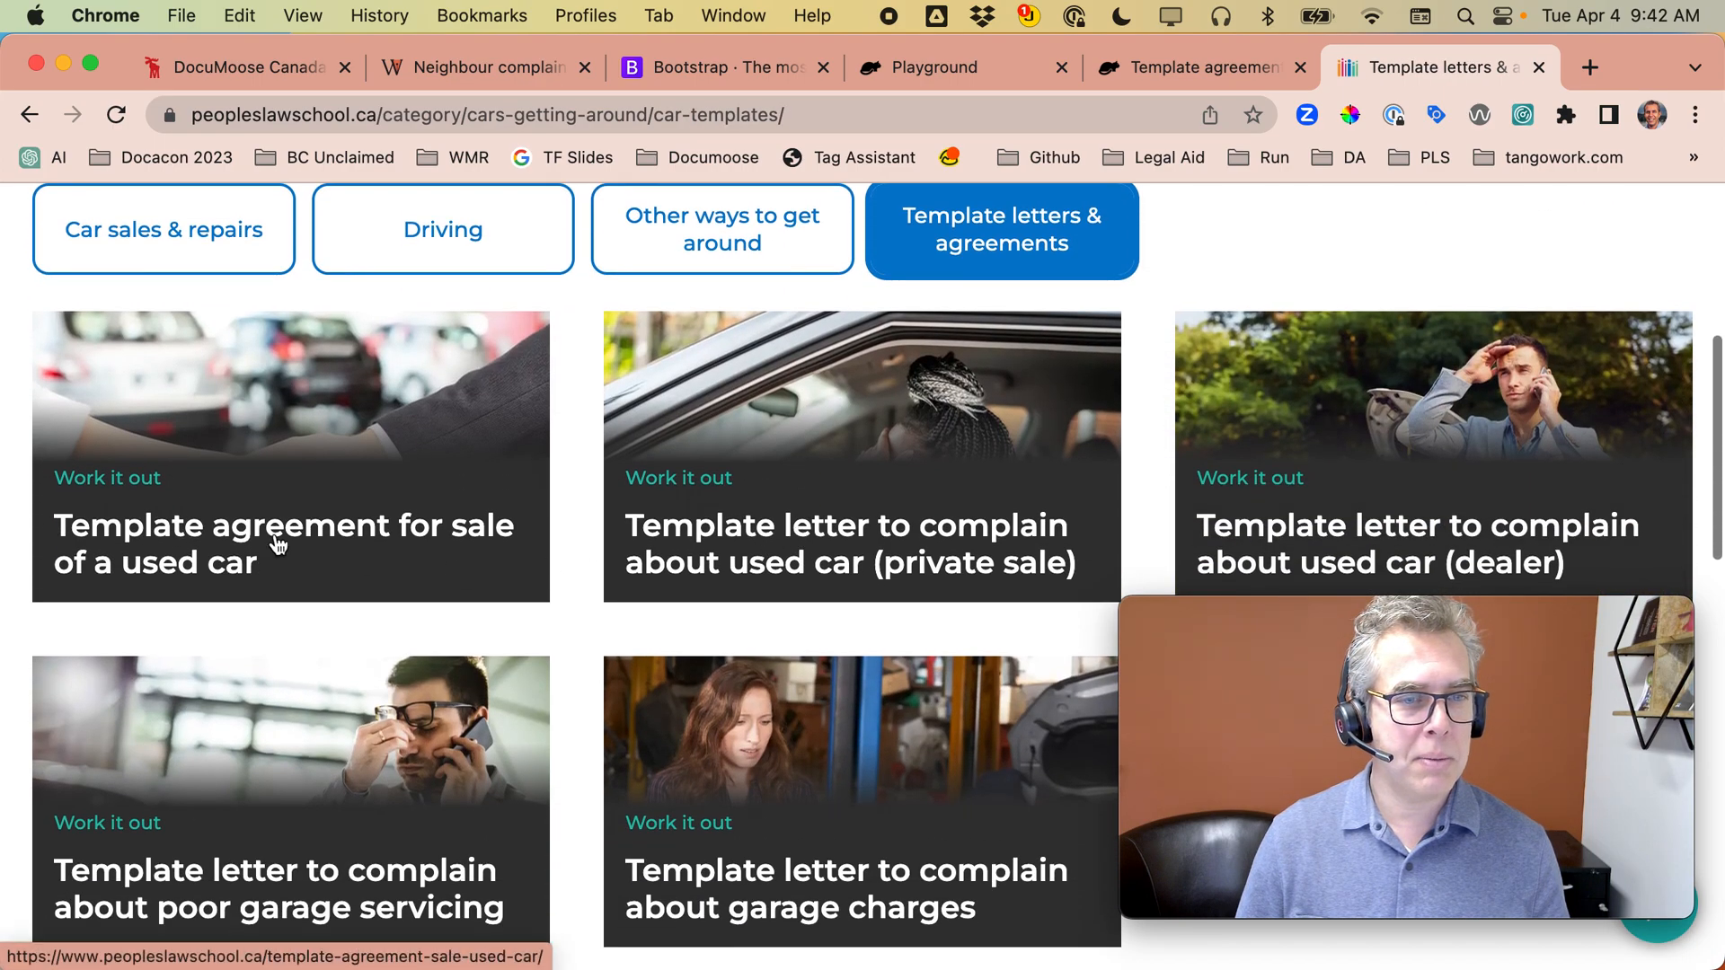
click(279, 545)
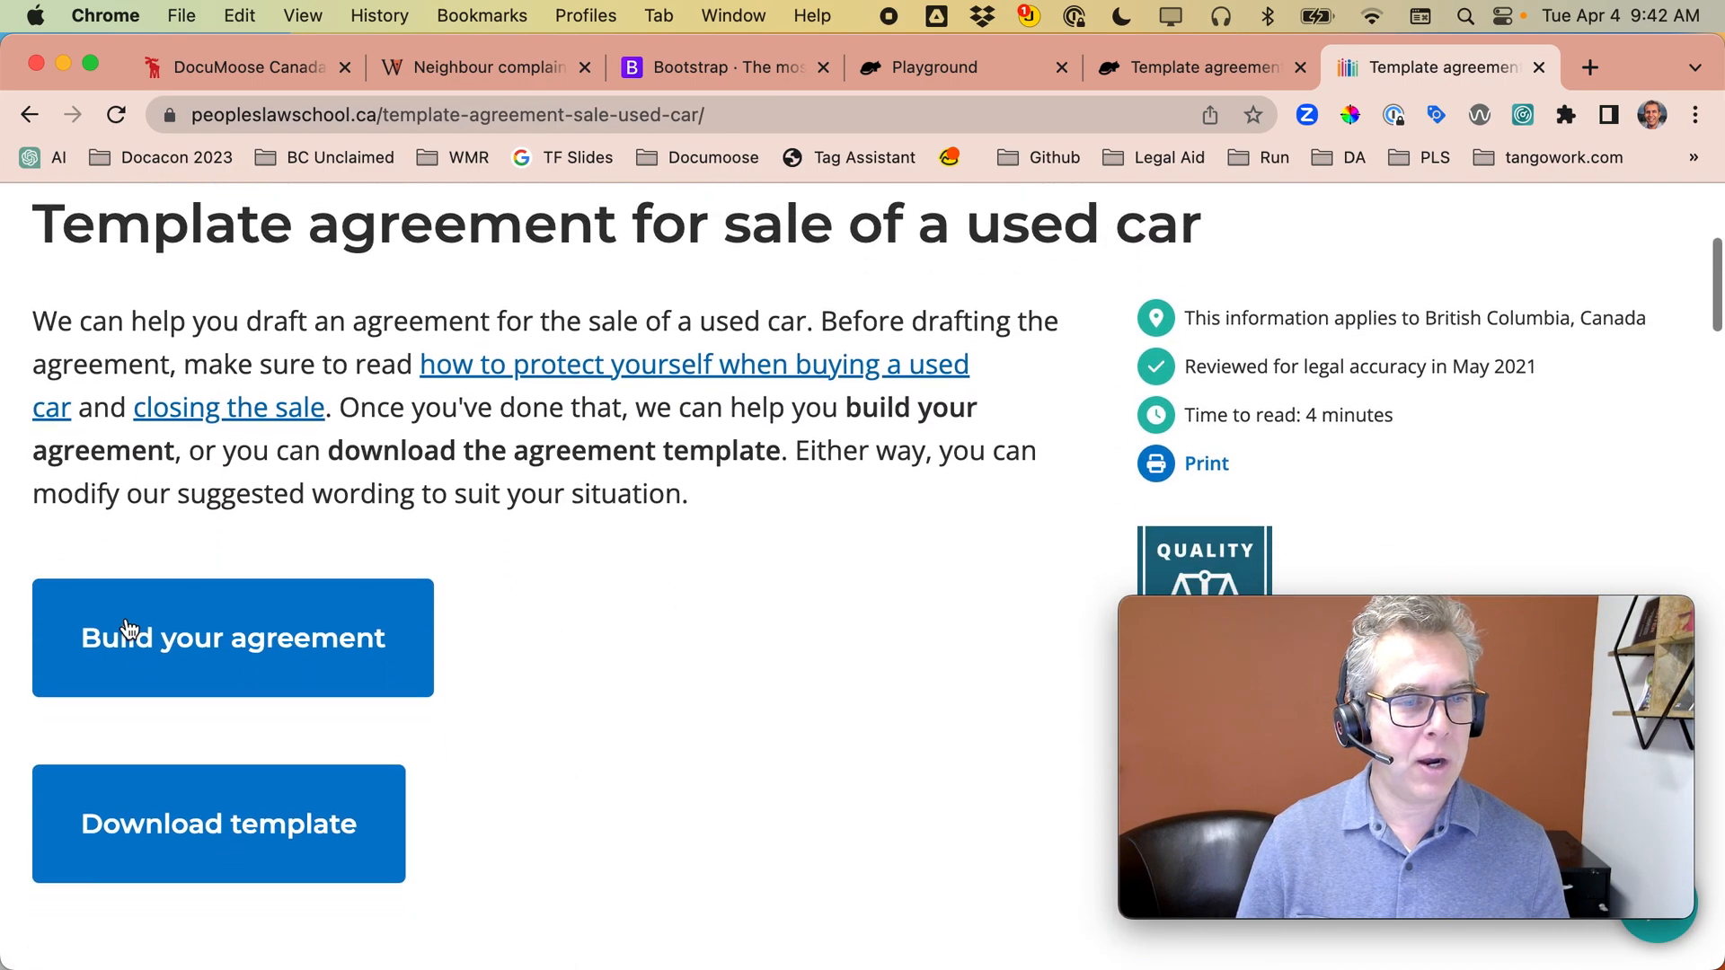
click(232, 638)
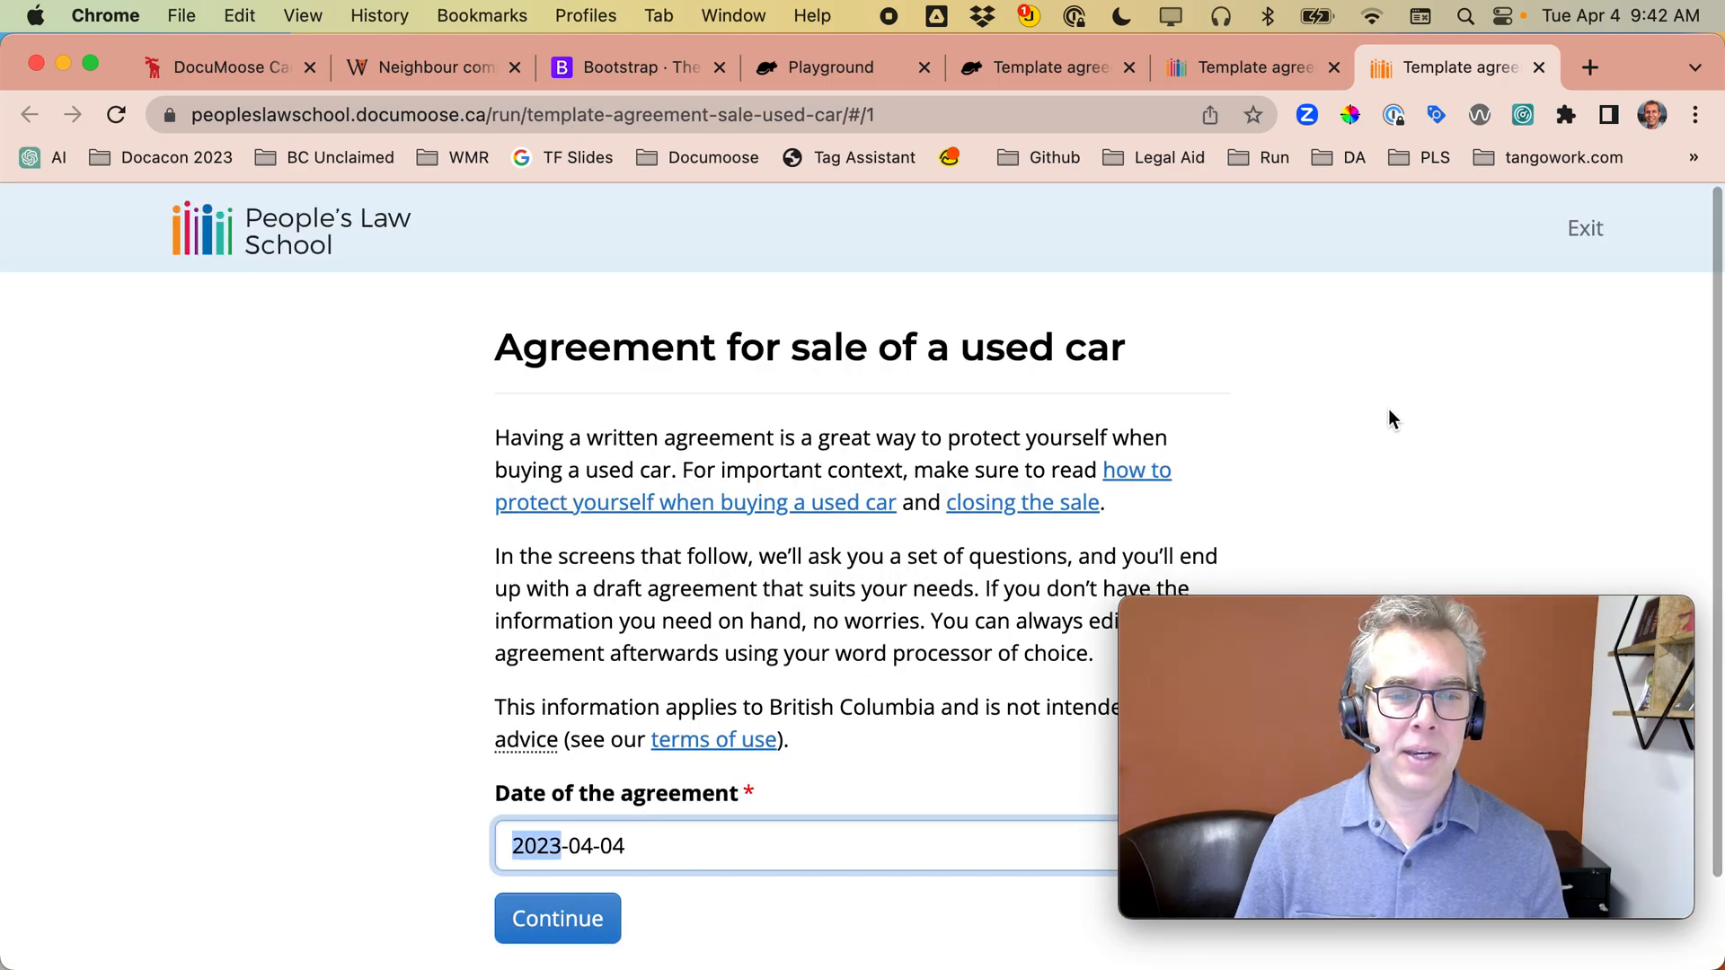
click(557, 918)
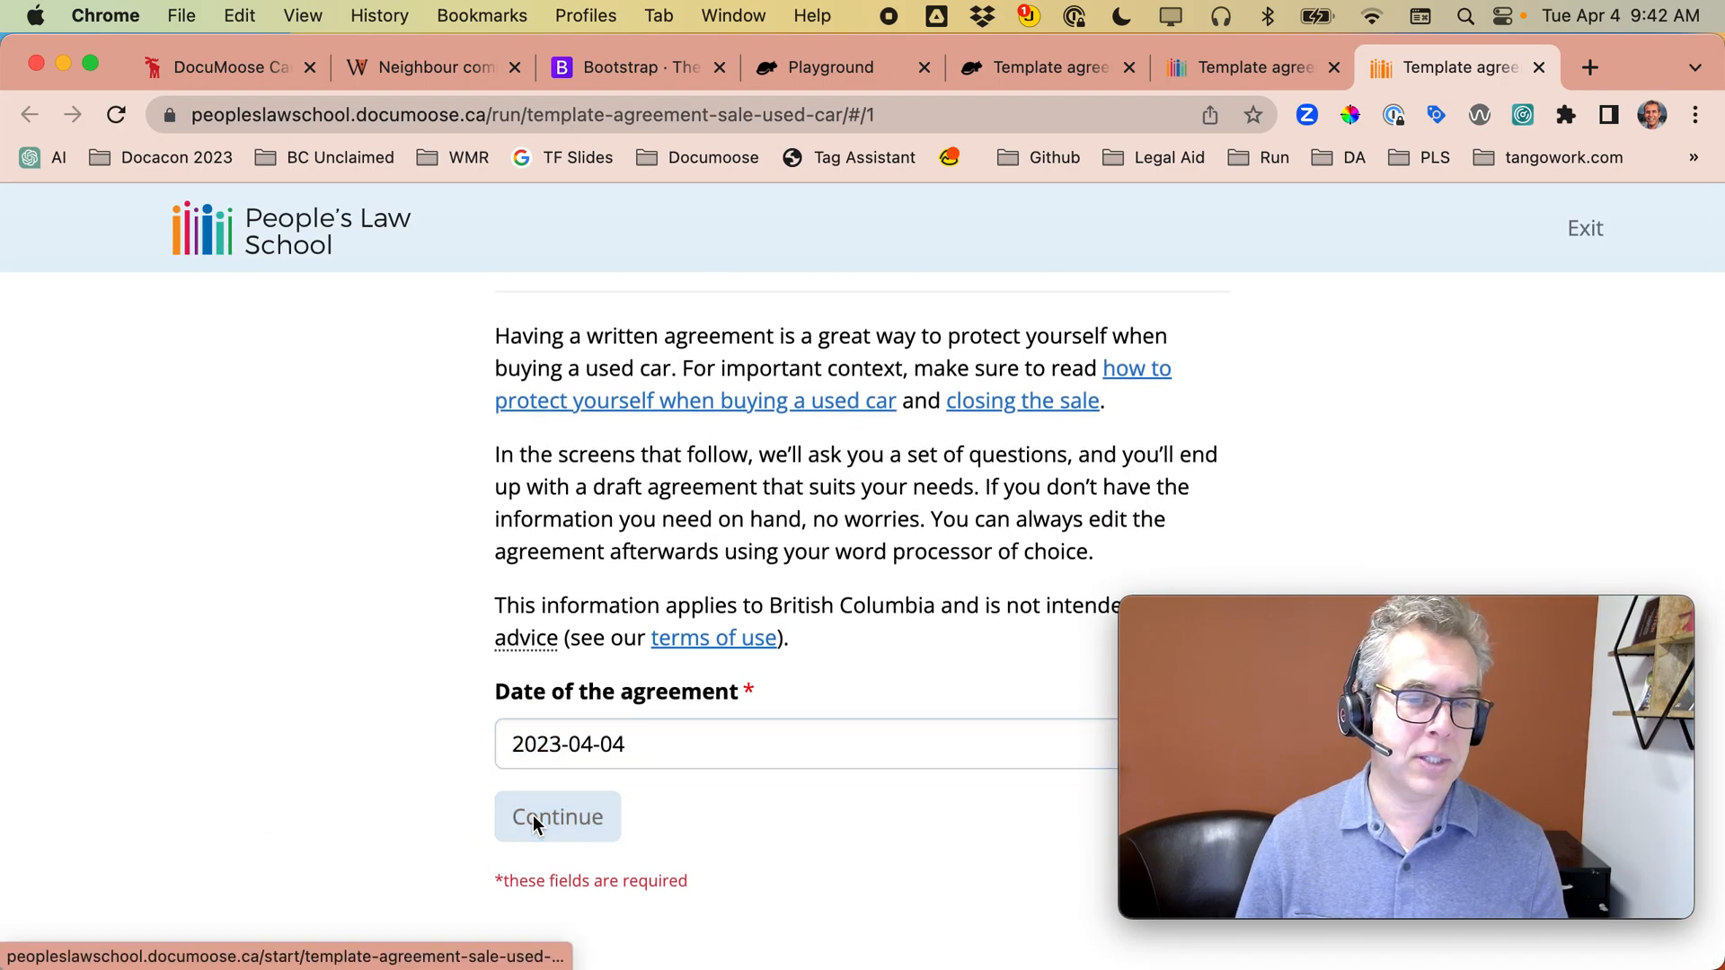
click(557, 816)
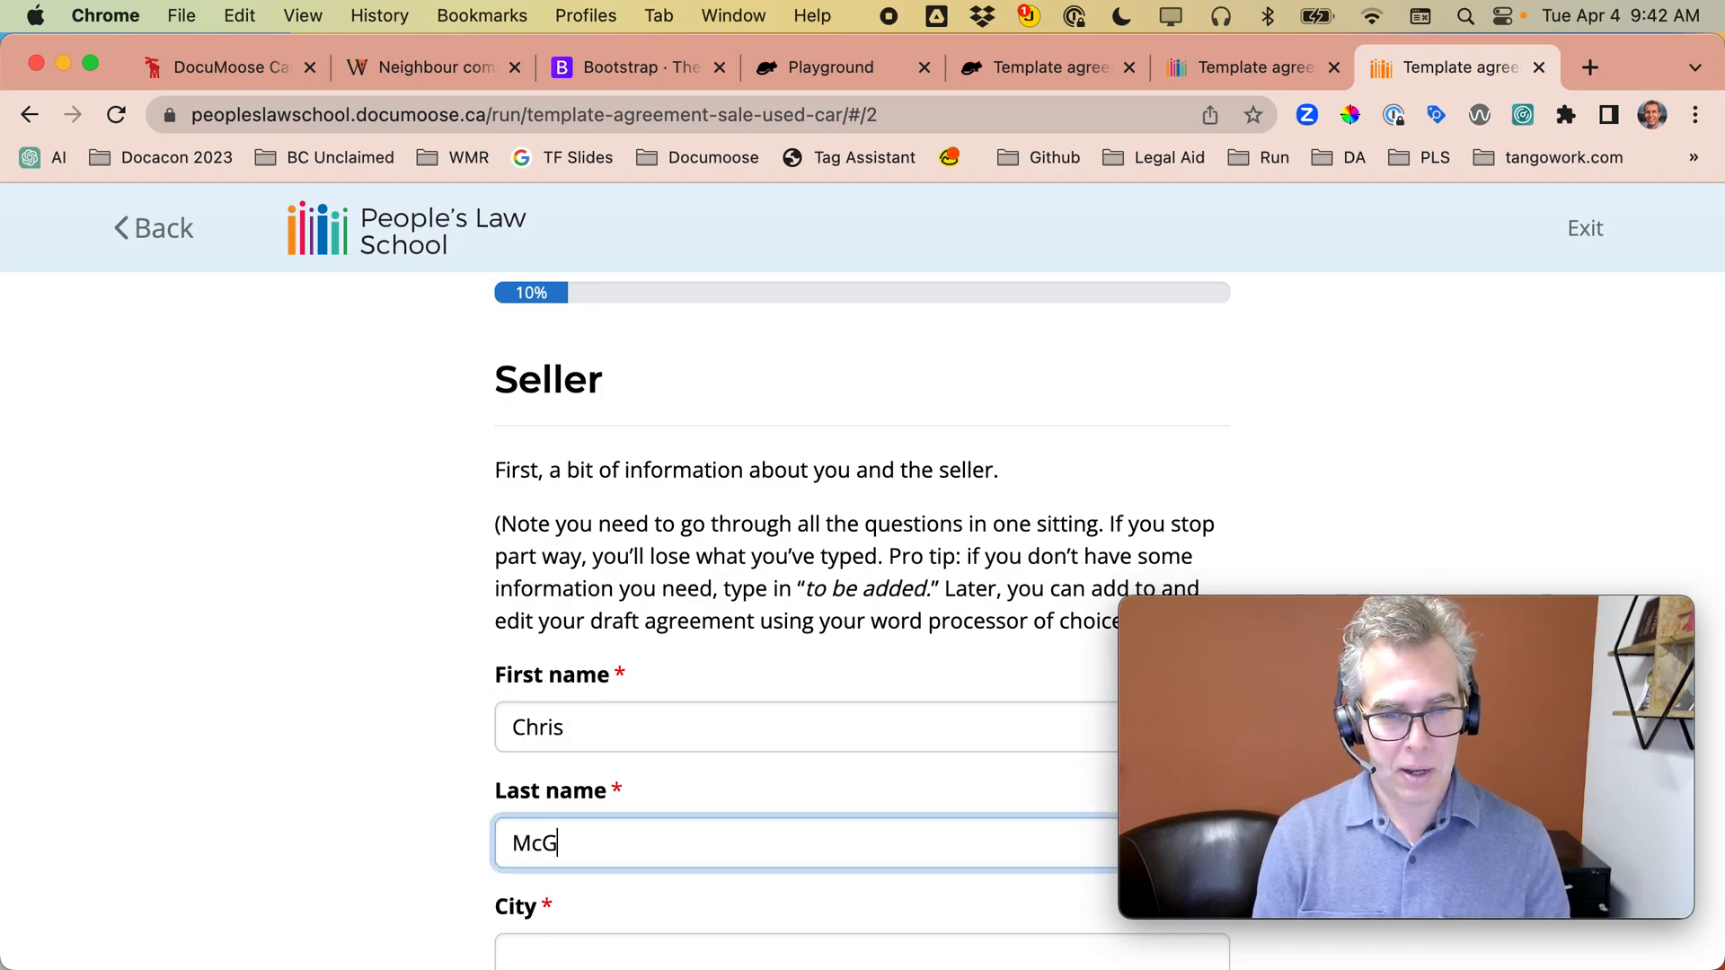
text(Victoria)
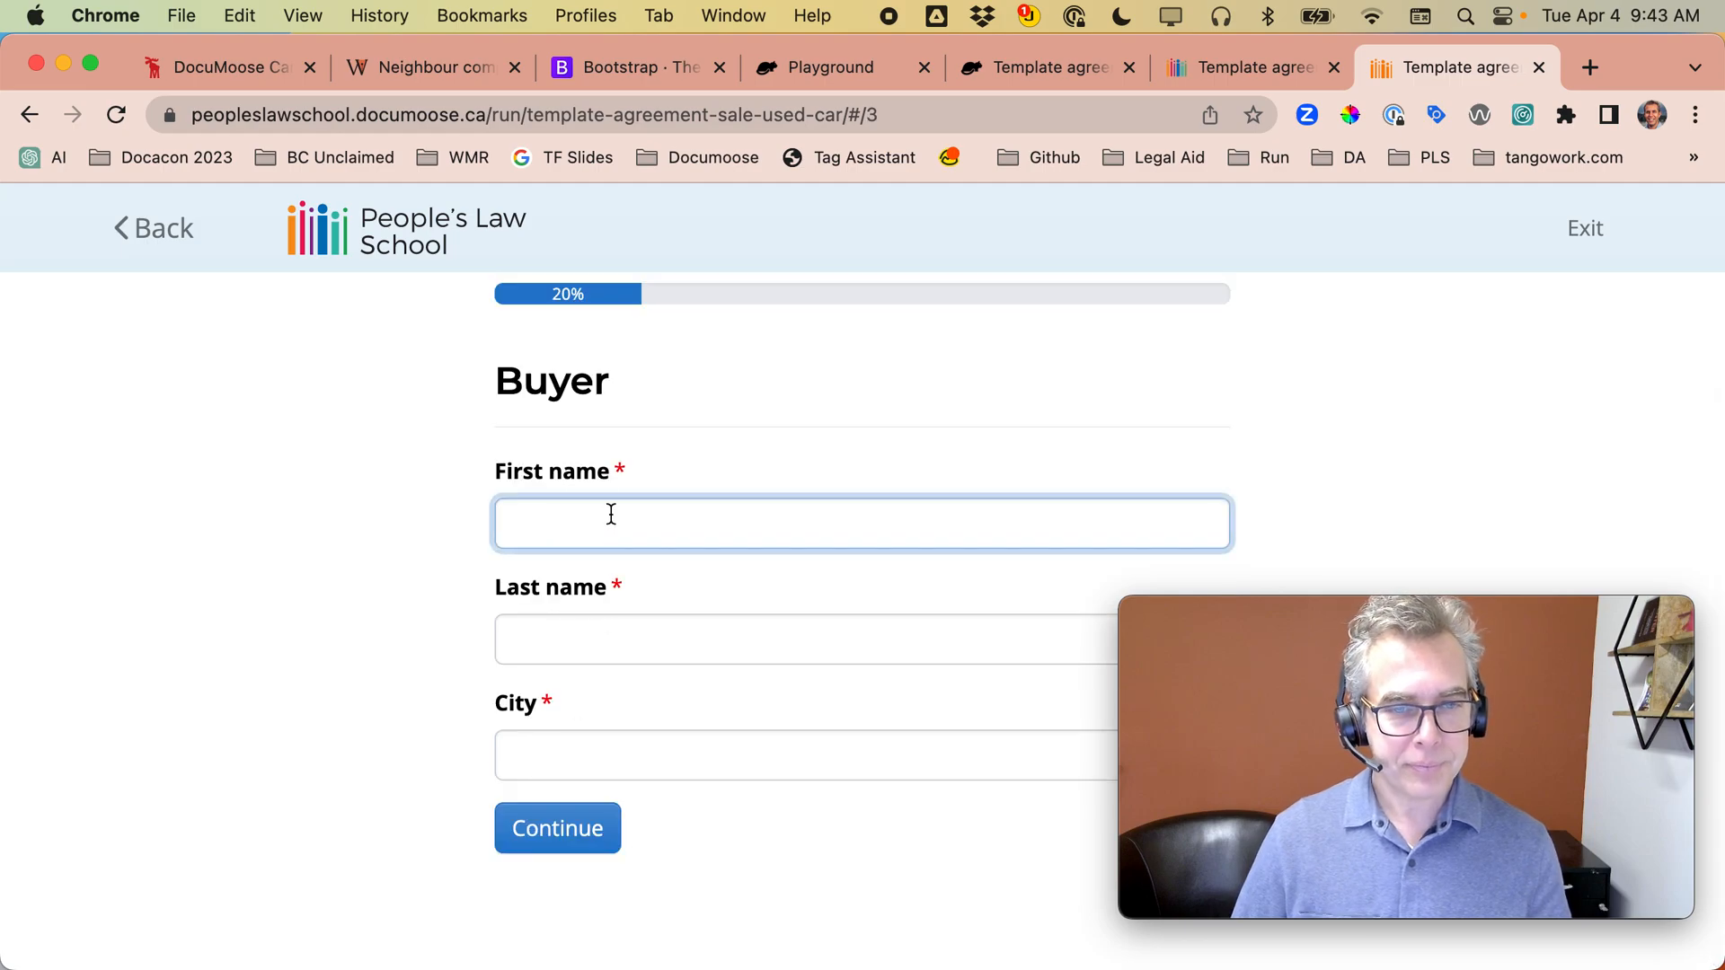
text(Max)
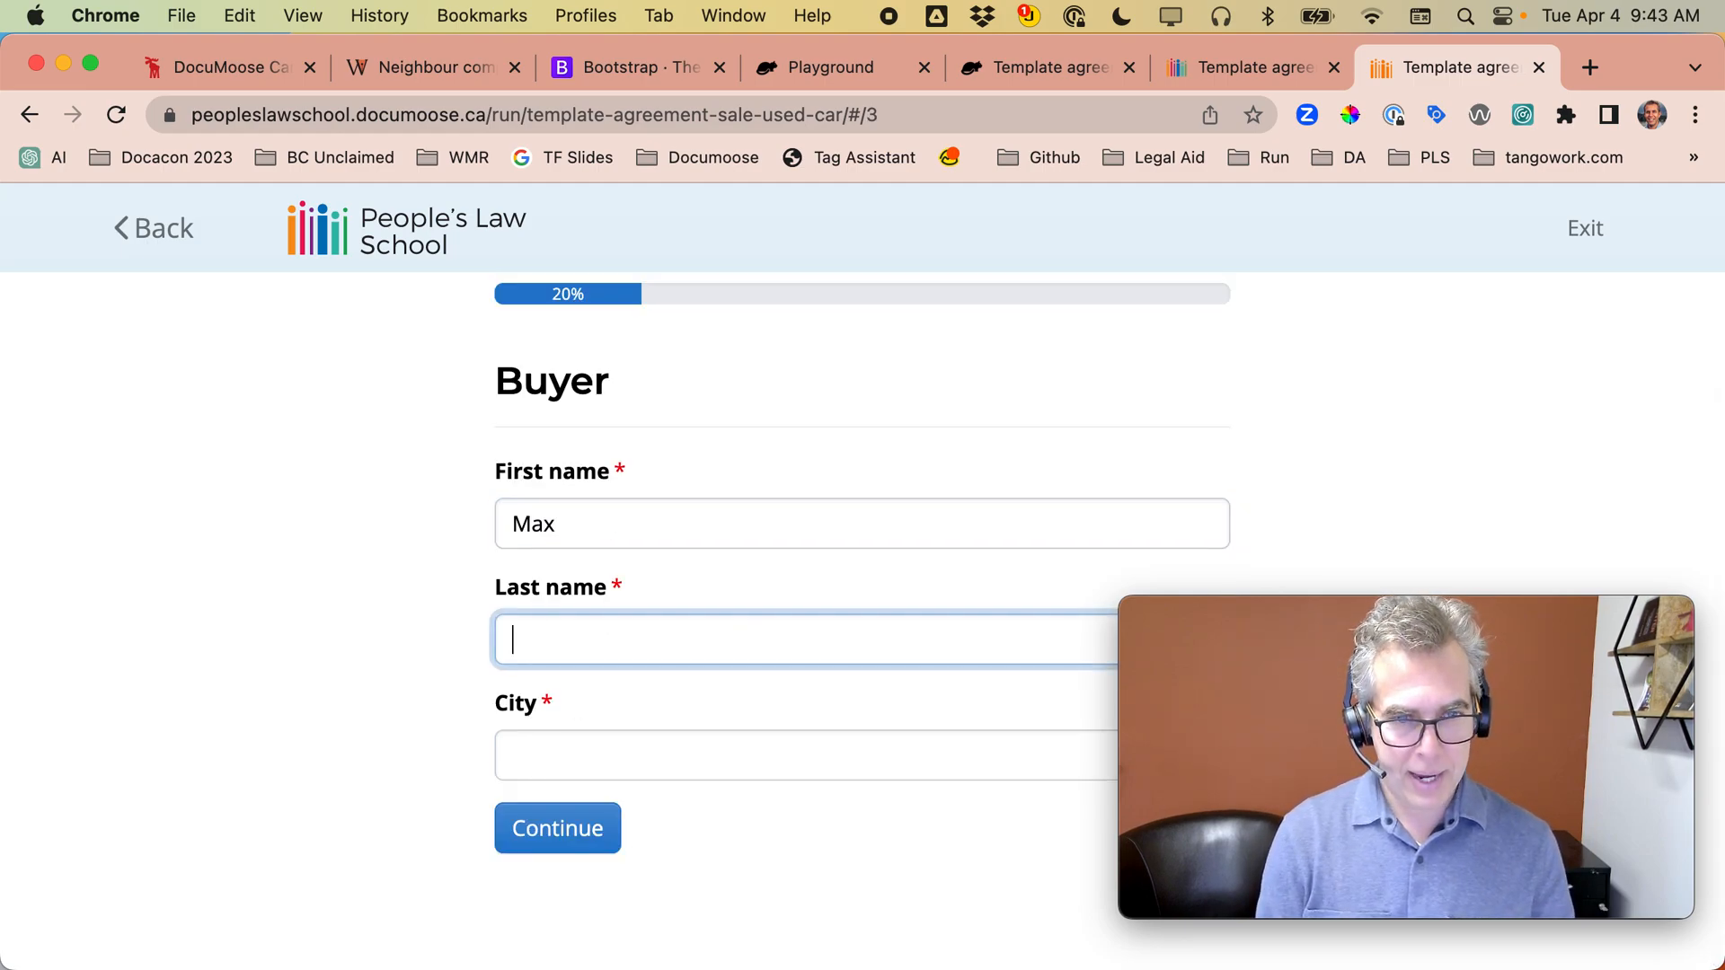
text(Vanco)
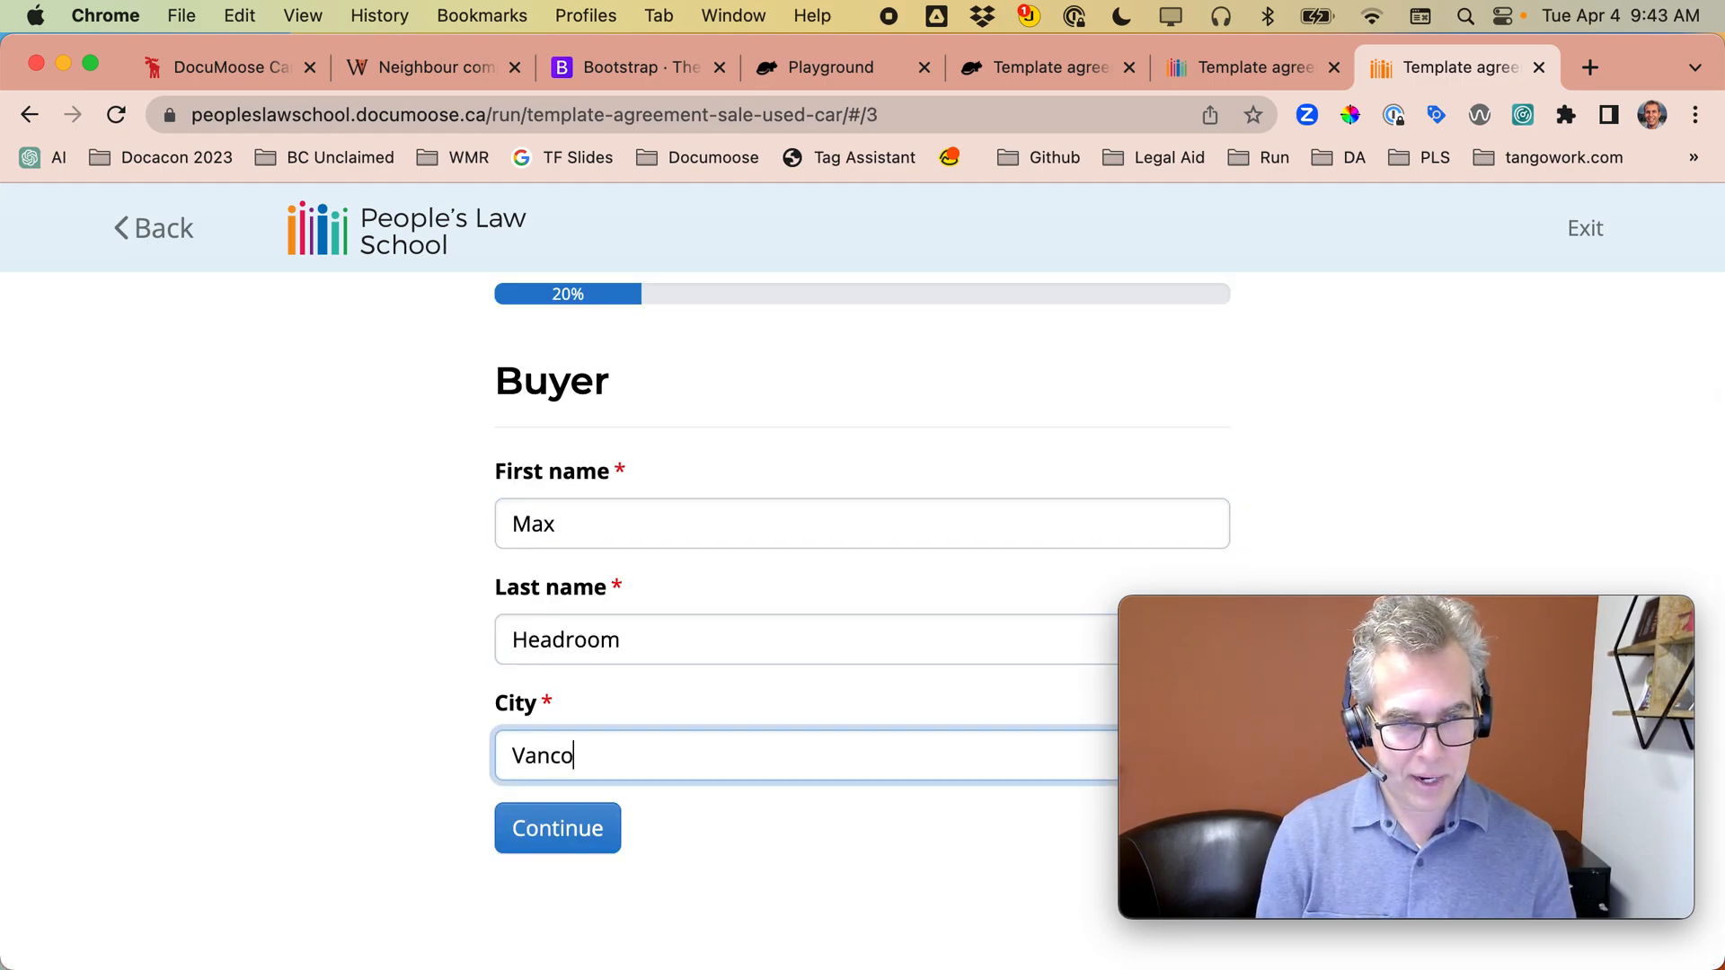
click(557, 827)
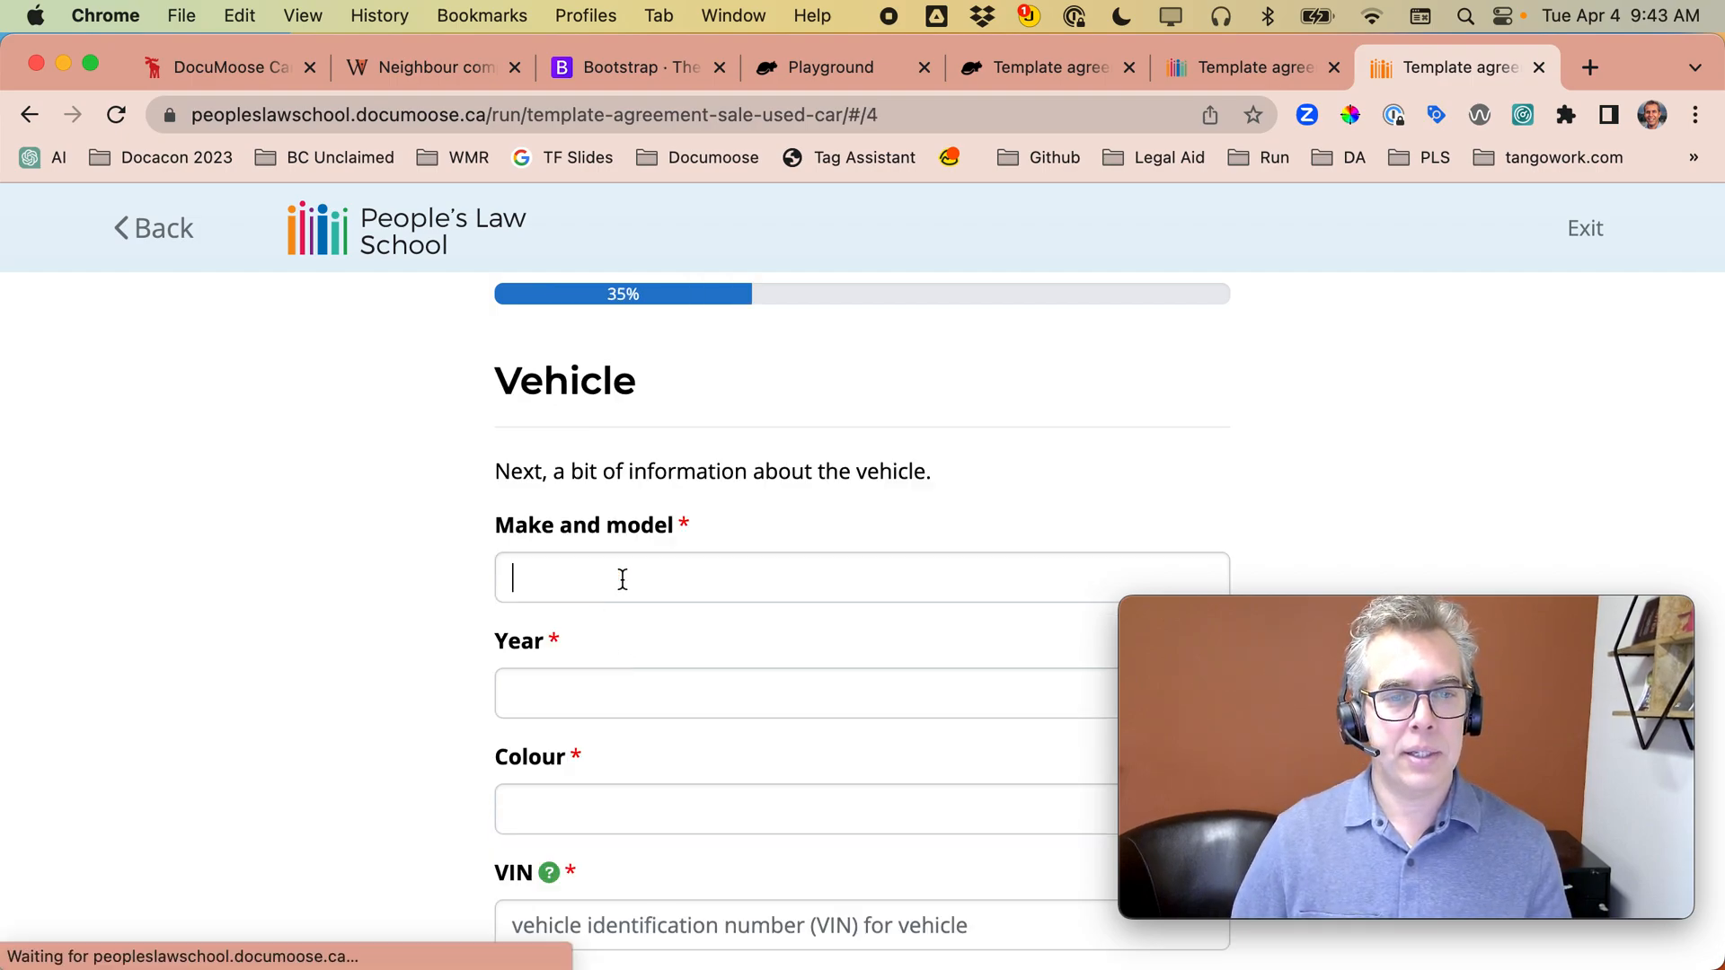
- Enter vehicle BMW, 2009, 108000 km and payment 2000 with 0020, submitting each page
text(BMW 328)
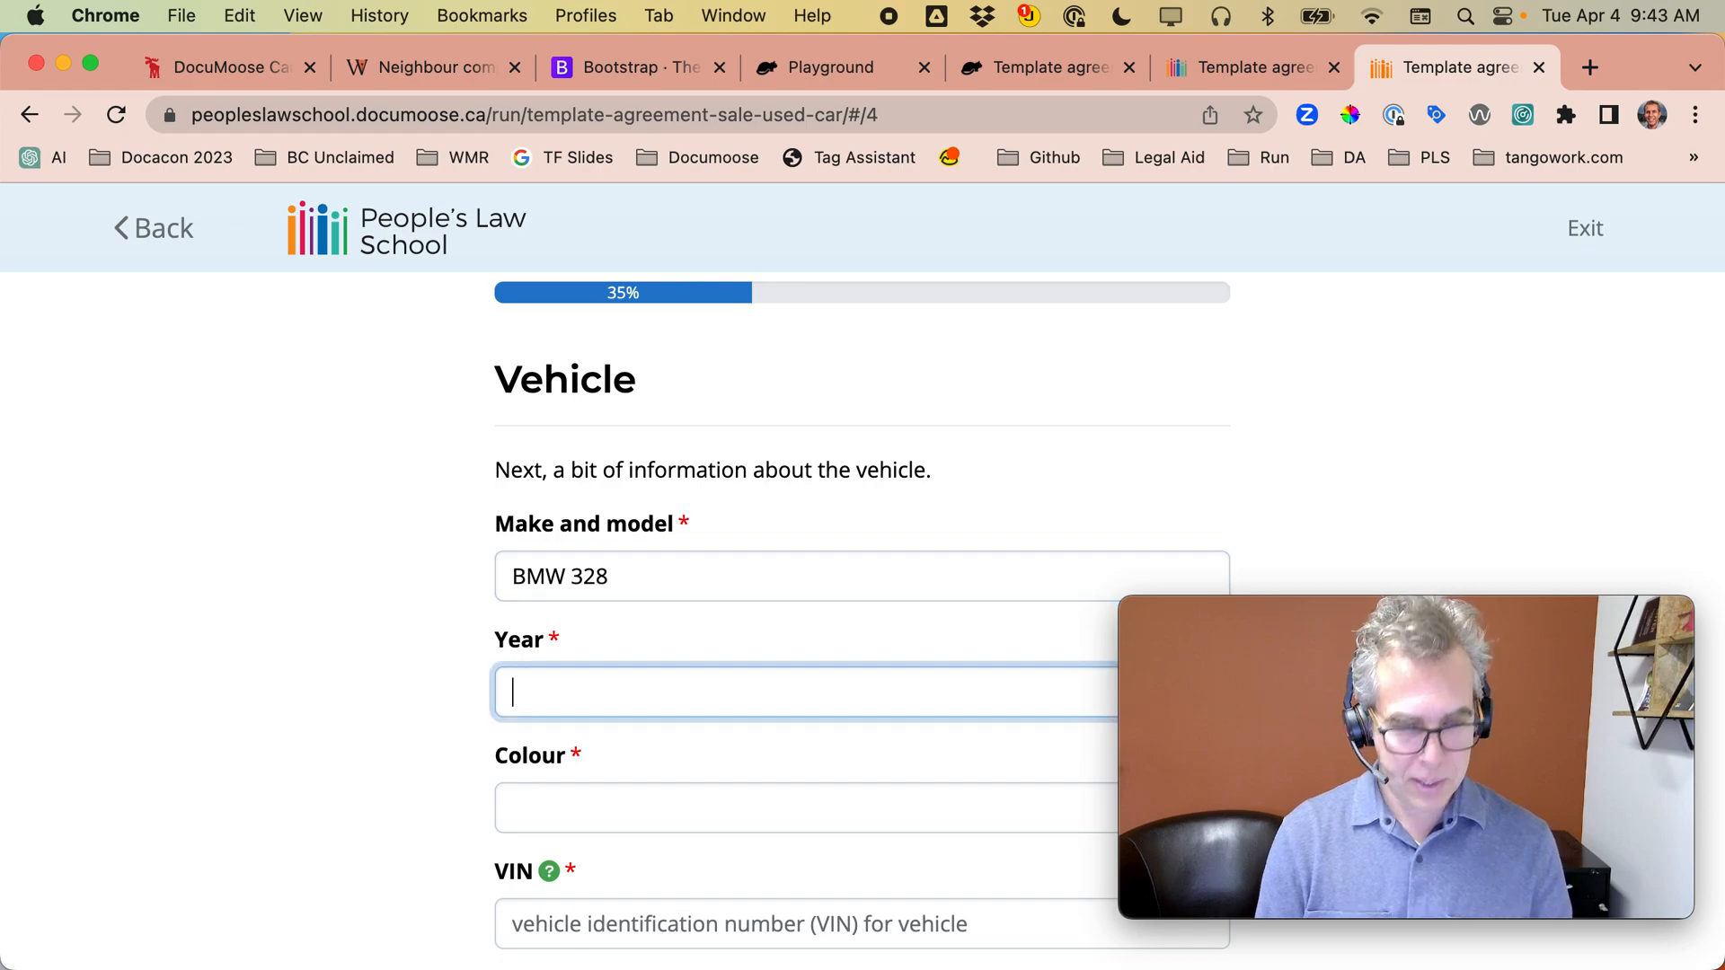
text(2009)
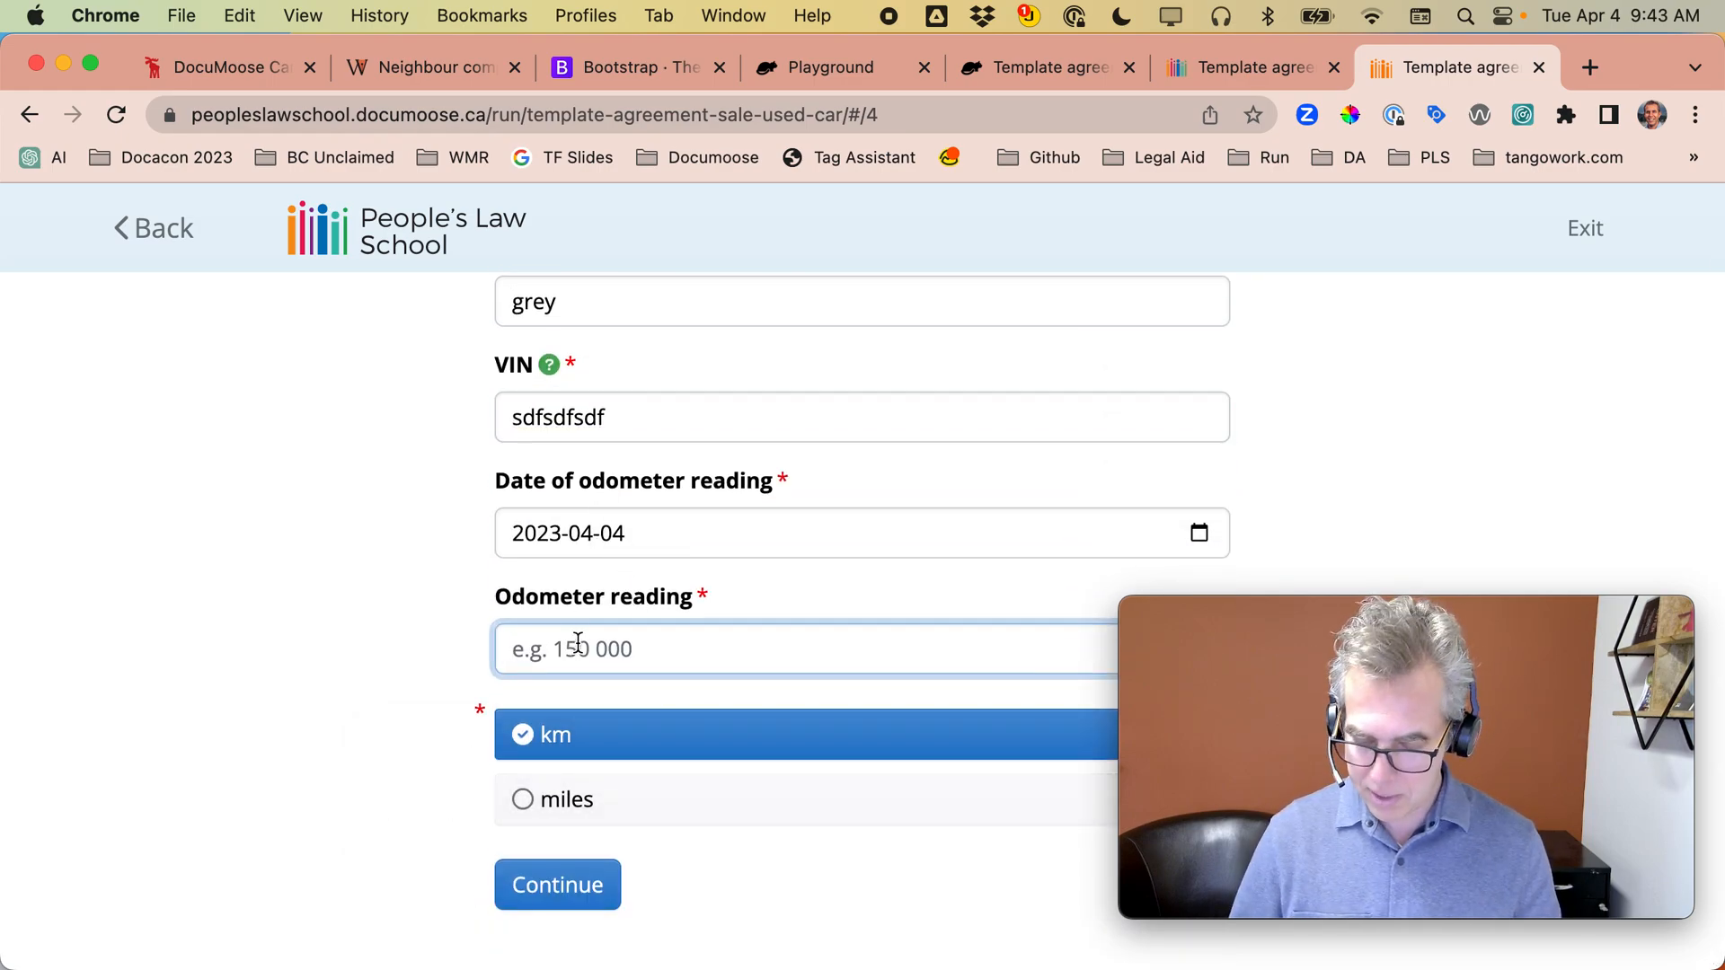
text(108000)
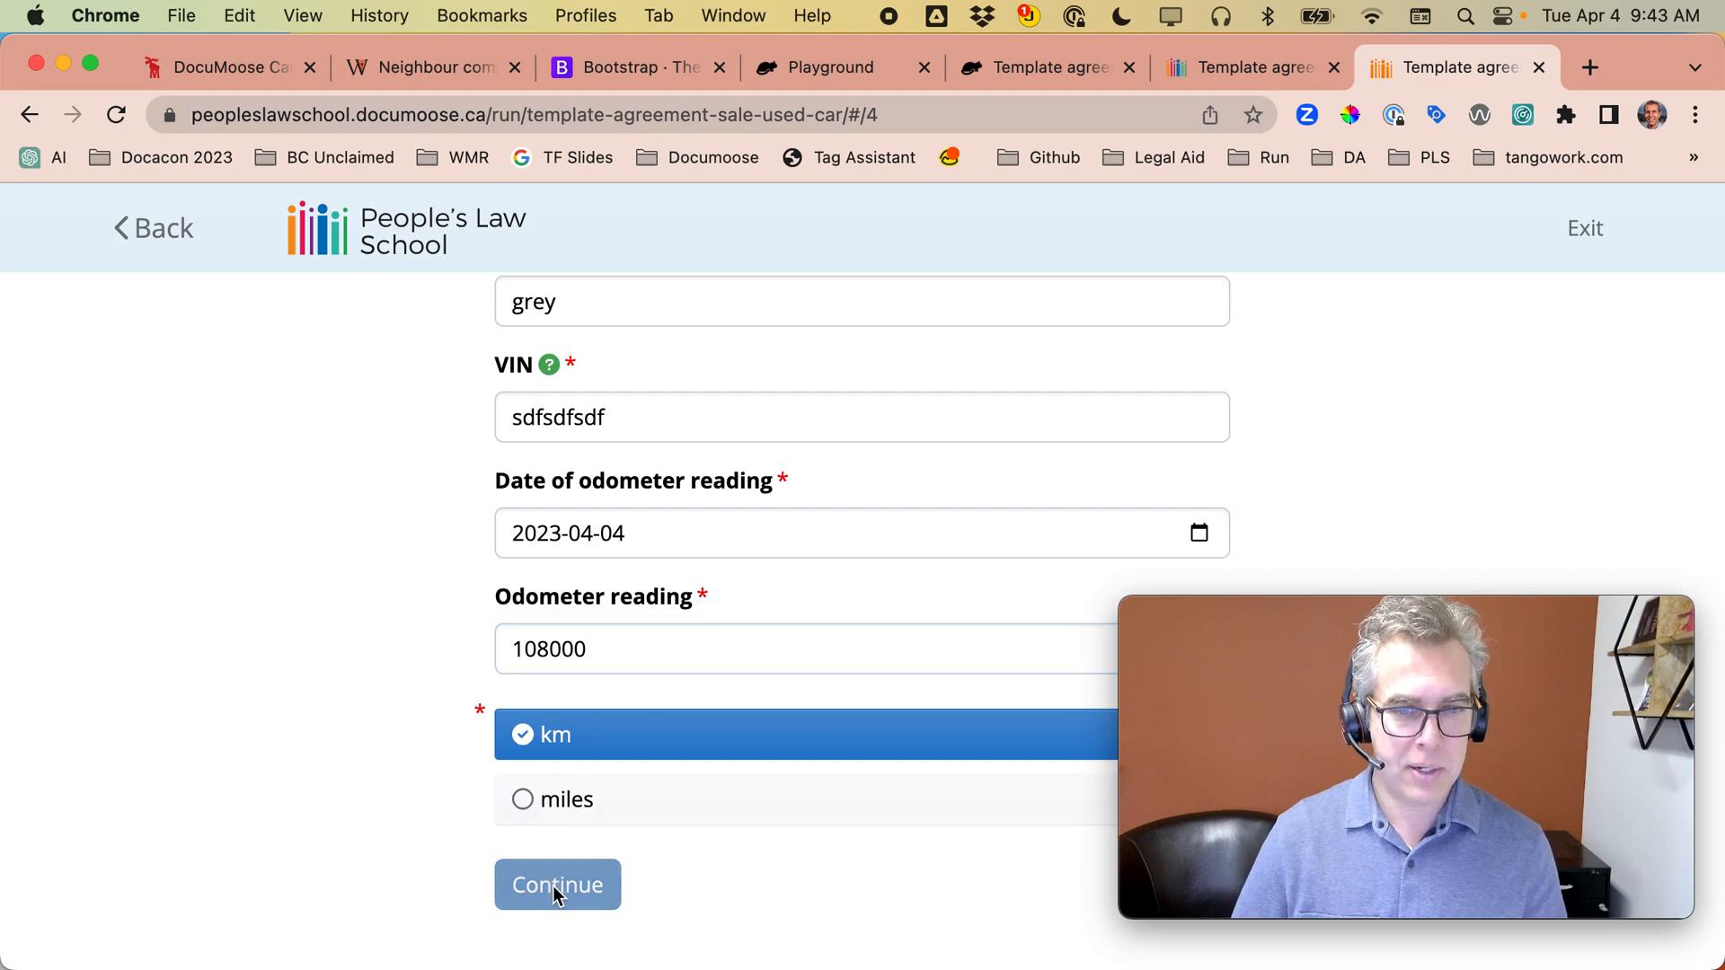
click(557, 884)
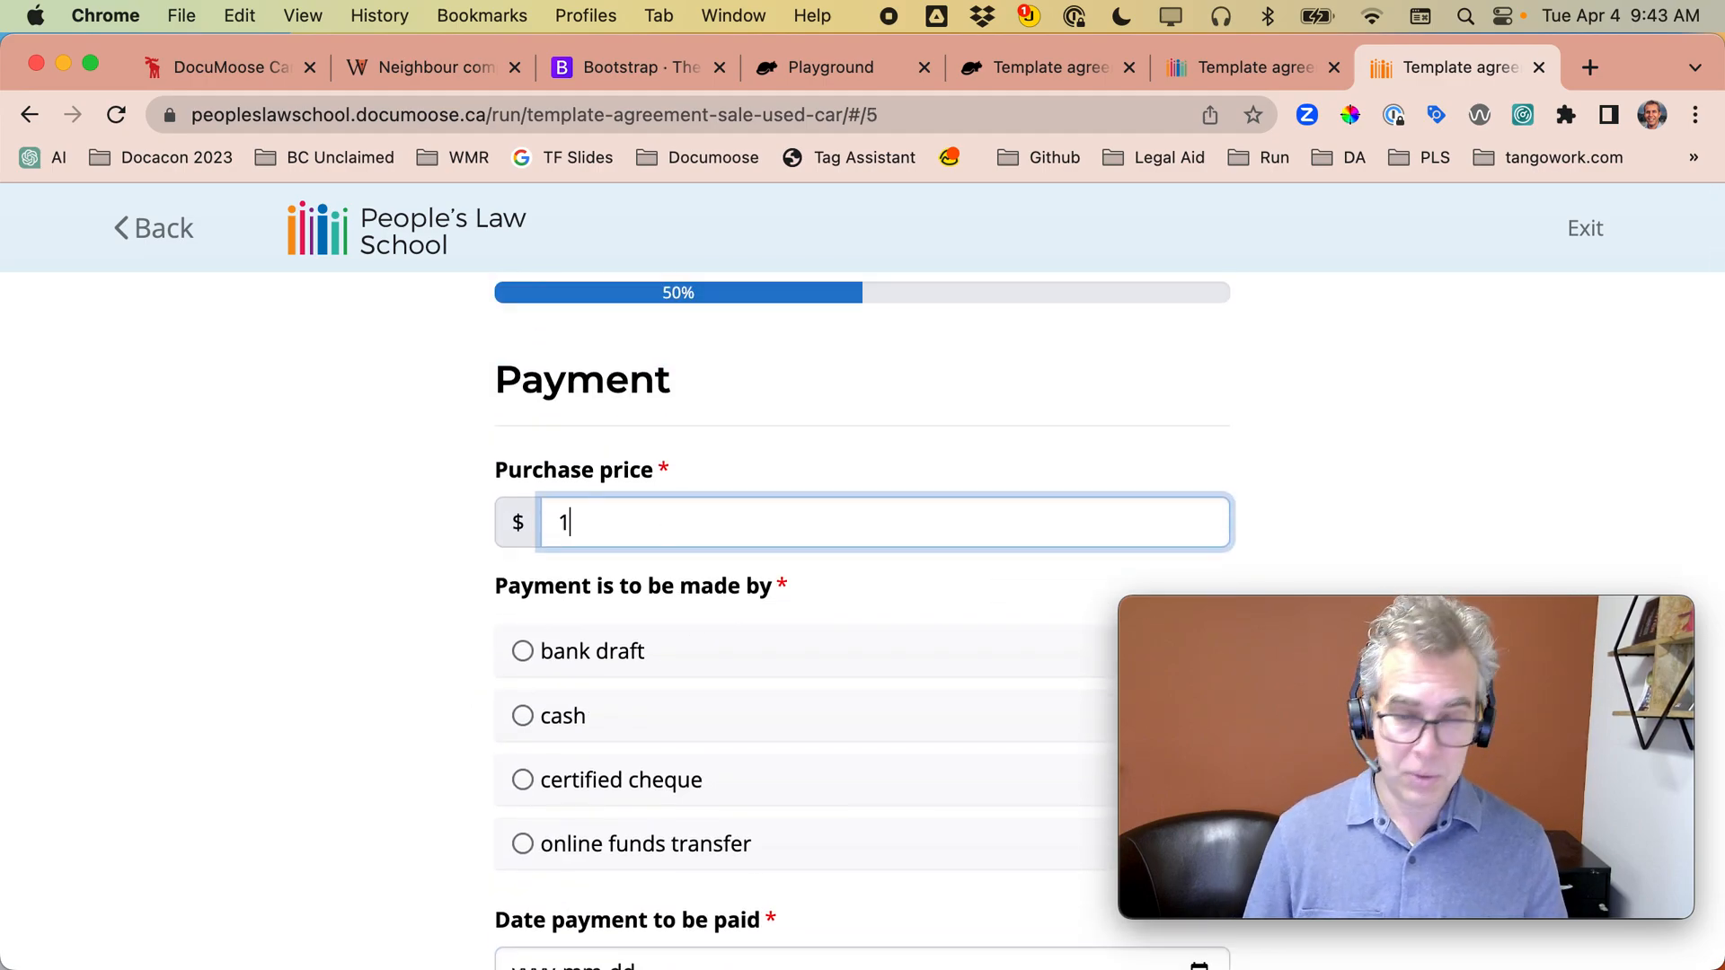
text(2000)
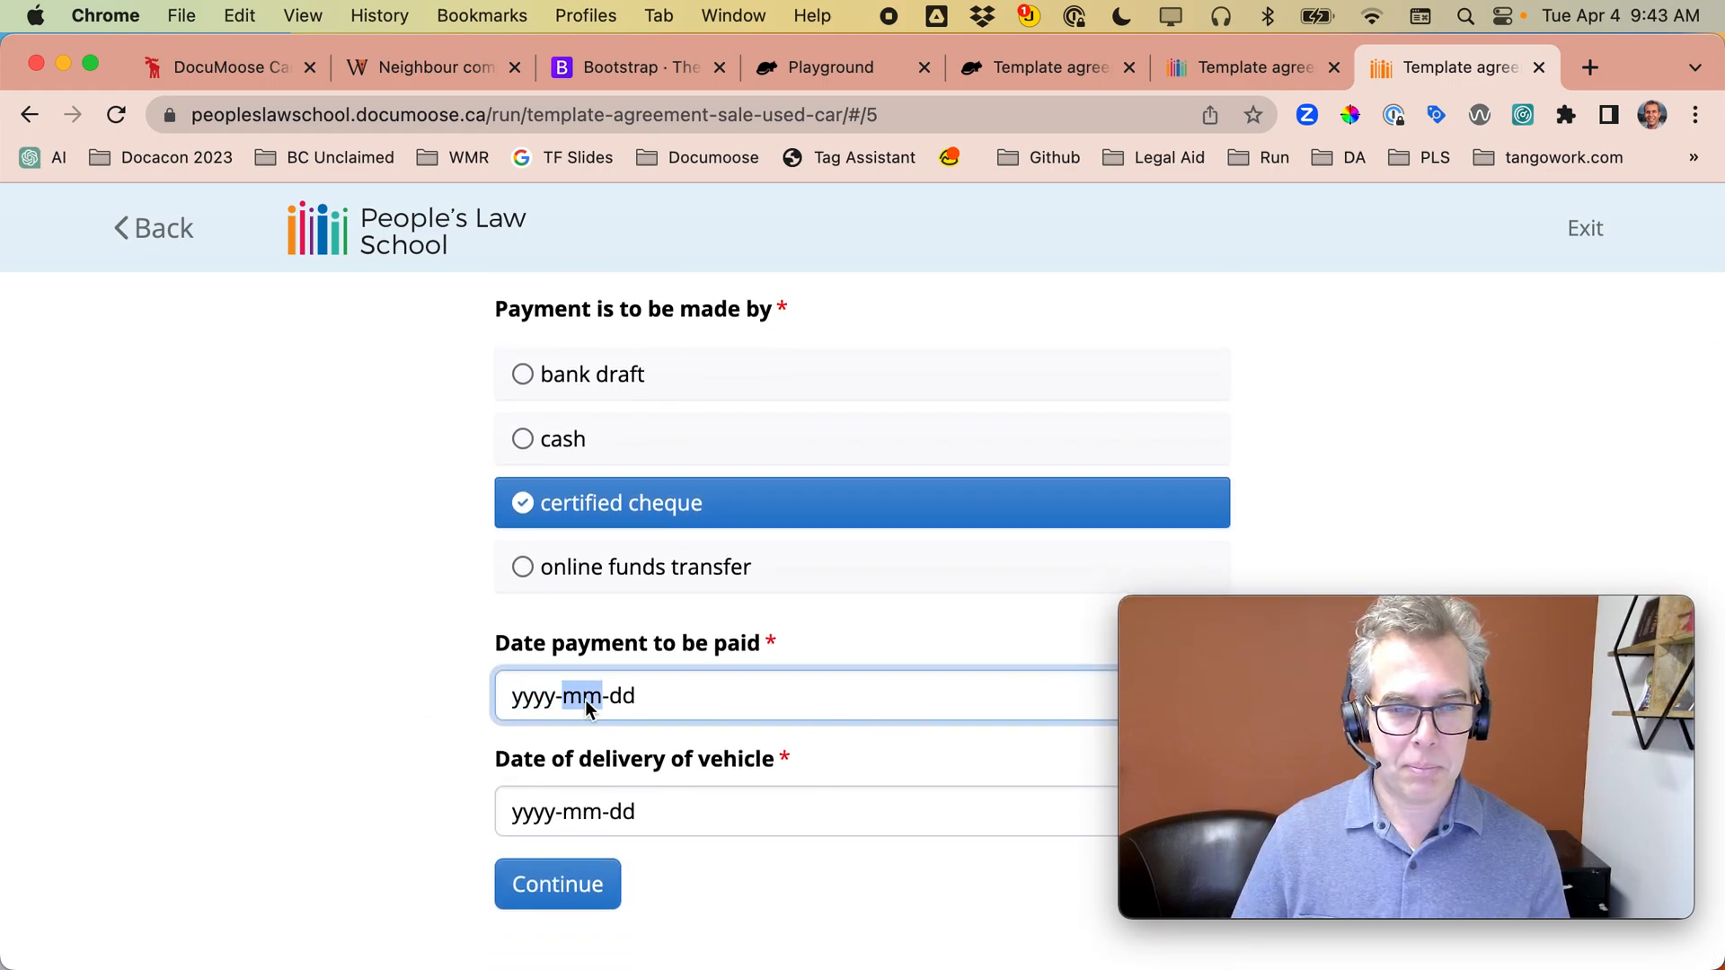
text(0020)
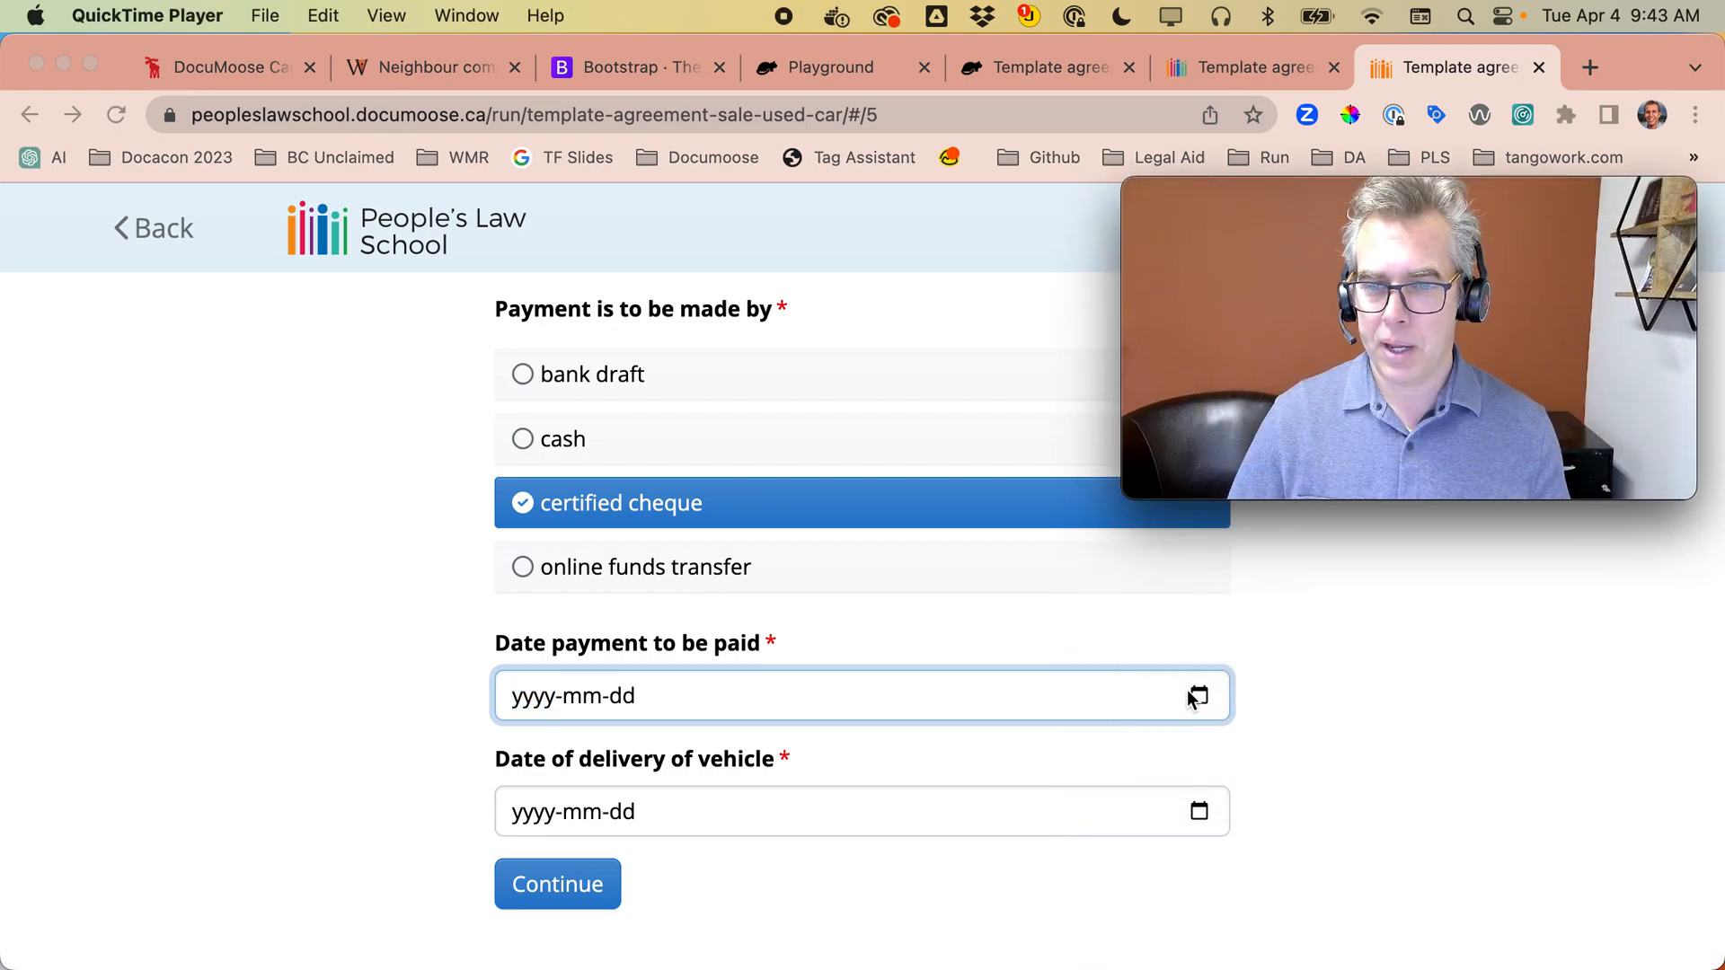
click(1197, 695)
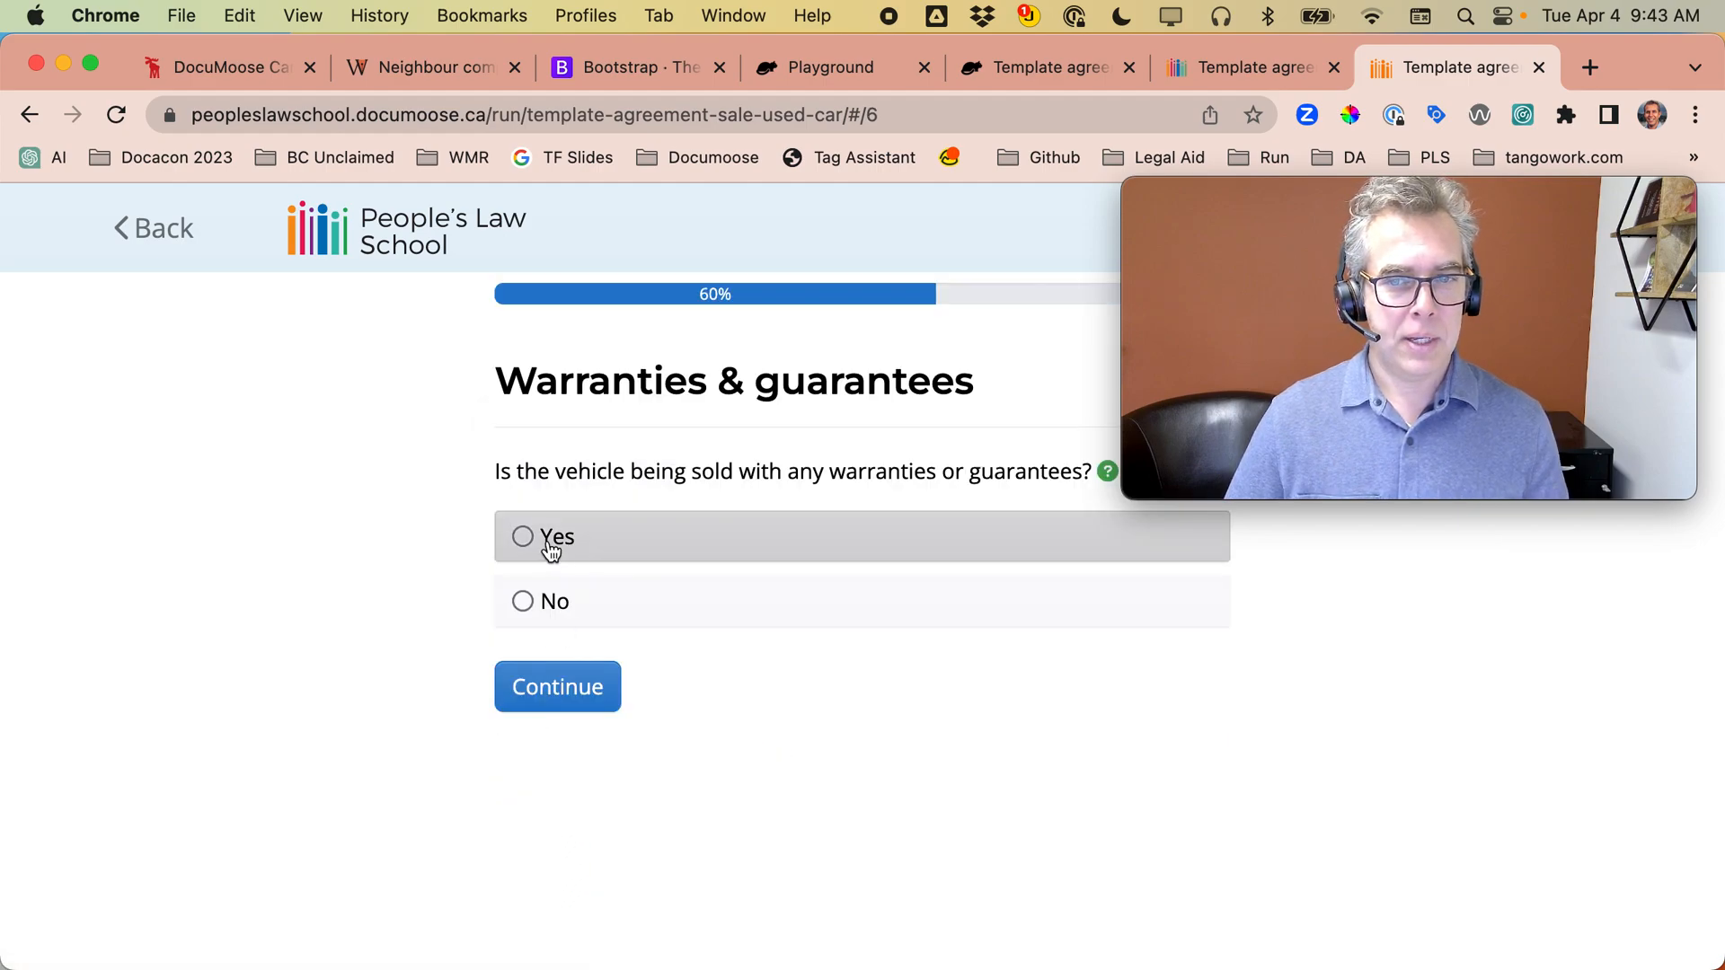
- Answer No to warranties and pre-sale inspection, accept governing law, reaching the draft-ready page
click(523, 601)
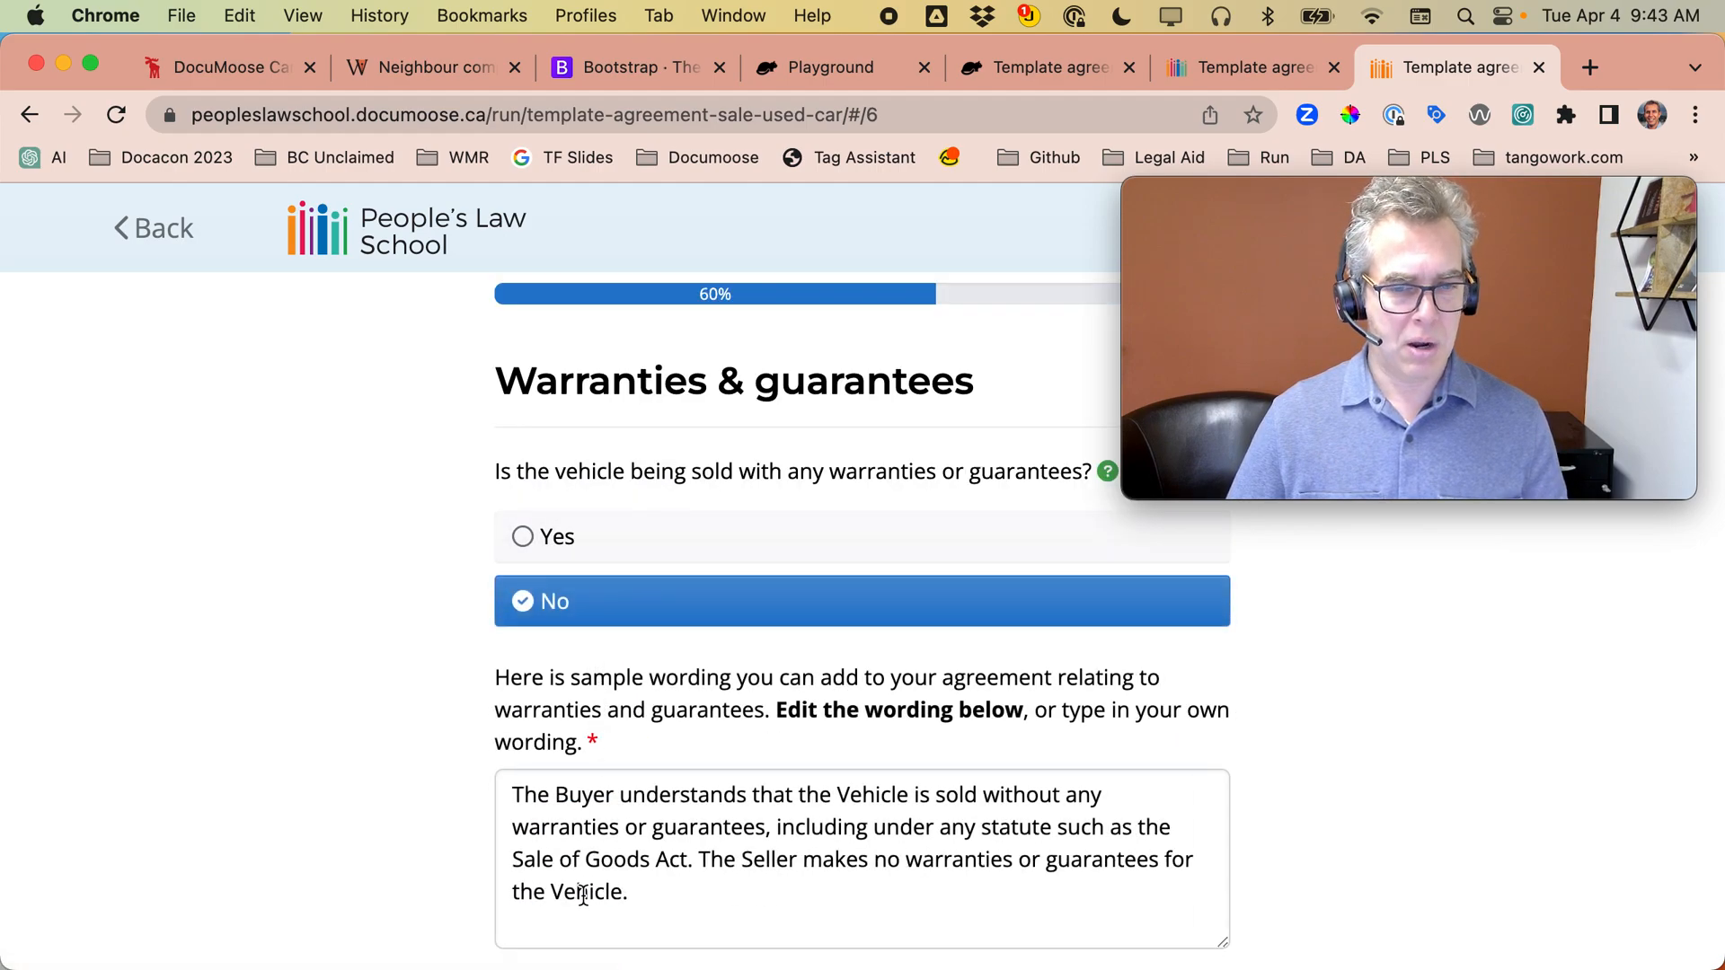
click(557, 687)
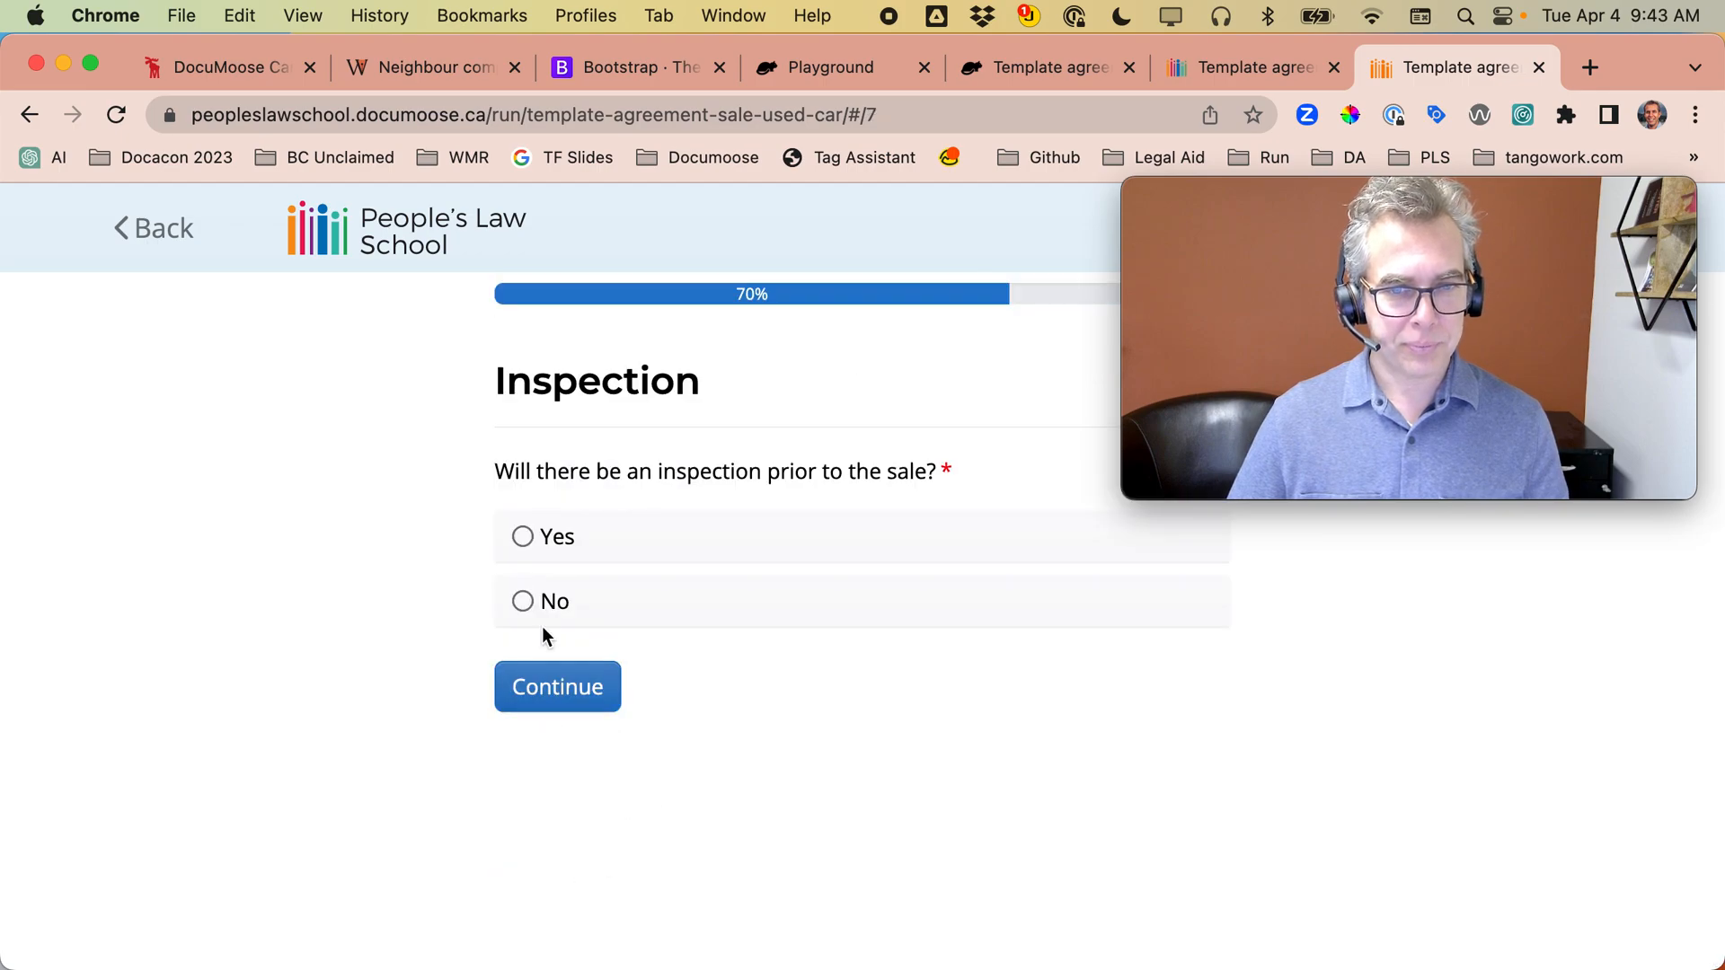
click(521, 601)
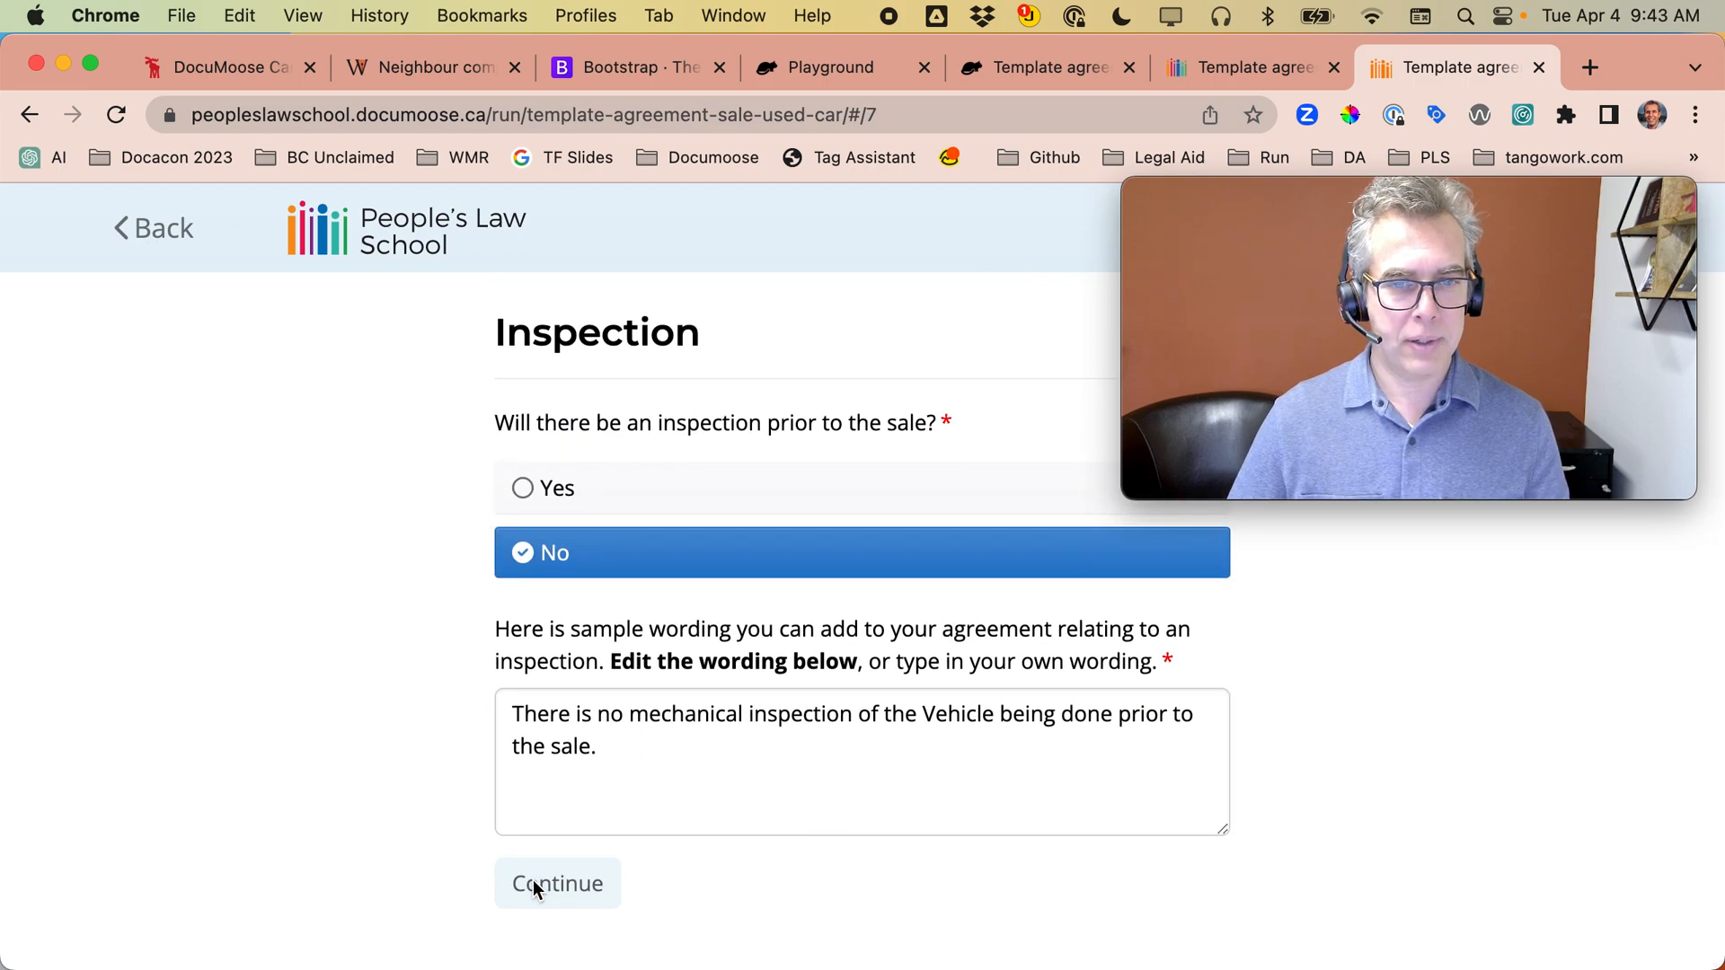
click(557, 882)
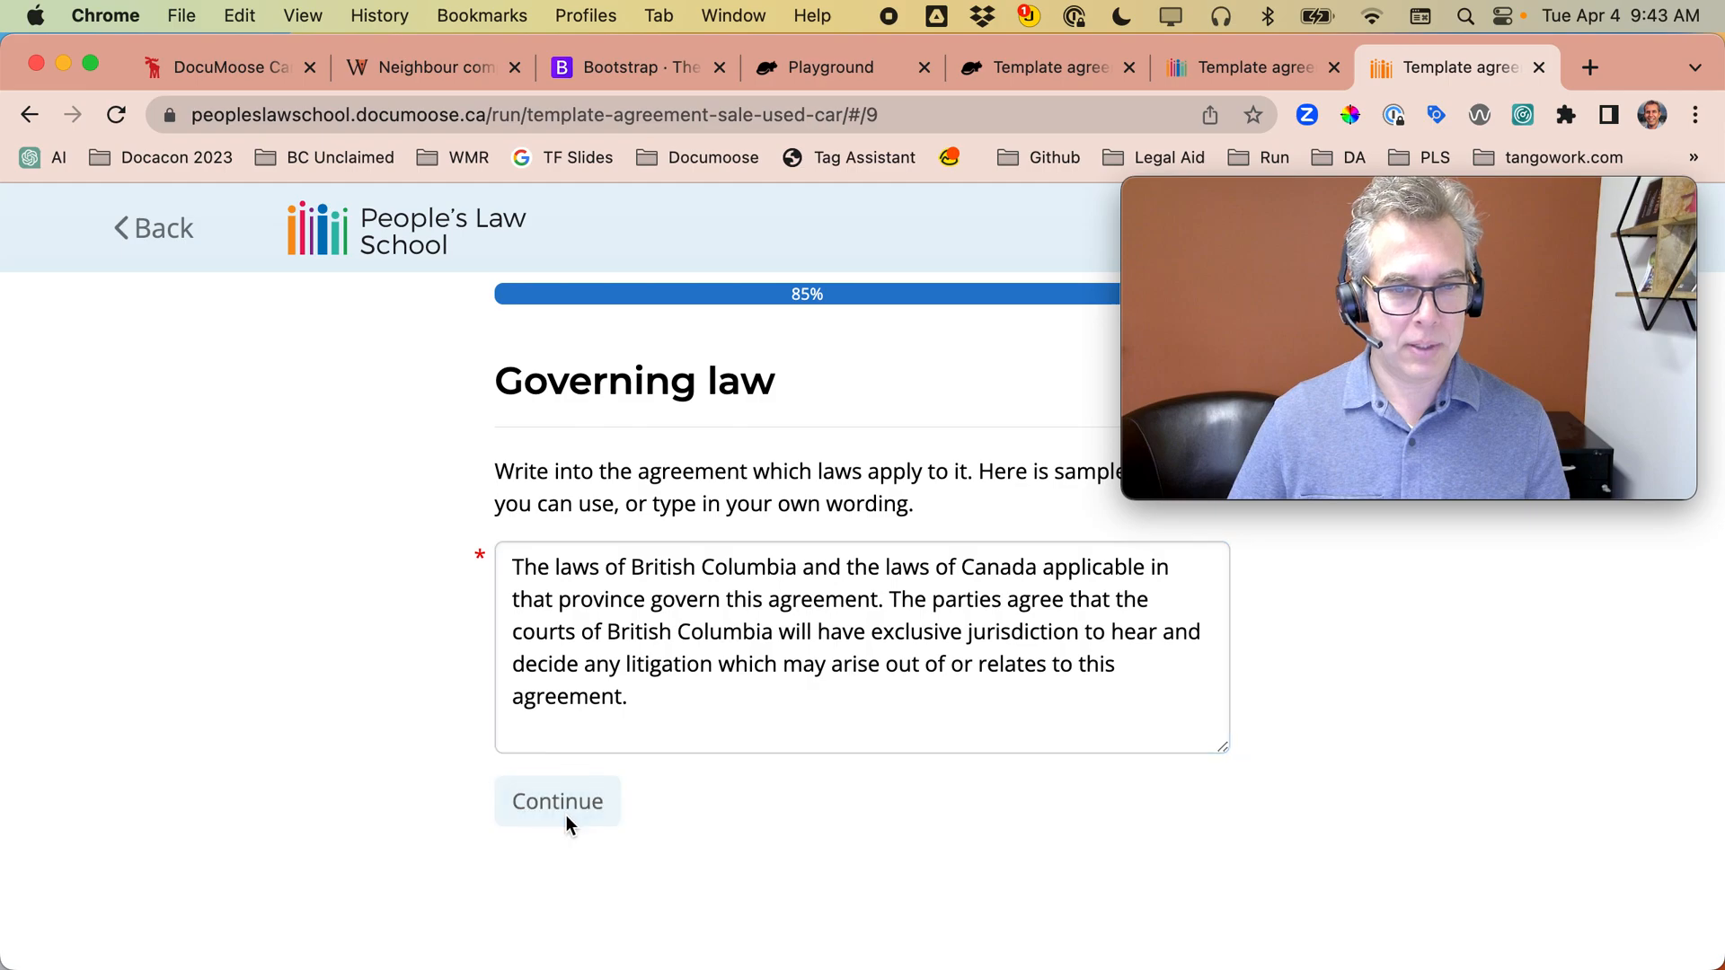
click(557, 801)
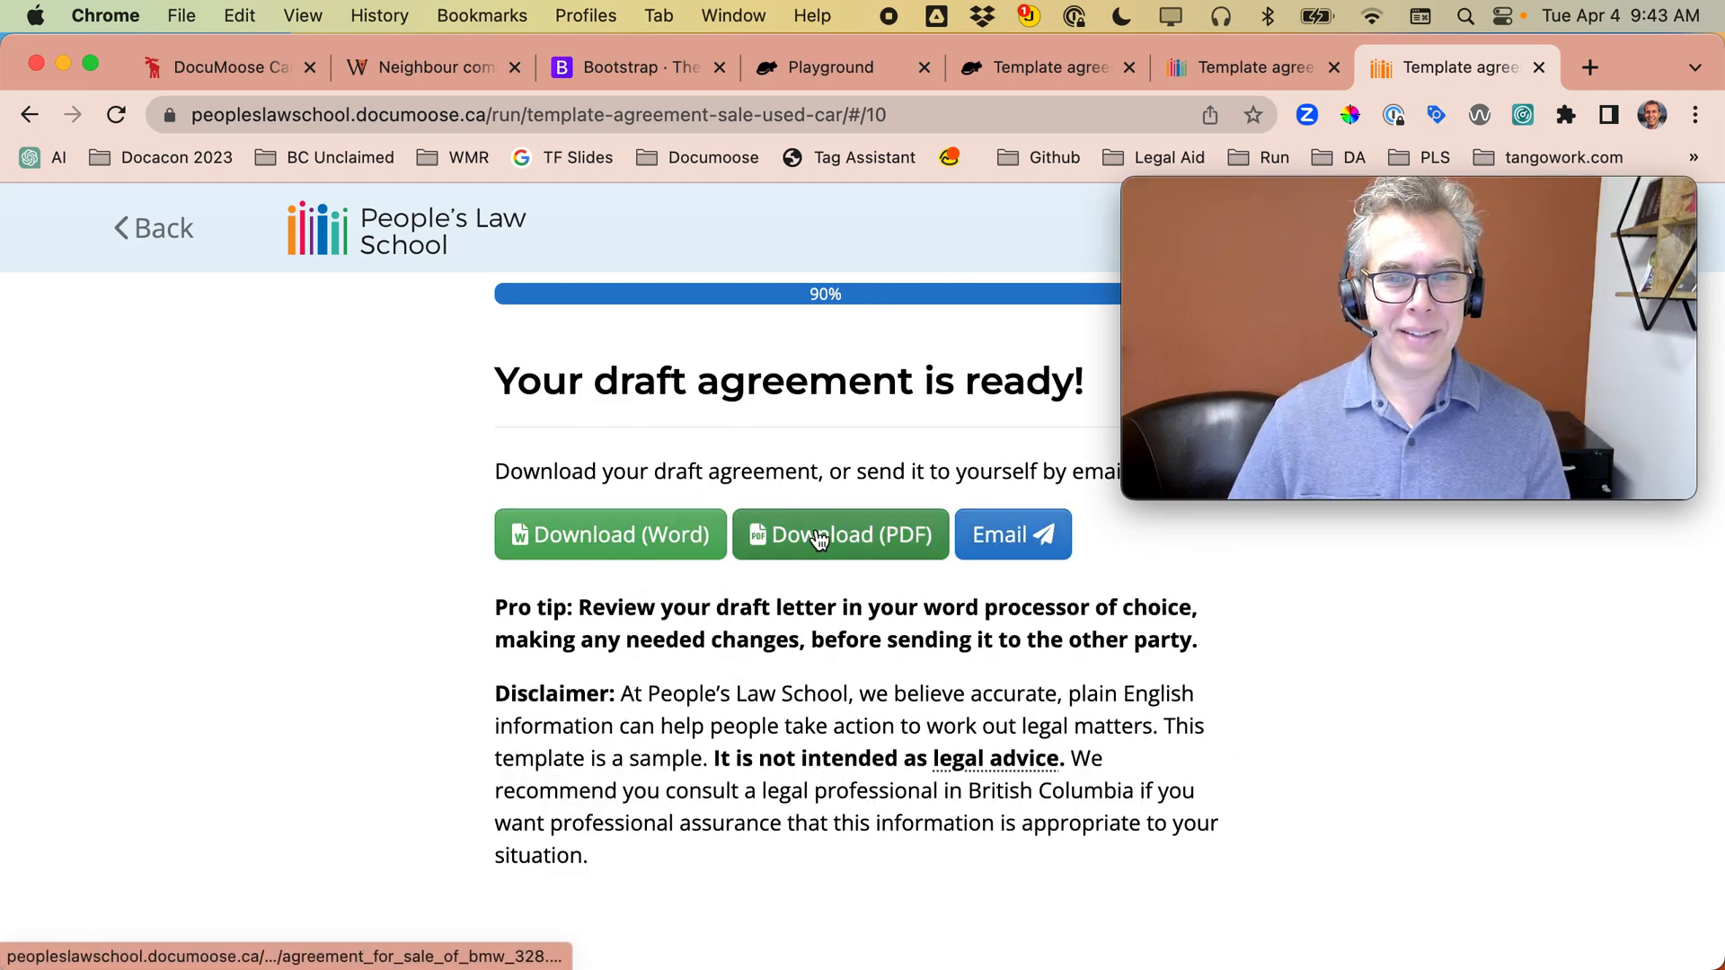
- Download the draft agreement PDF, preview its BMW sale clauses, then close the preview
click(290, 960)
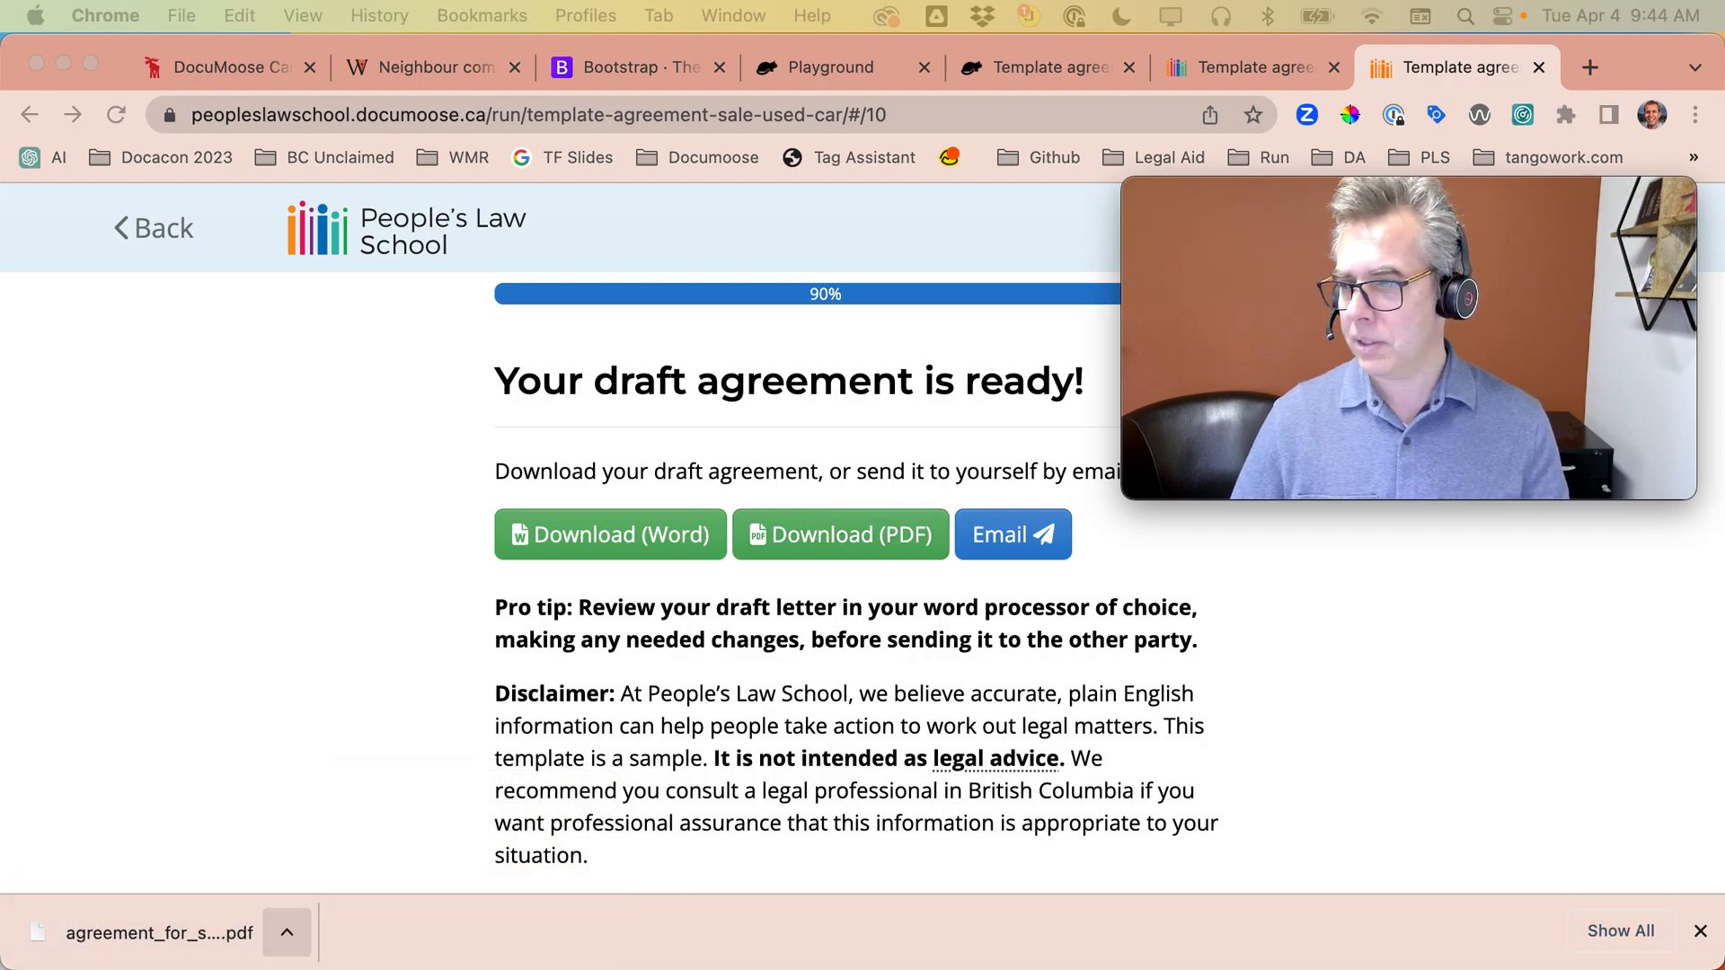
click(156, 932)
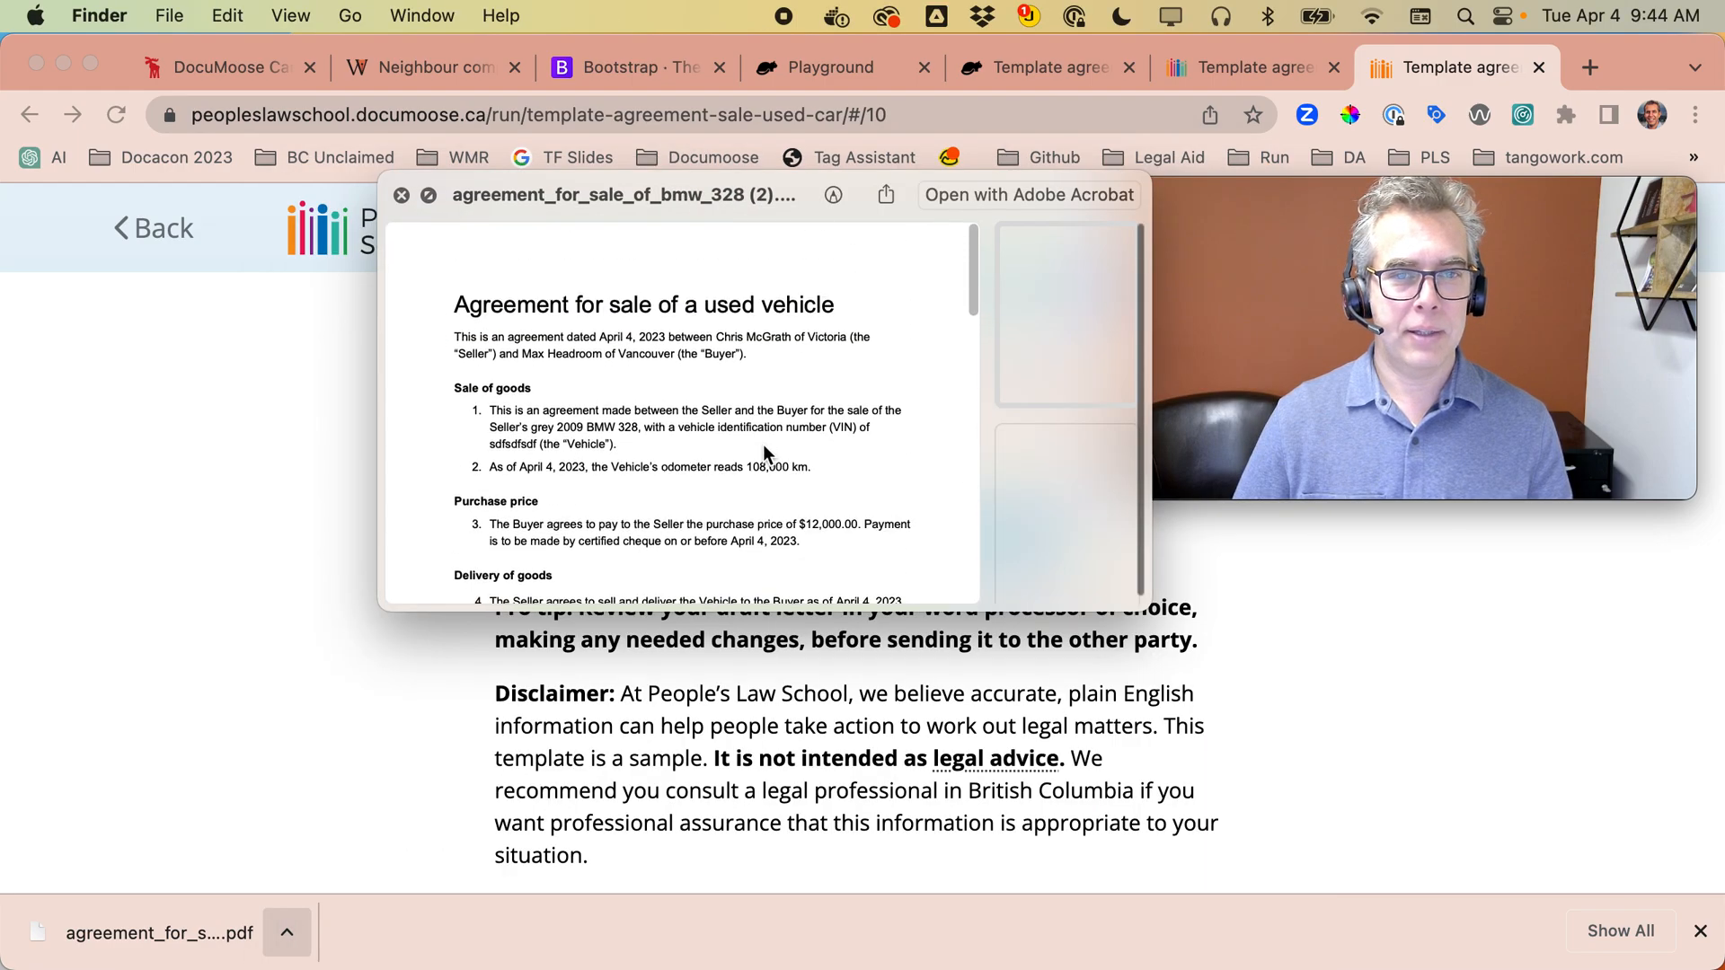
scroll(down, 3)
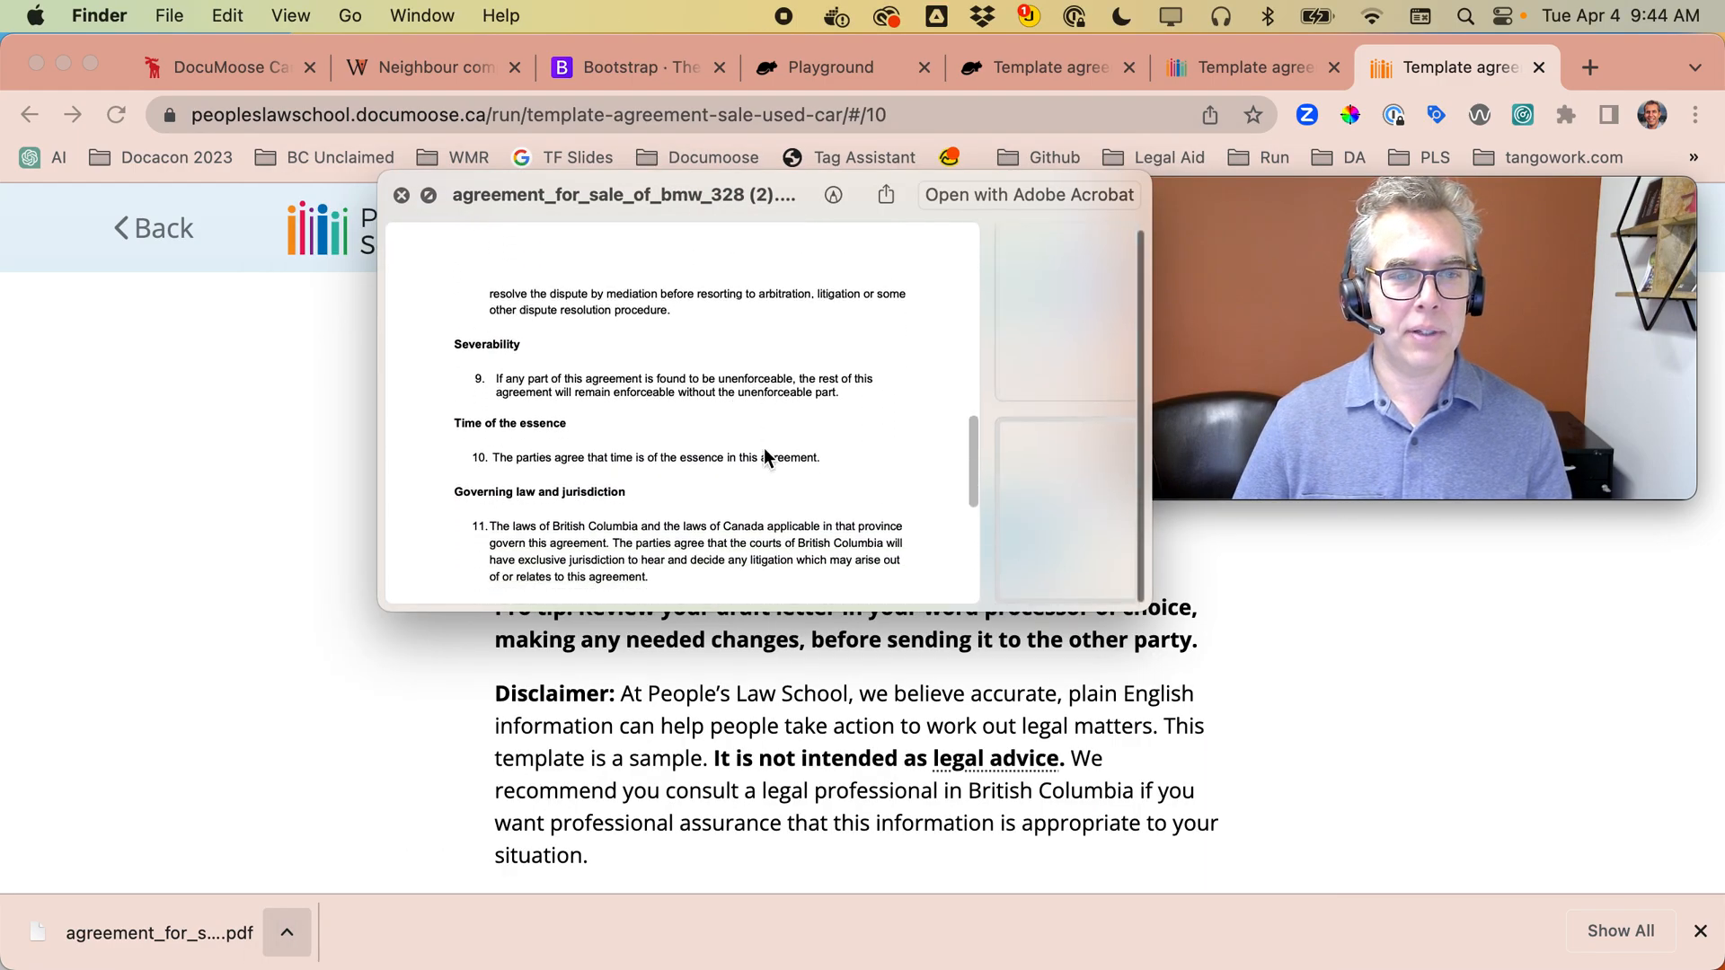
click(400, 194)
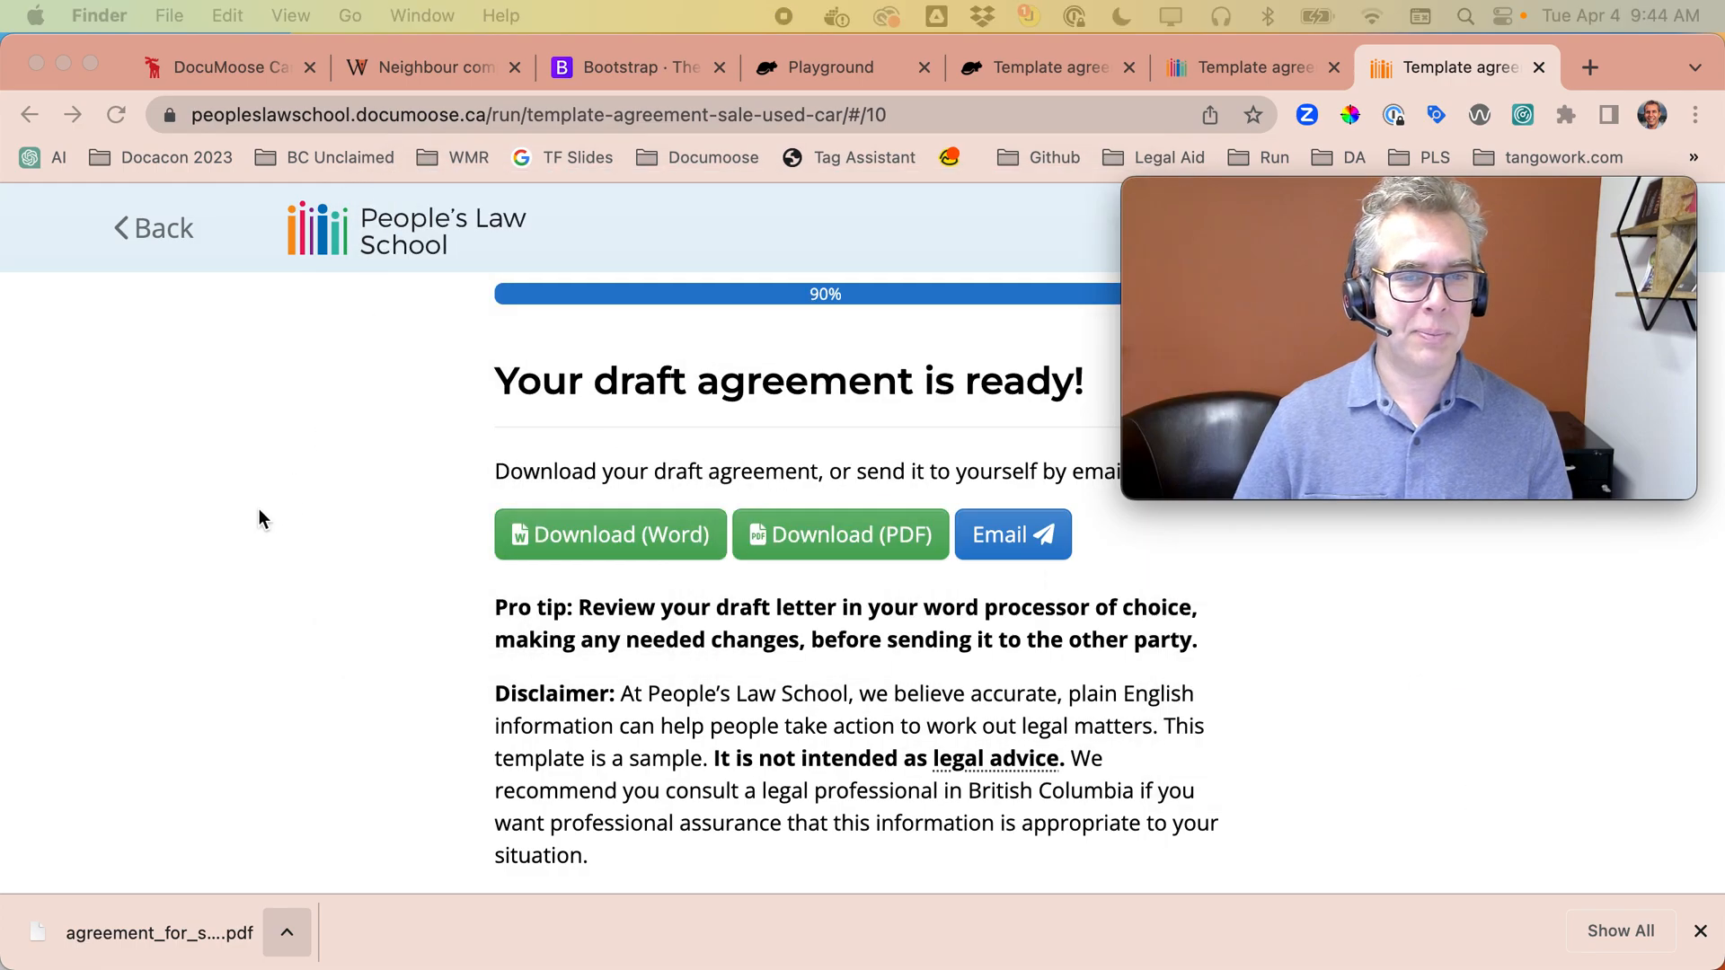
click(1326, 223)
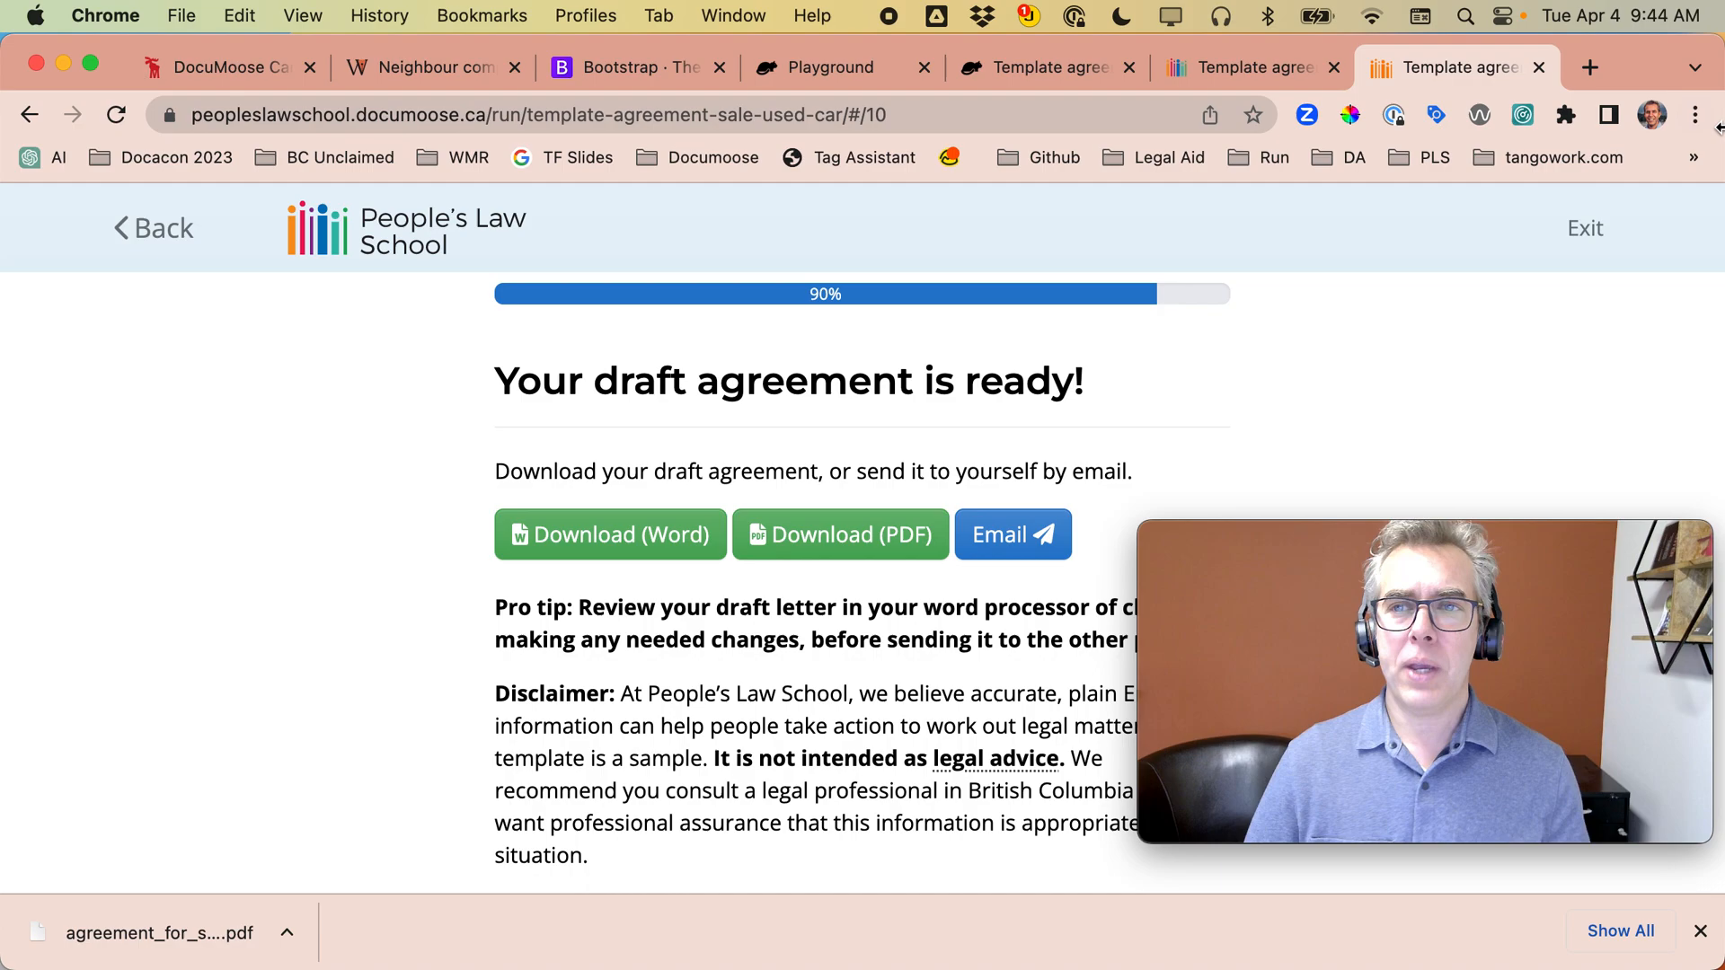
mouse_move(809, 79)
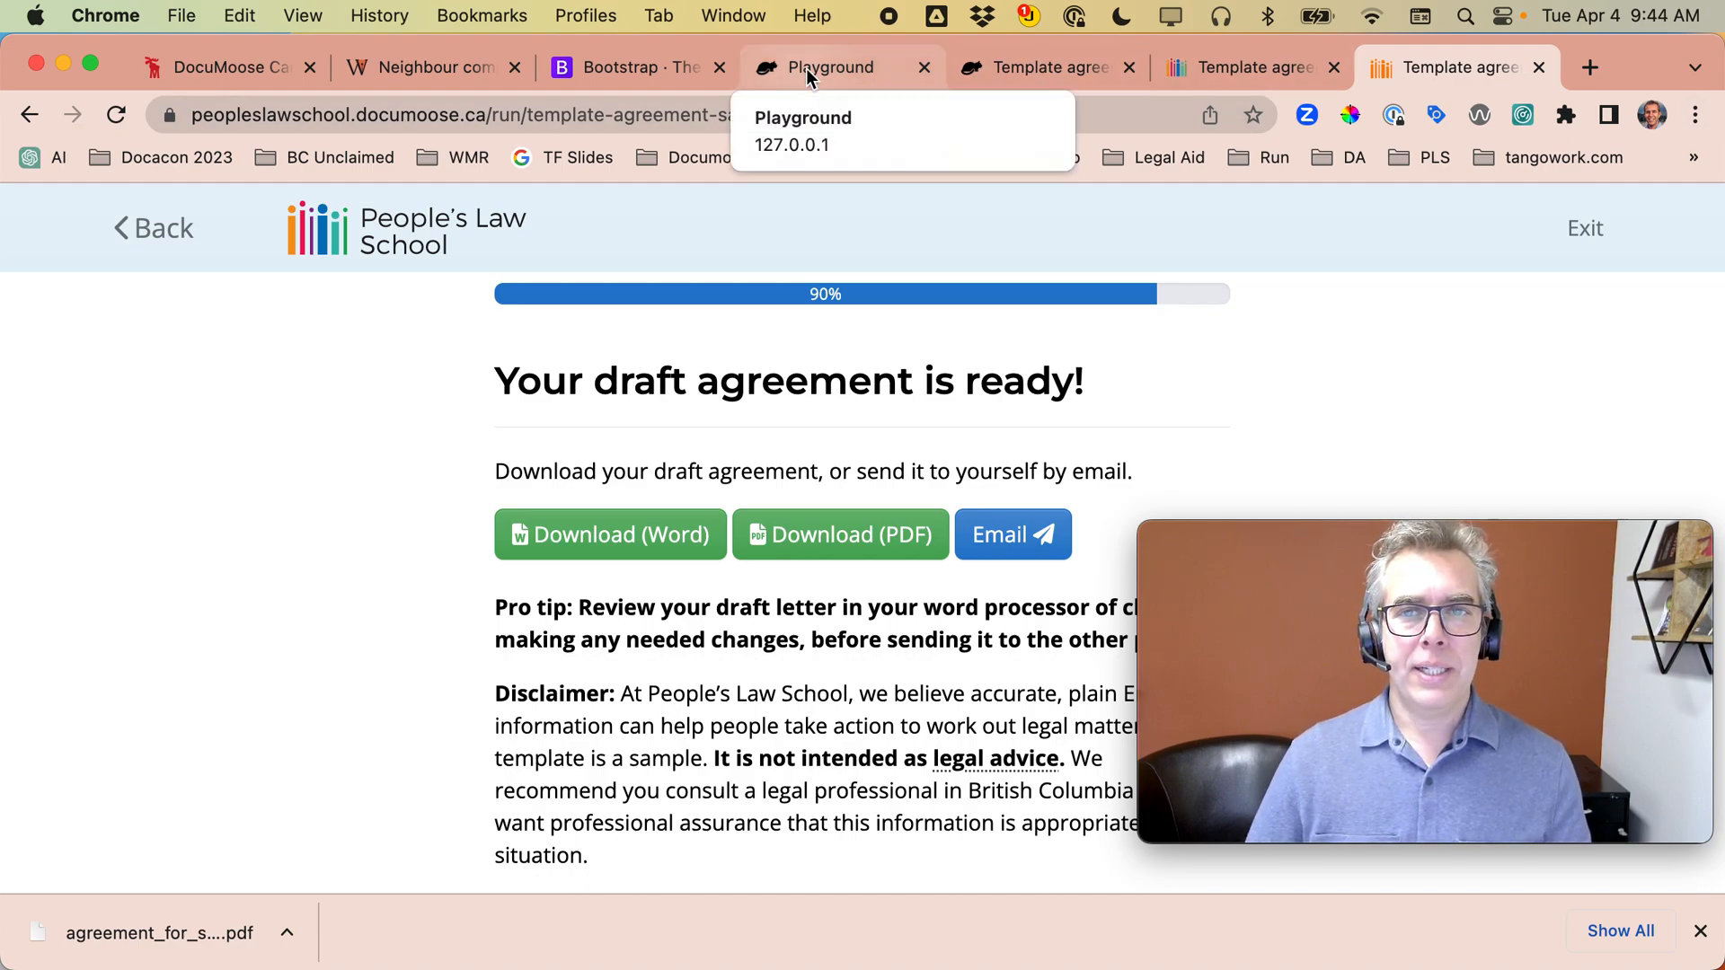
- Open the Playground's Static files folder showing styles.css
click(830, 69)
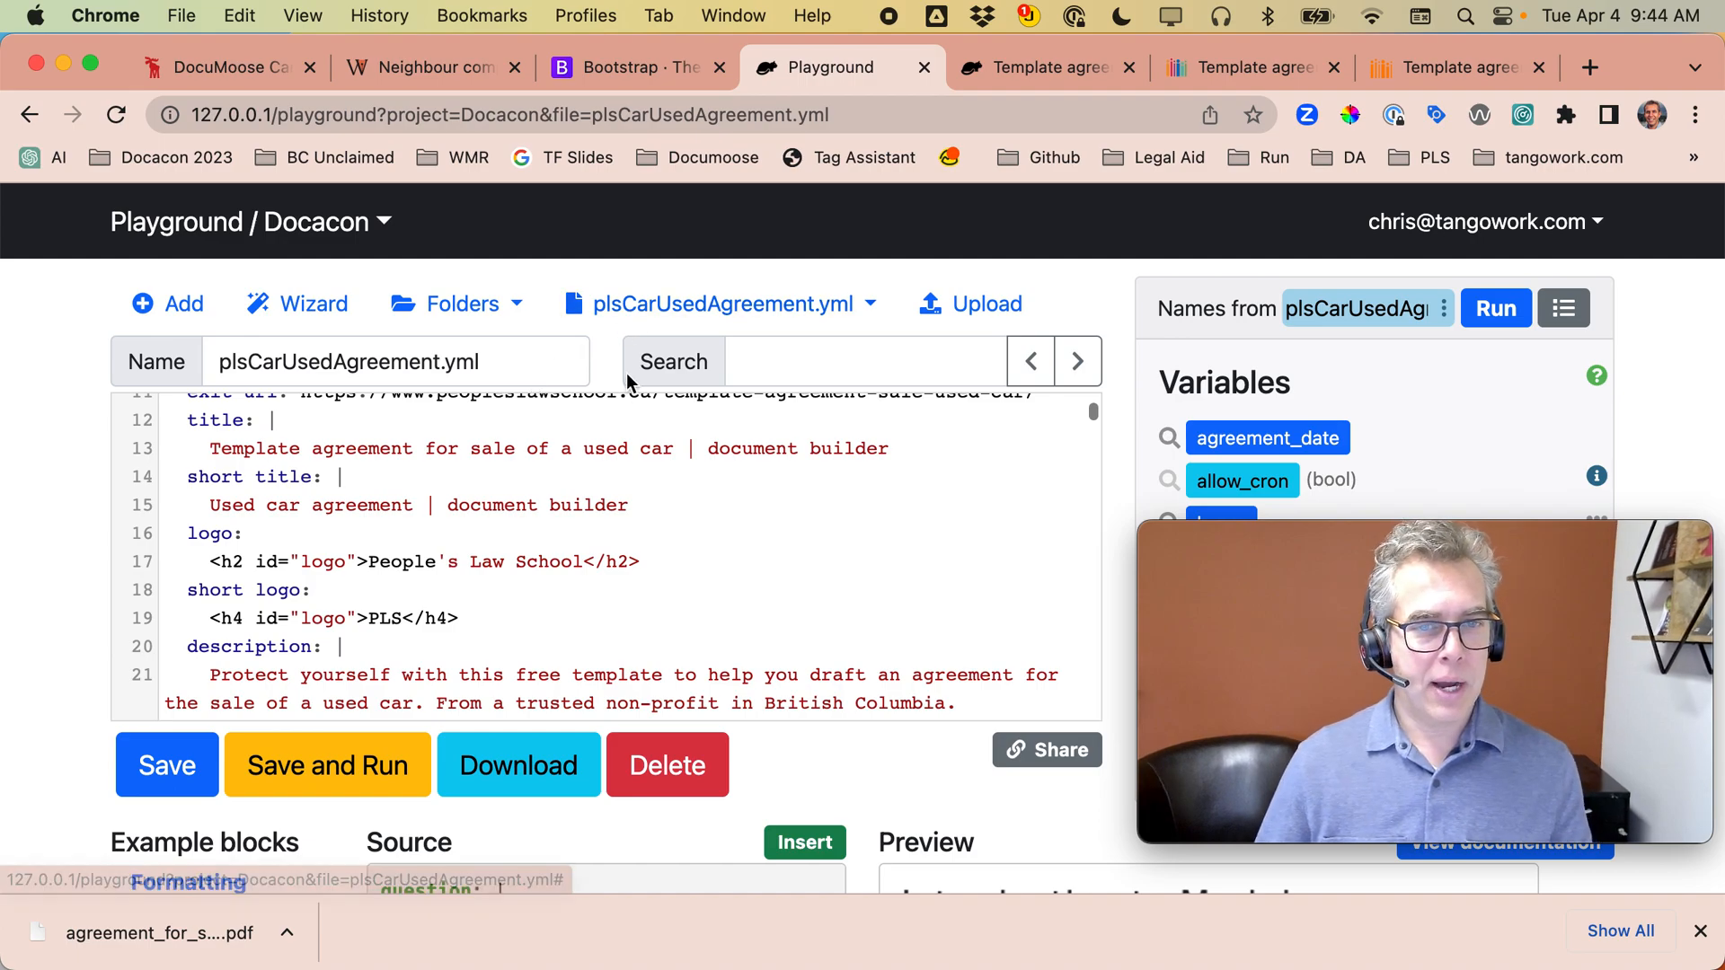
click(460, 304)
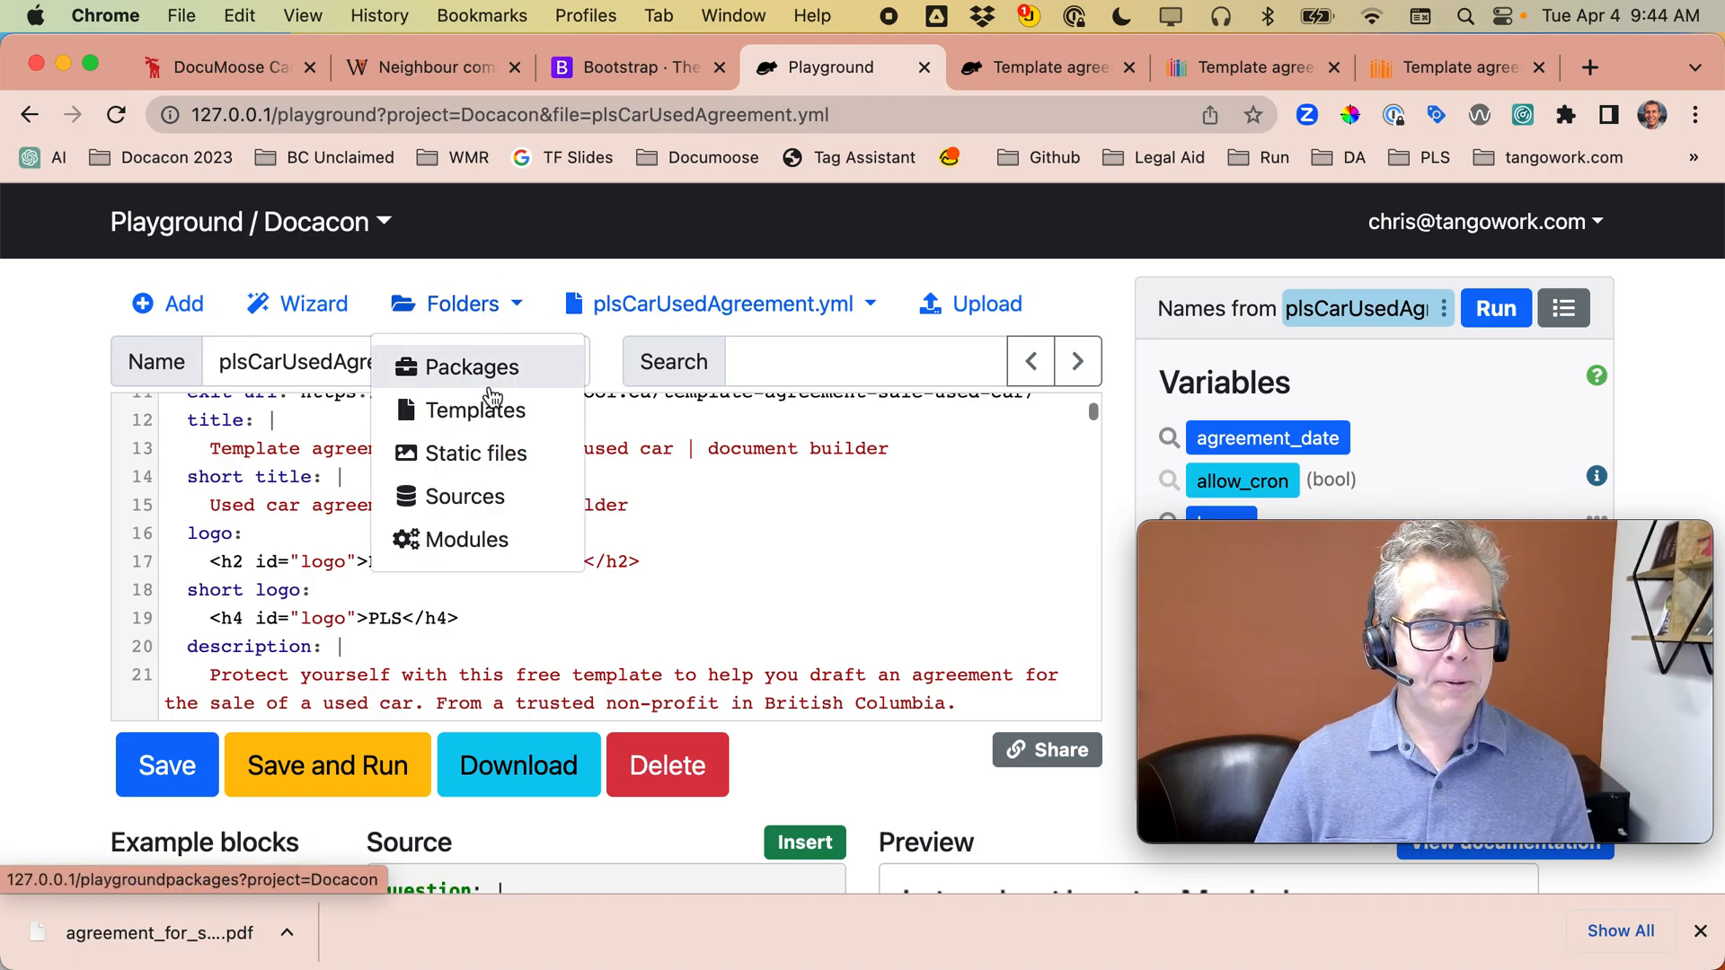
click(475, 453)
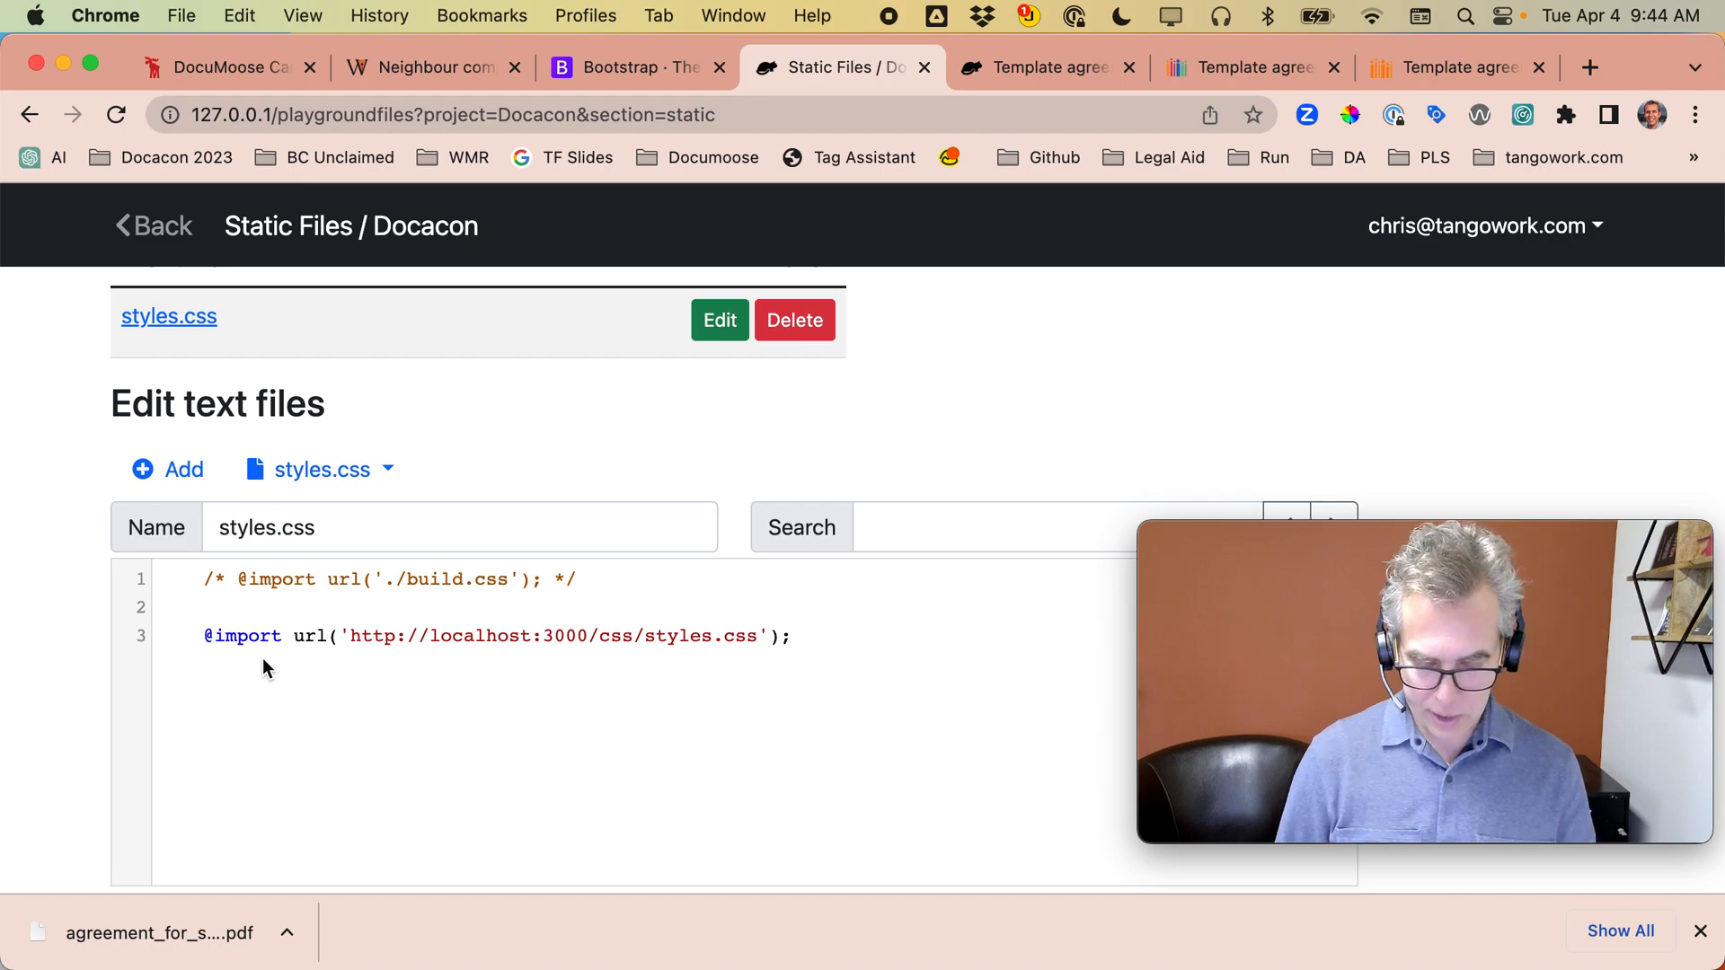
text(/*)
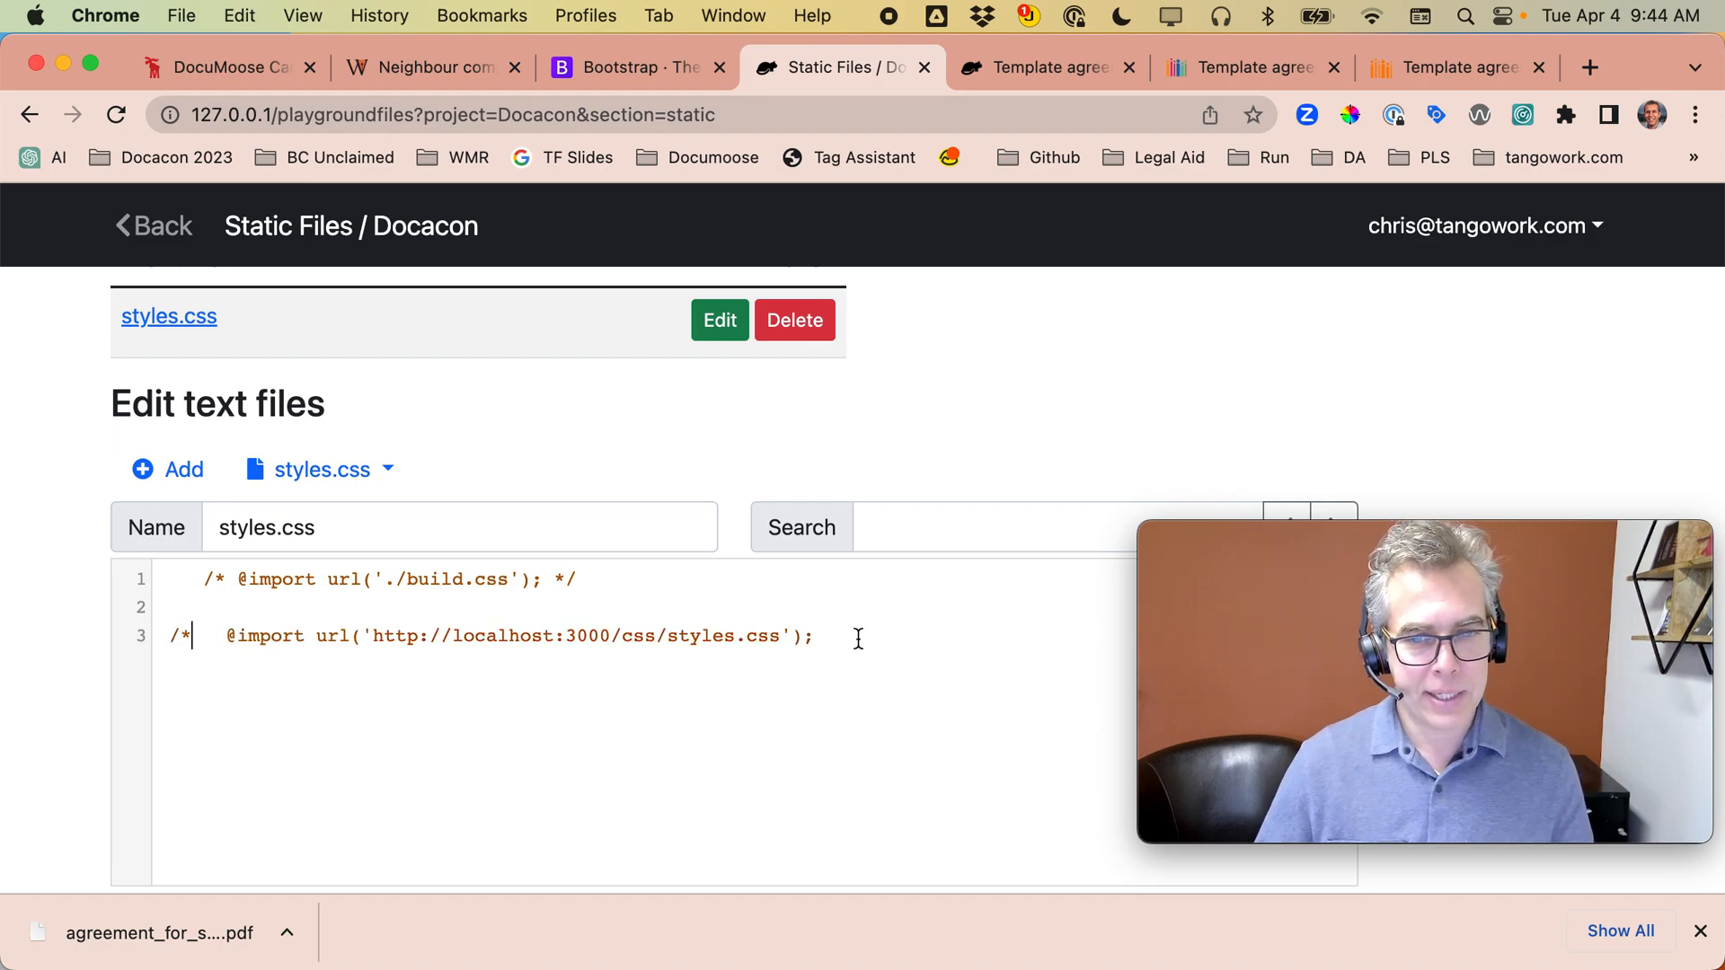
text(*)
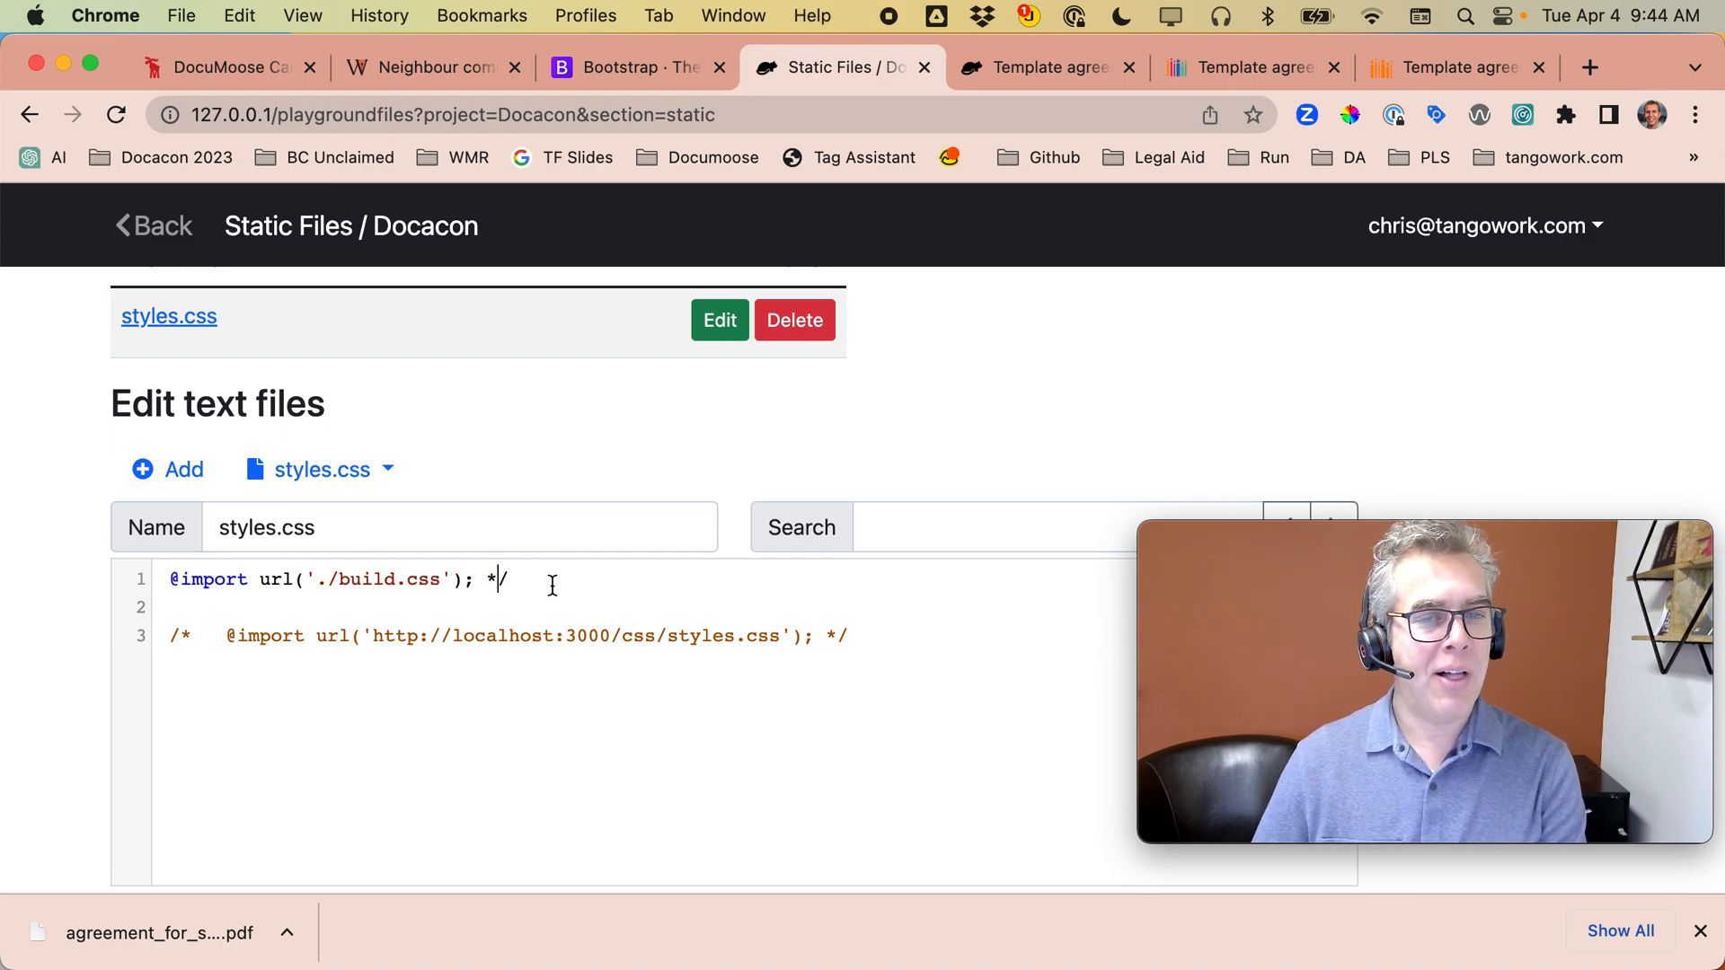
key(Backspace)
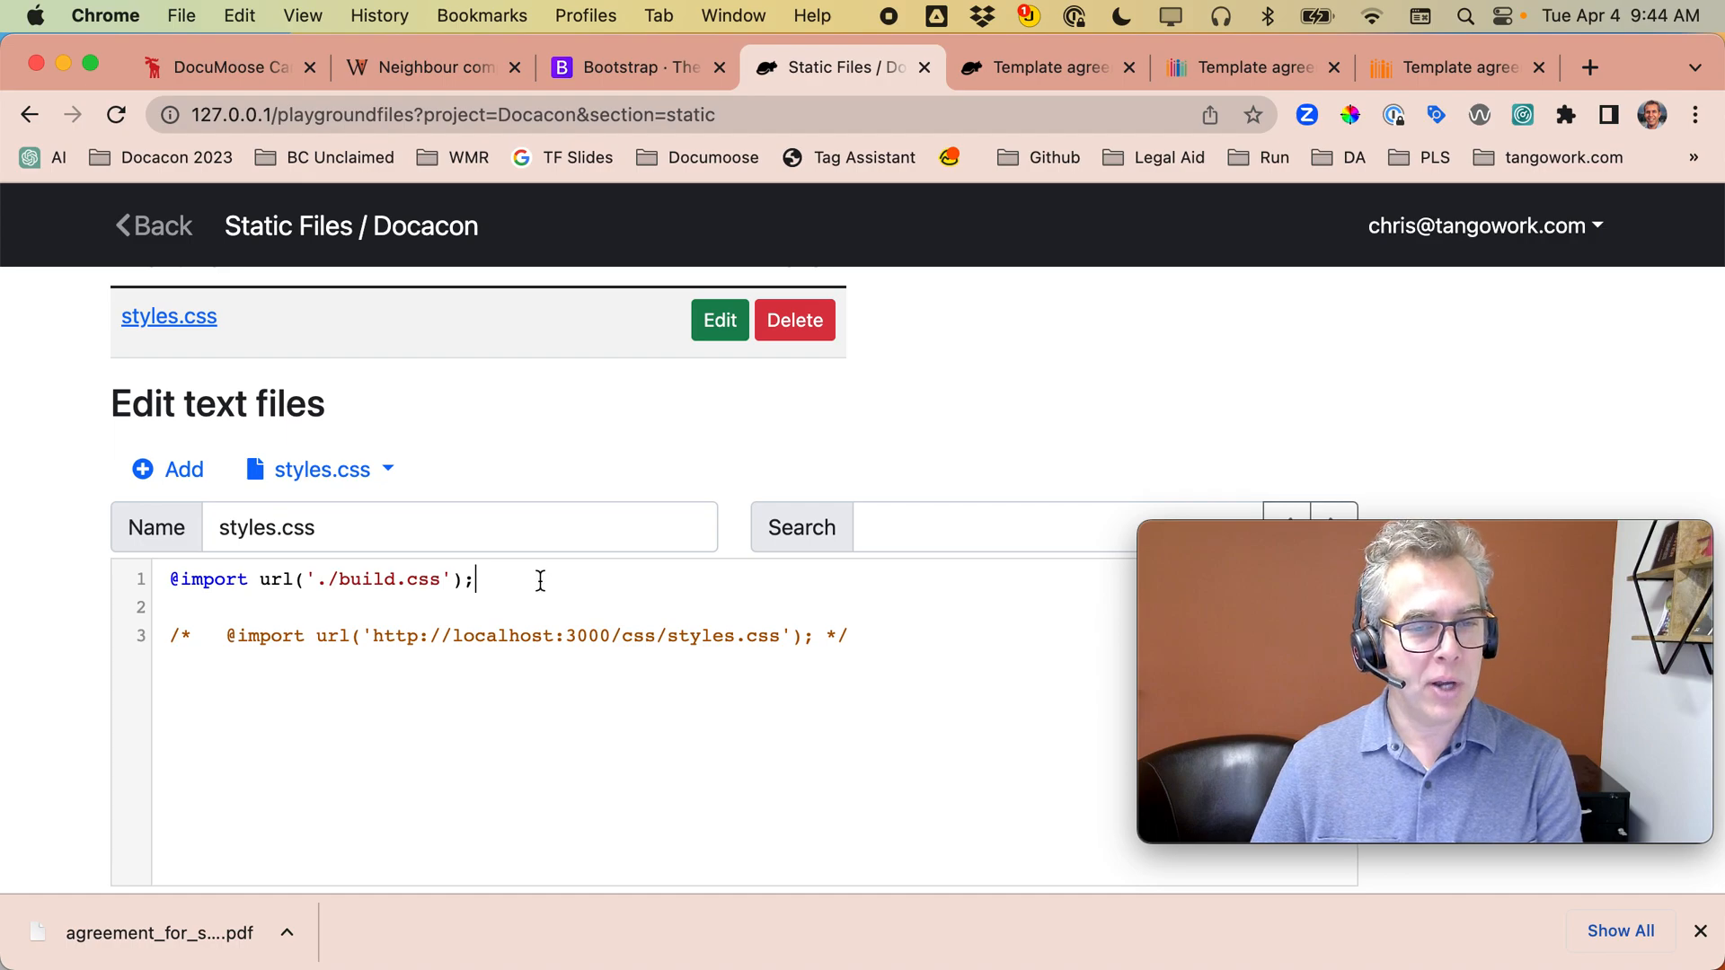
scroll(down, 3)
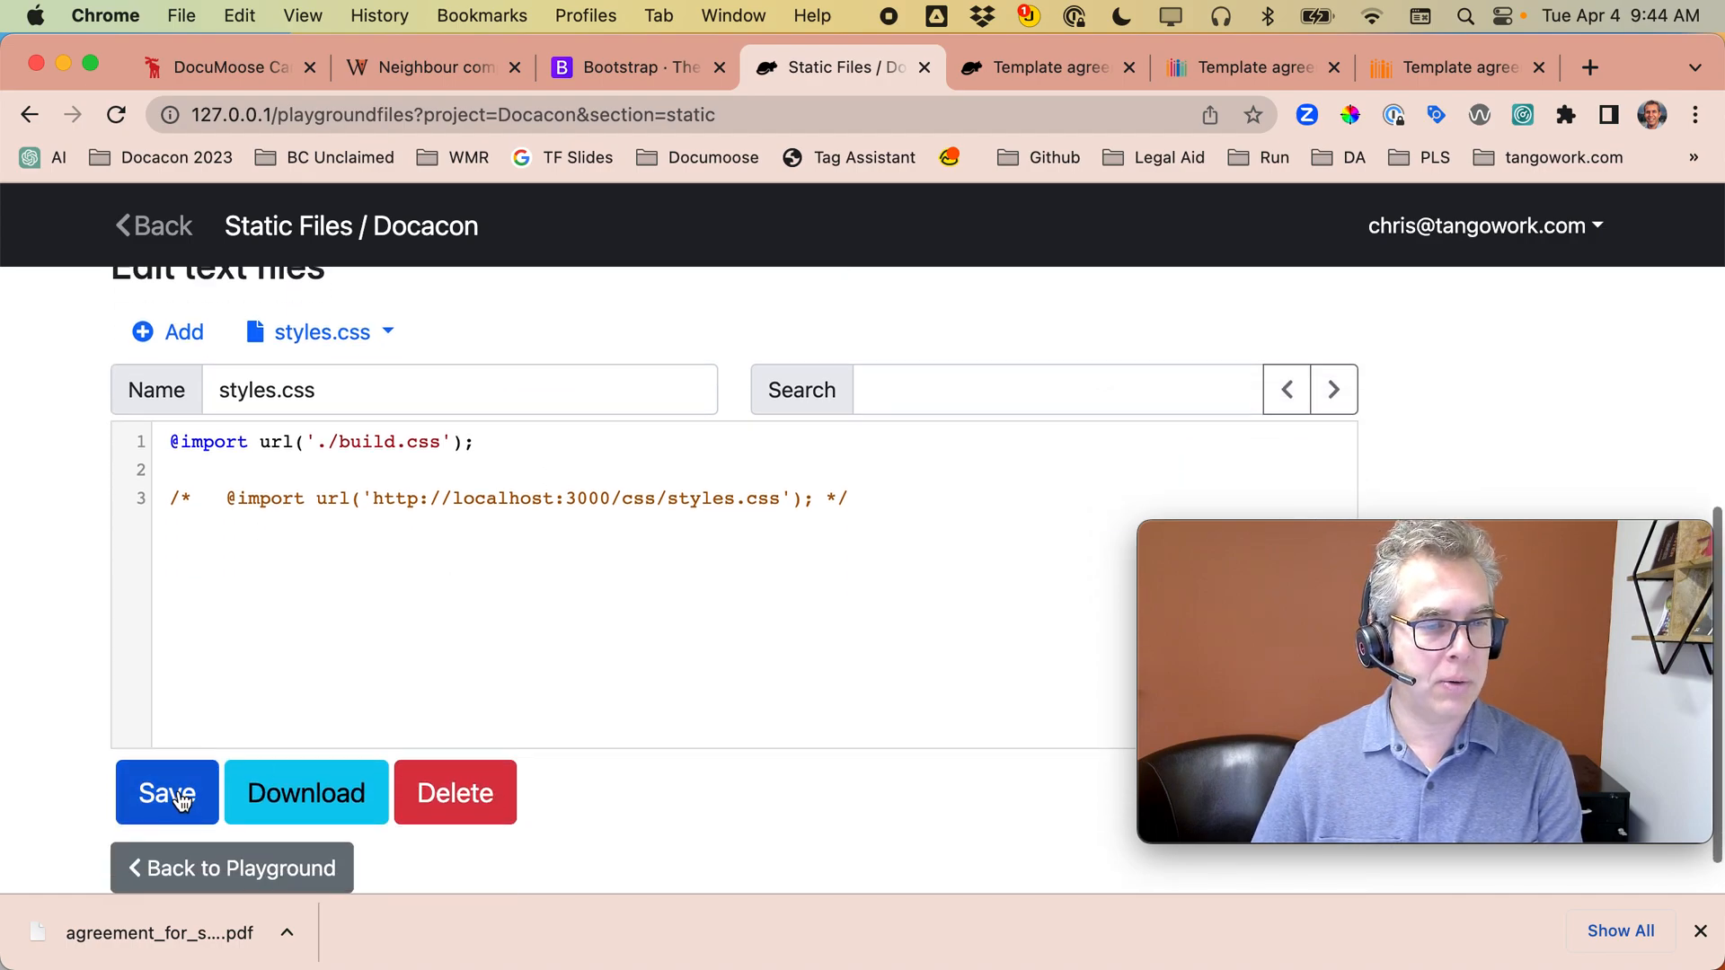
click(167, 793)
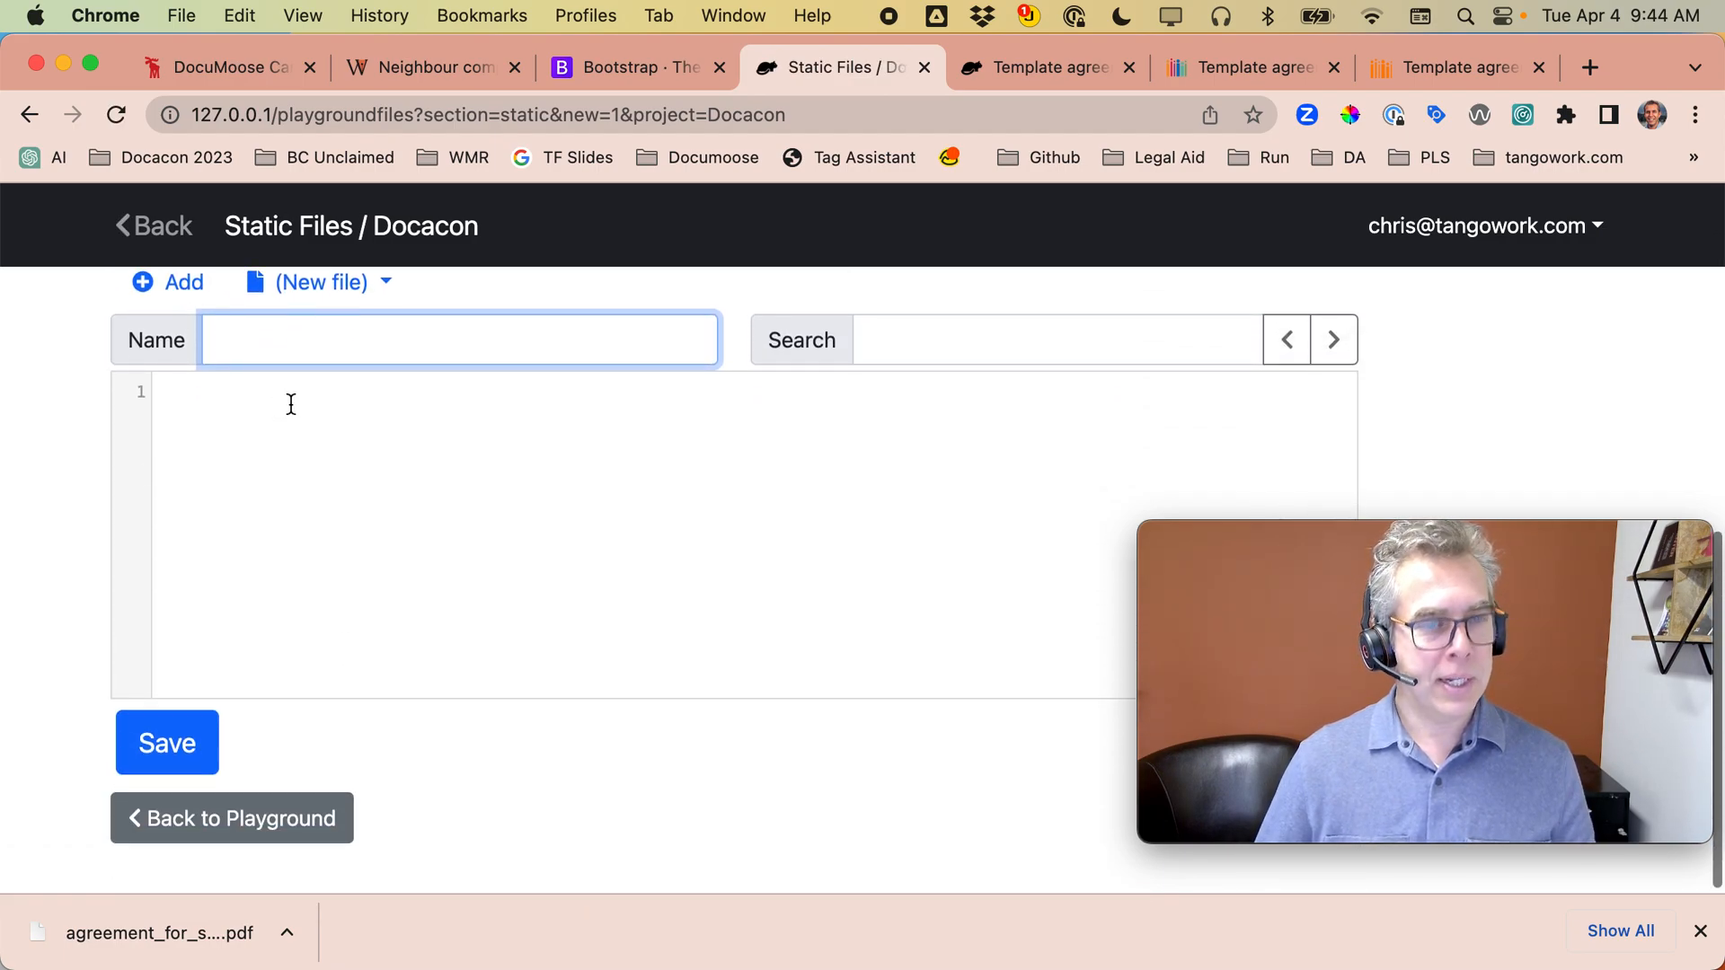
- Name the new static file build.css, then select all of the compiled css/styles.css in VS Code to copy it
text(build.css)
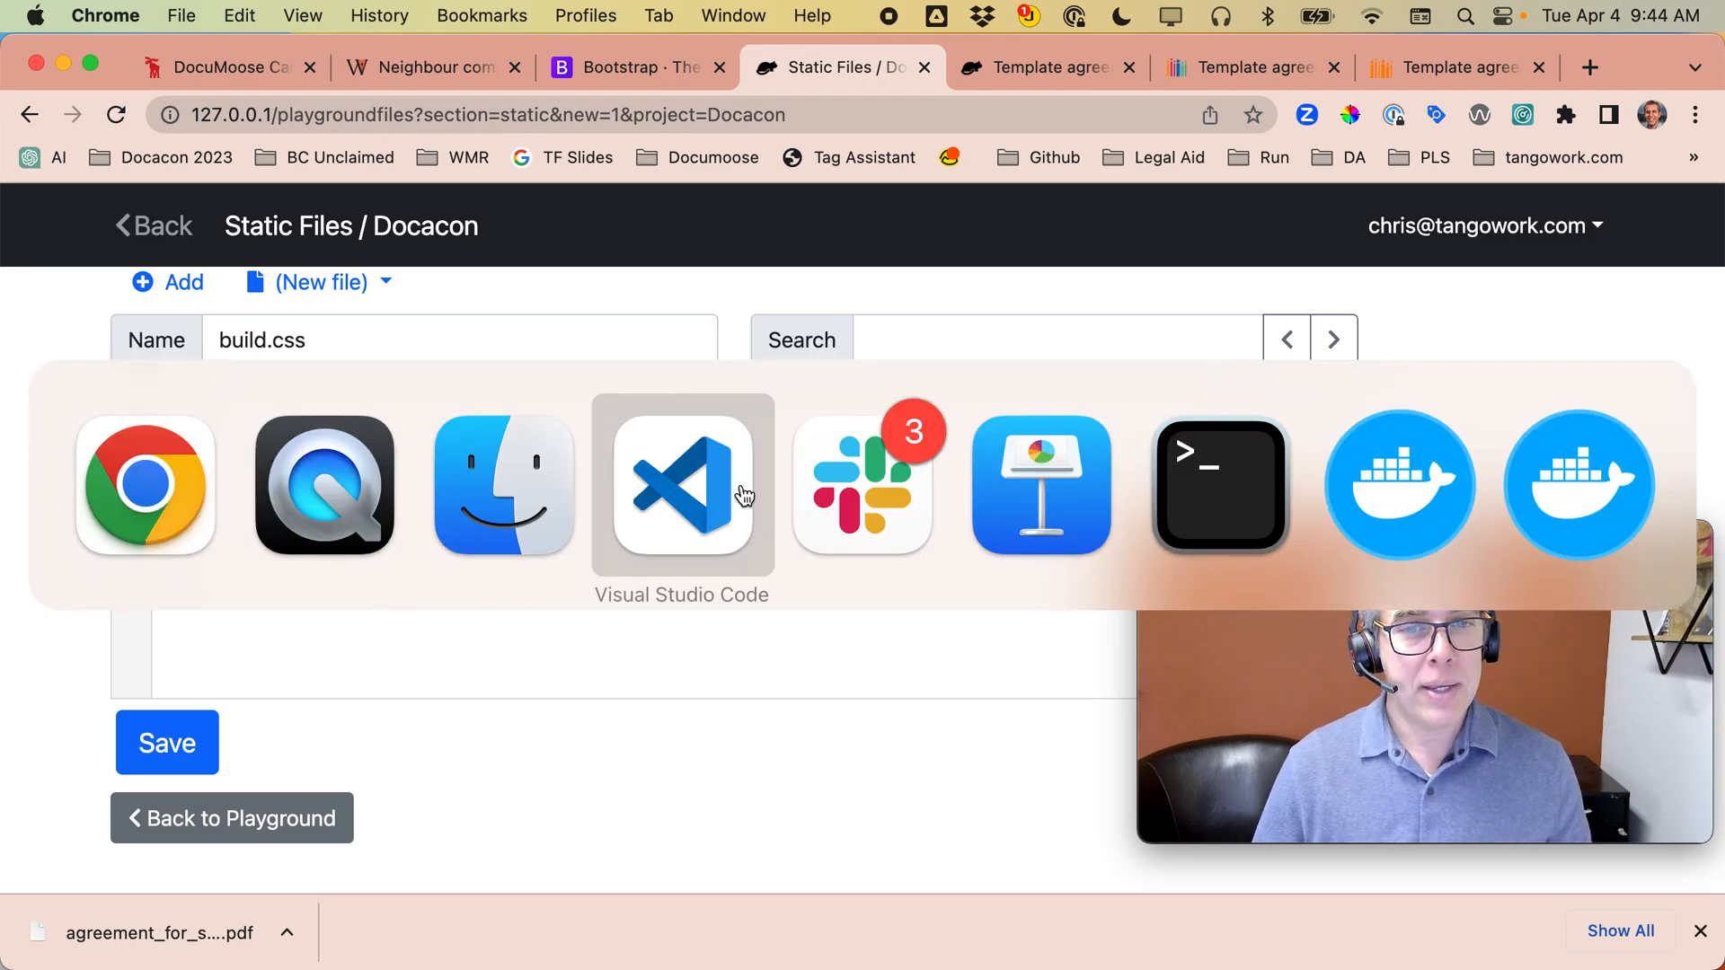
click(683, 485)
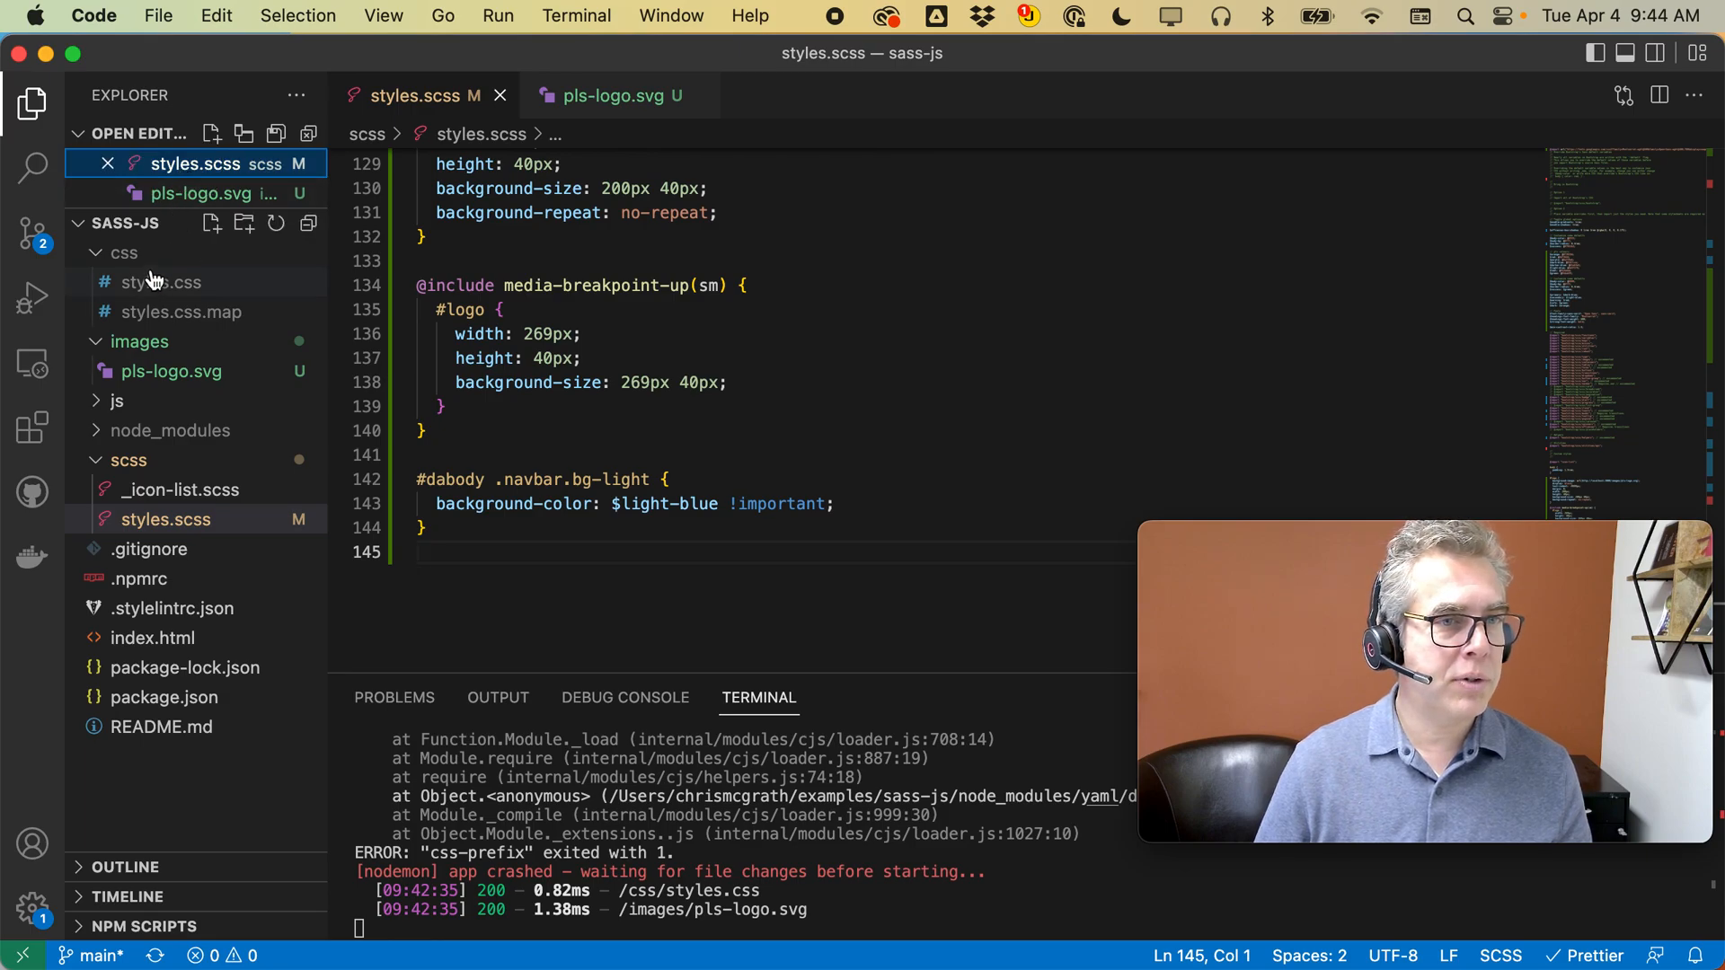
click(160, 282)
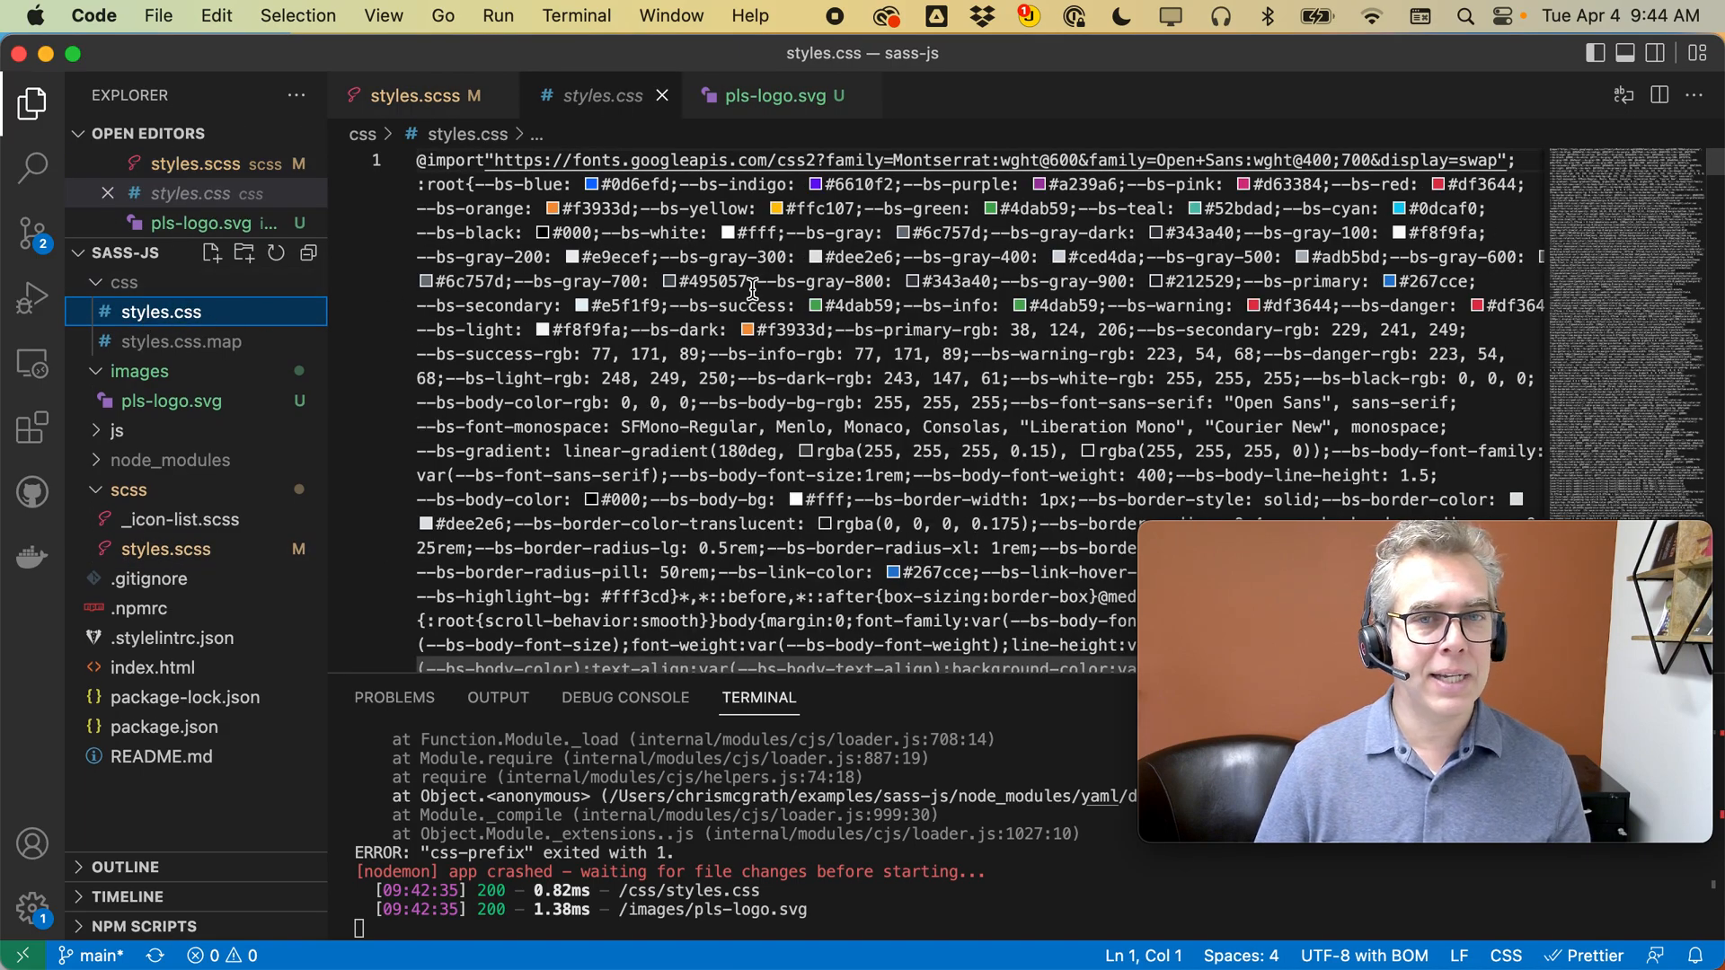
double_click(572, 280)
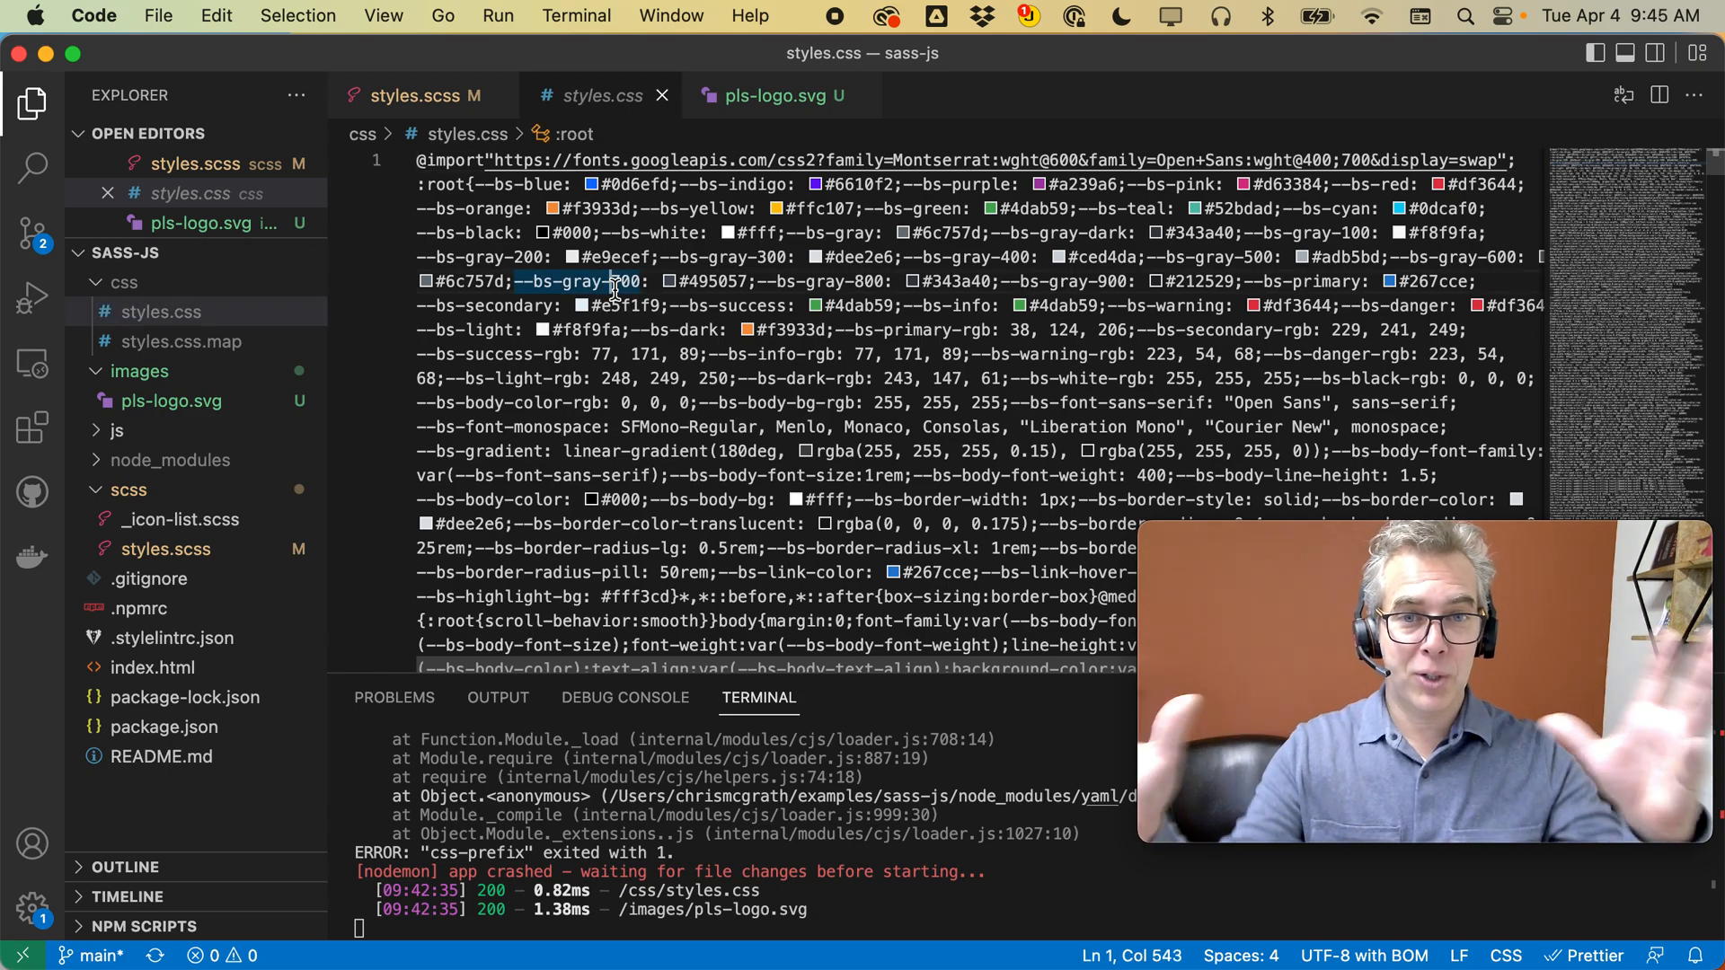
key(cmd+a)
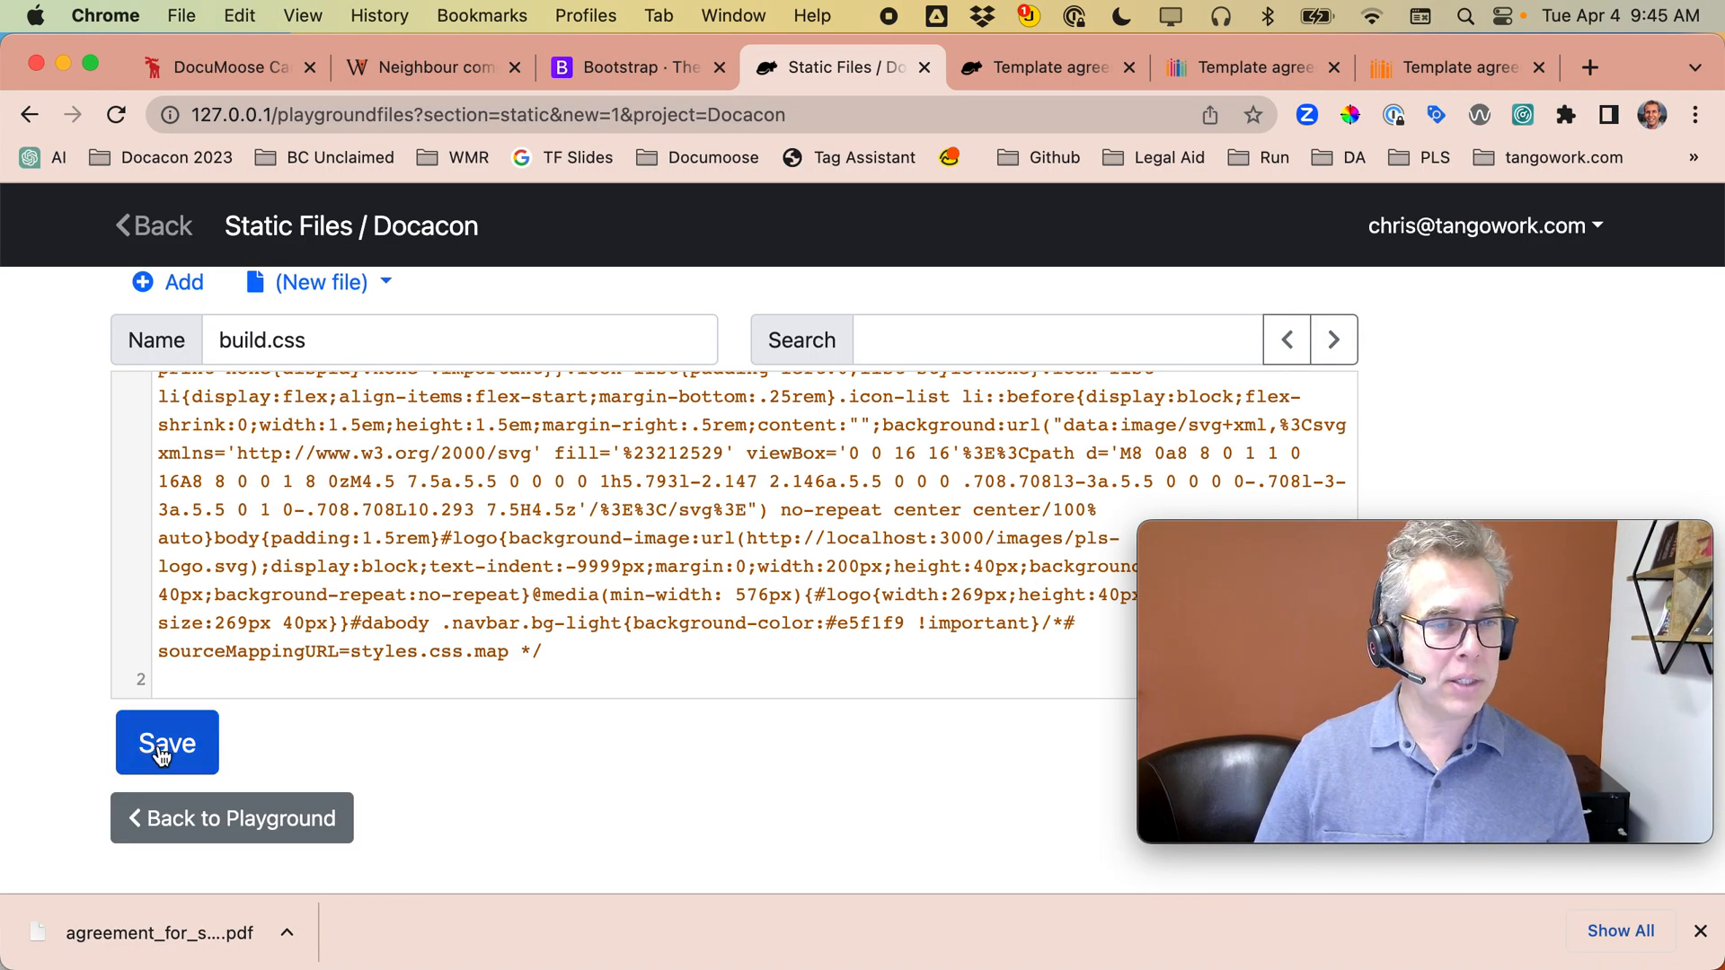
- Save the pasted CSS as build.css and reload the running used-car agreement interview
click(167, 744)
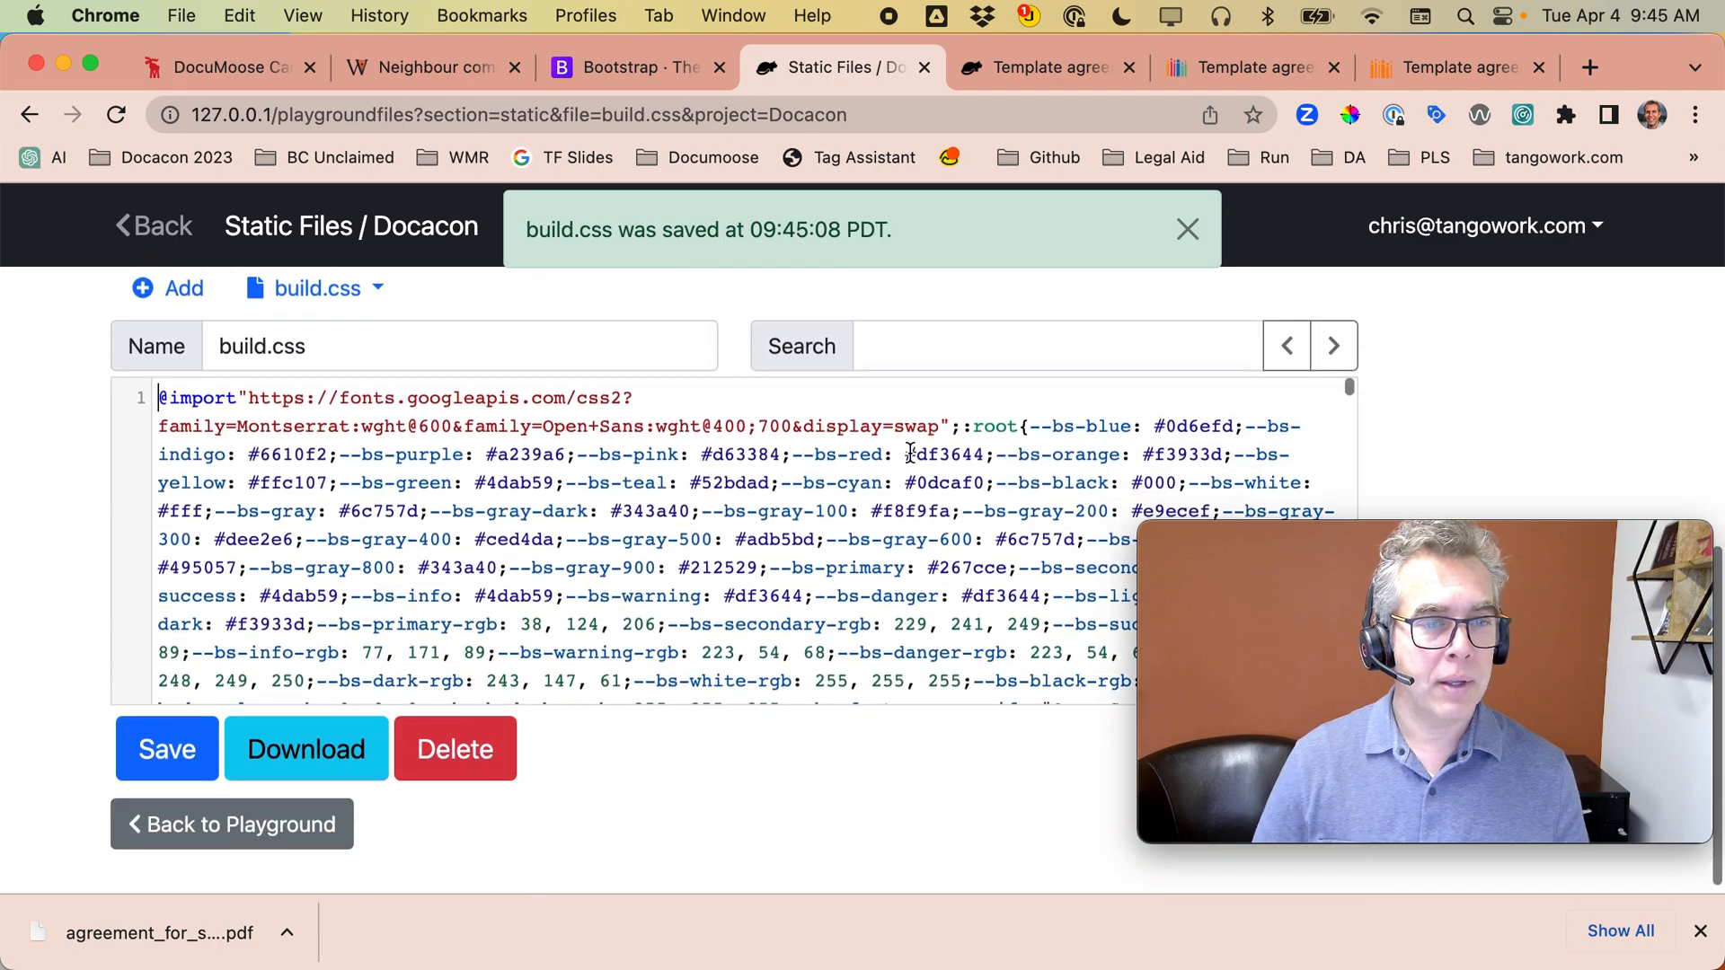
click(1048, 69)
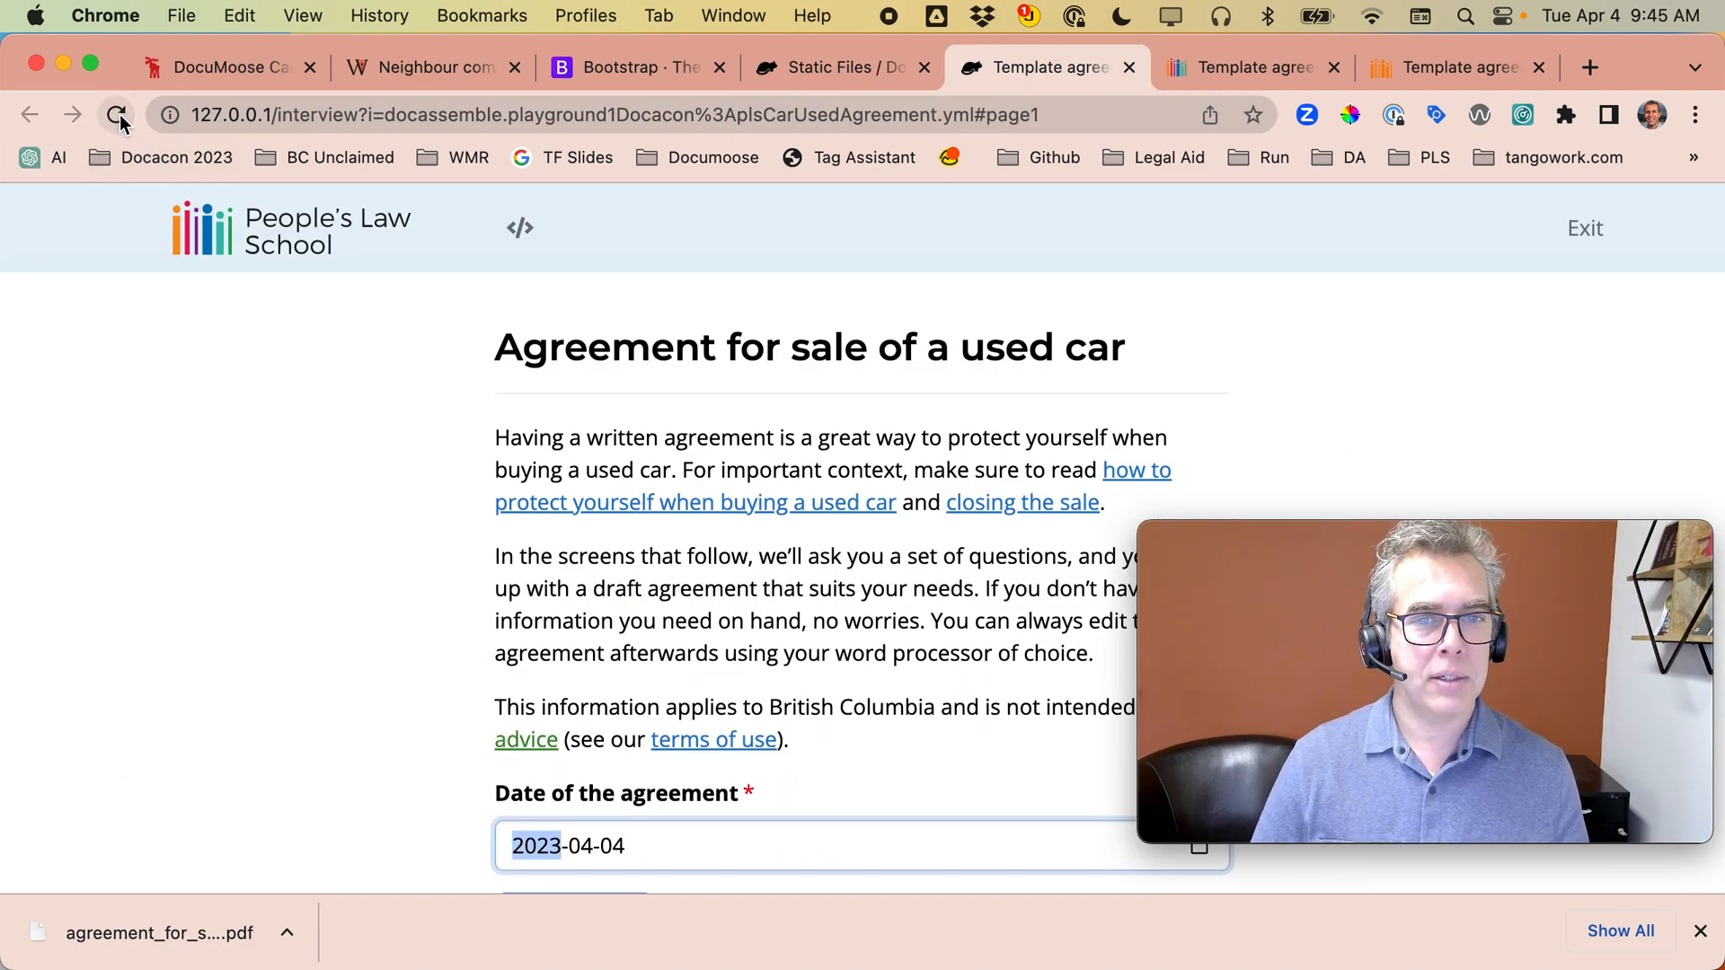
click(115, 115)
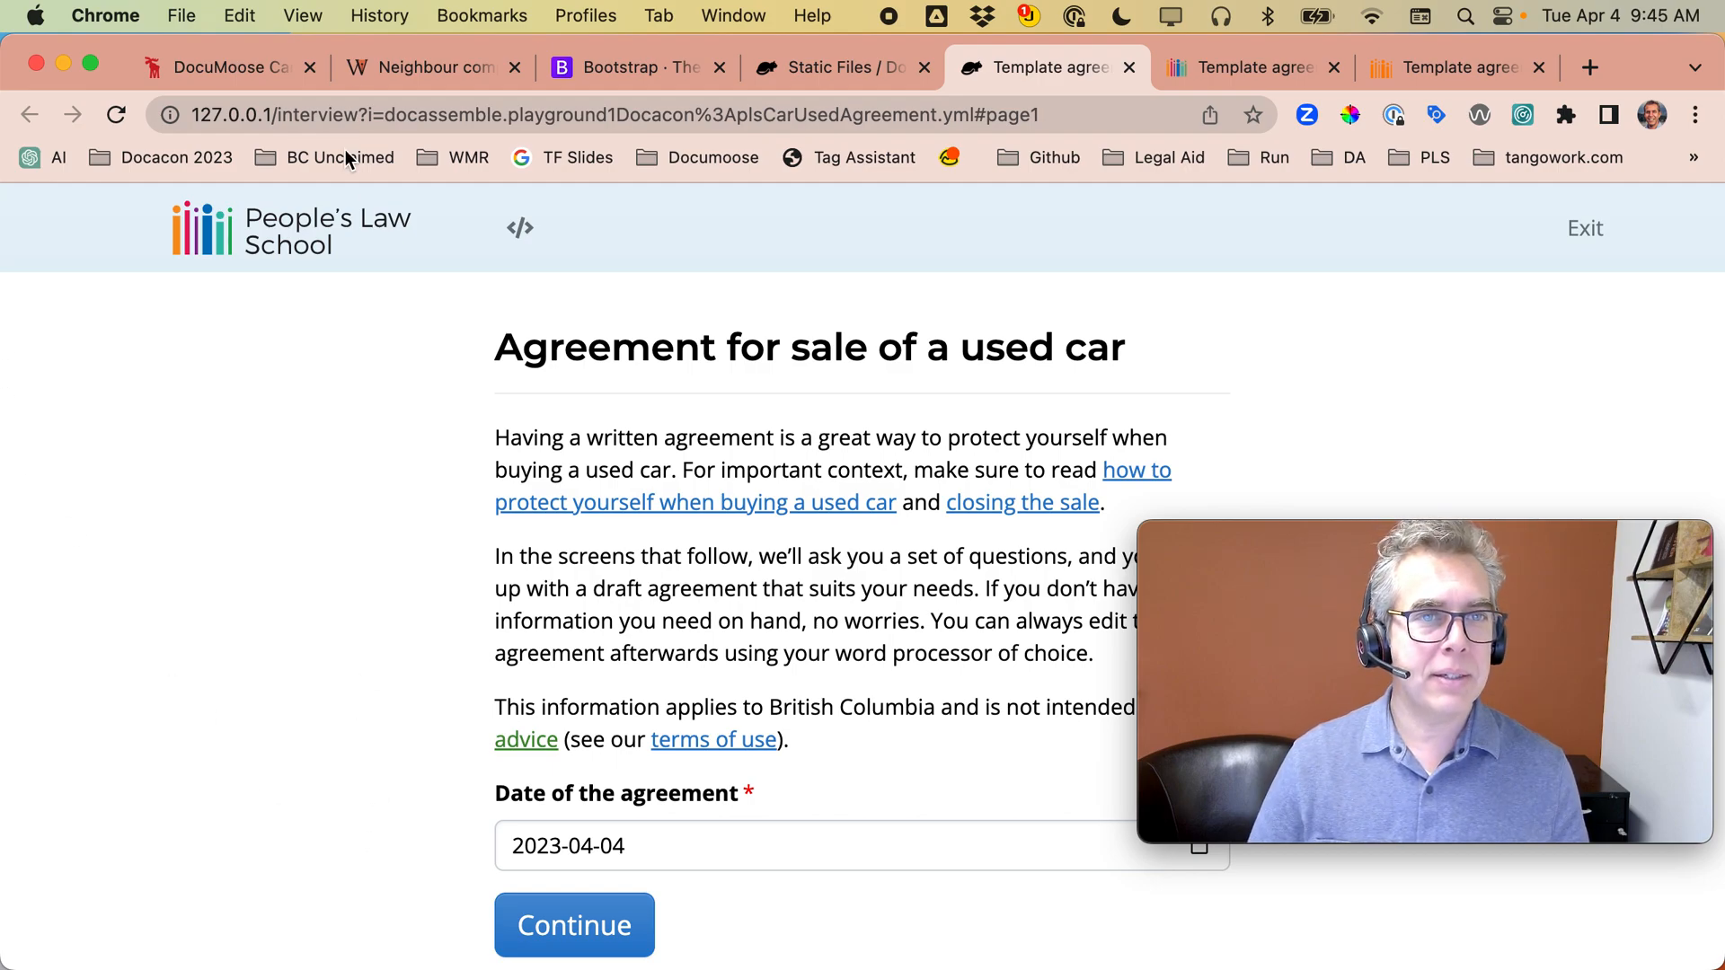
- Step the neighbour complaint letter back two pages to its Agree to terms screen
click(428, 66)
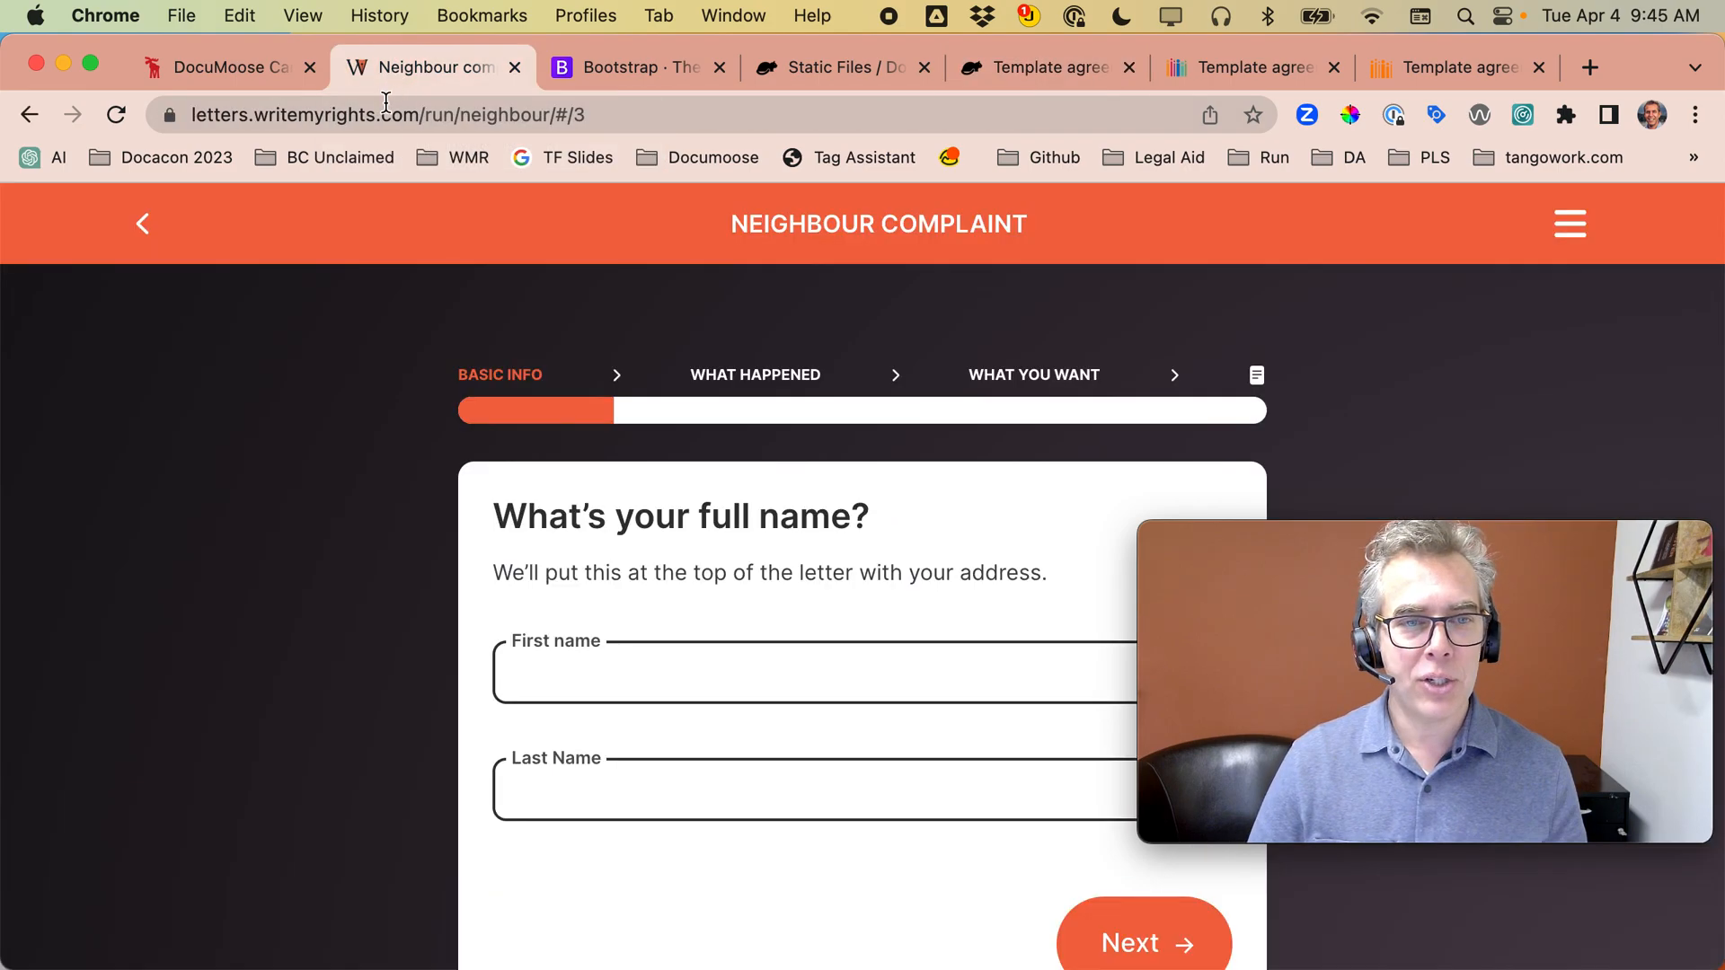
click(140, 223)
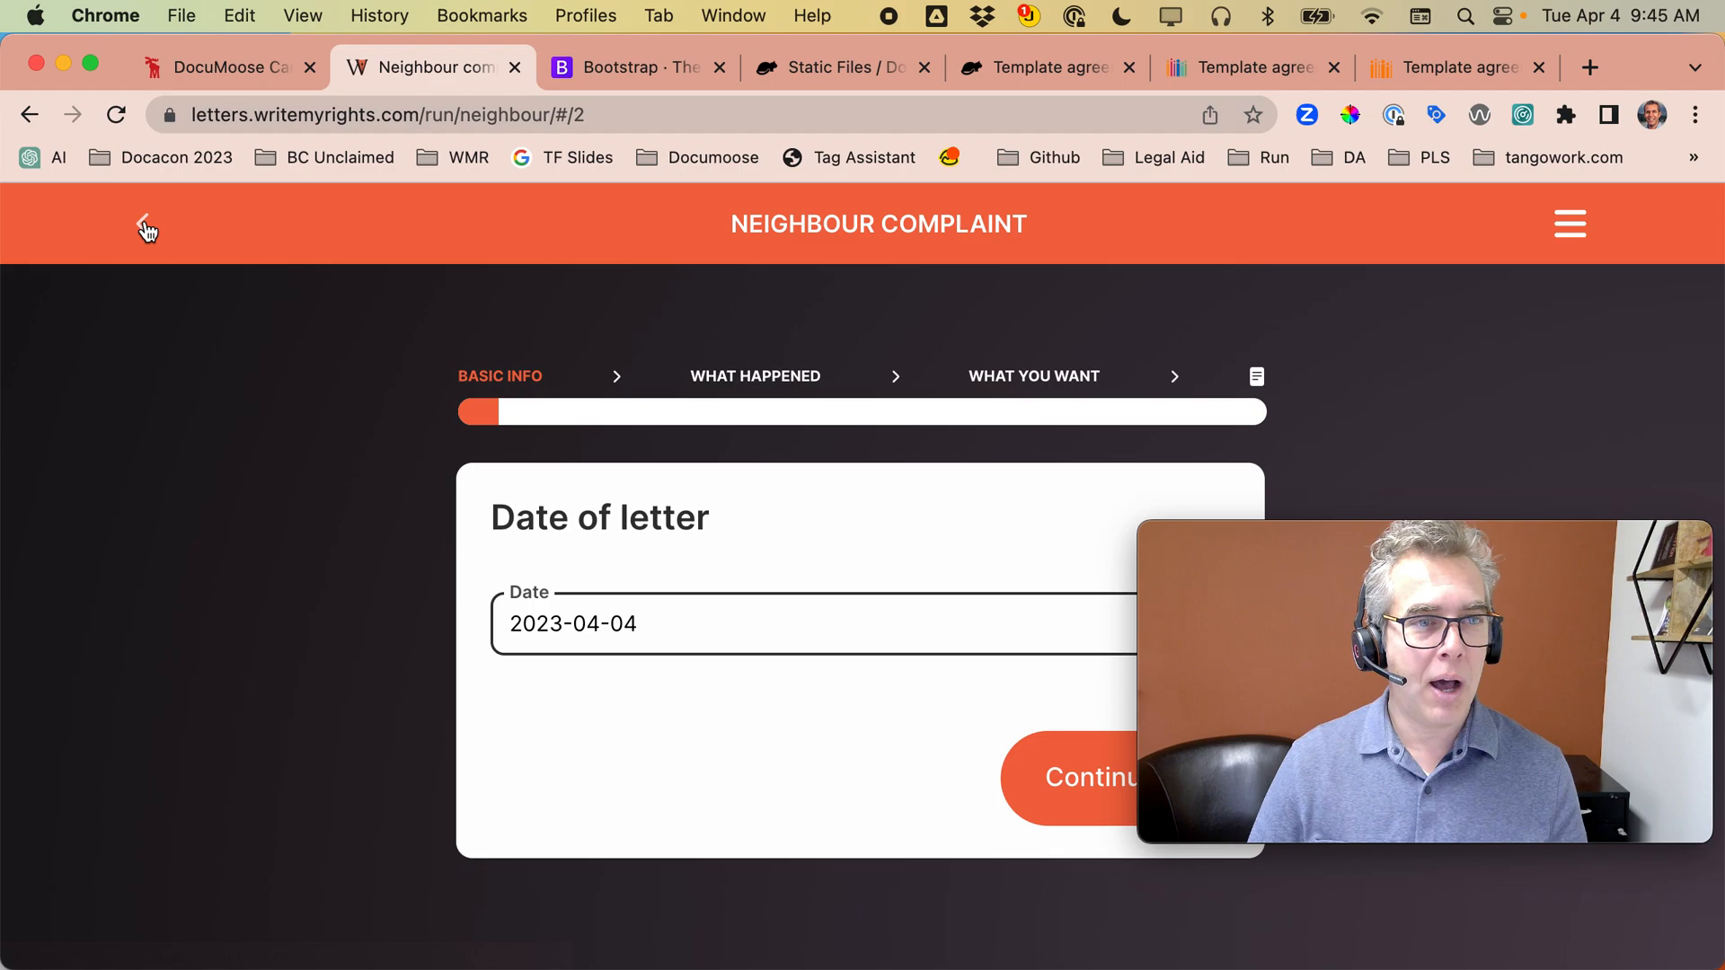
click(138, 222)
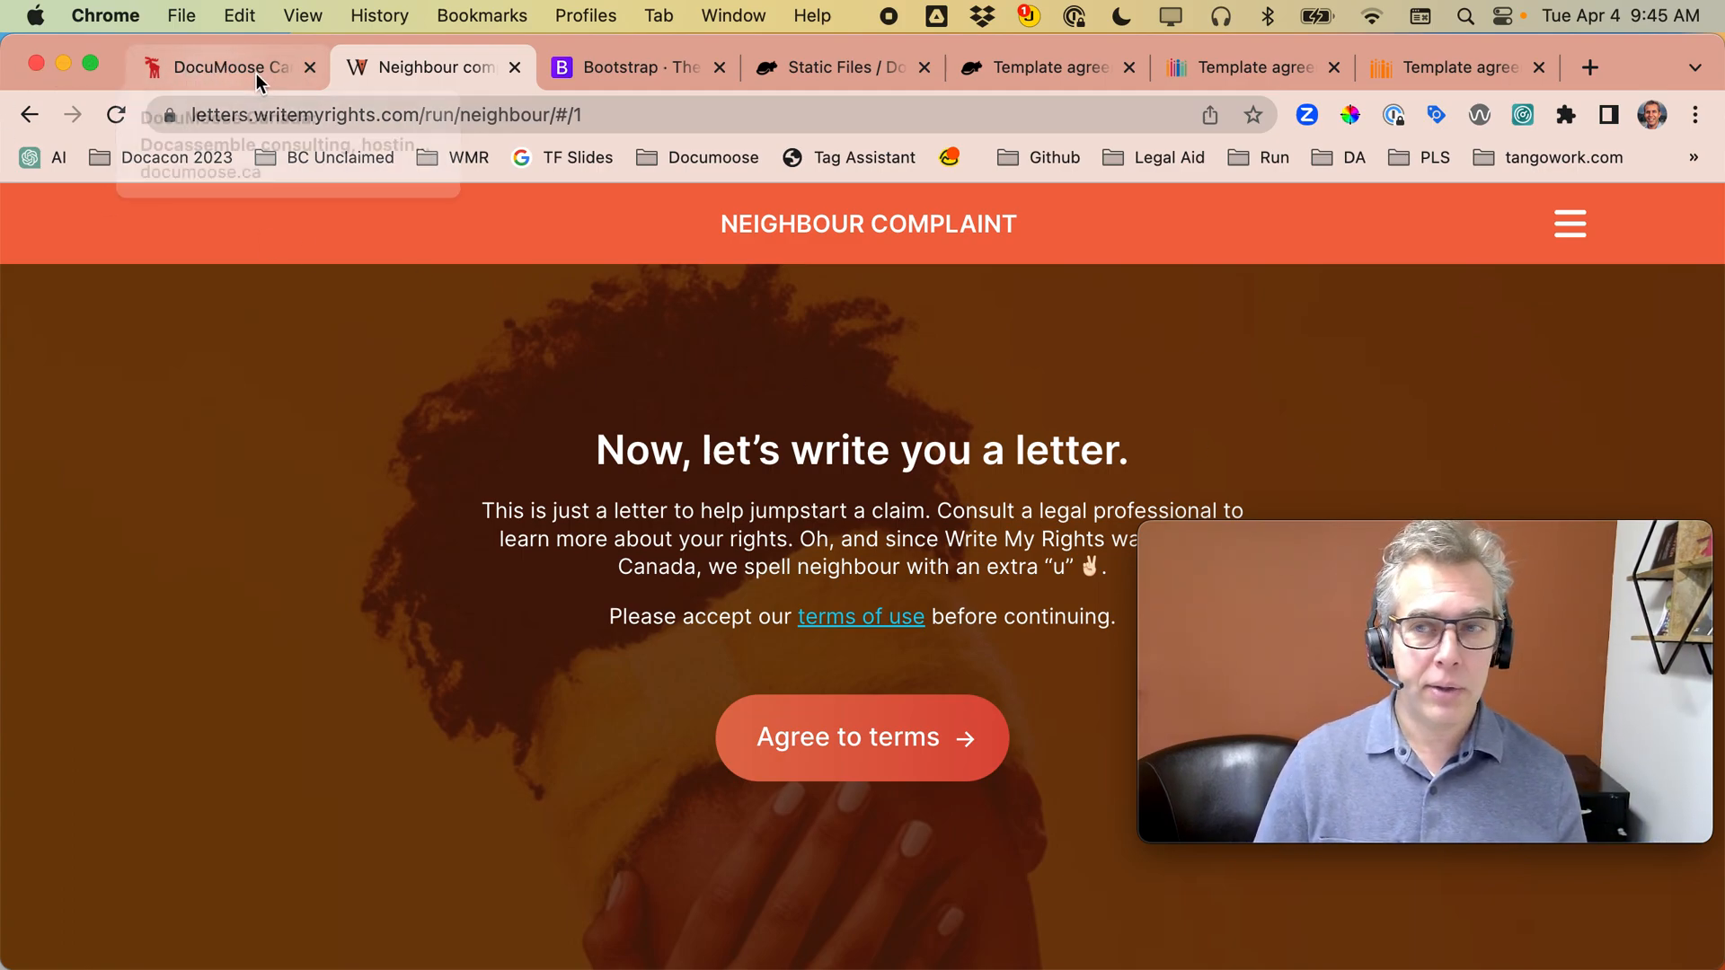
mouse_move(1621, 951)
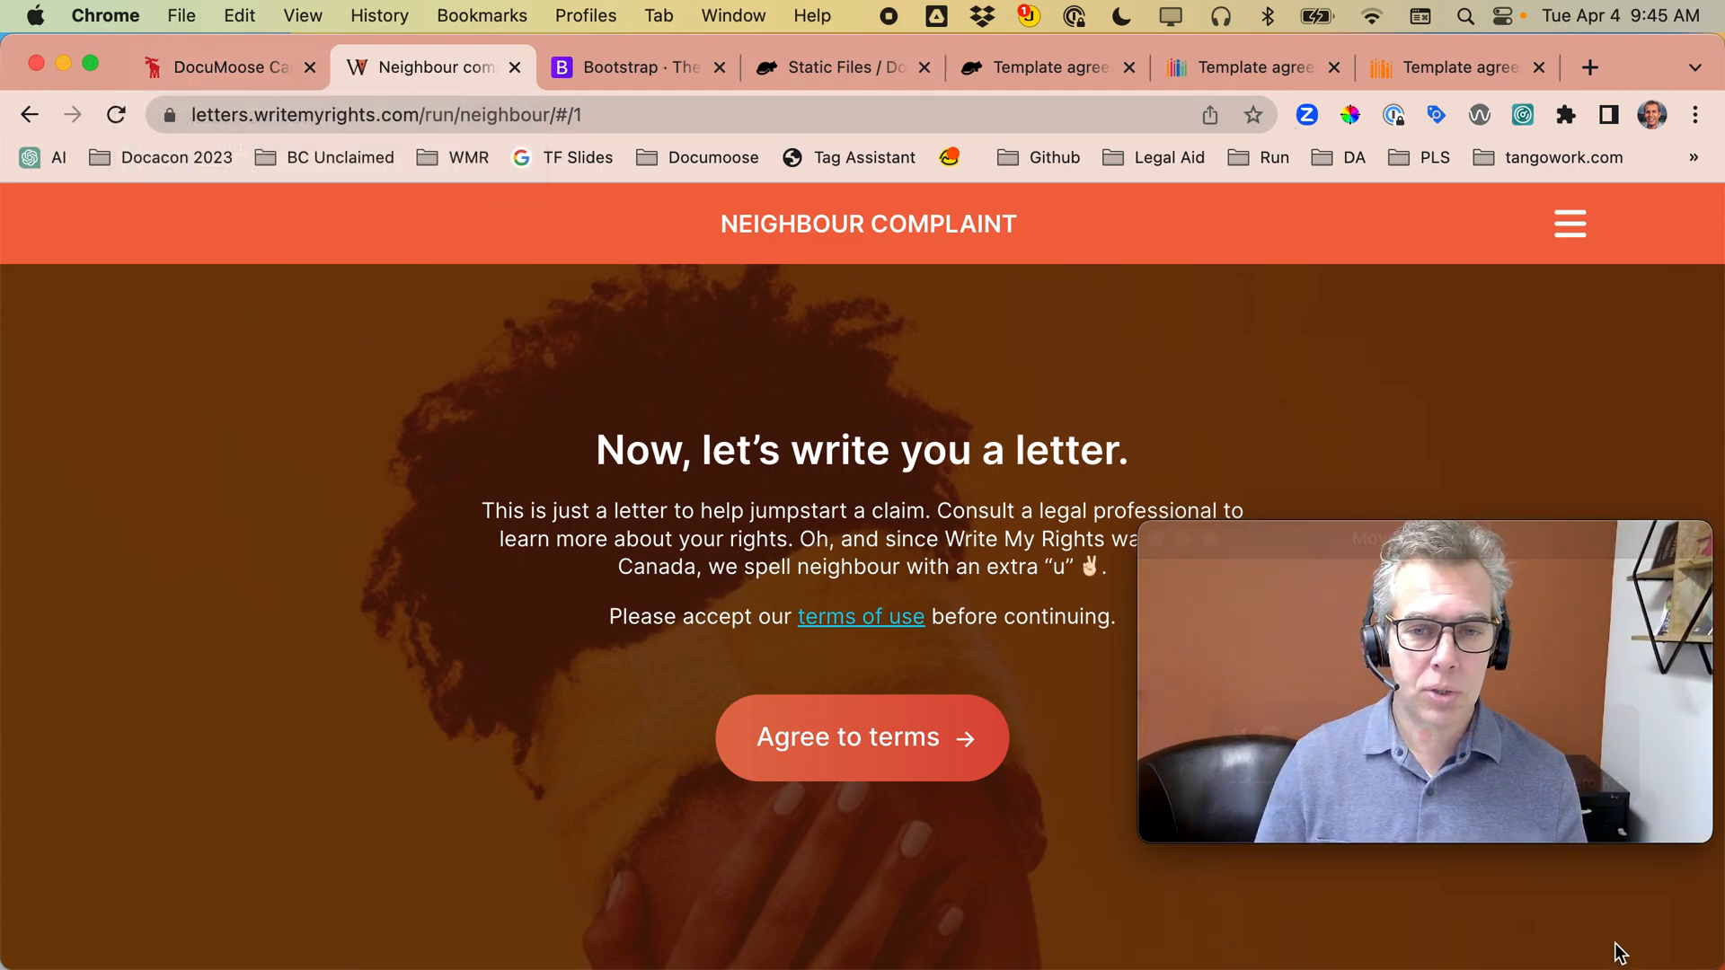